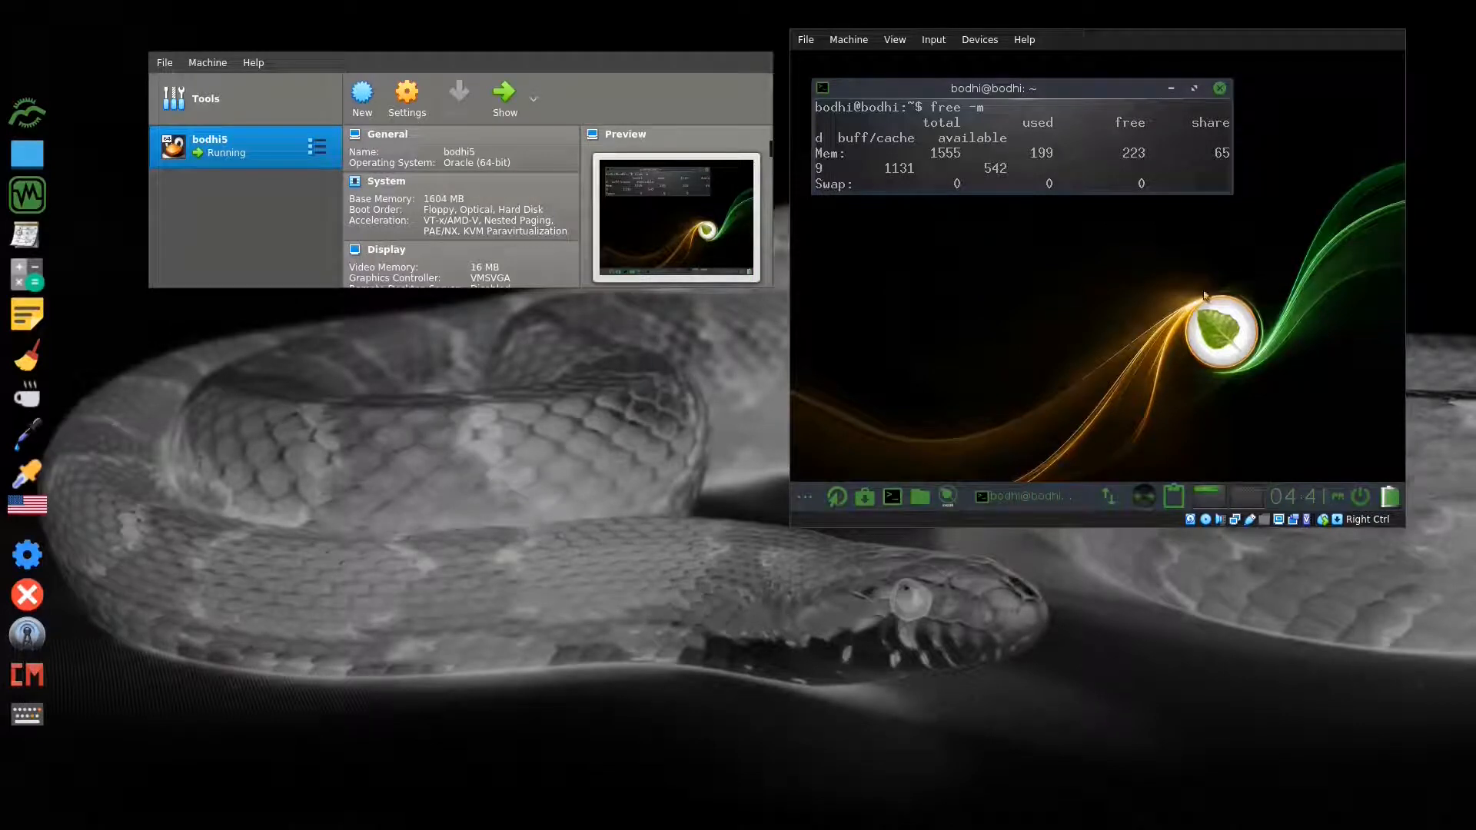
mouse_move(691, 546)
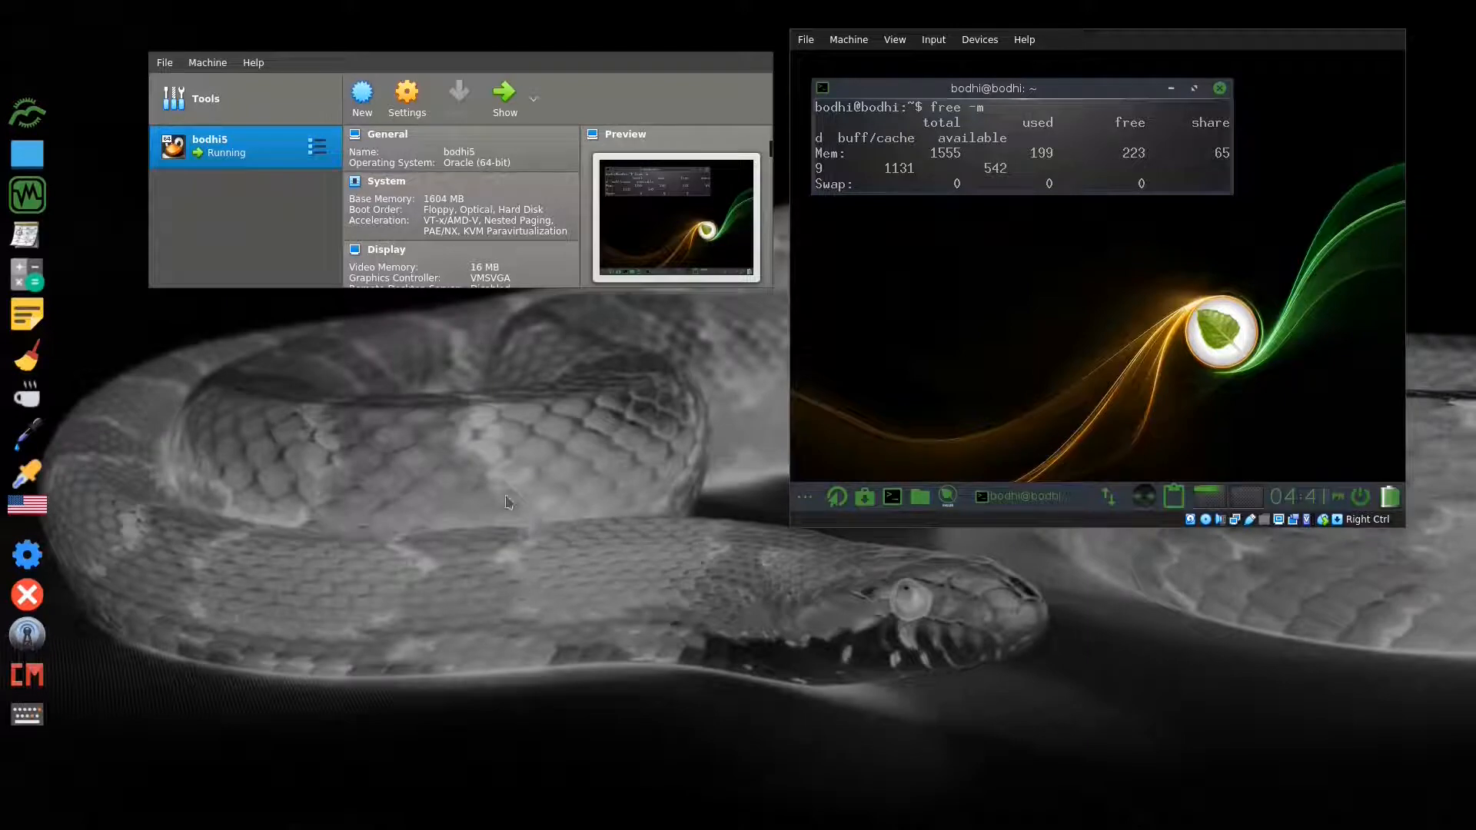
mouse_move(529, 439)
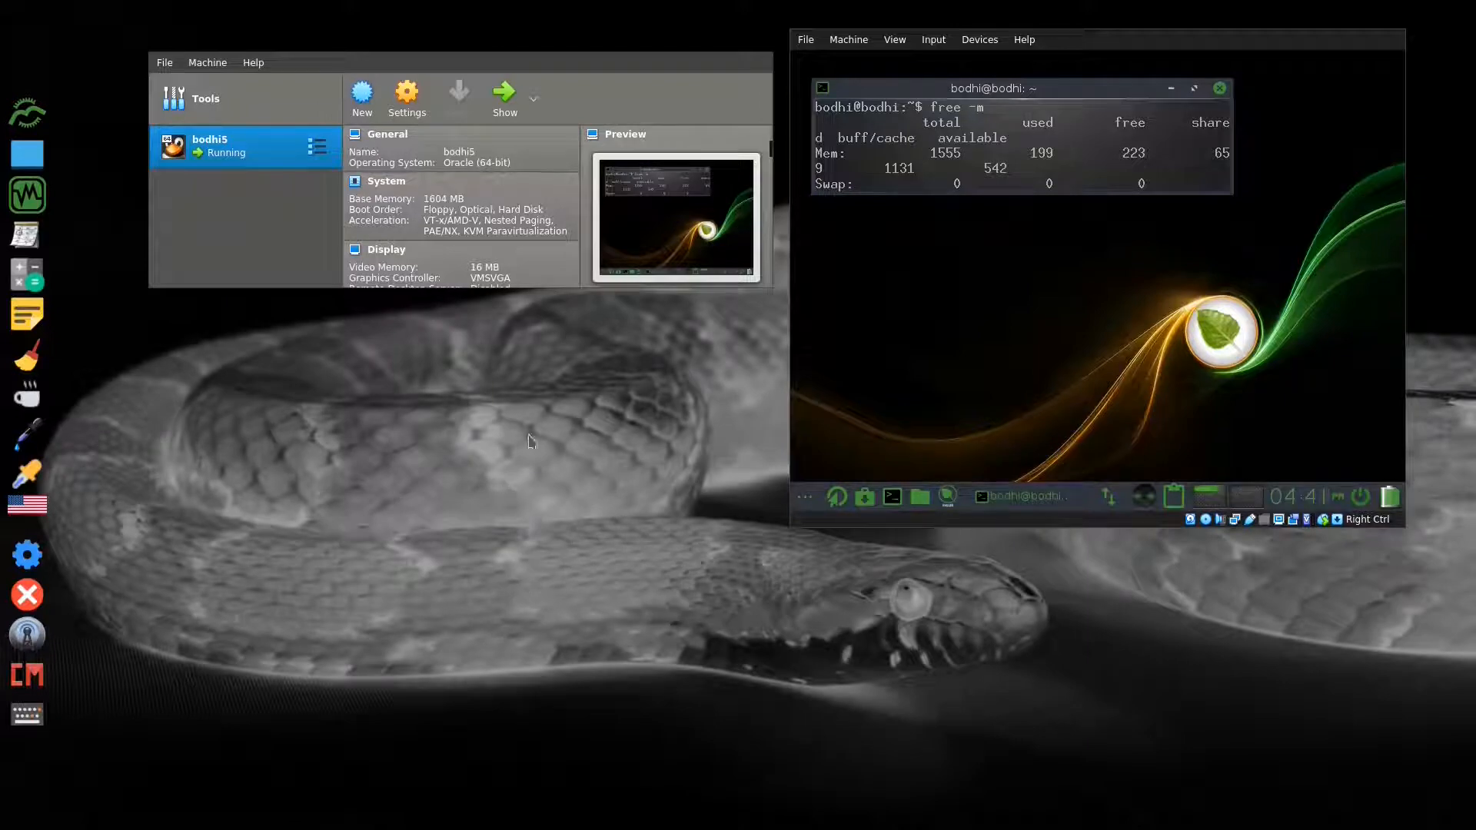
Step: Bring up the host desktop's Openbox launcher menu
right_click(487, 427)
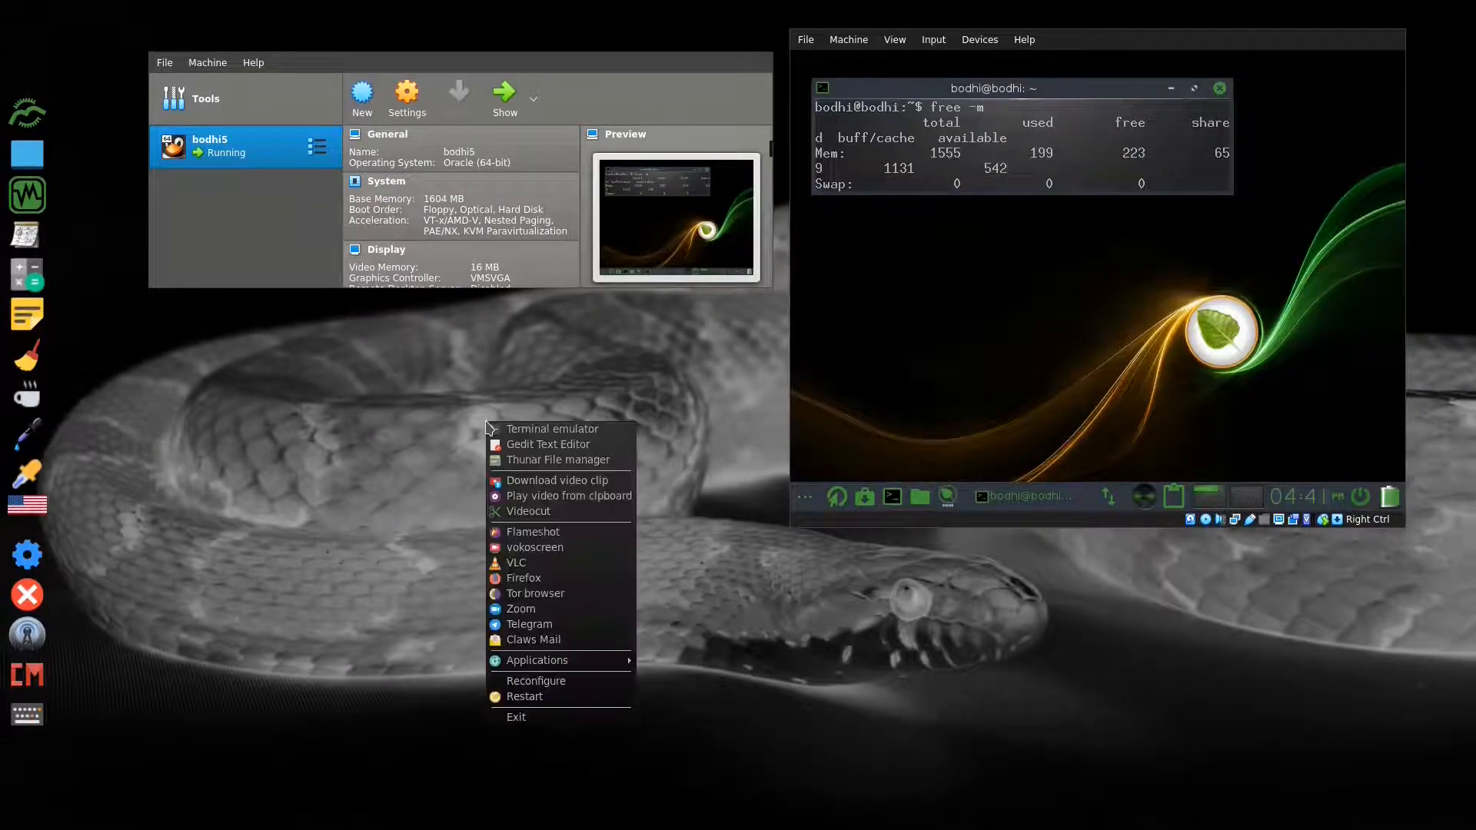
mouse_move(536, 660)
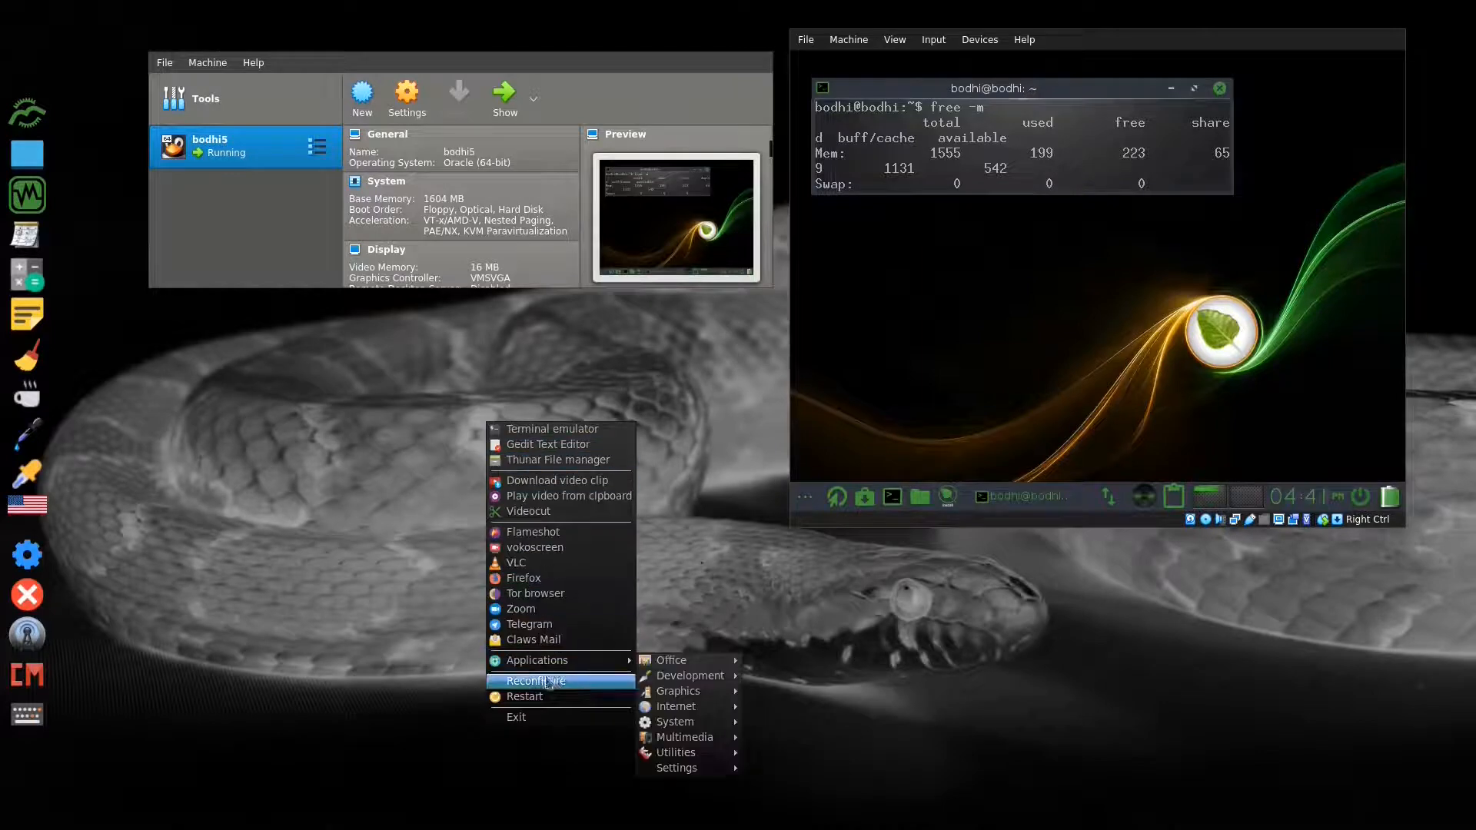
mouse_move(520, 562)
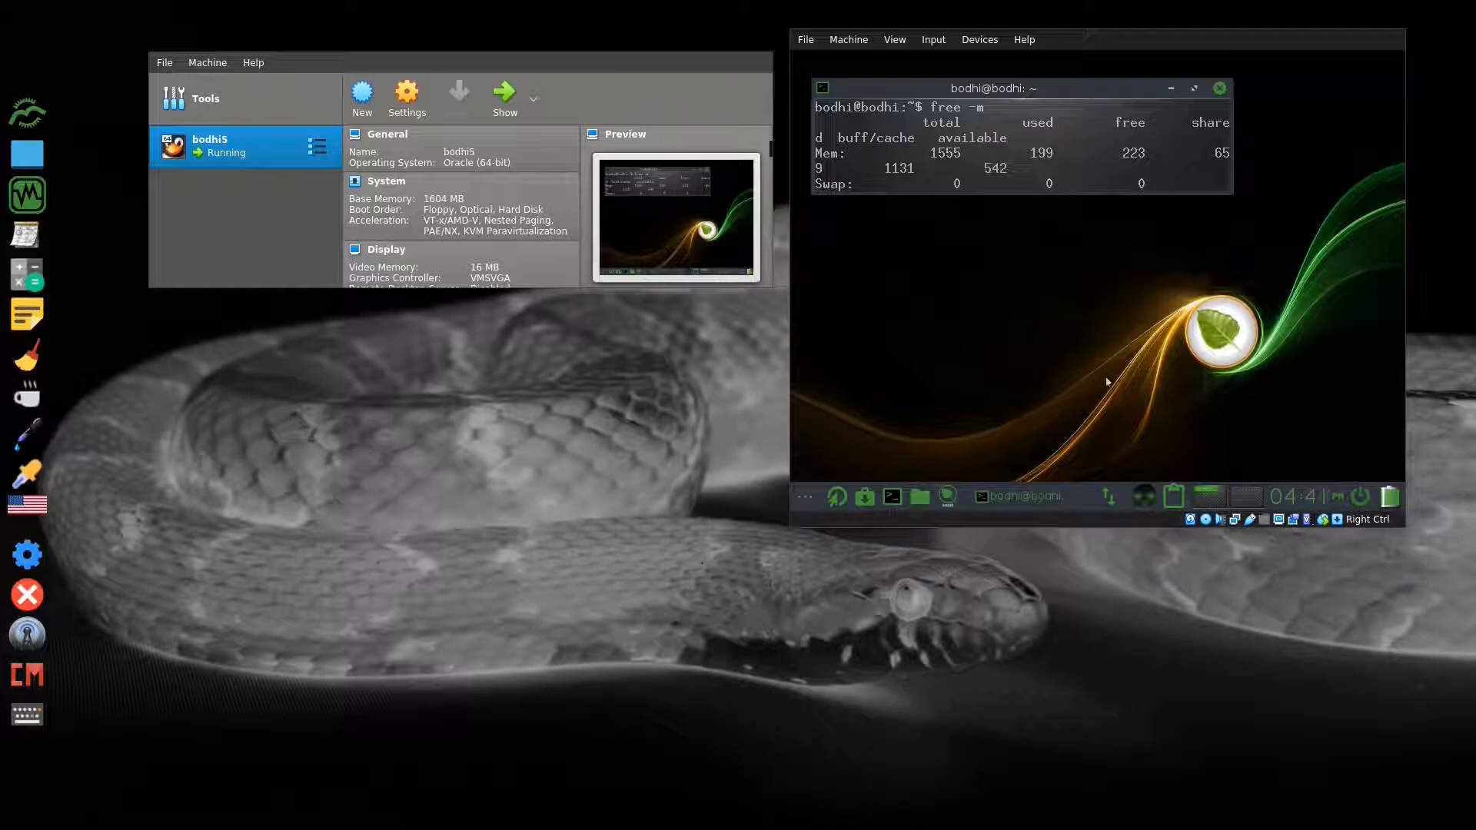
mouse_move(1060, 340)
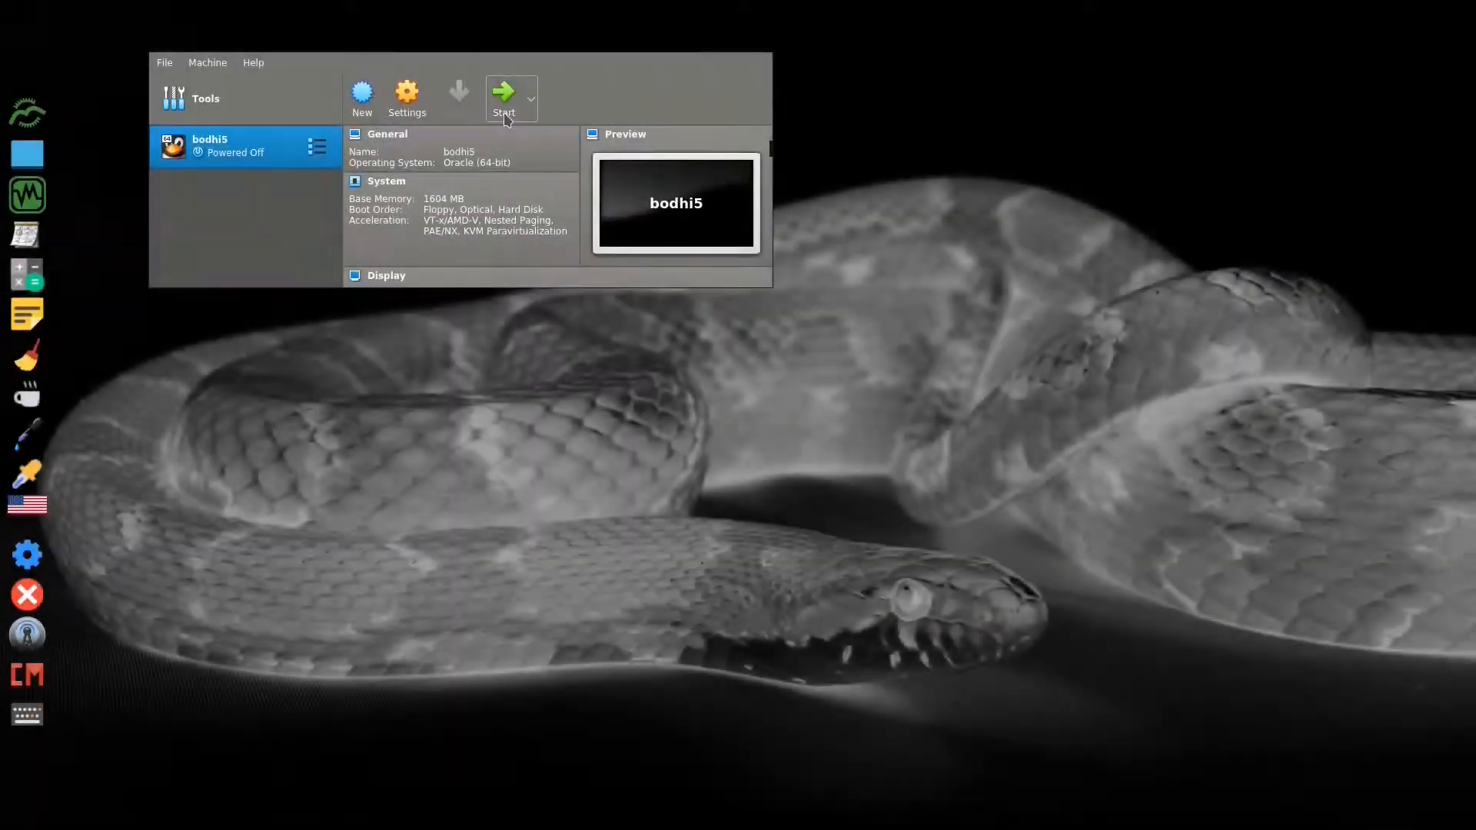
Step: Create a new virtual machine named bodhi6 with about 1631 MB of memory
left_click(362, 91)
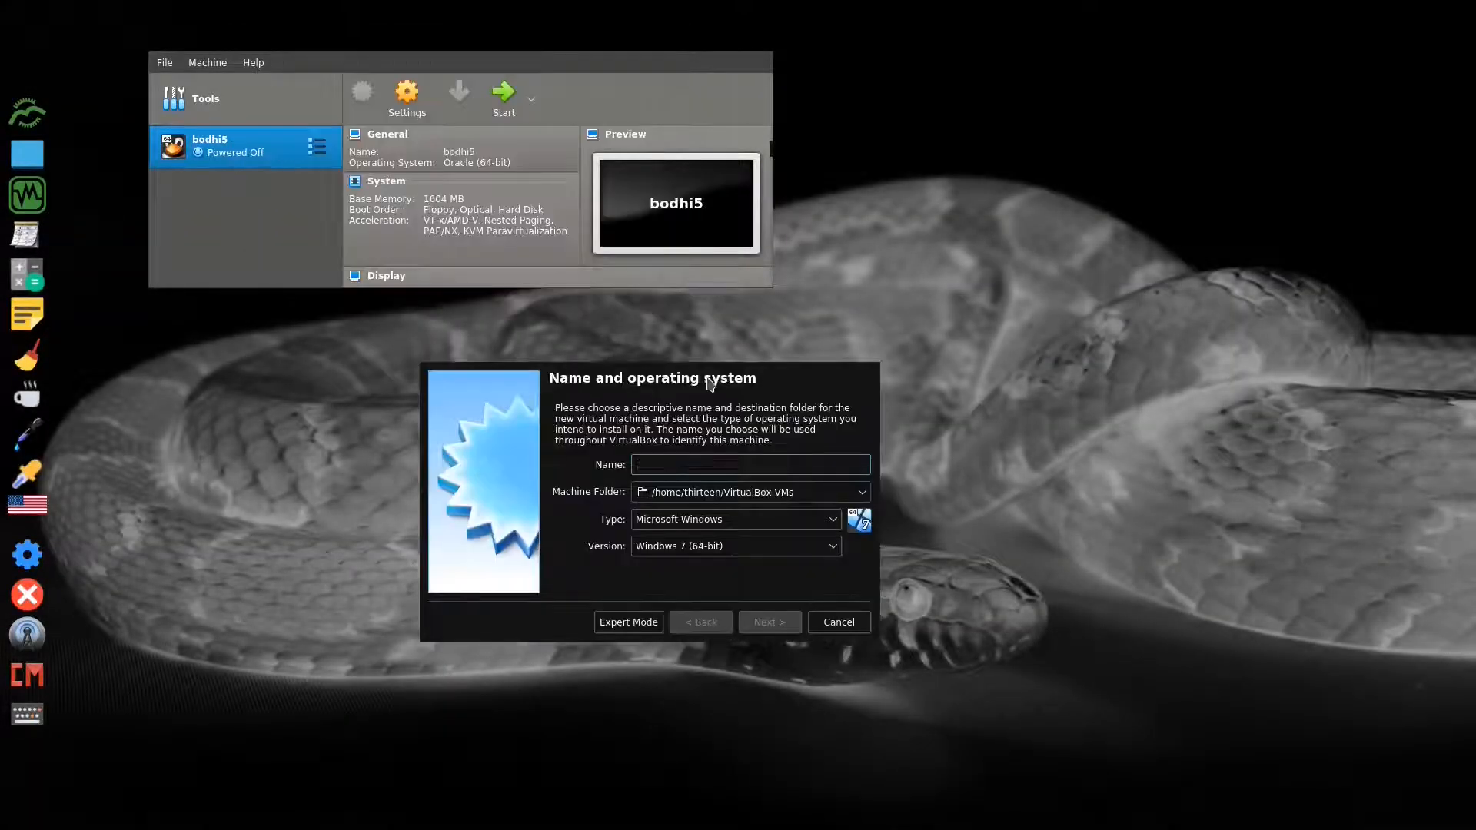
type("bodhi")
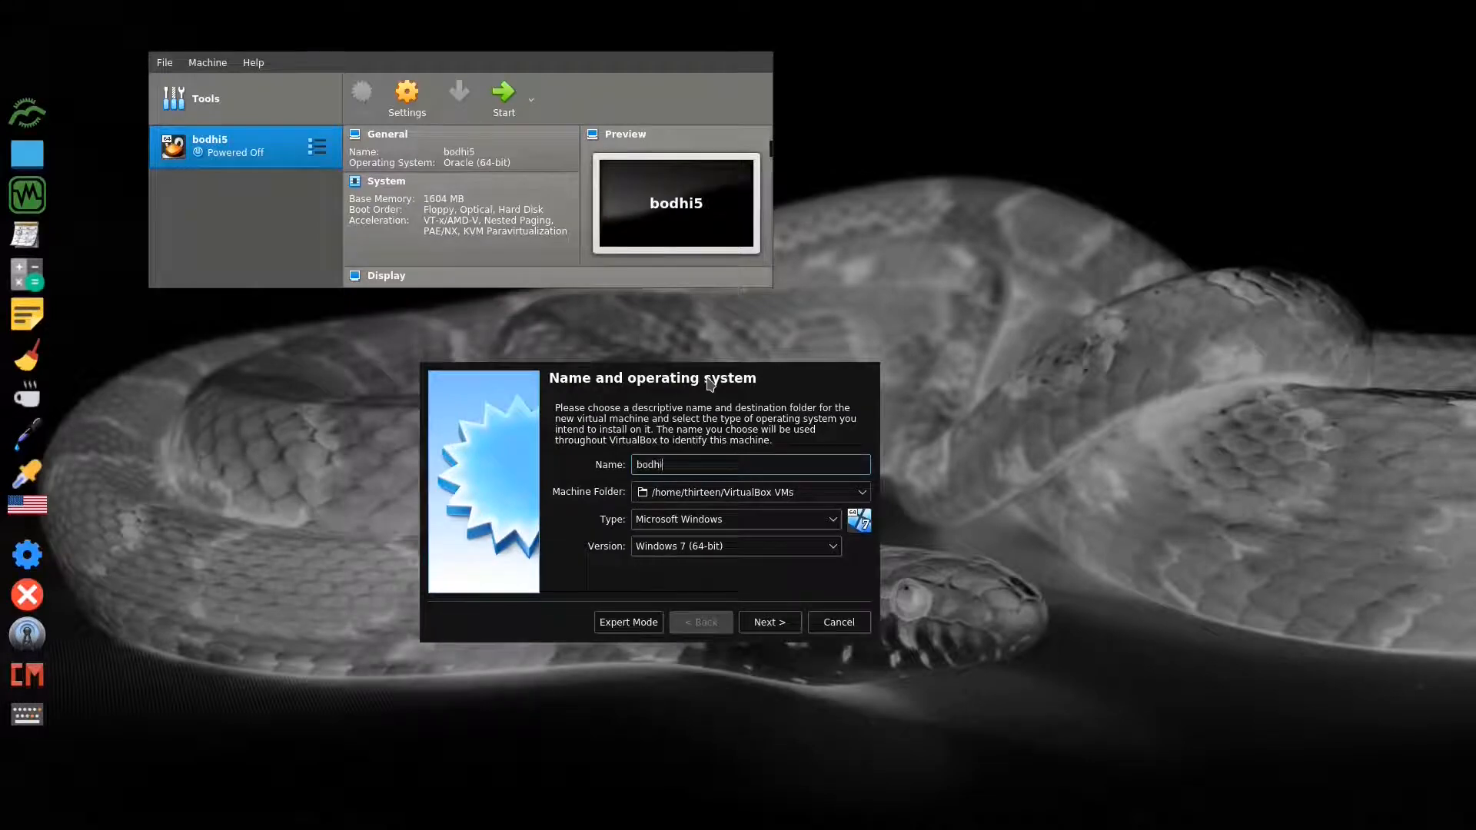
type("6")
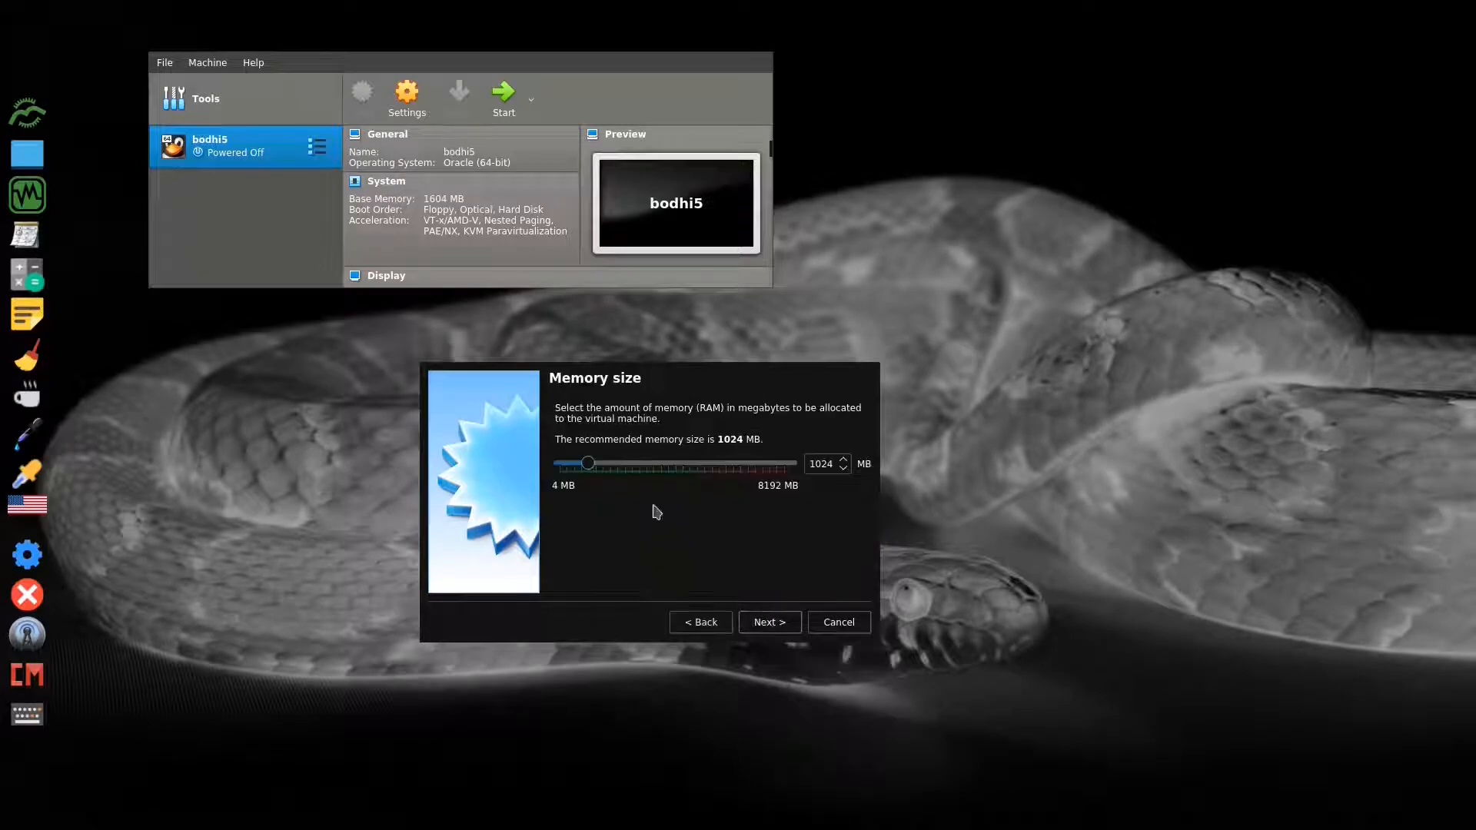
left_click_drag(587, 462, 612, 463)
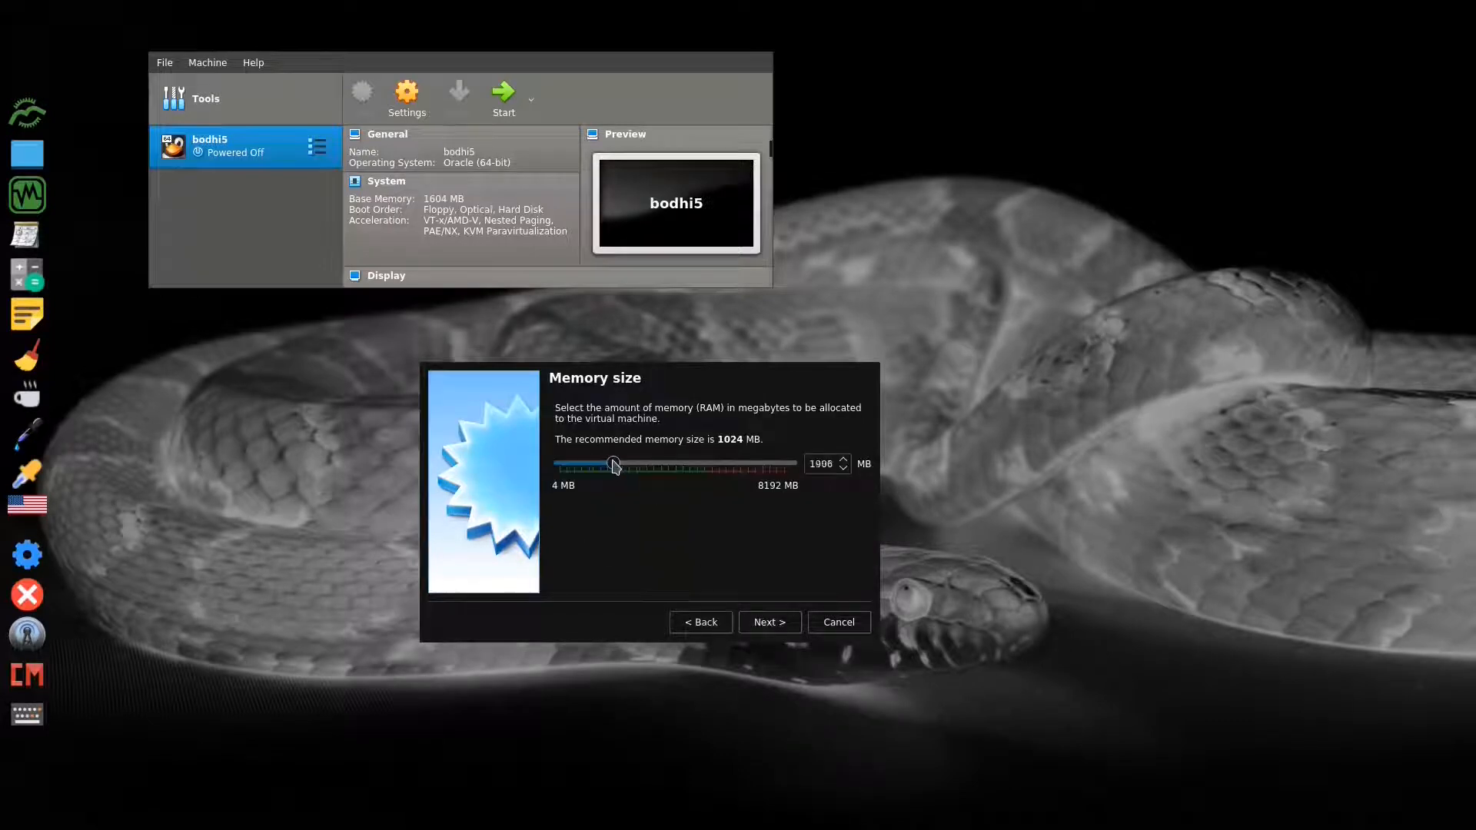
left_click_drag(613, 466, 603, 465)
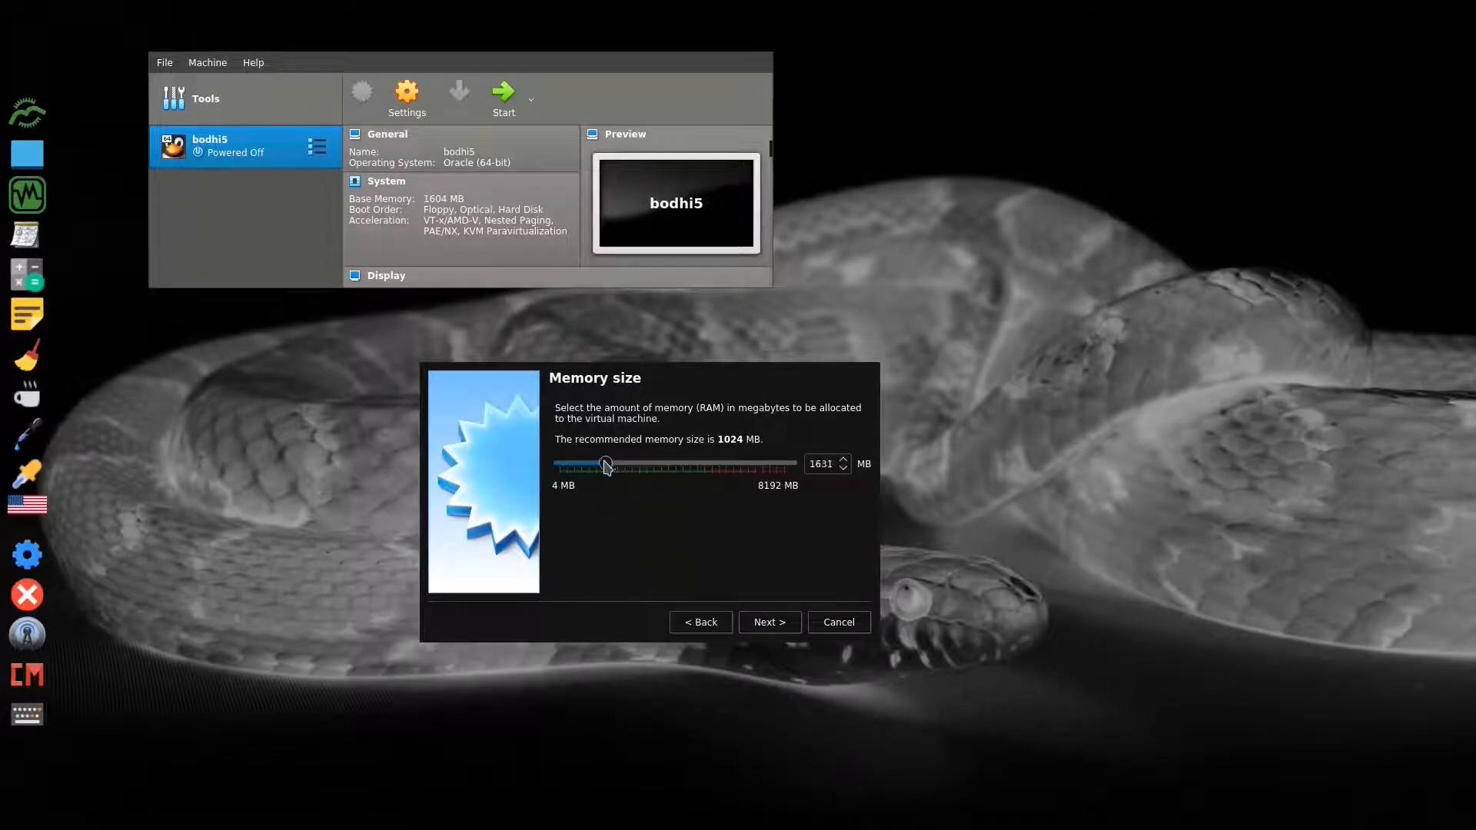
Step: Give bodhi6 a new dynamically allocated VDI virtual hard disk
left_click(767, 621)
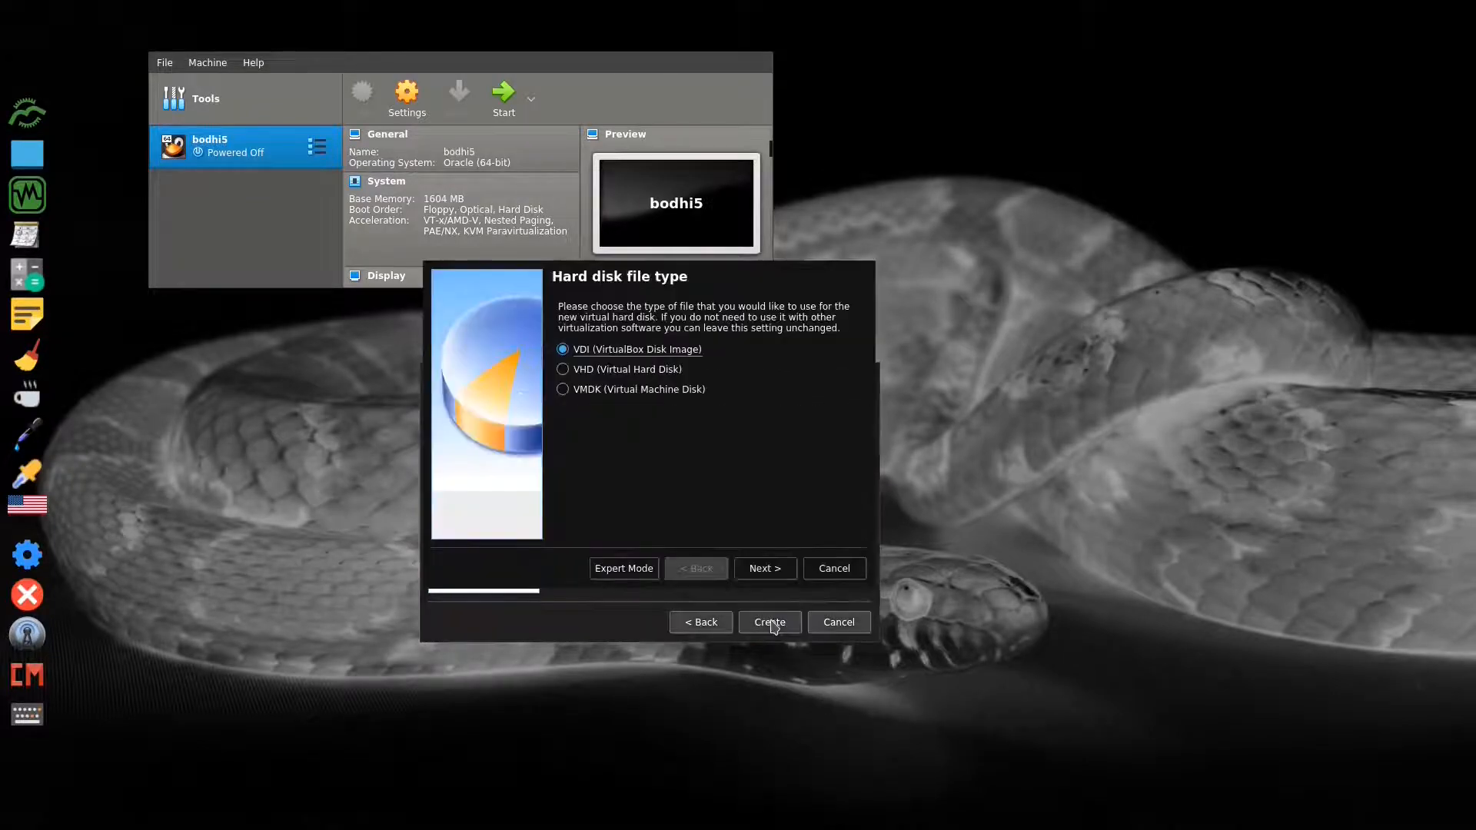
left_click(763, 567)
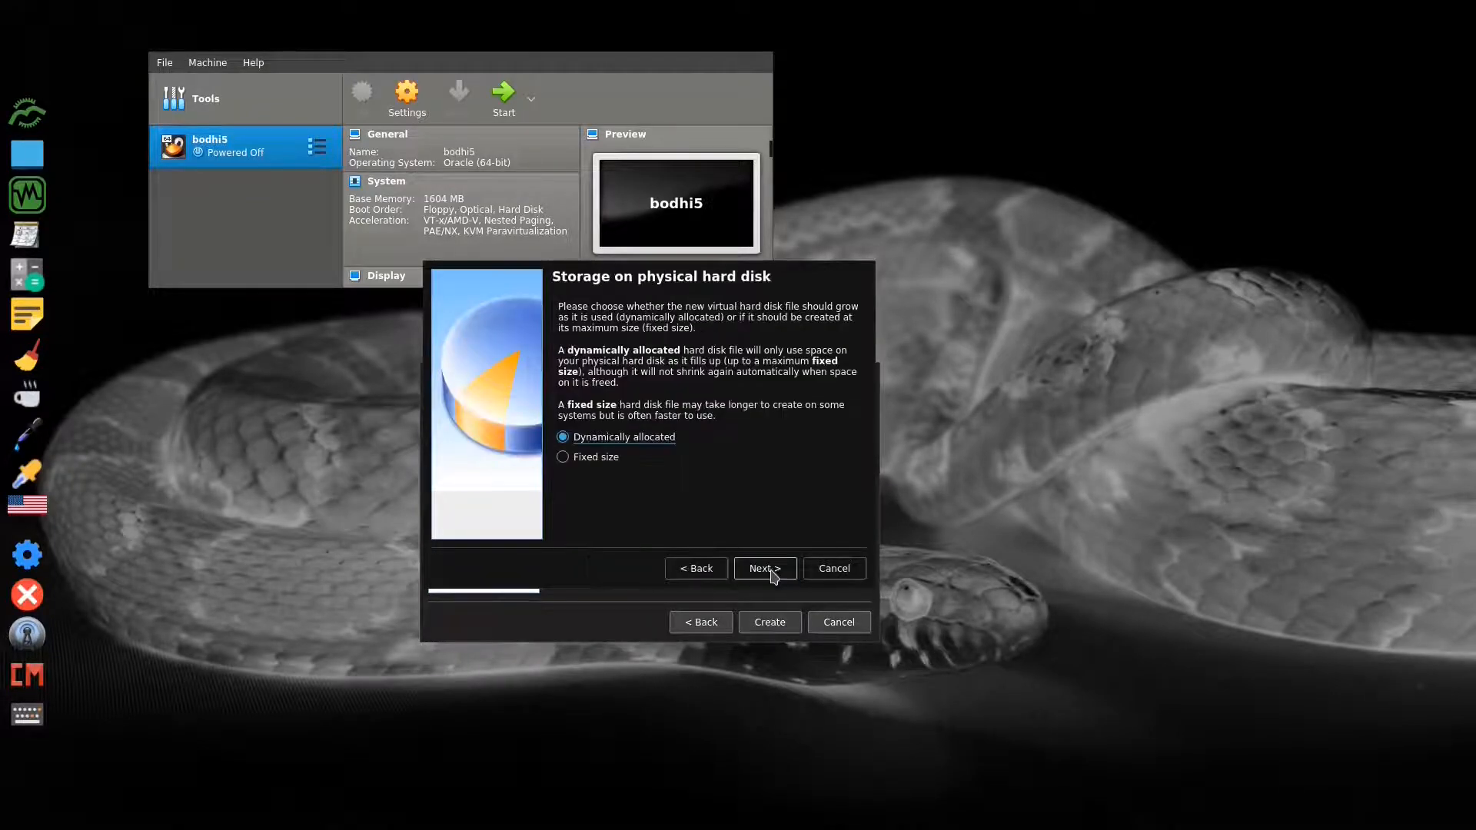
left_click(763, 567)
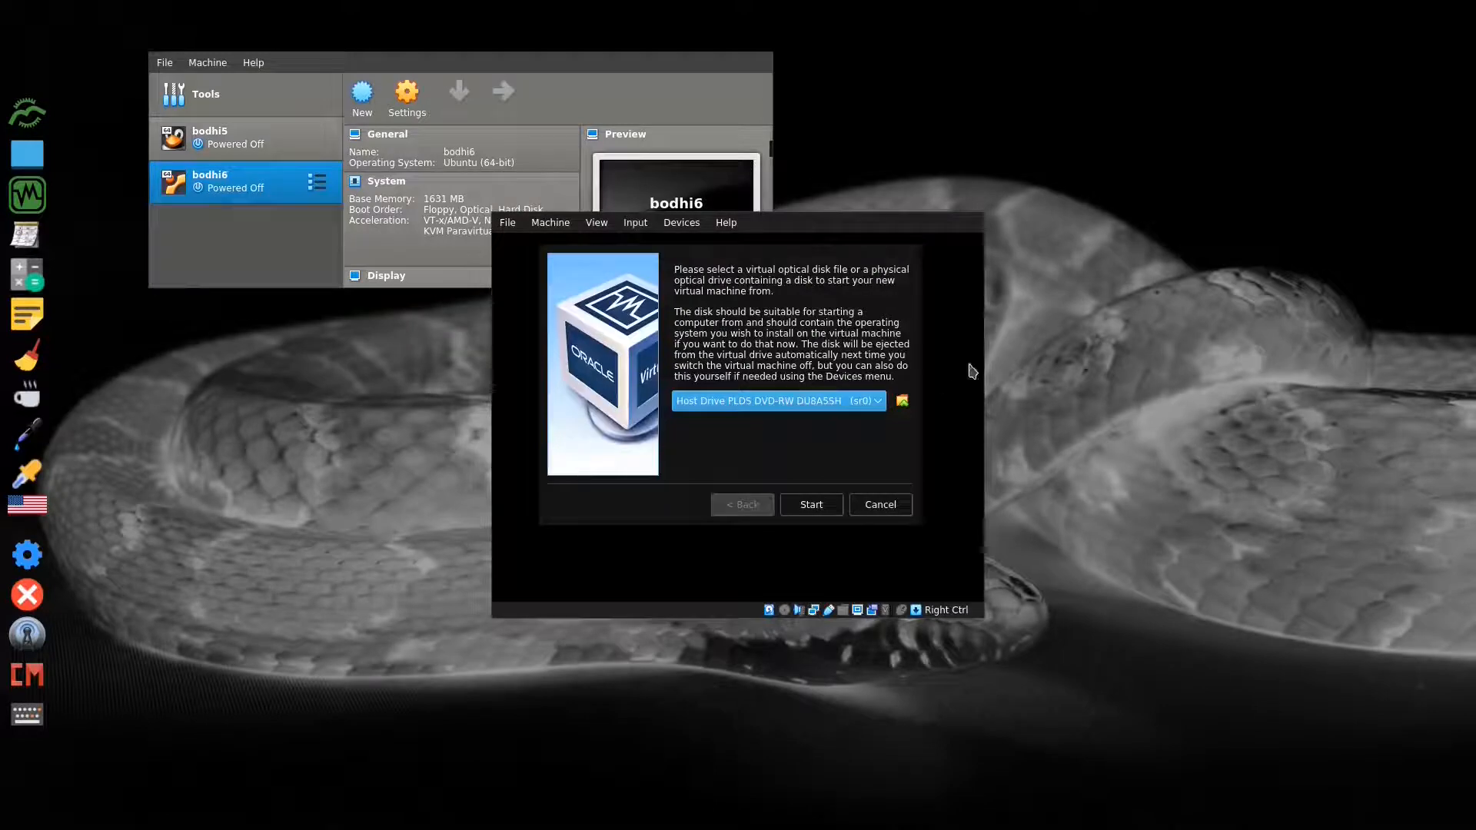
Step: Boot bodhi6 from bodhi-5.1.0-64.iso and accept the default language
left_click(900, 401)
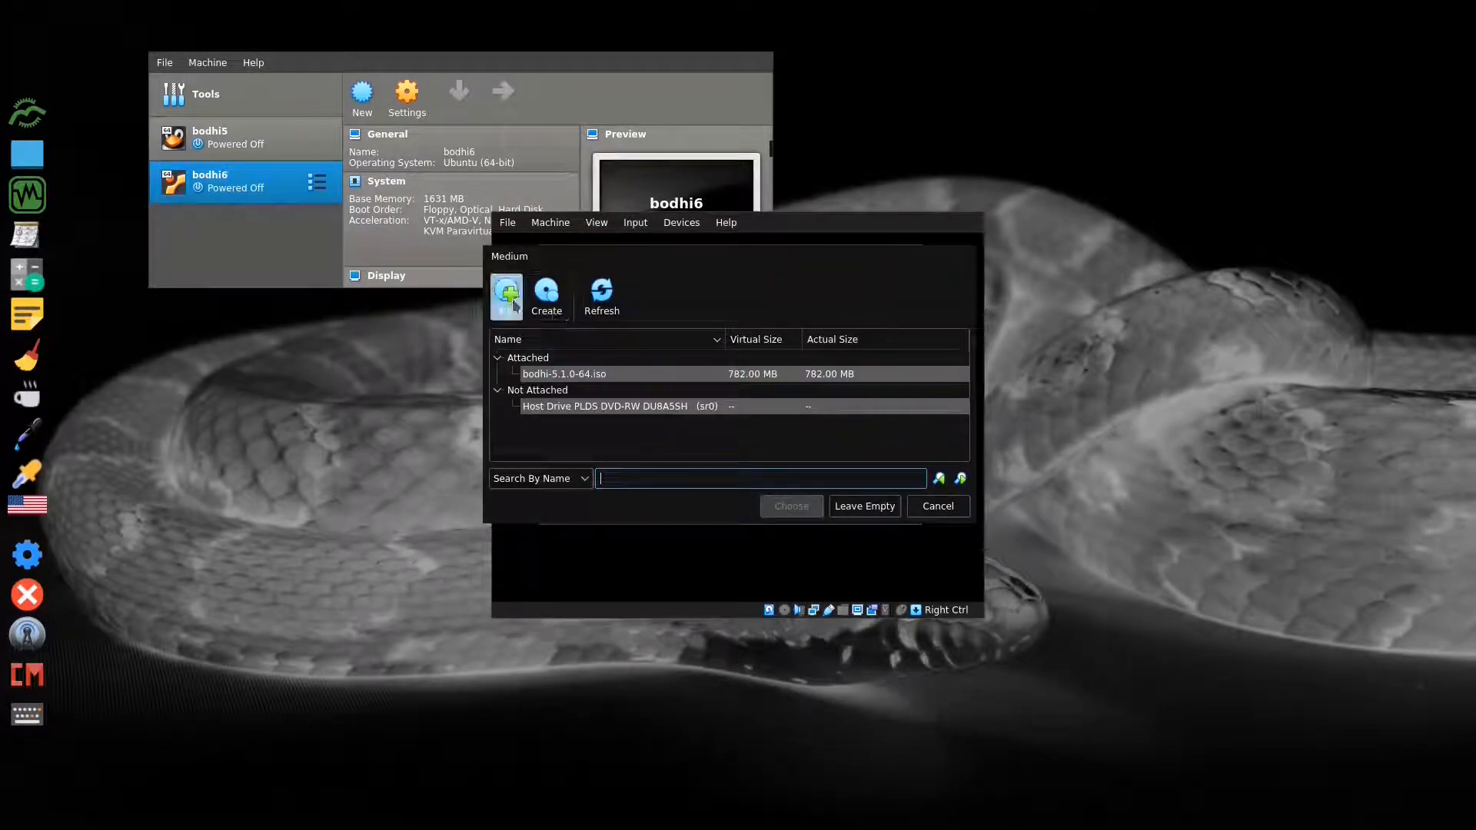
left_click(507, 292)
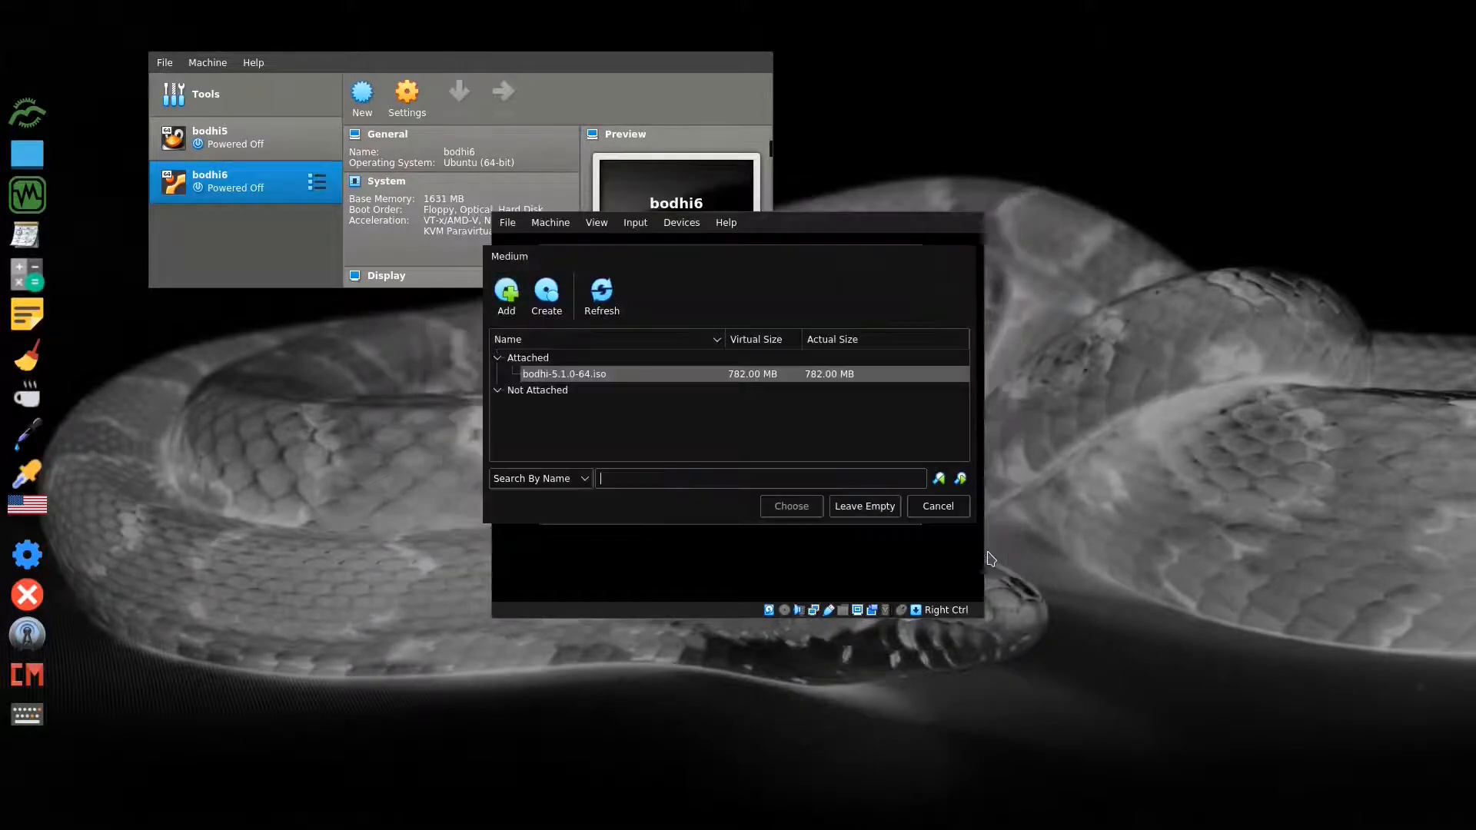
left_click(789, 506)
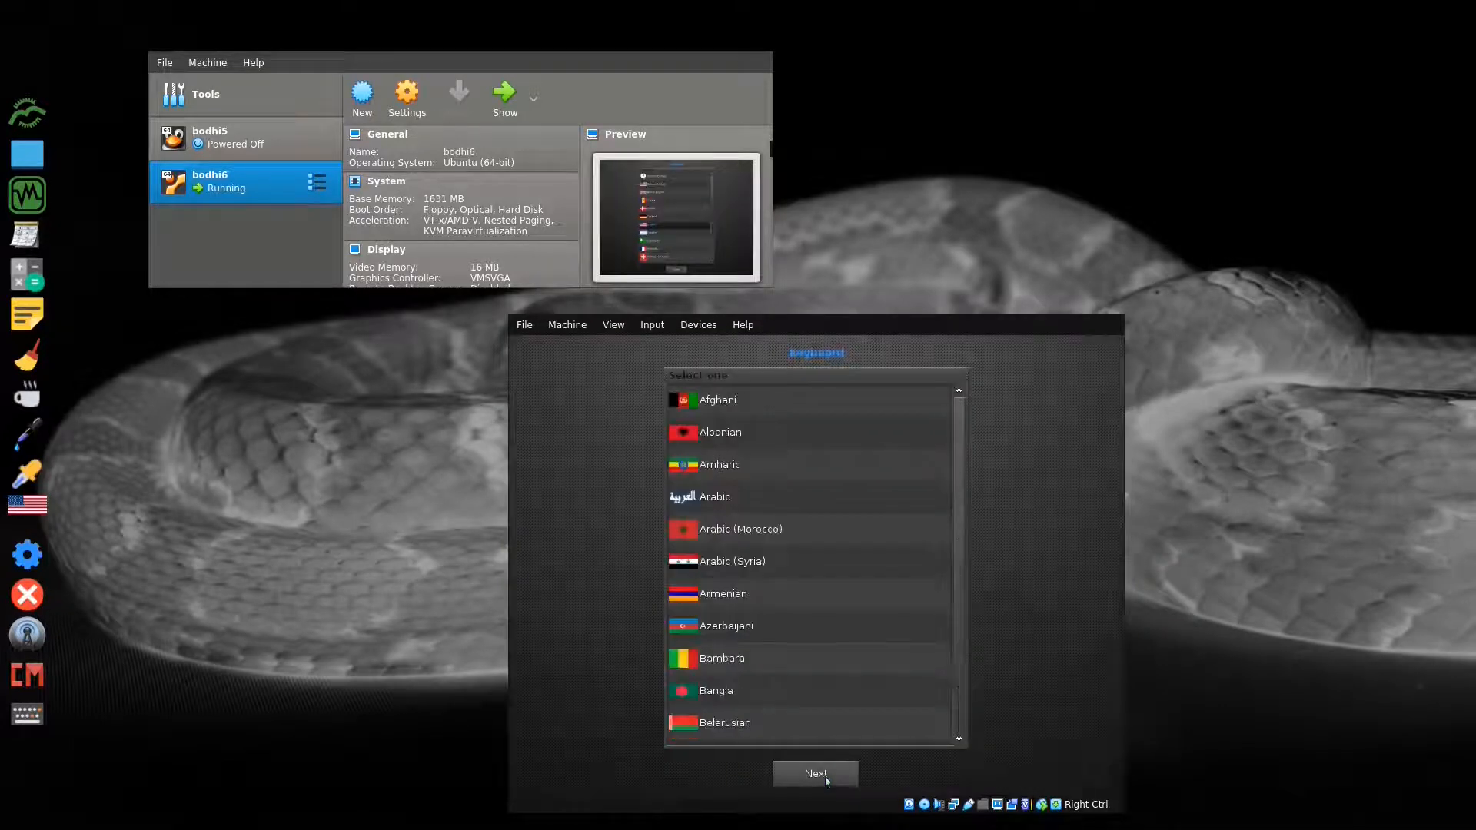
left_click(814, 772)
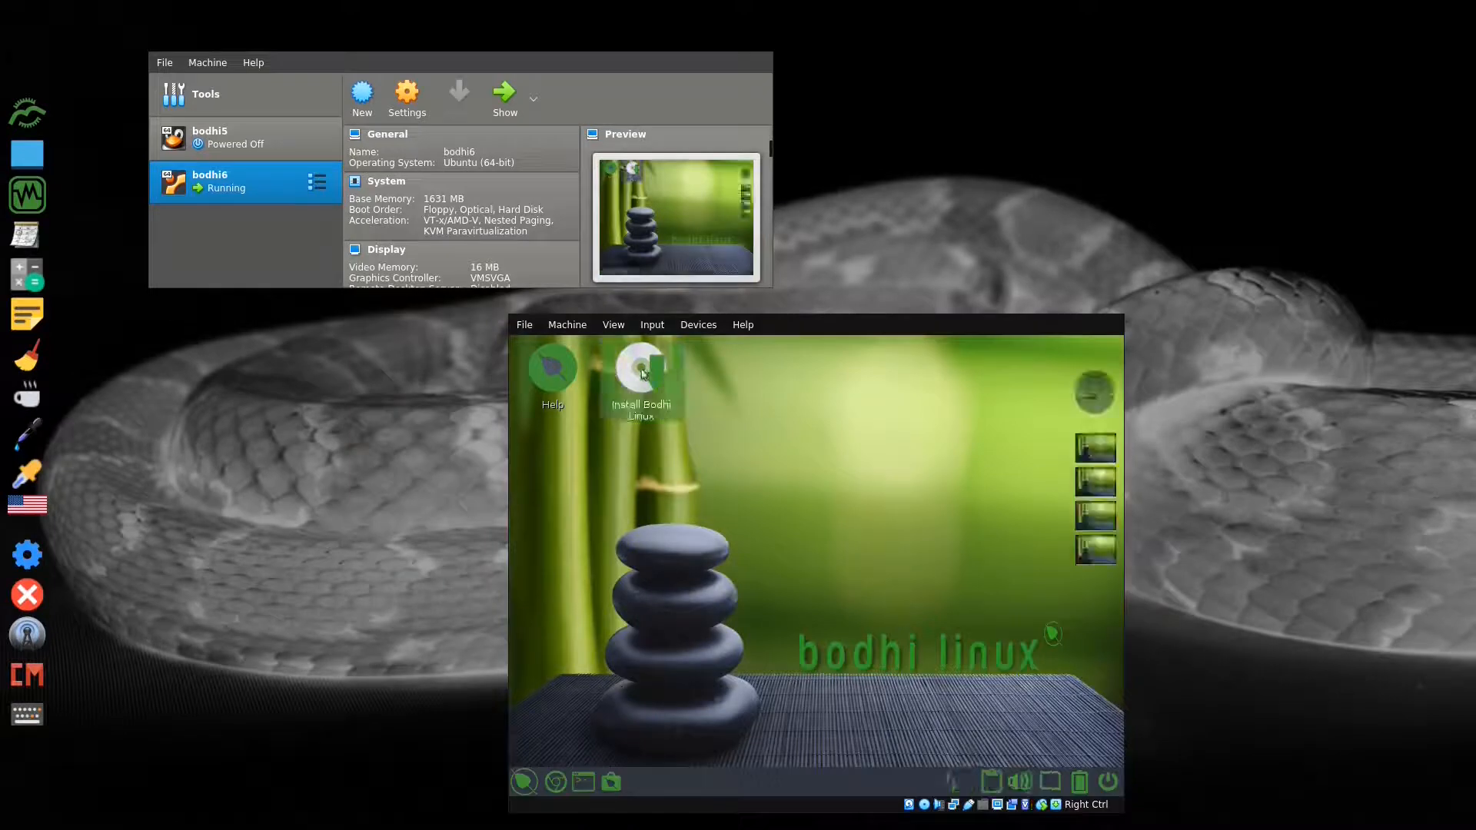
Step: Launch the installer and accept English language, English (US) keyboard and update options
double_click(640, 367)
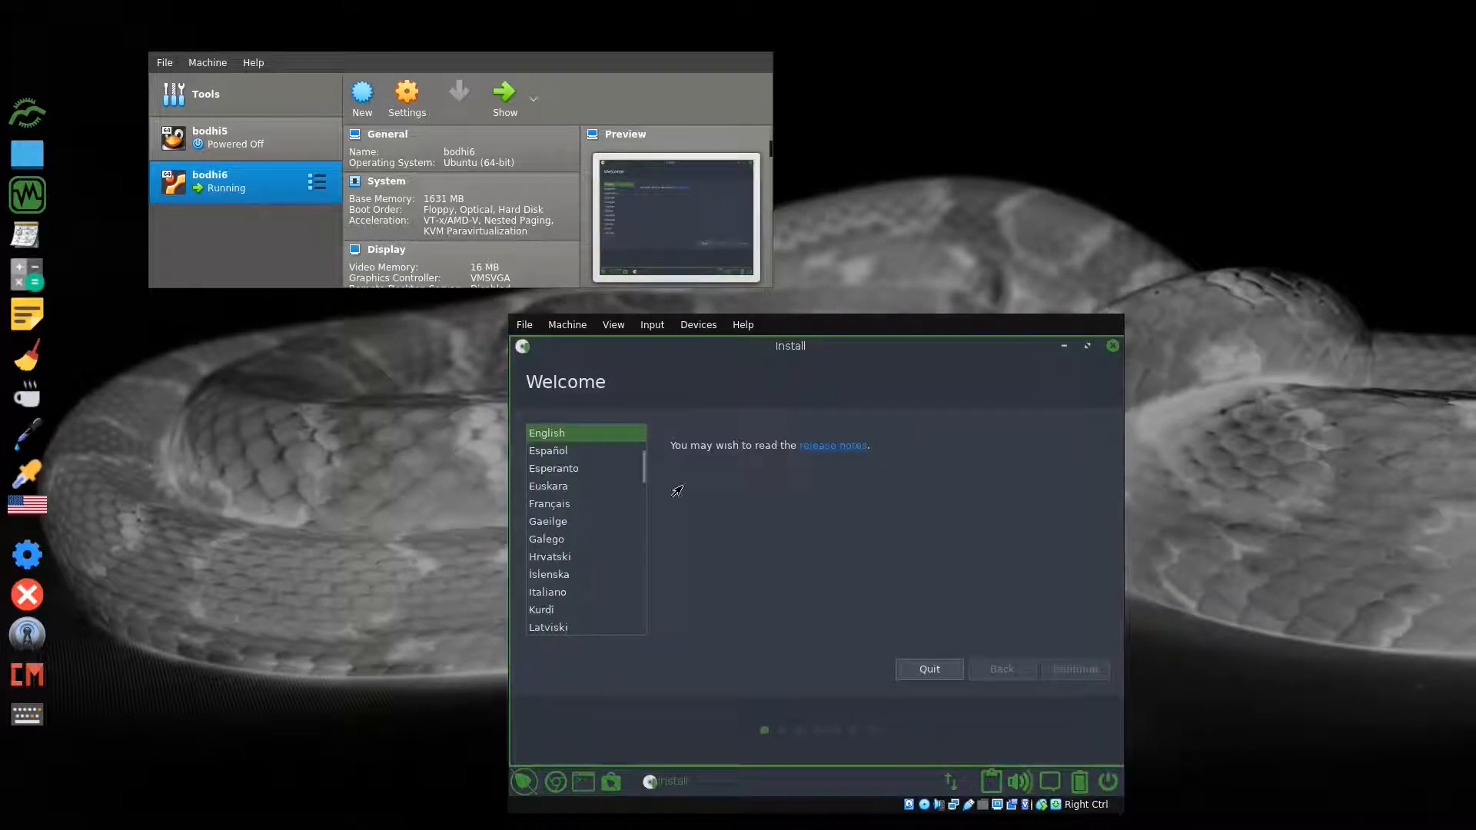
left_click(1073, 668)
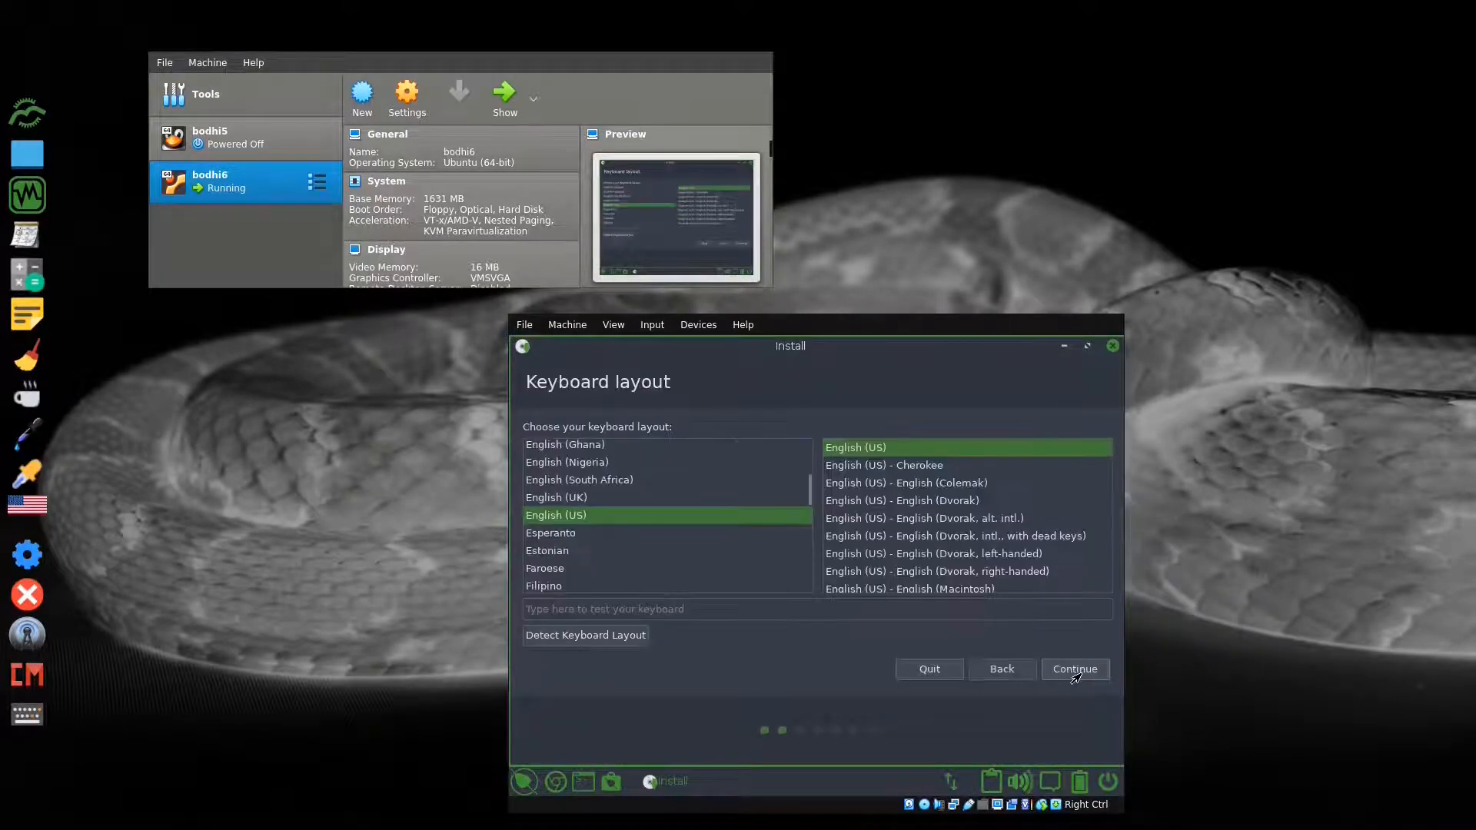
left_click(1074, 668)
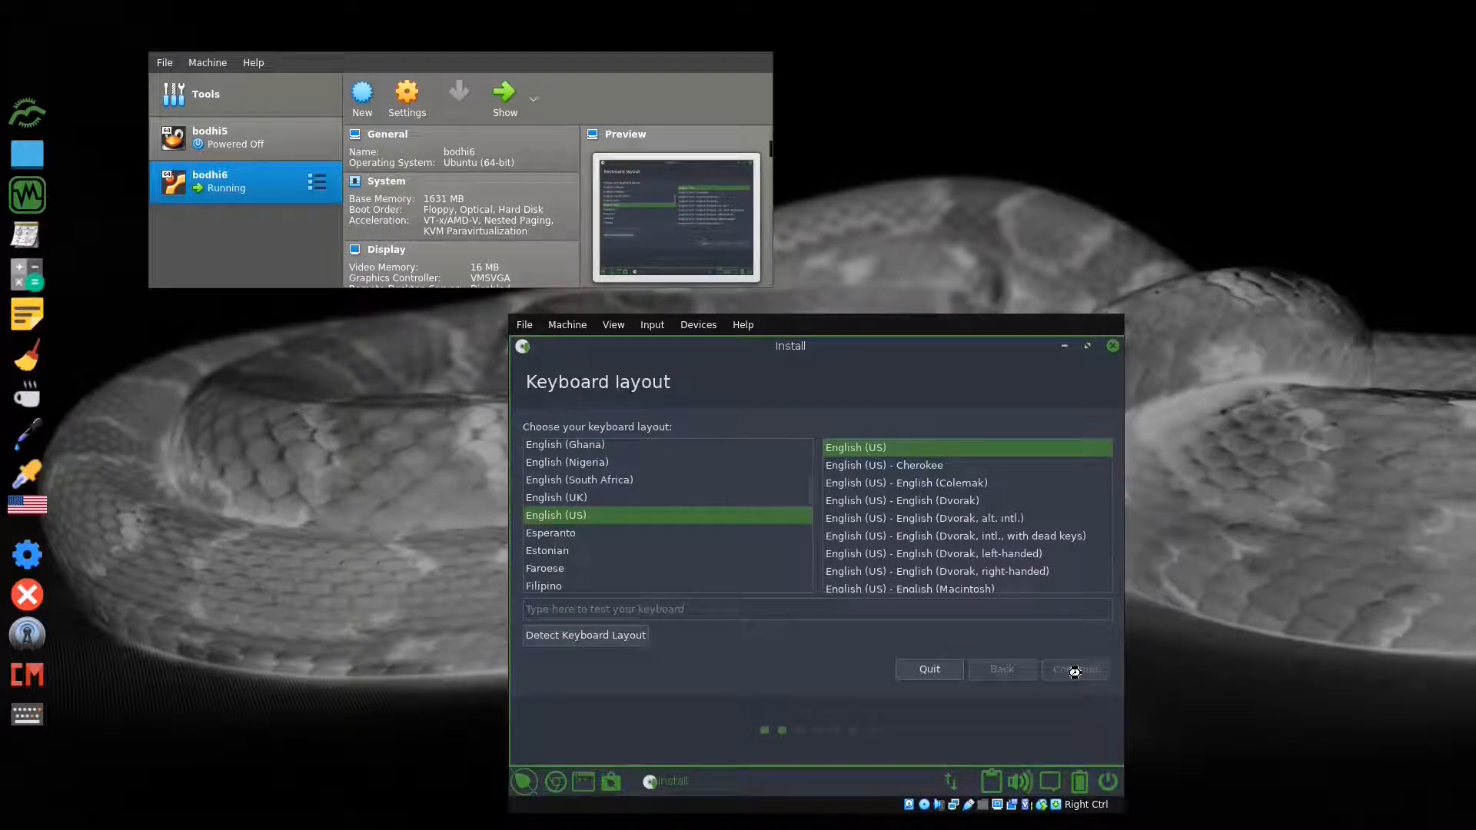
left_click(1073, 669)
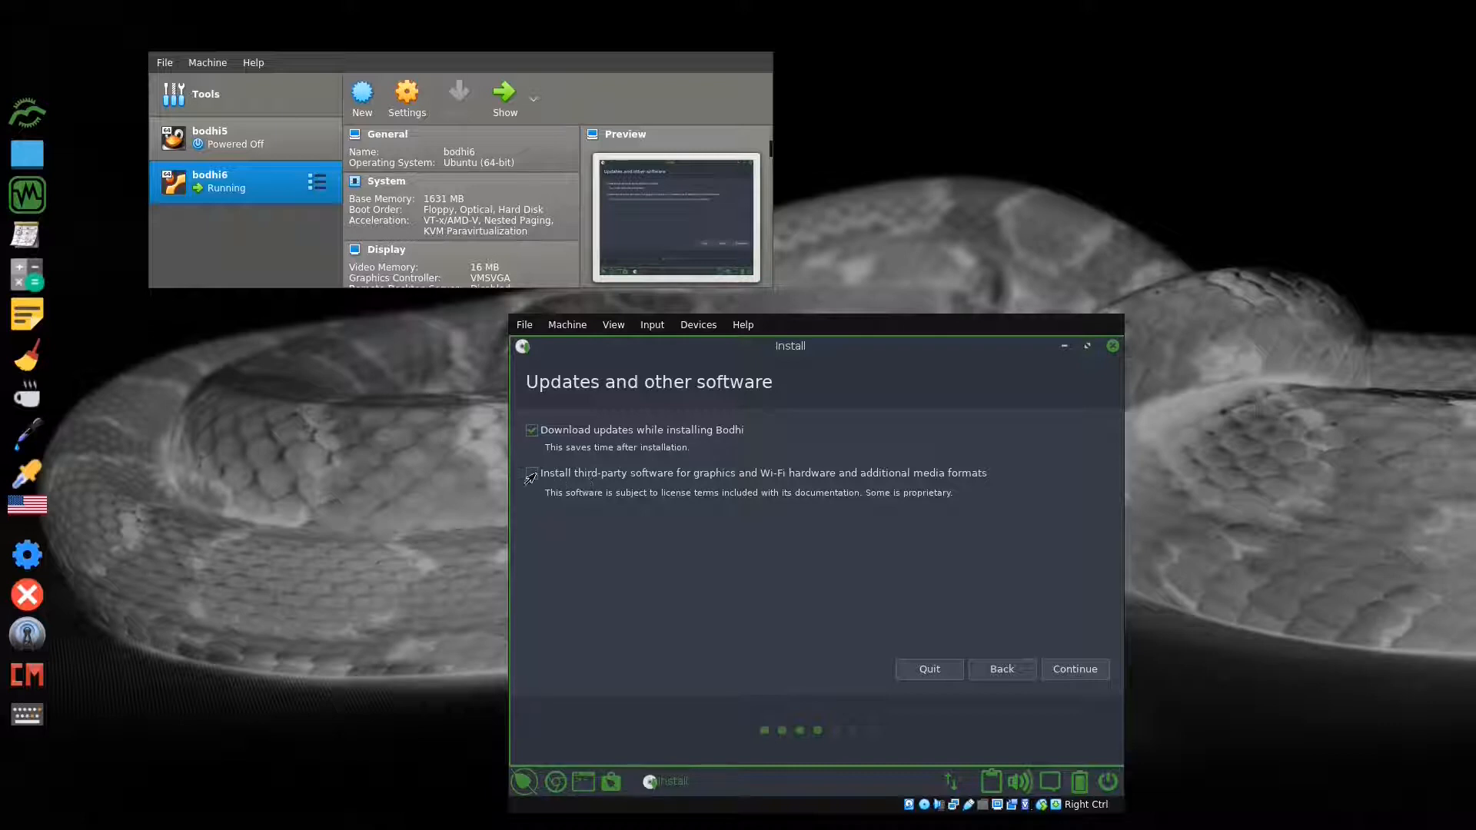
left_click(1074, 668)
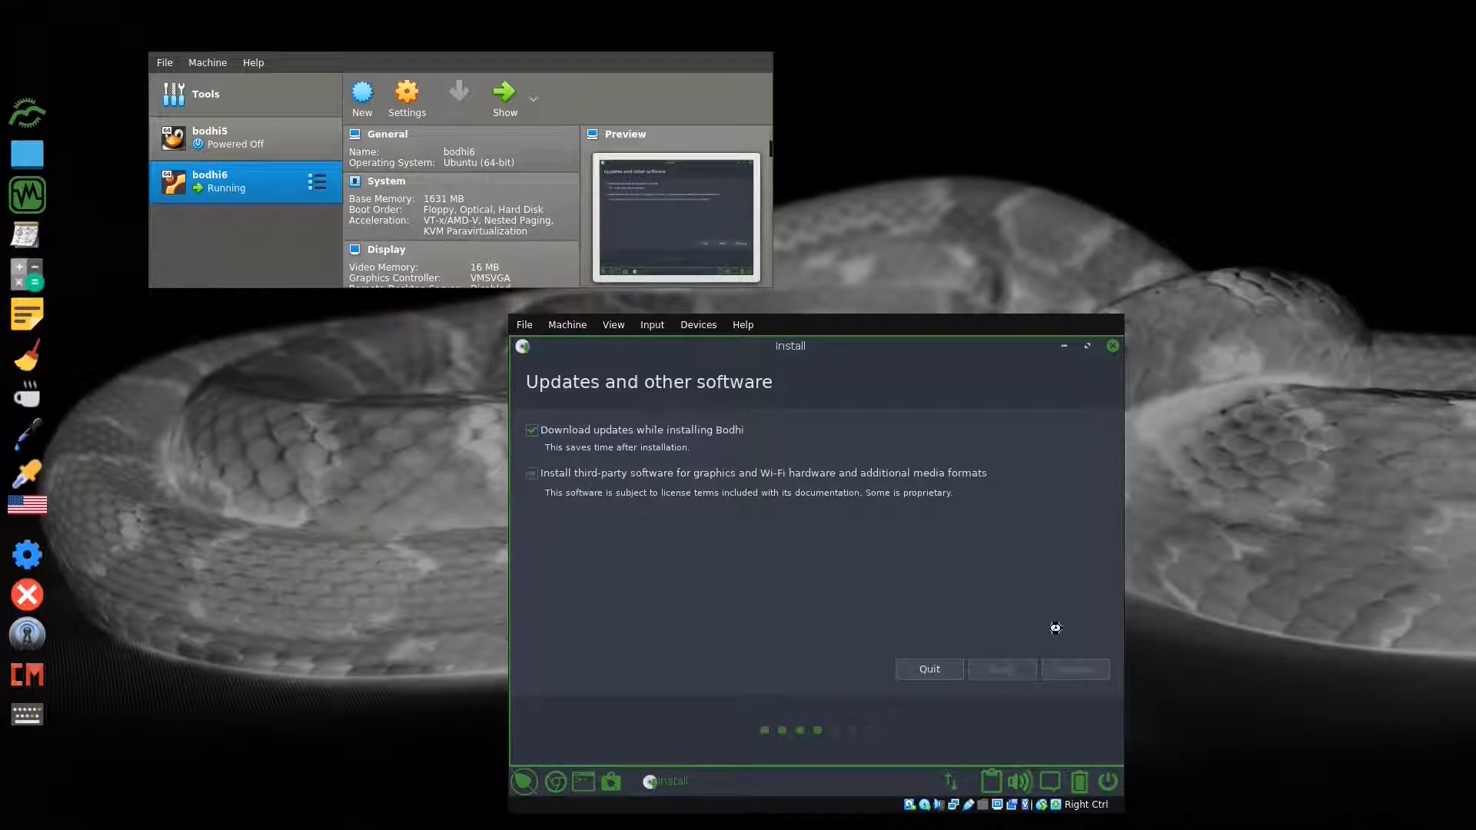
Step: Start the erase-disk install, confirm partition changes, and accept New York time zone
left_click(1073, 667)
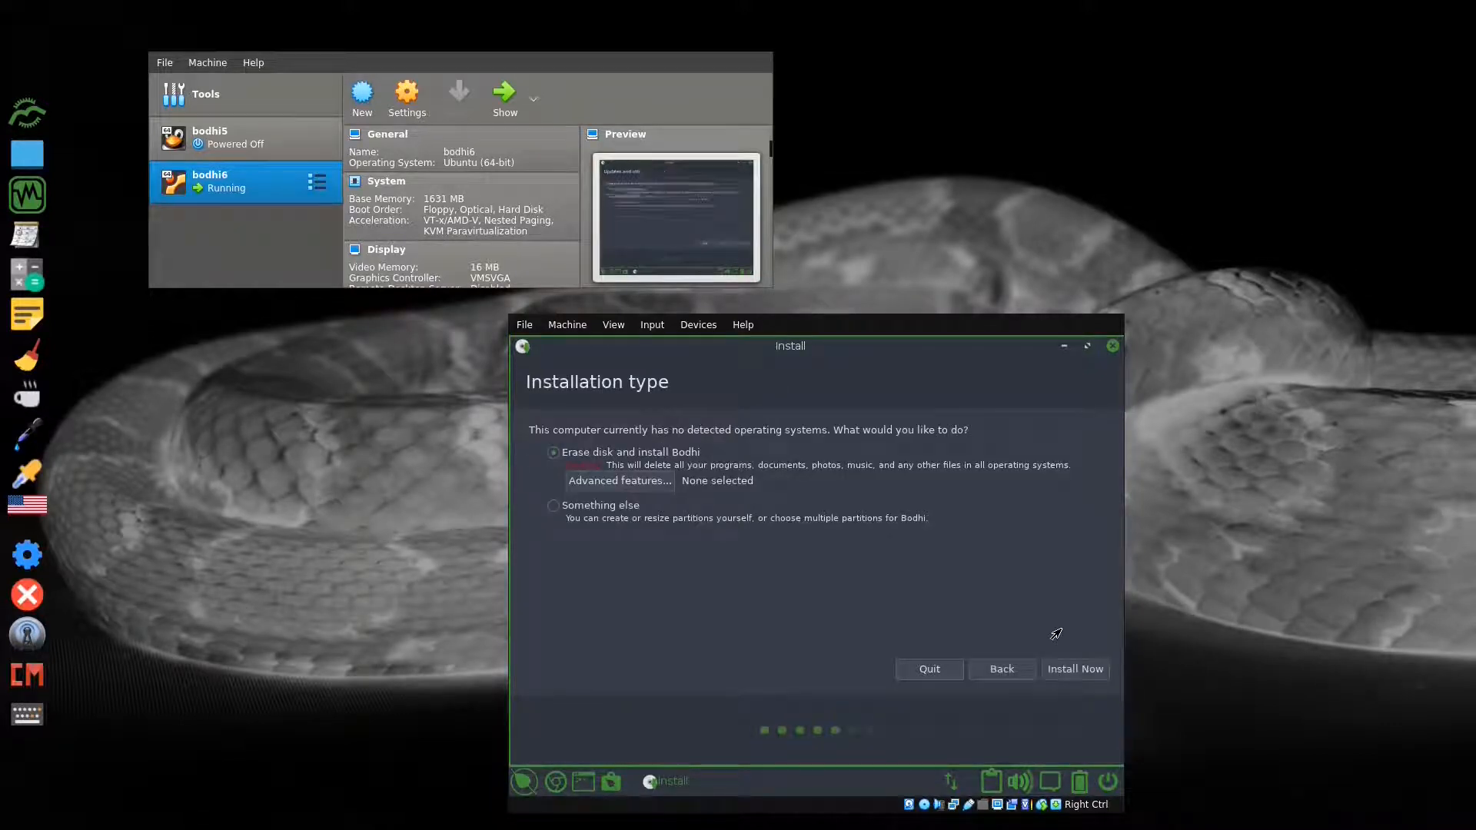
mouse_move(1134, 685)
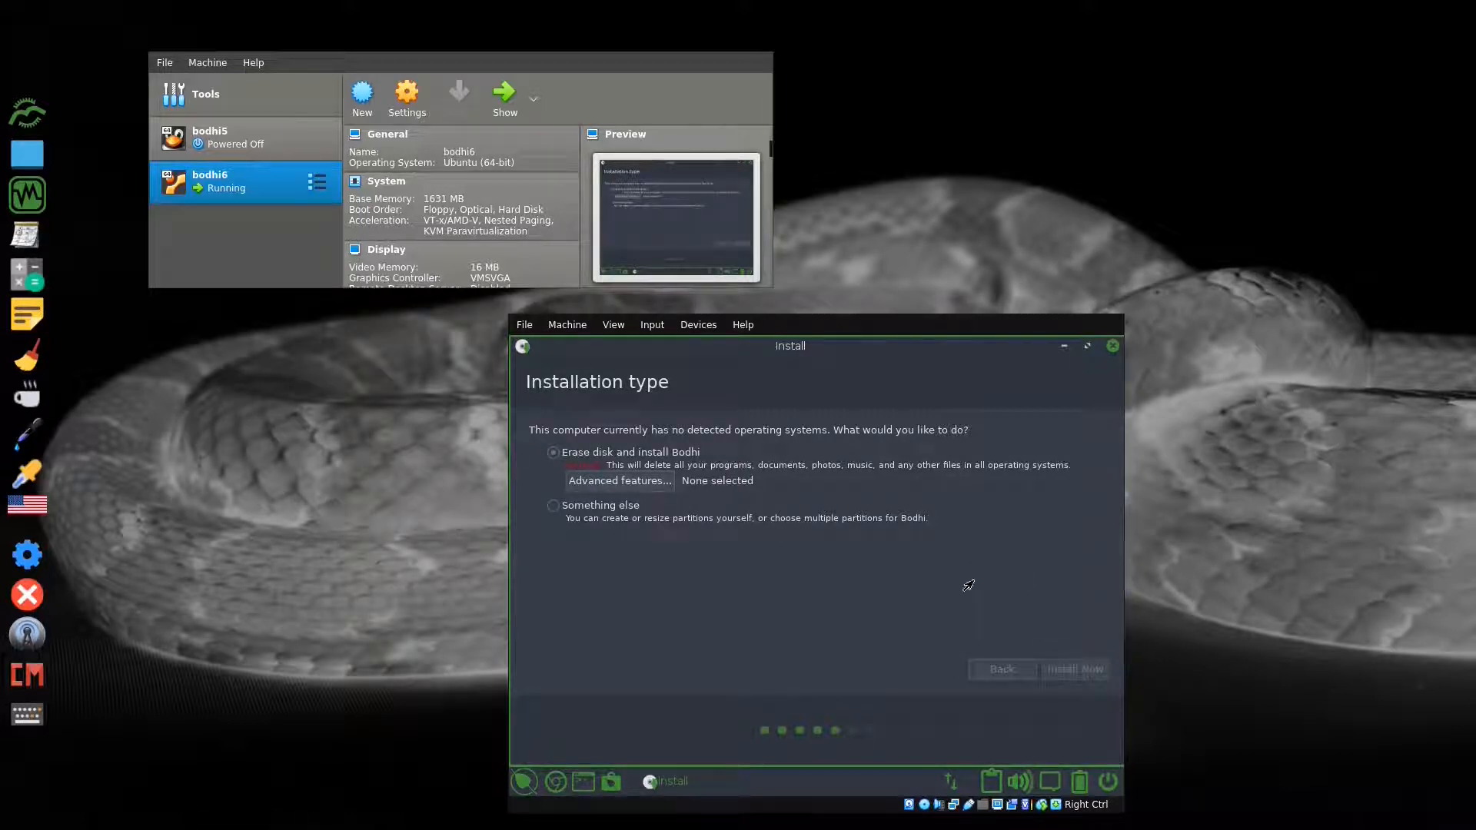
left_click(1073, 668)
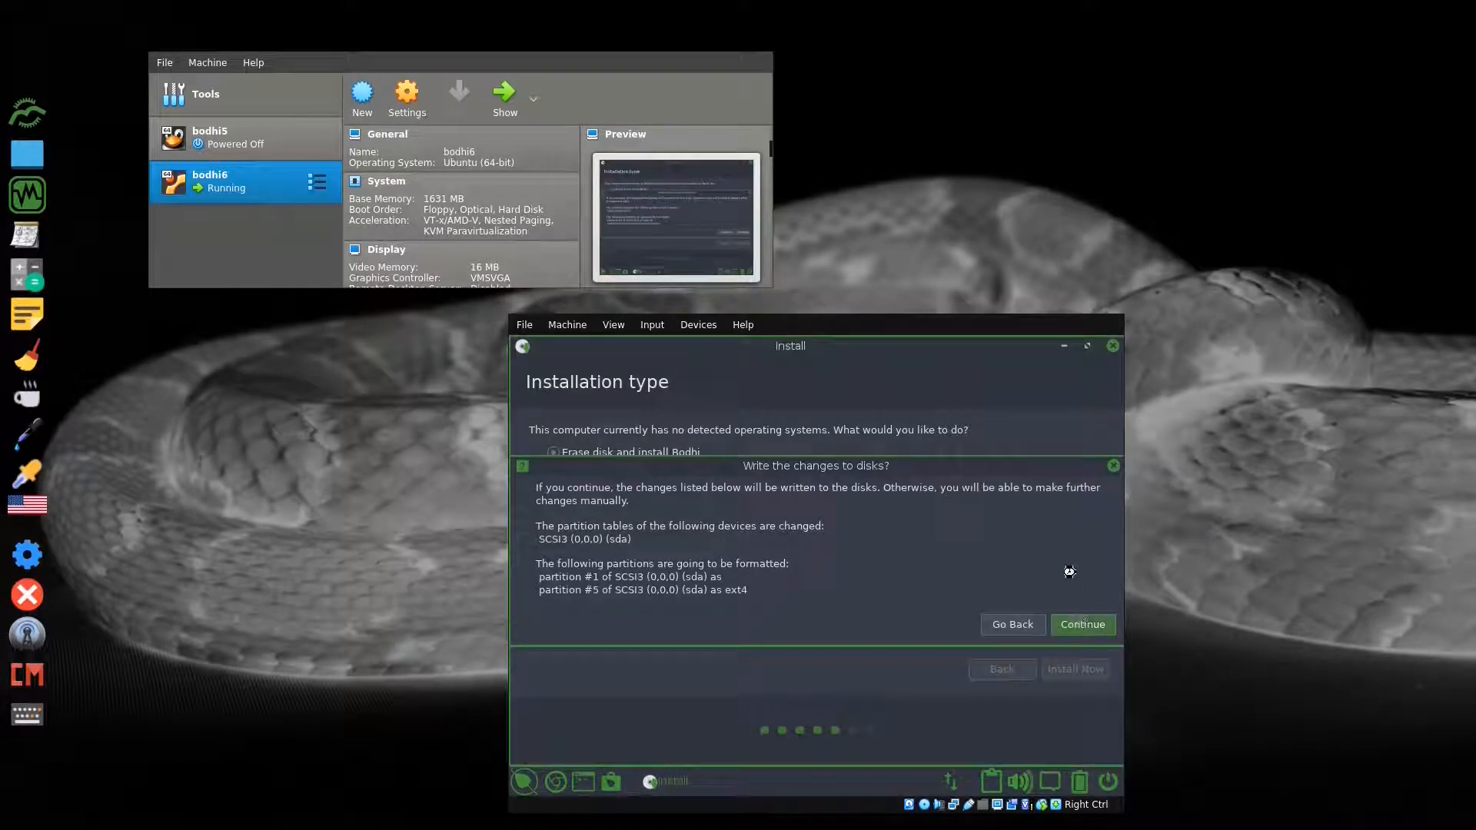
left_click(1081, 624)
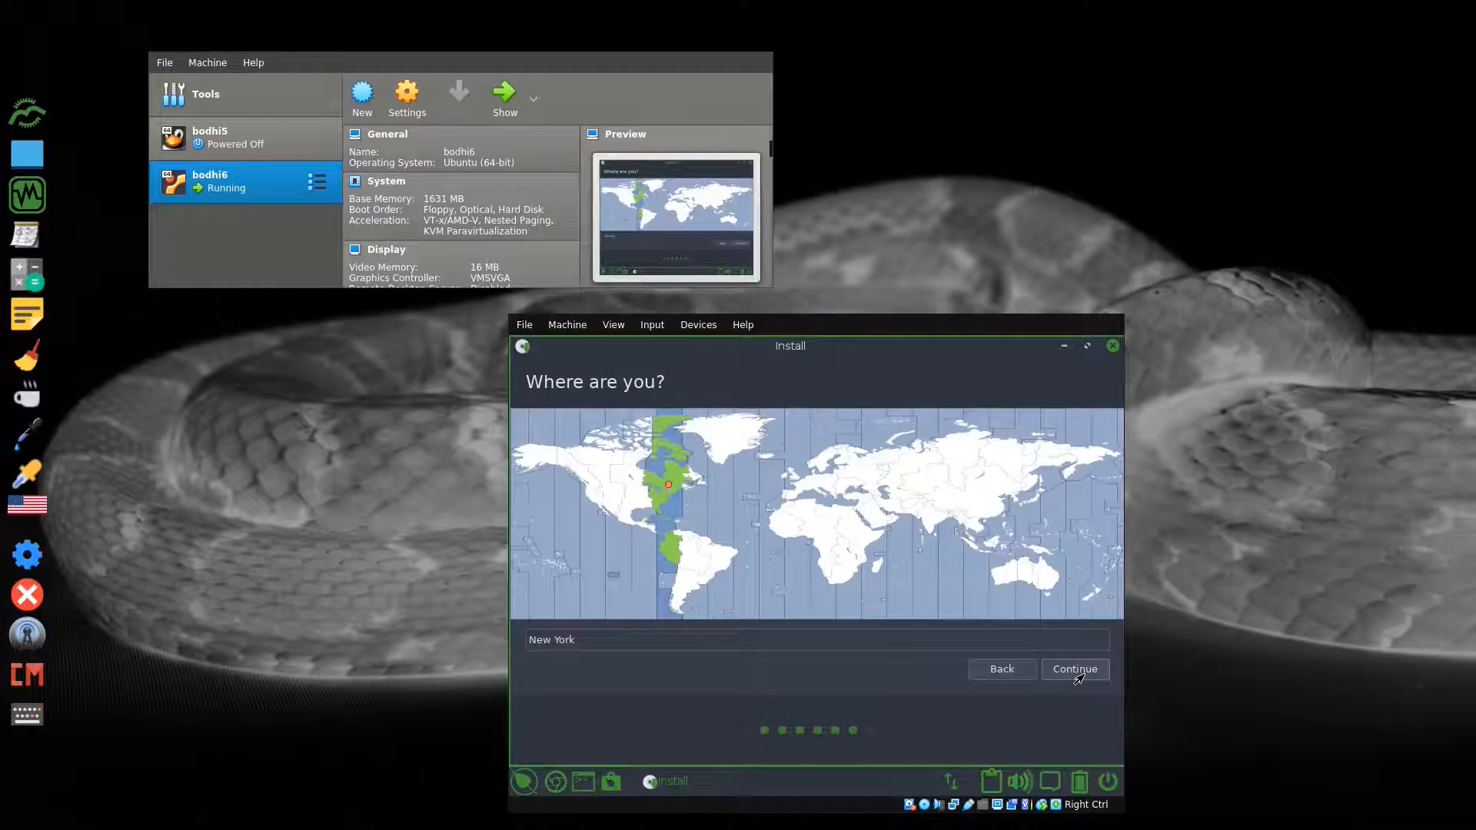
left_click(1073, 668)
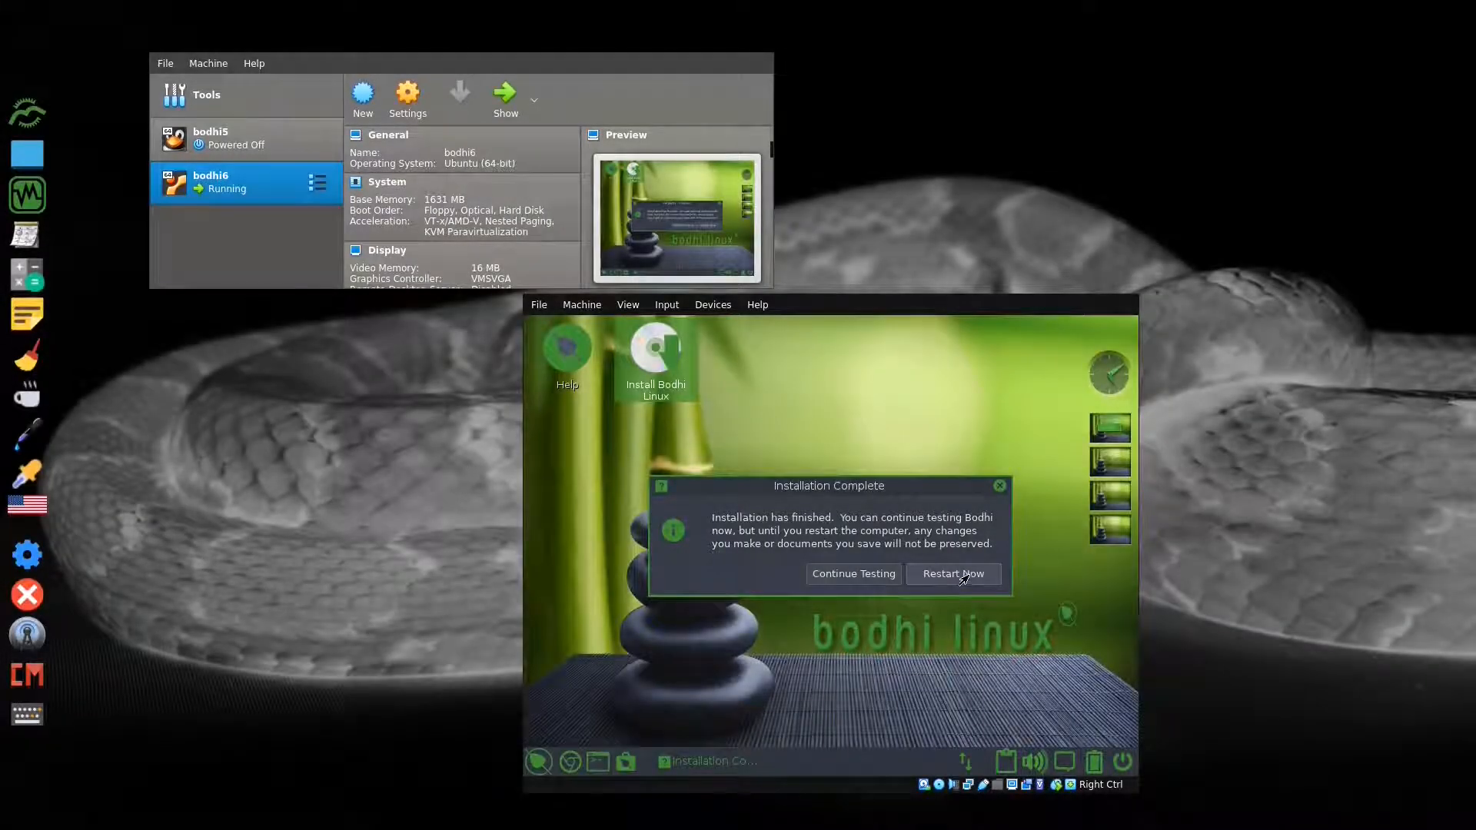
mouse_move(938, 623)
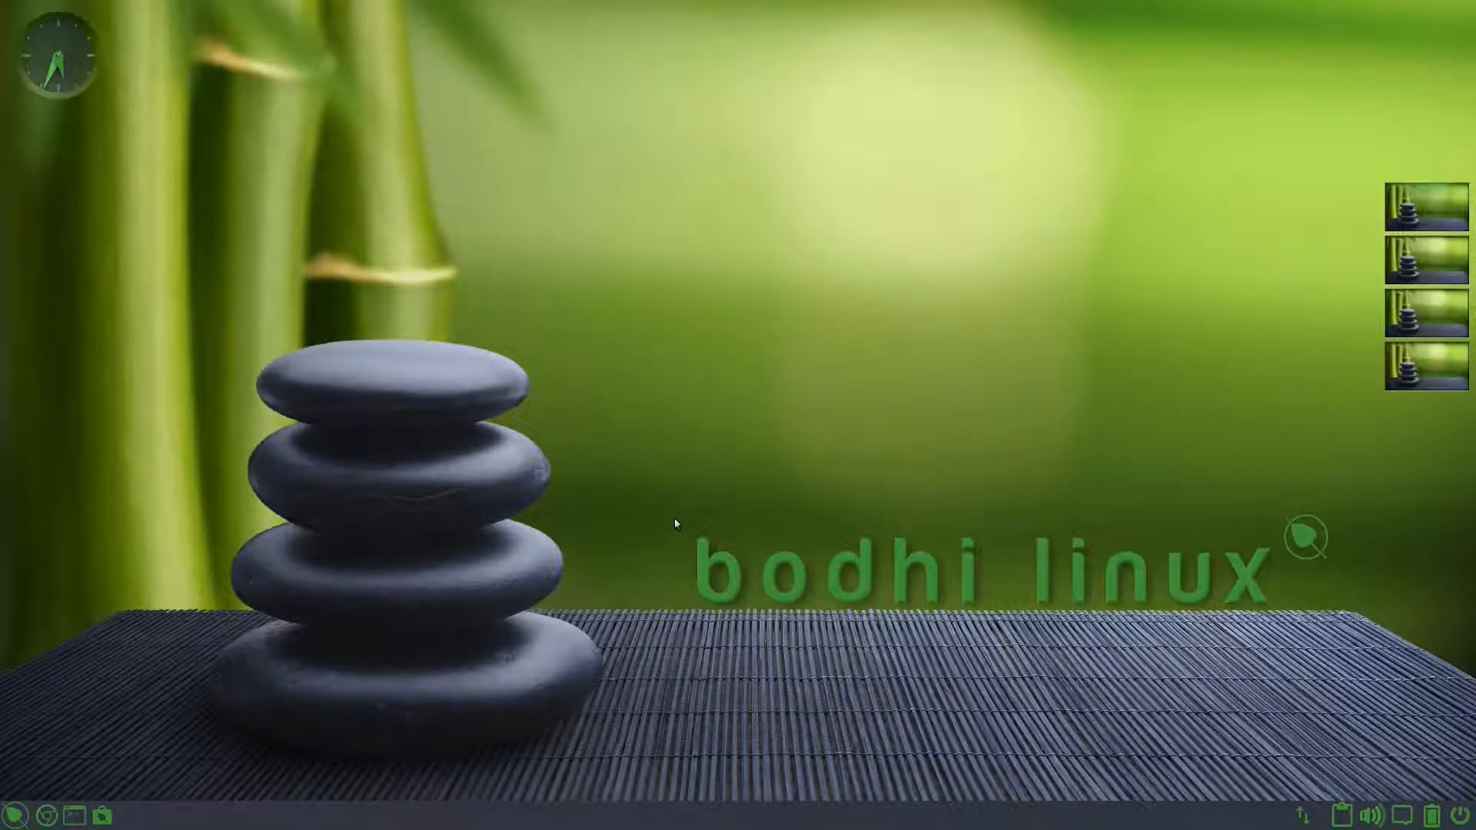
mouse_move(397, 756)
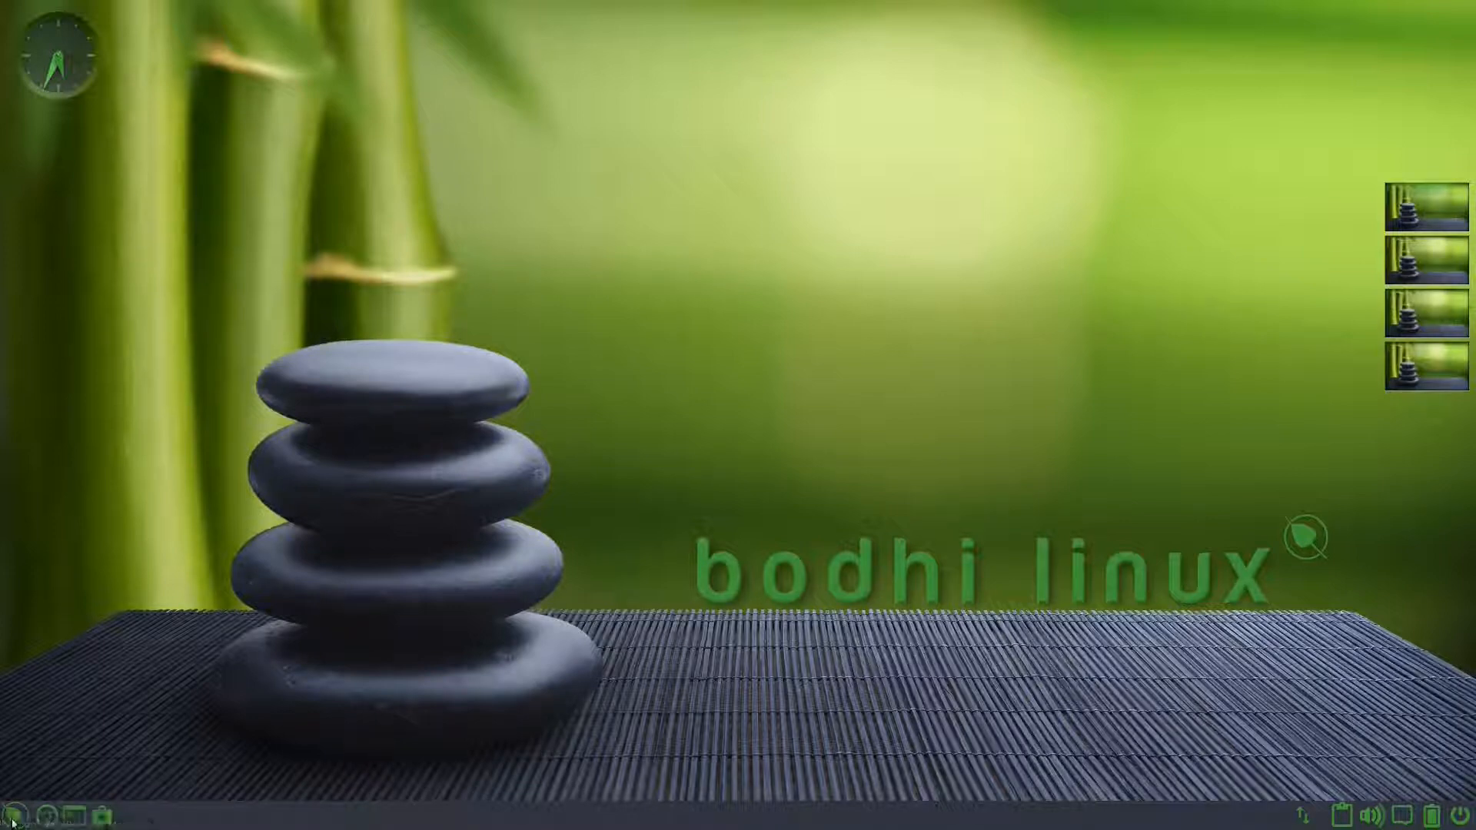
Step: Open the Bodhi Basics welcome page in Chromium and scroll through it
left_click(13, 817)
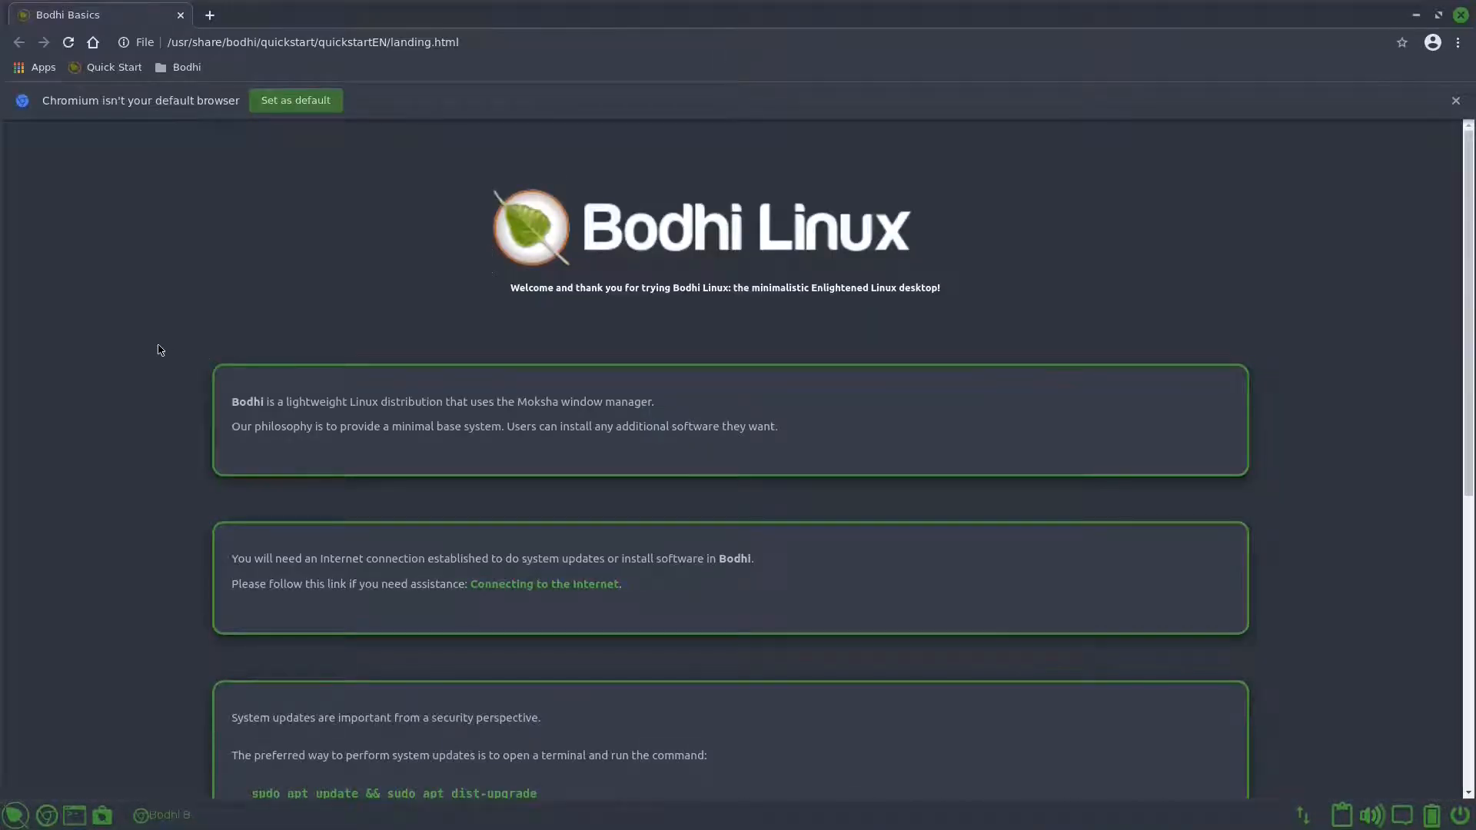
scroll("down", 3)
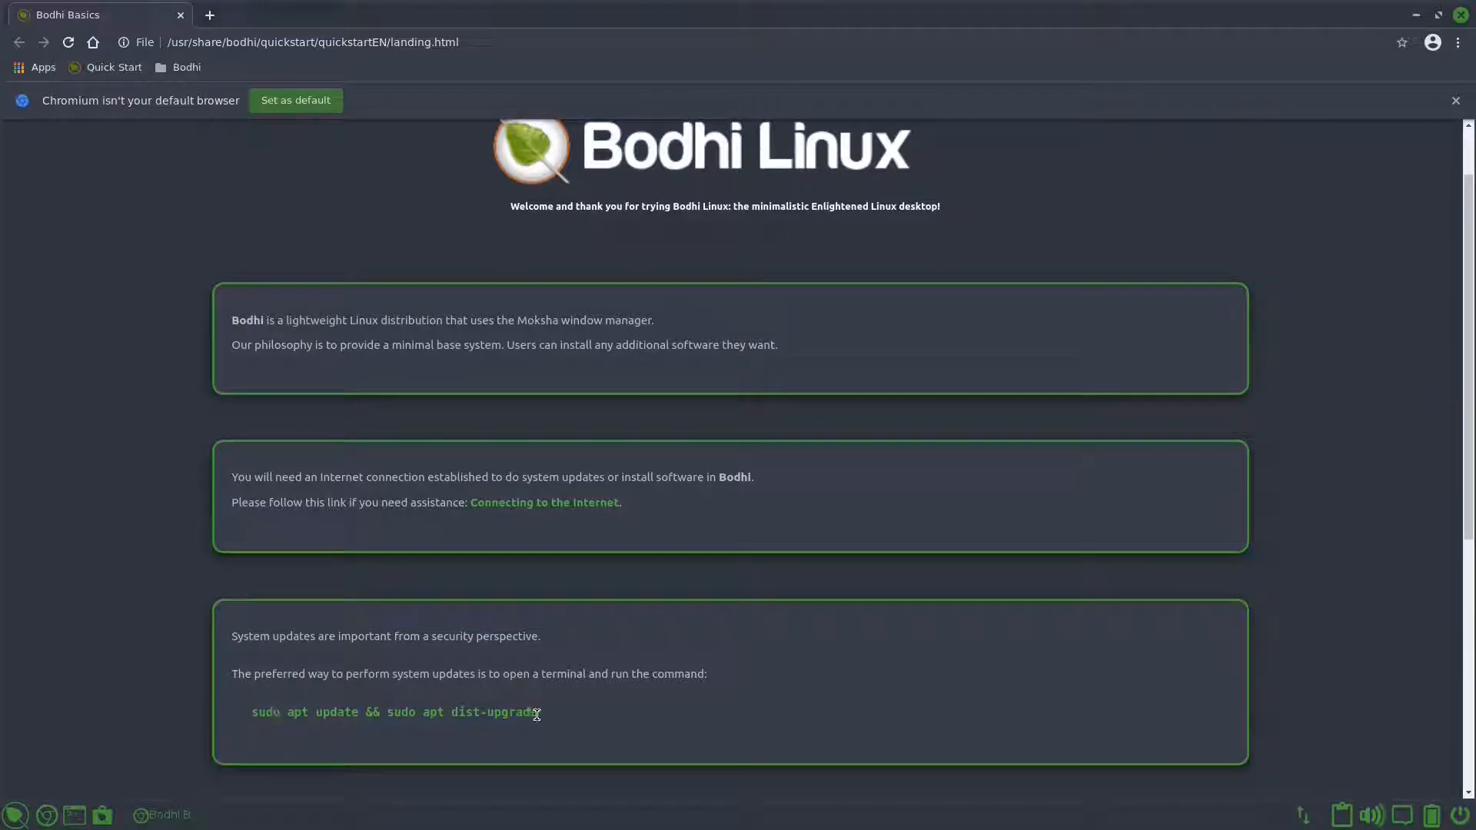
scroll("up", 3)
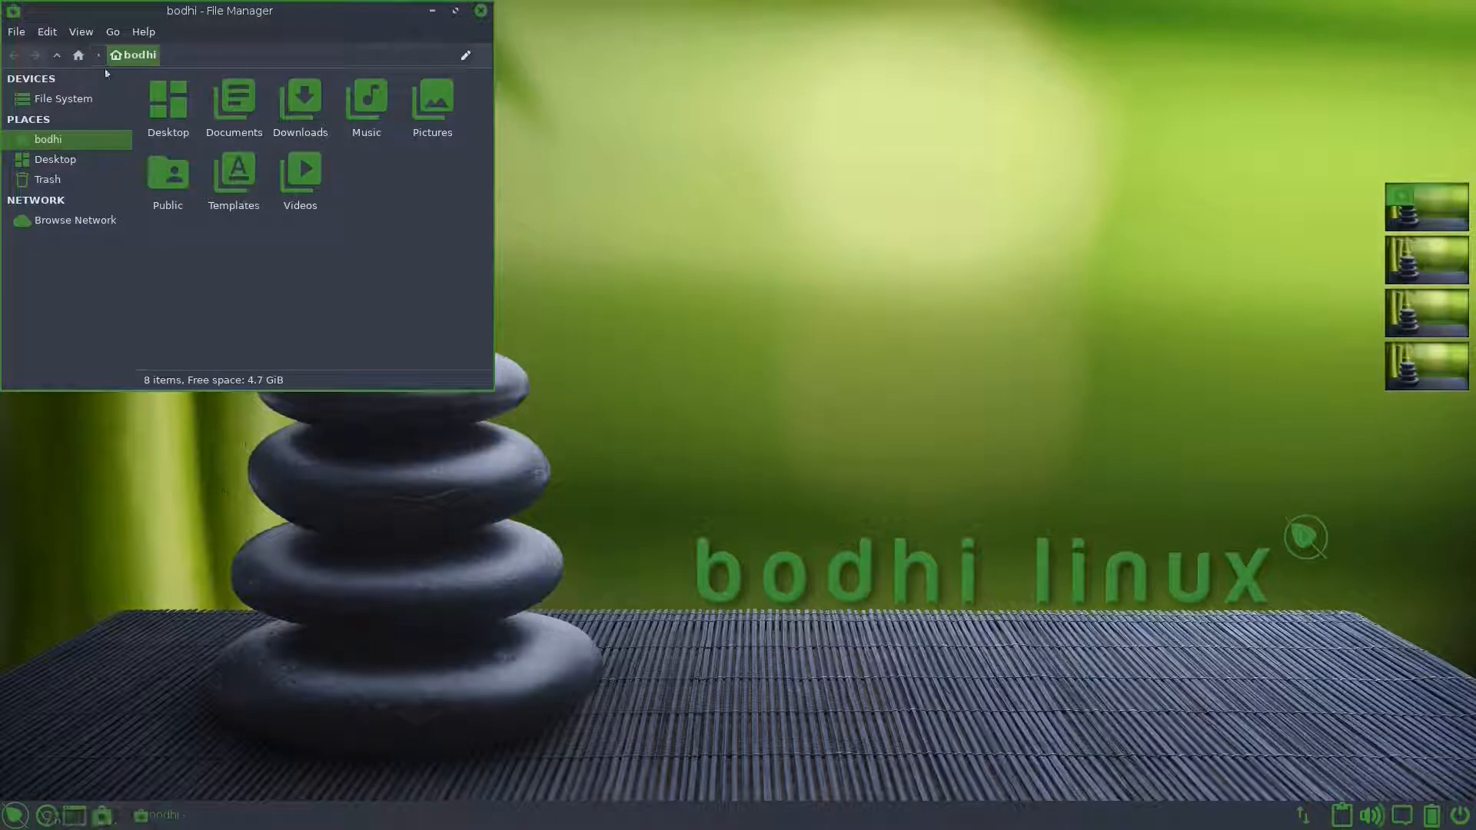
mouse_move(370, 306)
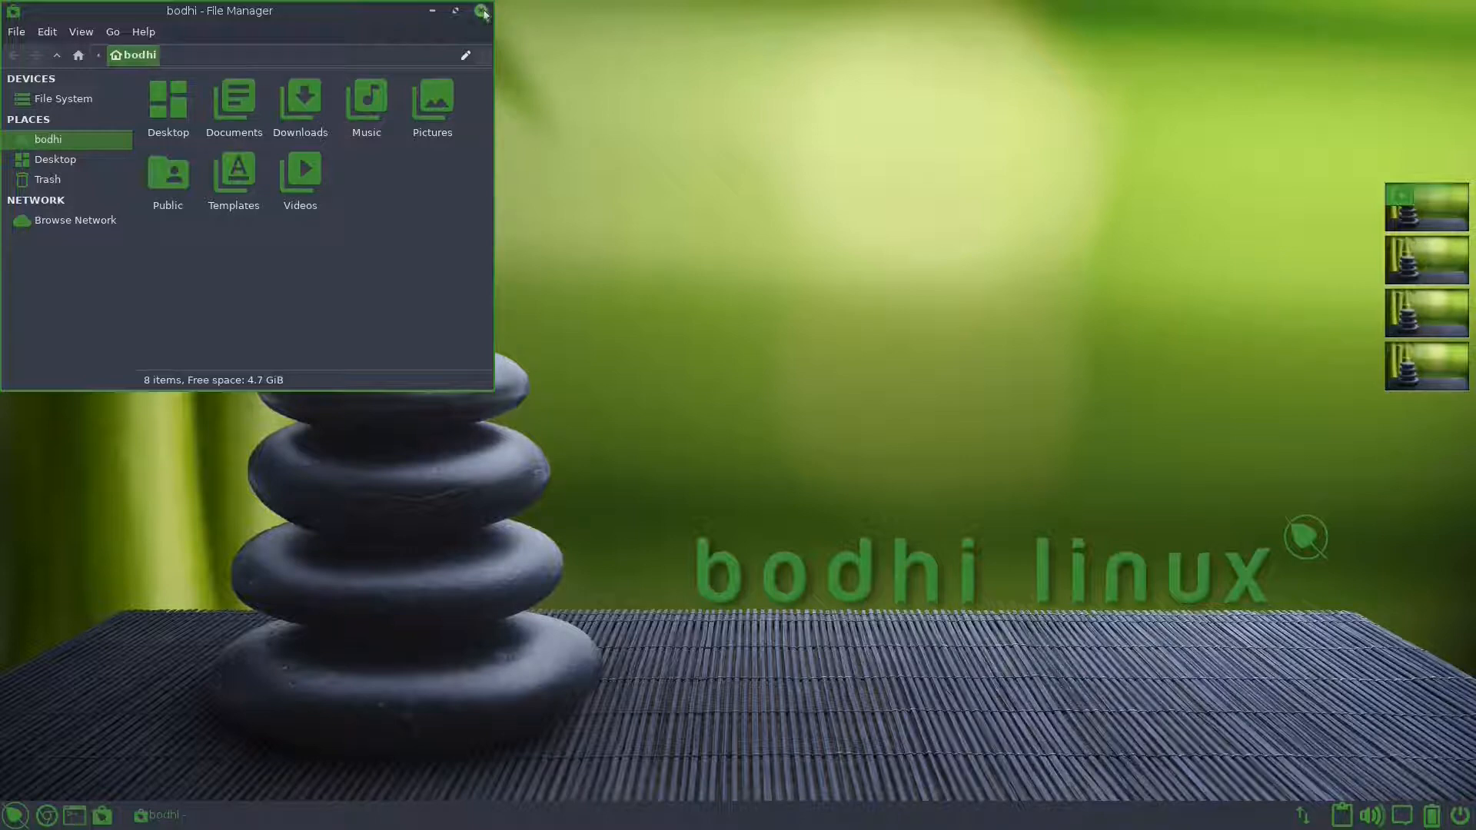
left_click(480, 11)
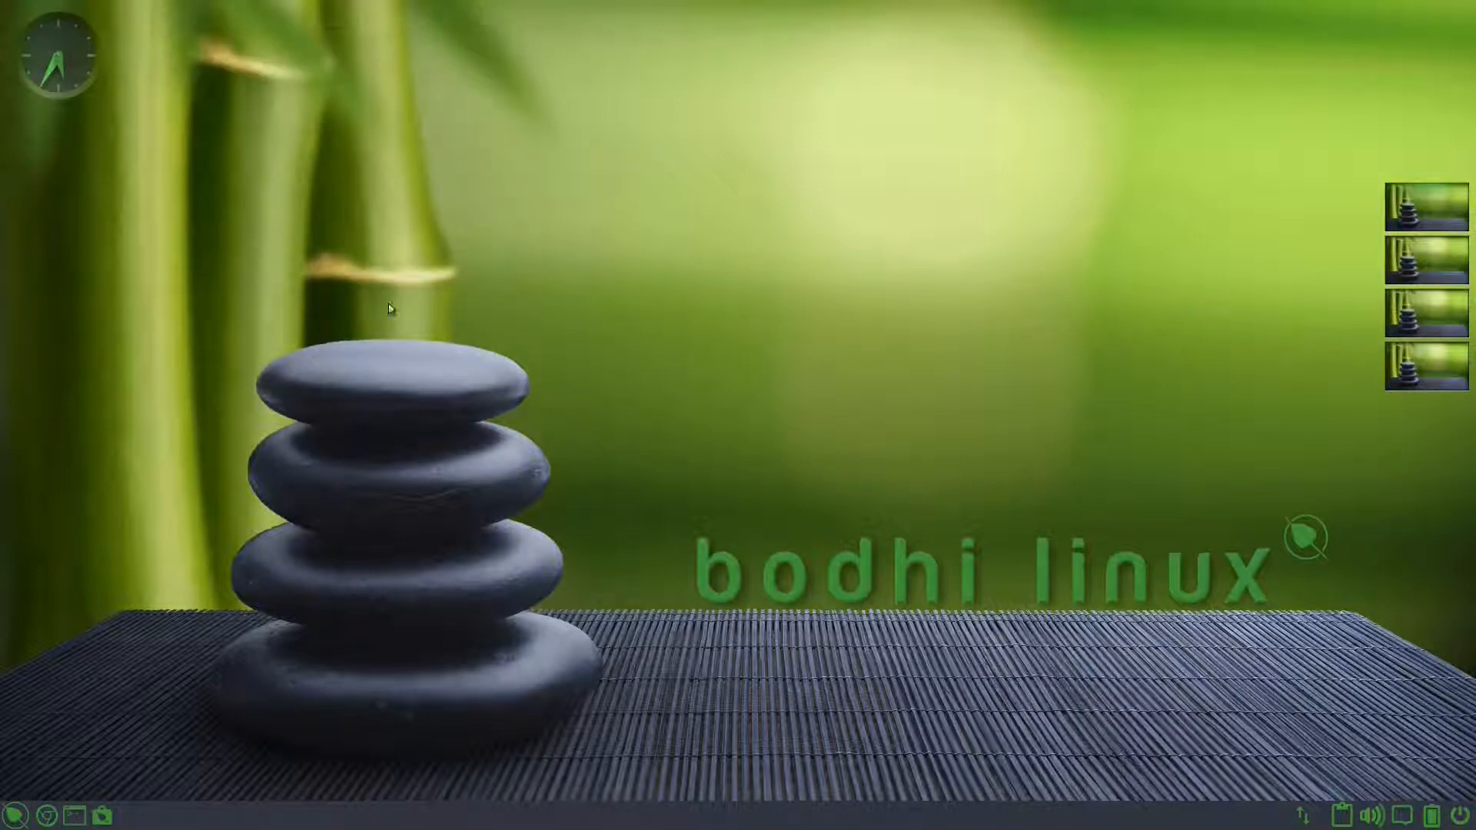
mouse_move(281, 556)
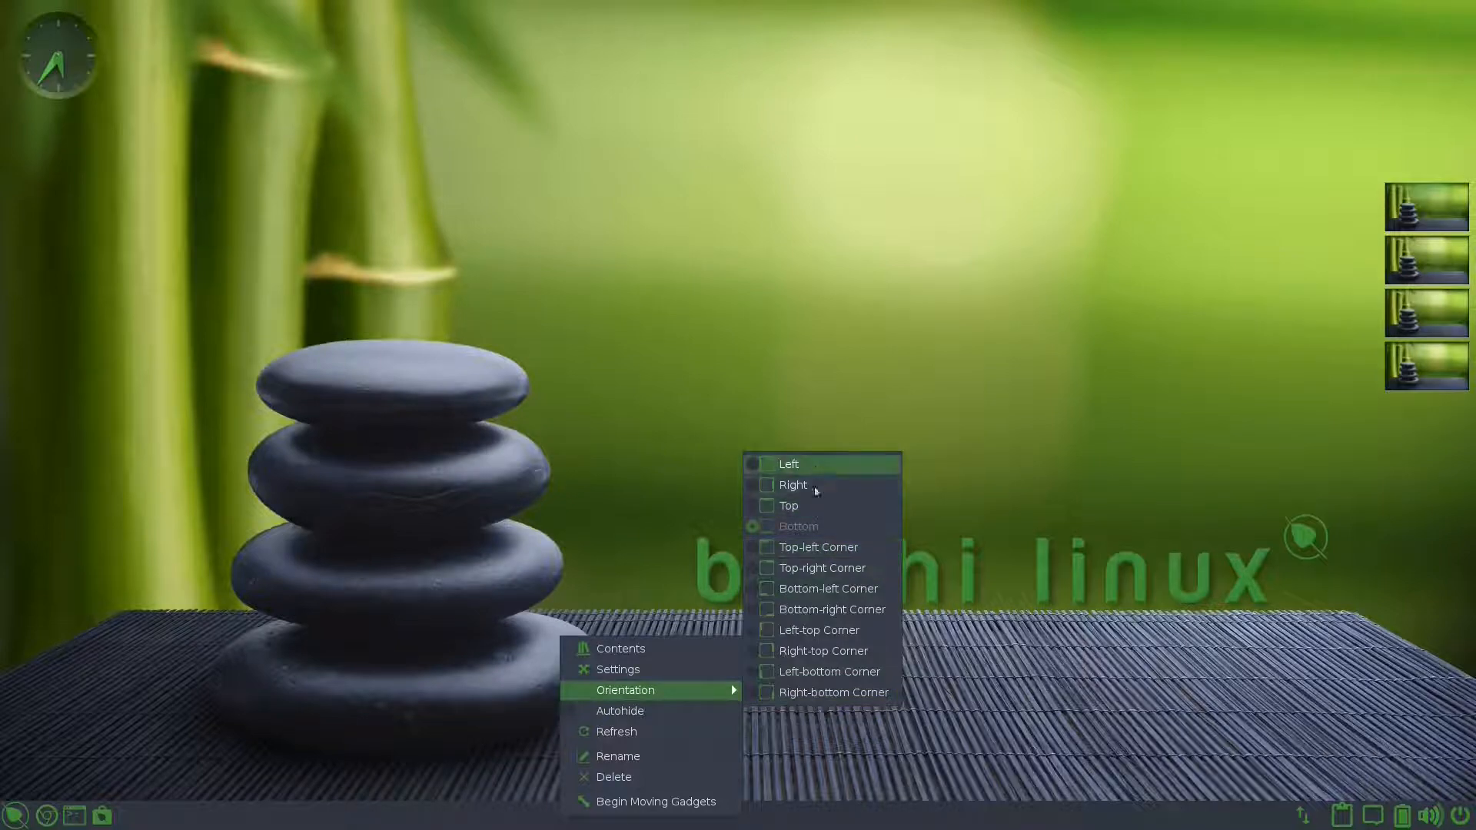
mouse_move(820, 567)
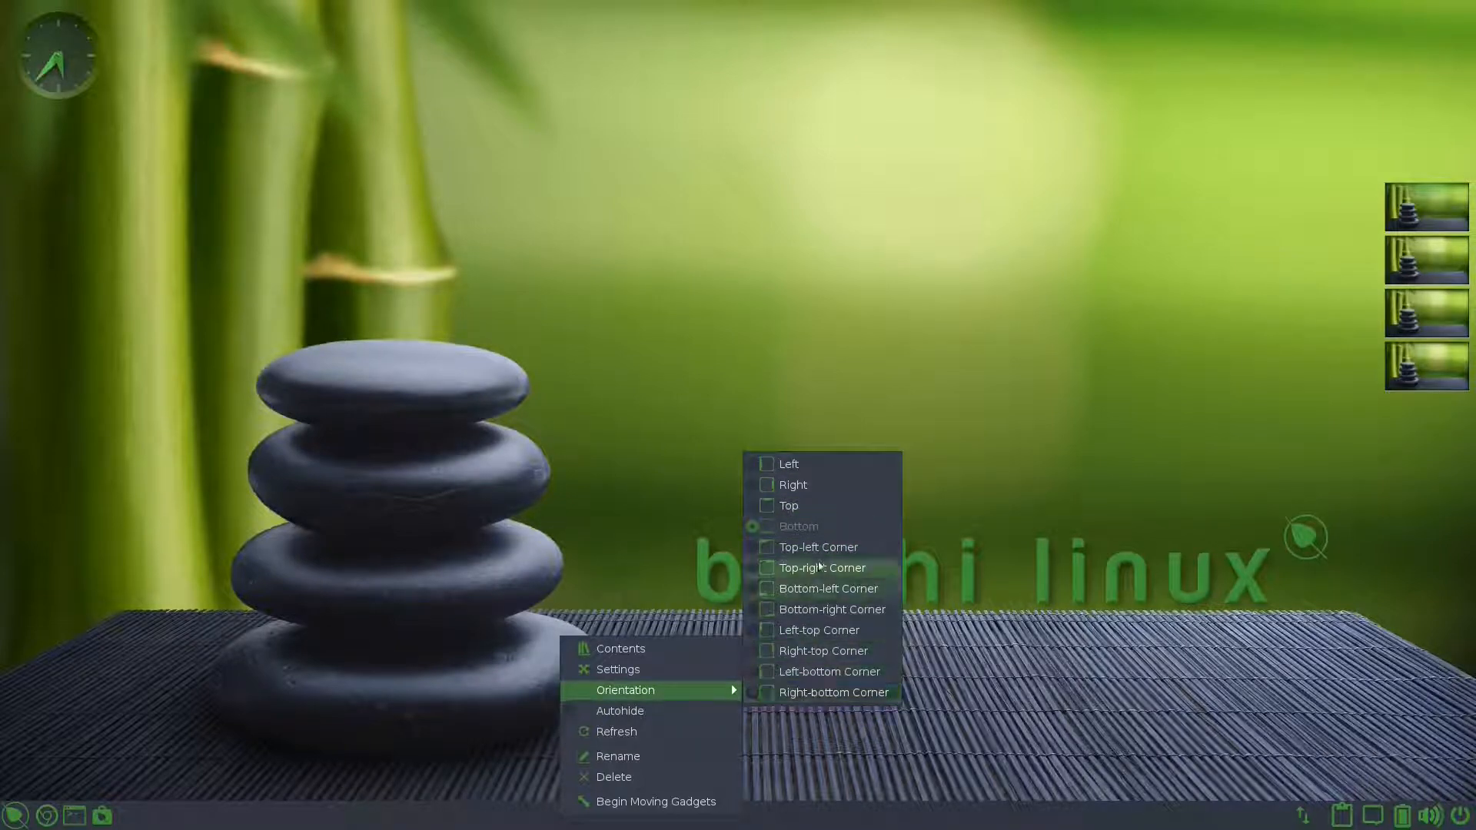
mouse_move(823, 608)
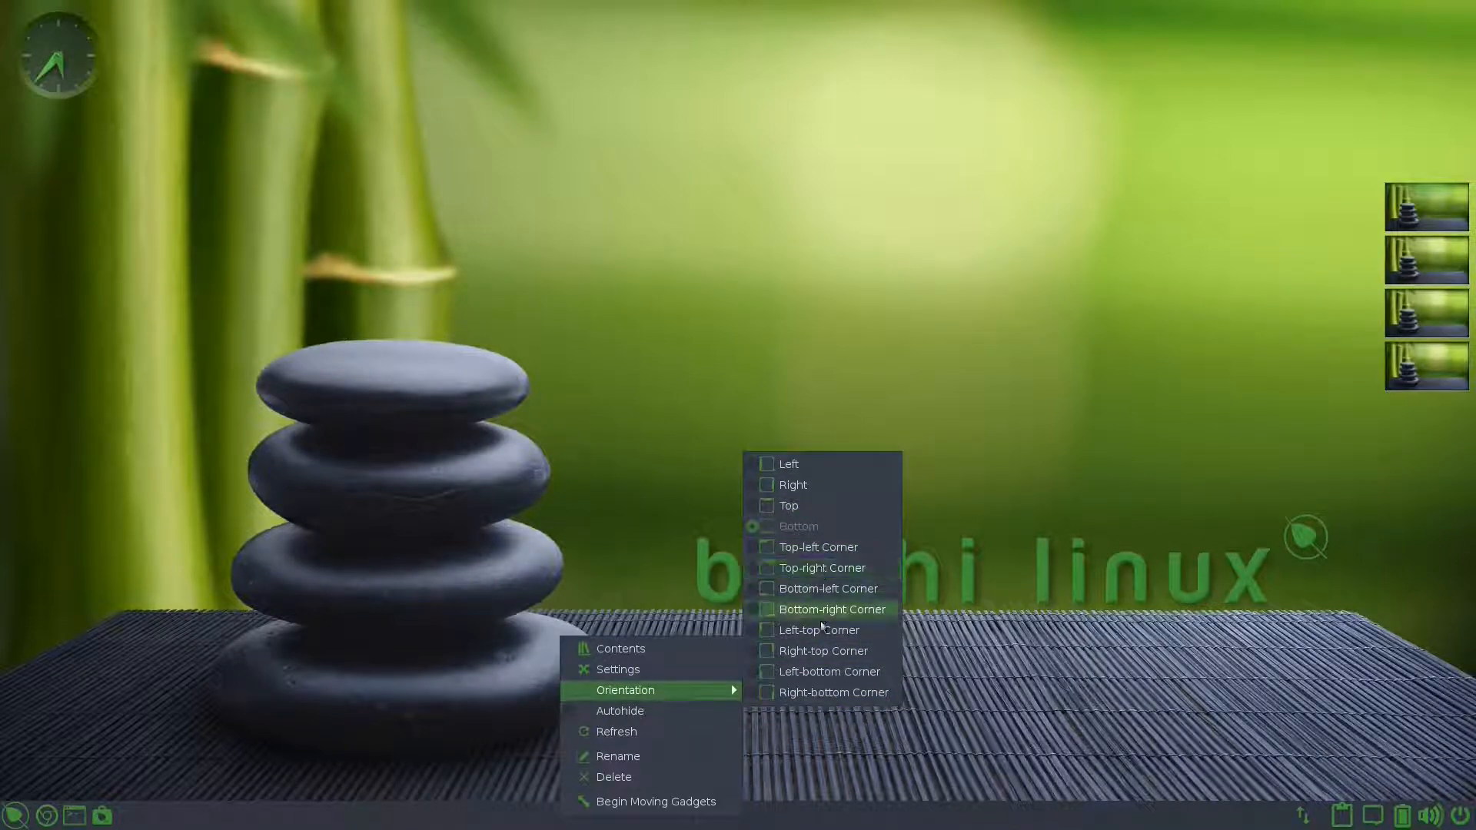
mouse_move(821, 650)
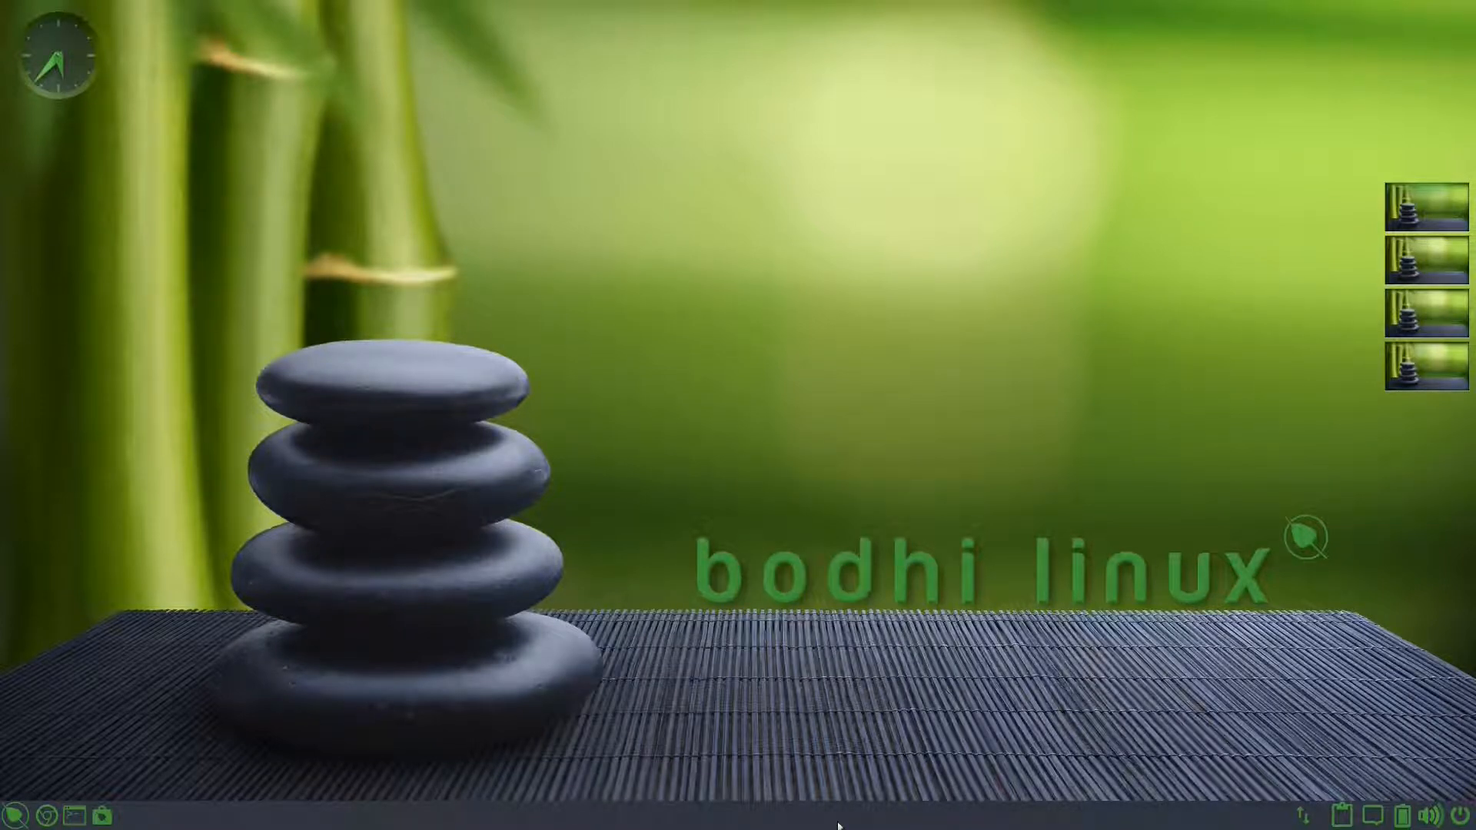
mouse_move(621, 541)
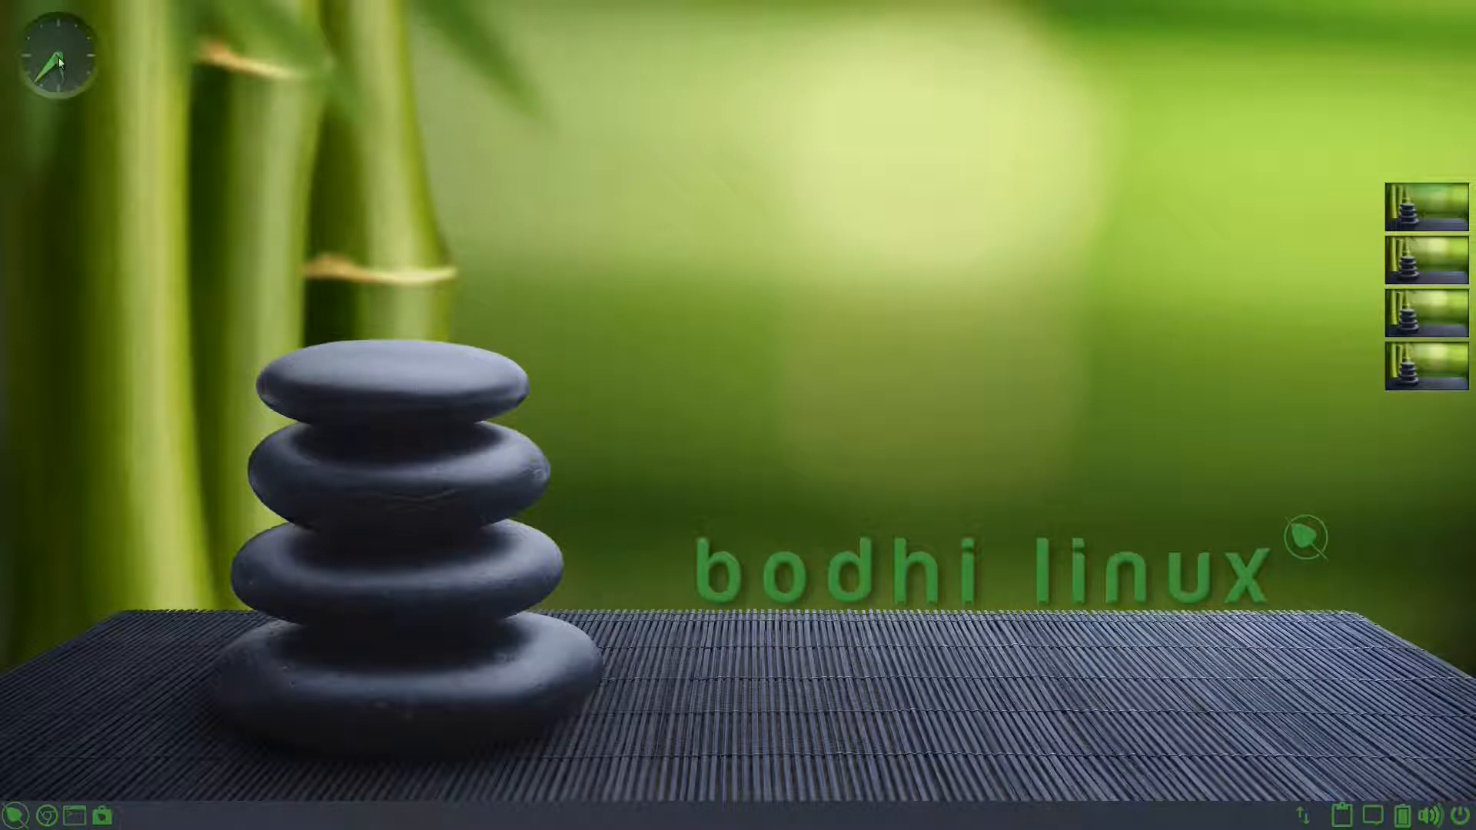
right_click(59, 58)
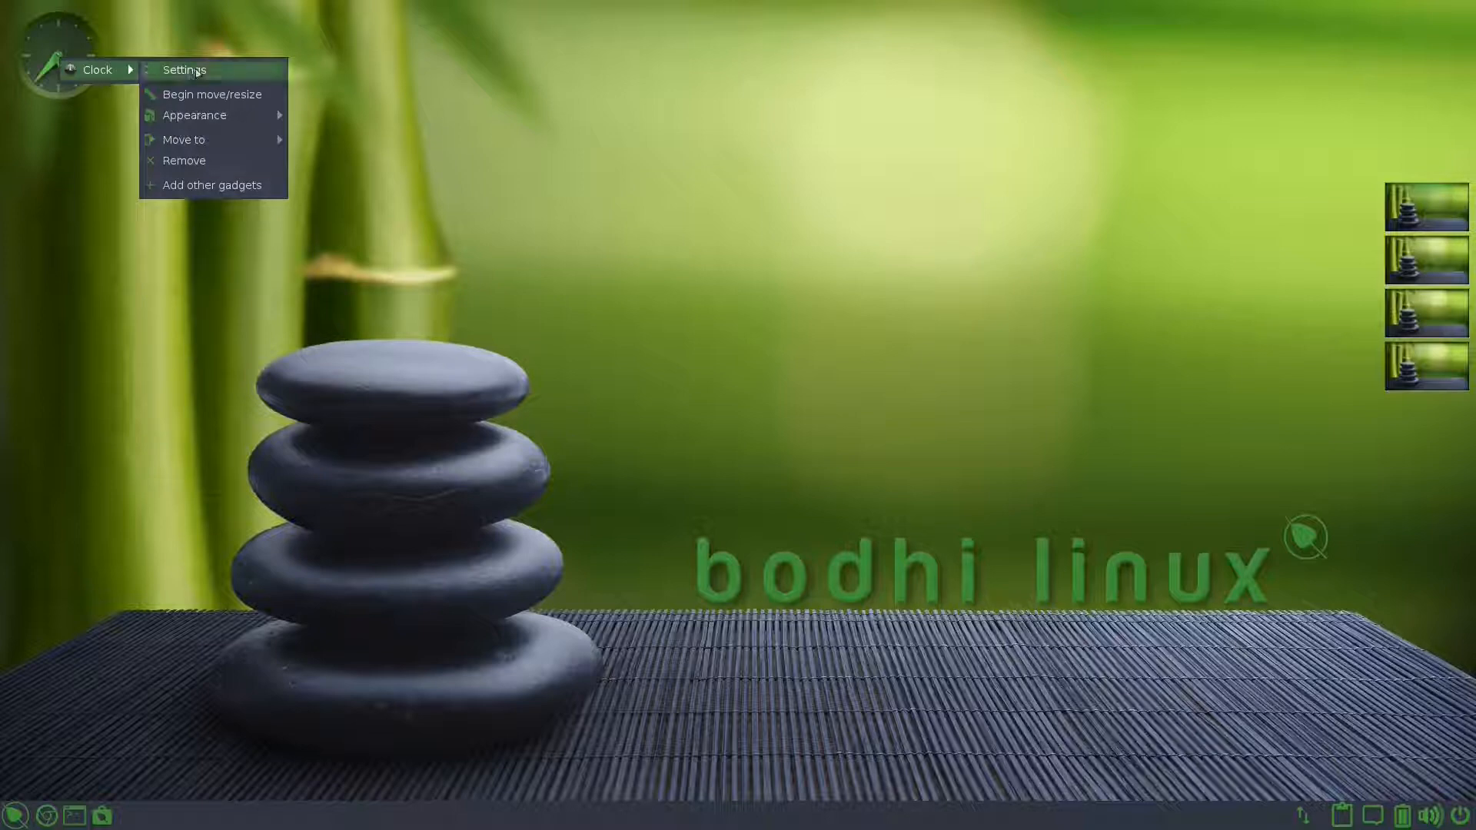
mouse_move(226, 73)
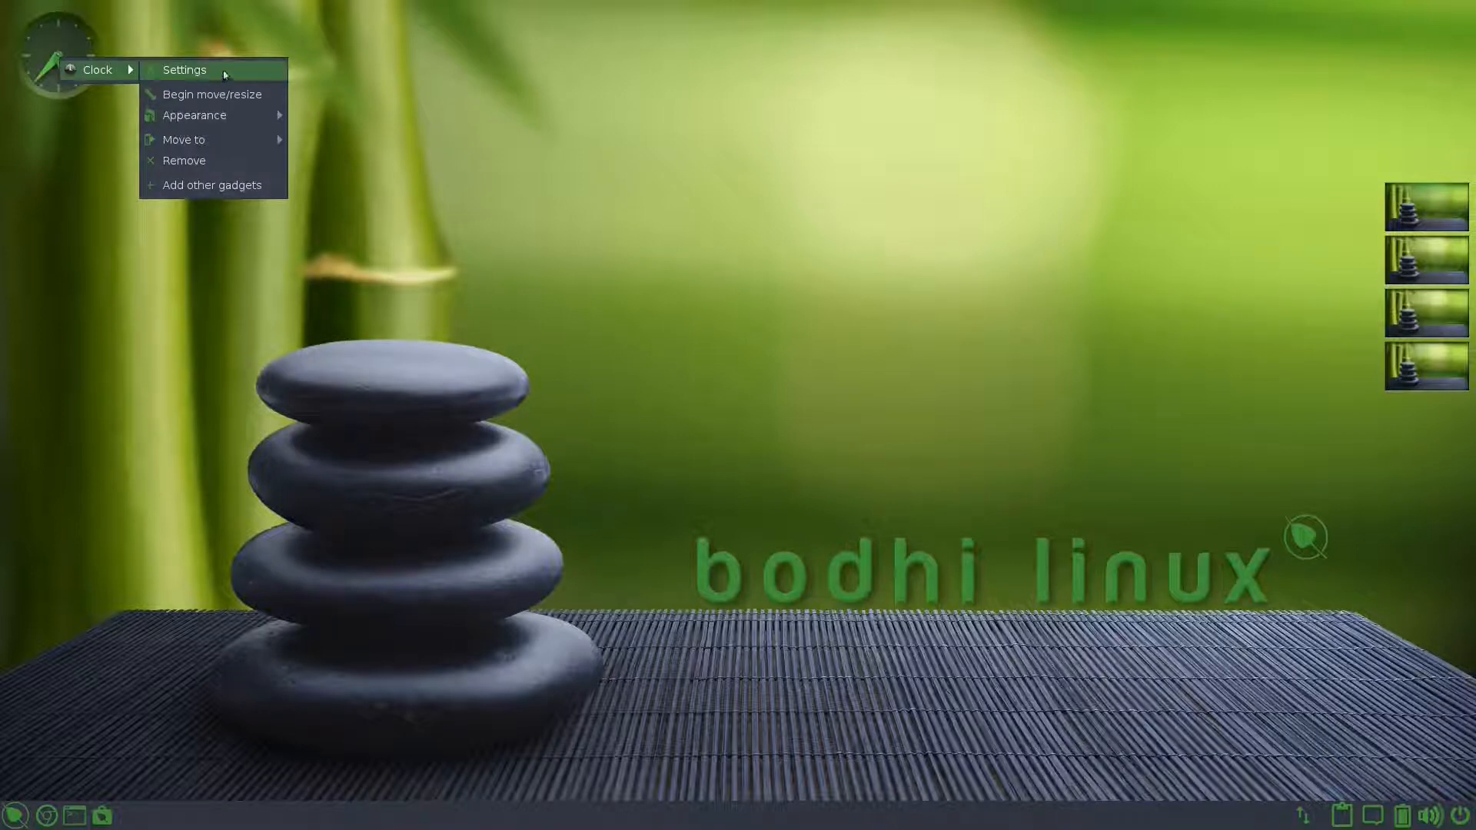
left_click(184, 69)
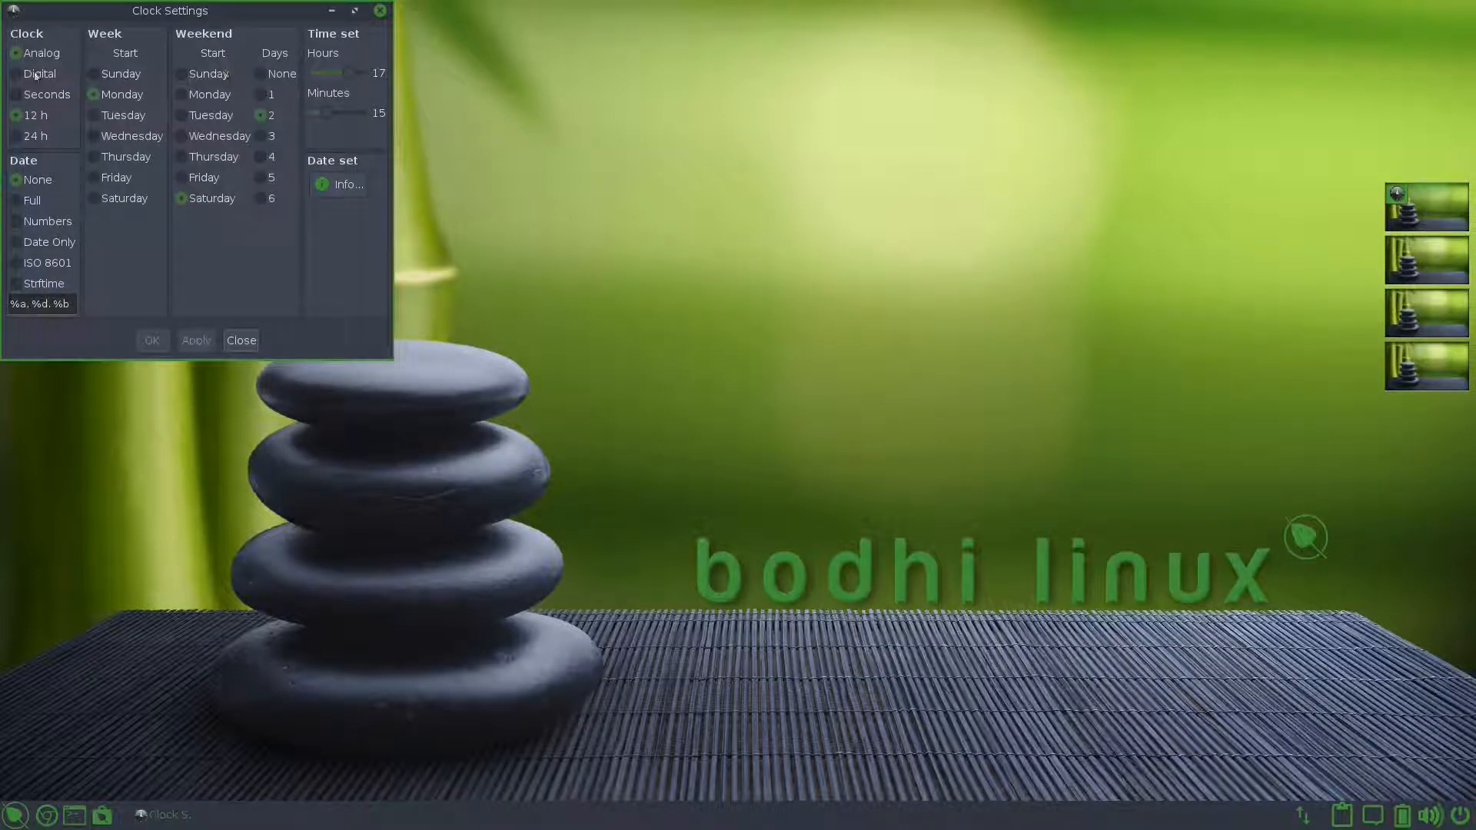
left_click(16, 53)
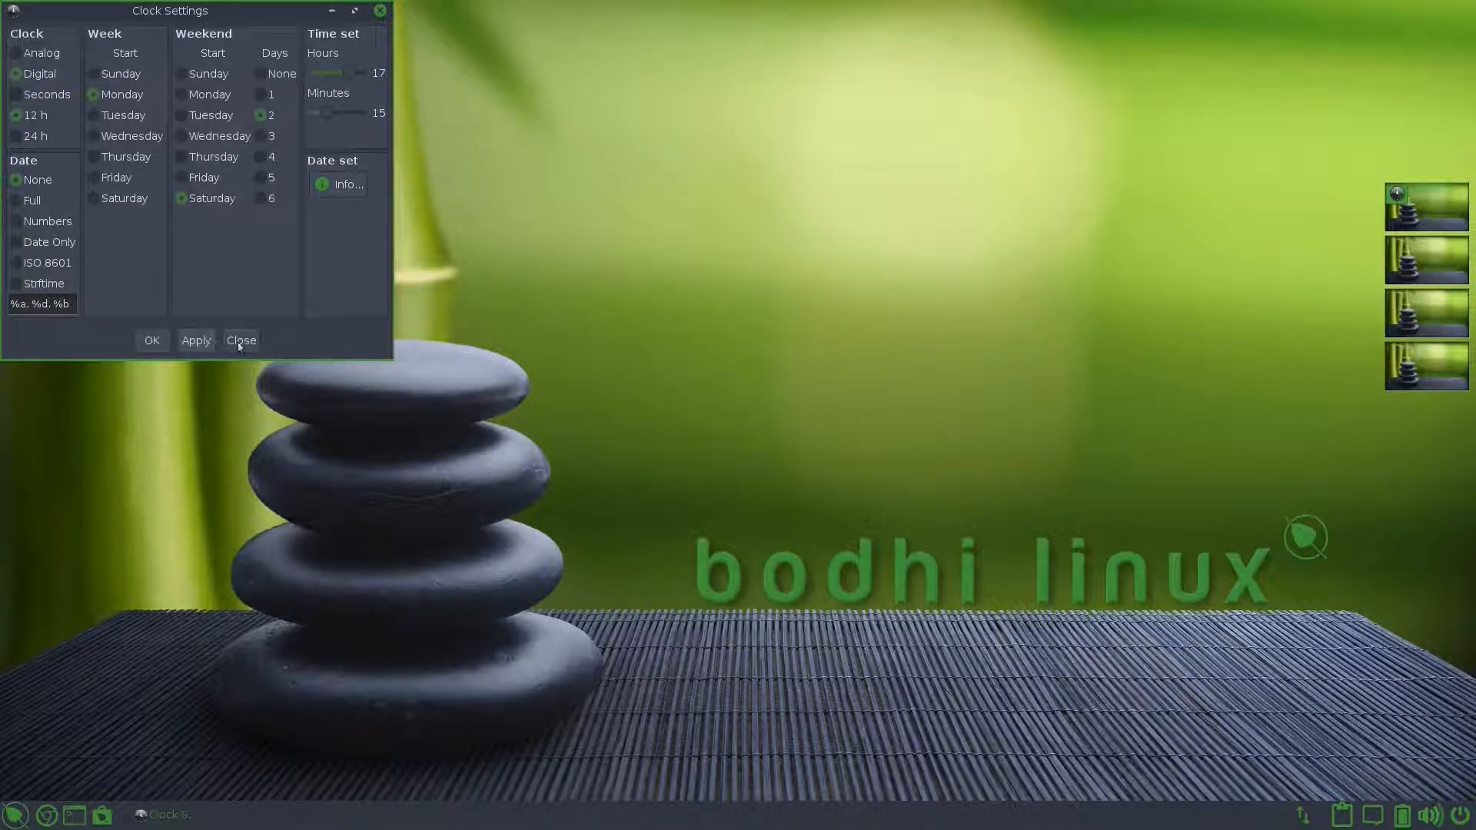
left_click(240, 339)
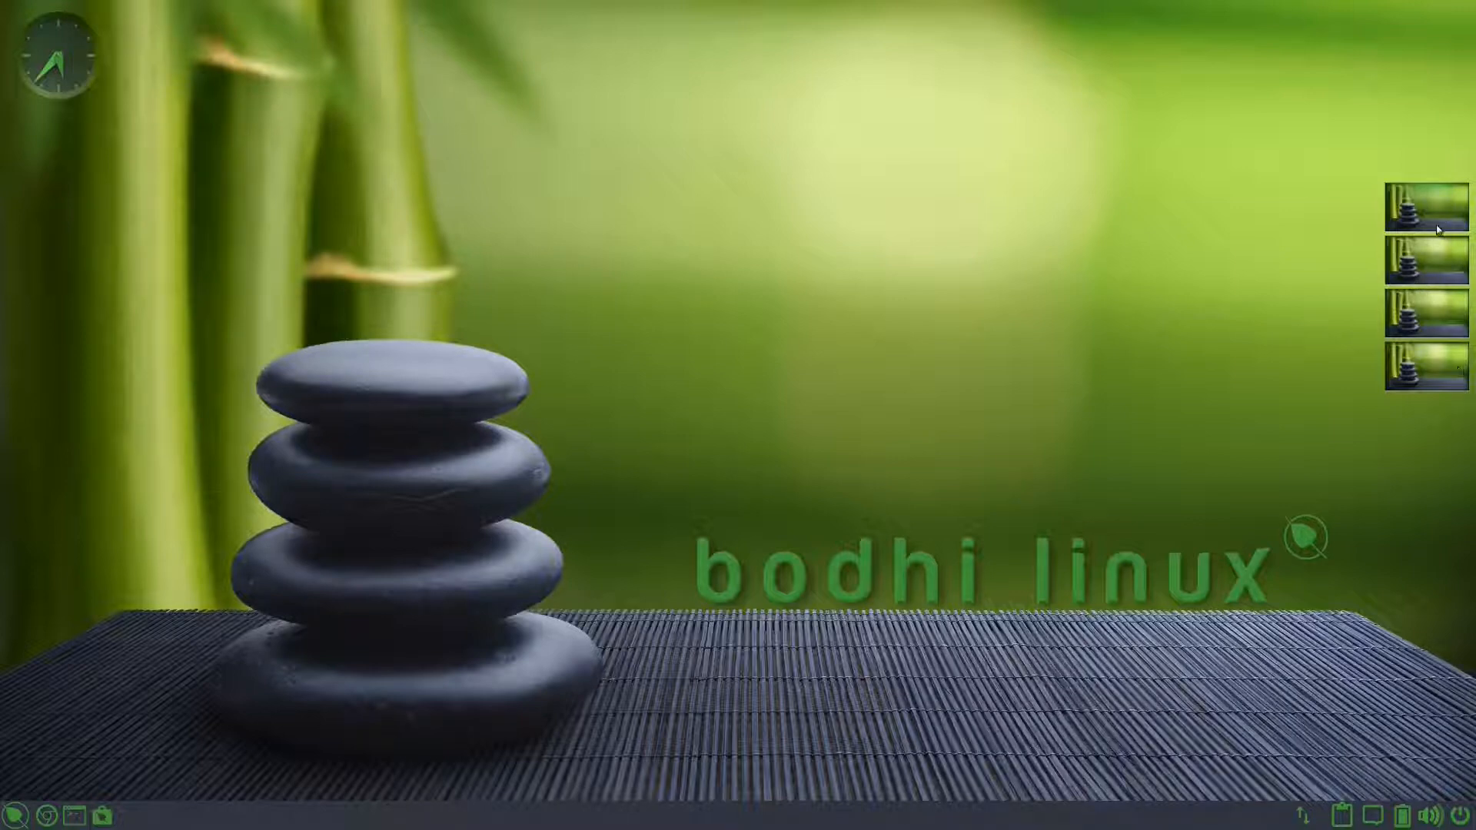
mouse_move(1443, 314)
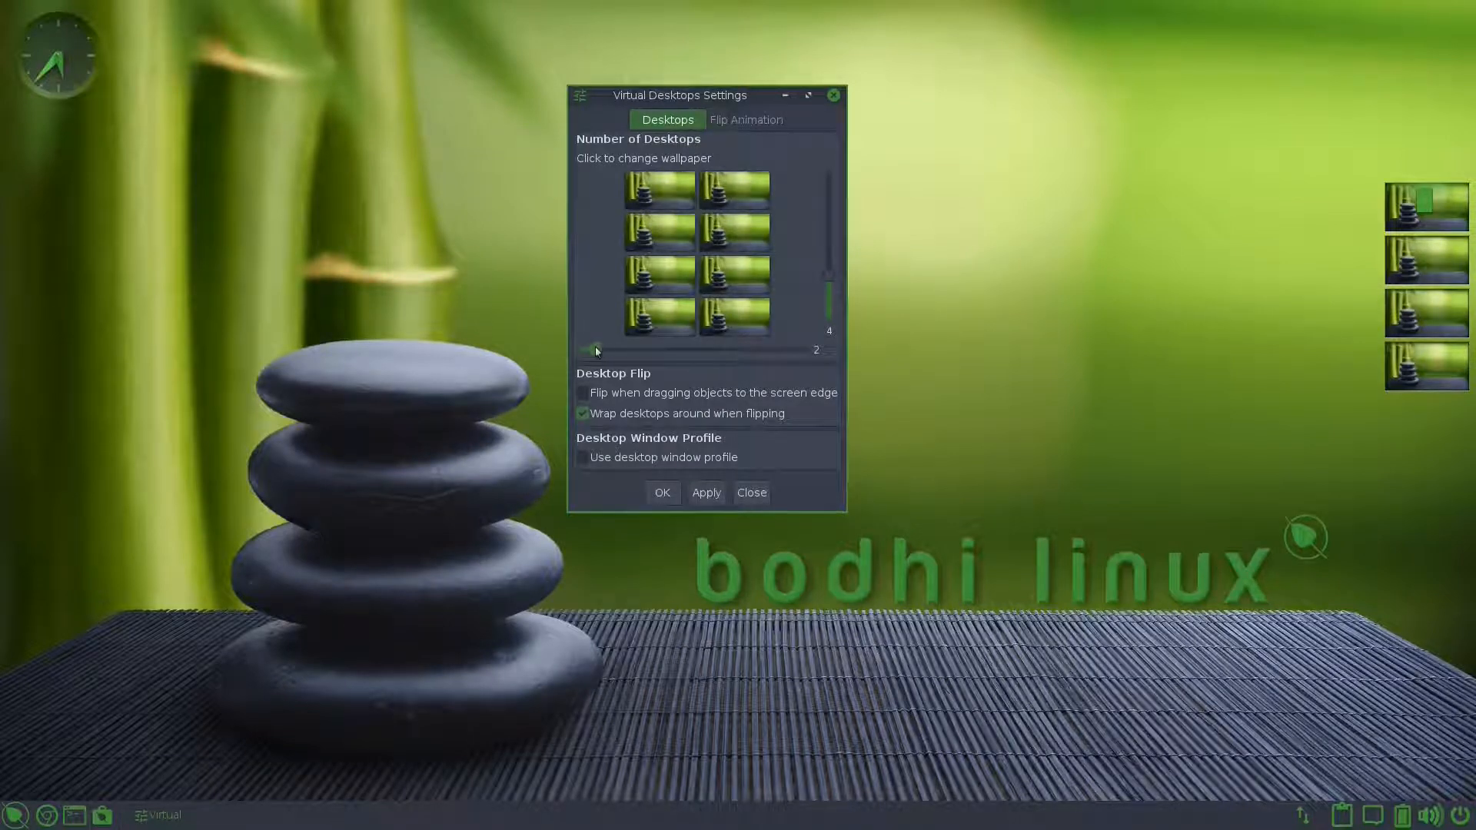
left_click_drag(595, 351, 584, 351)
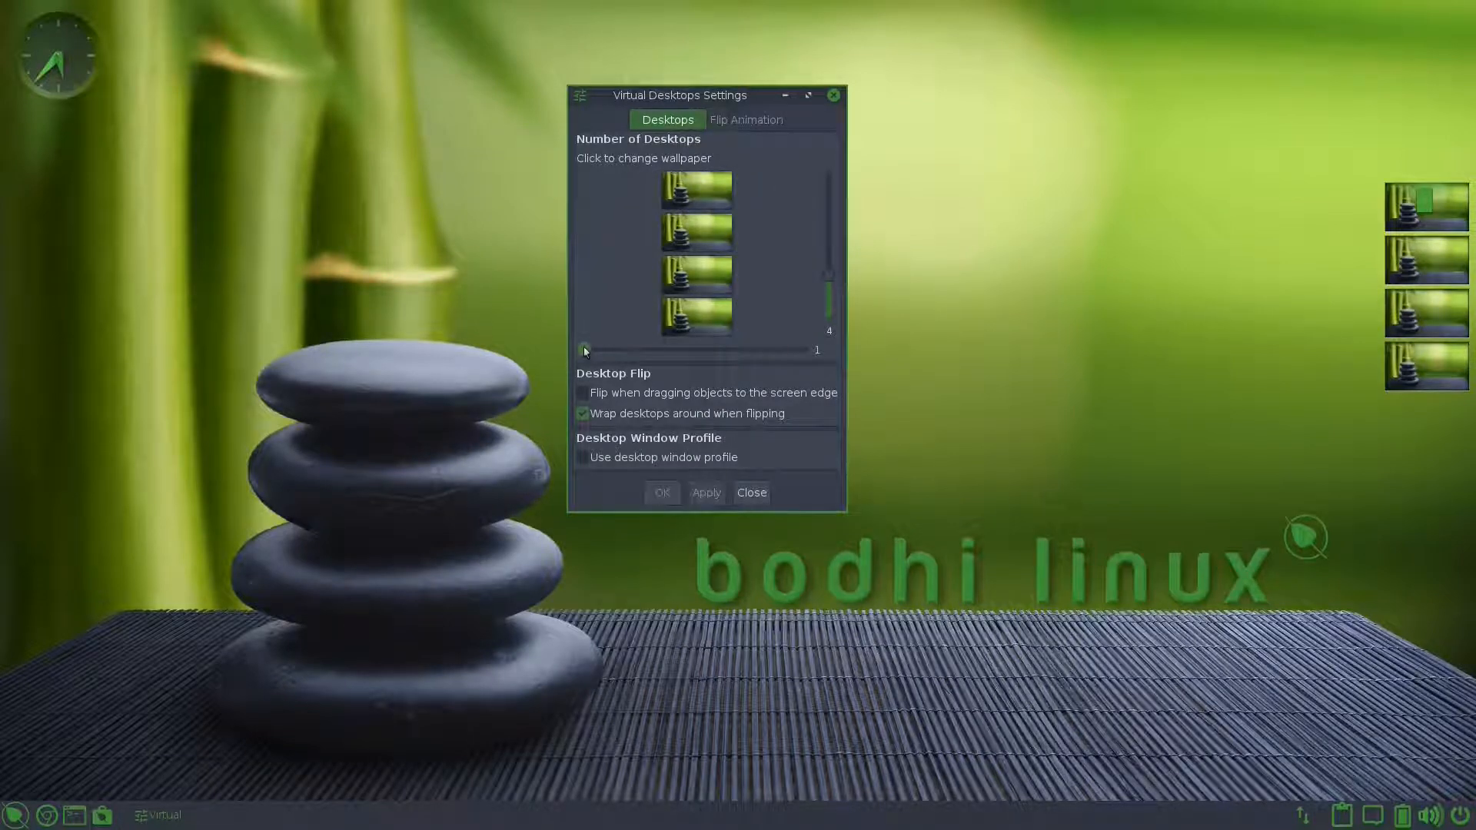
left_click(745, 120)
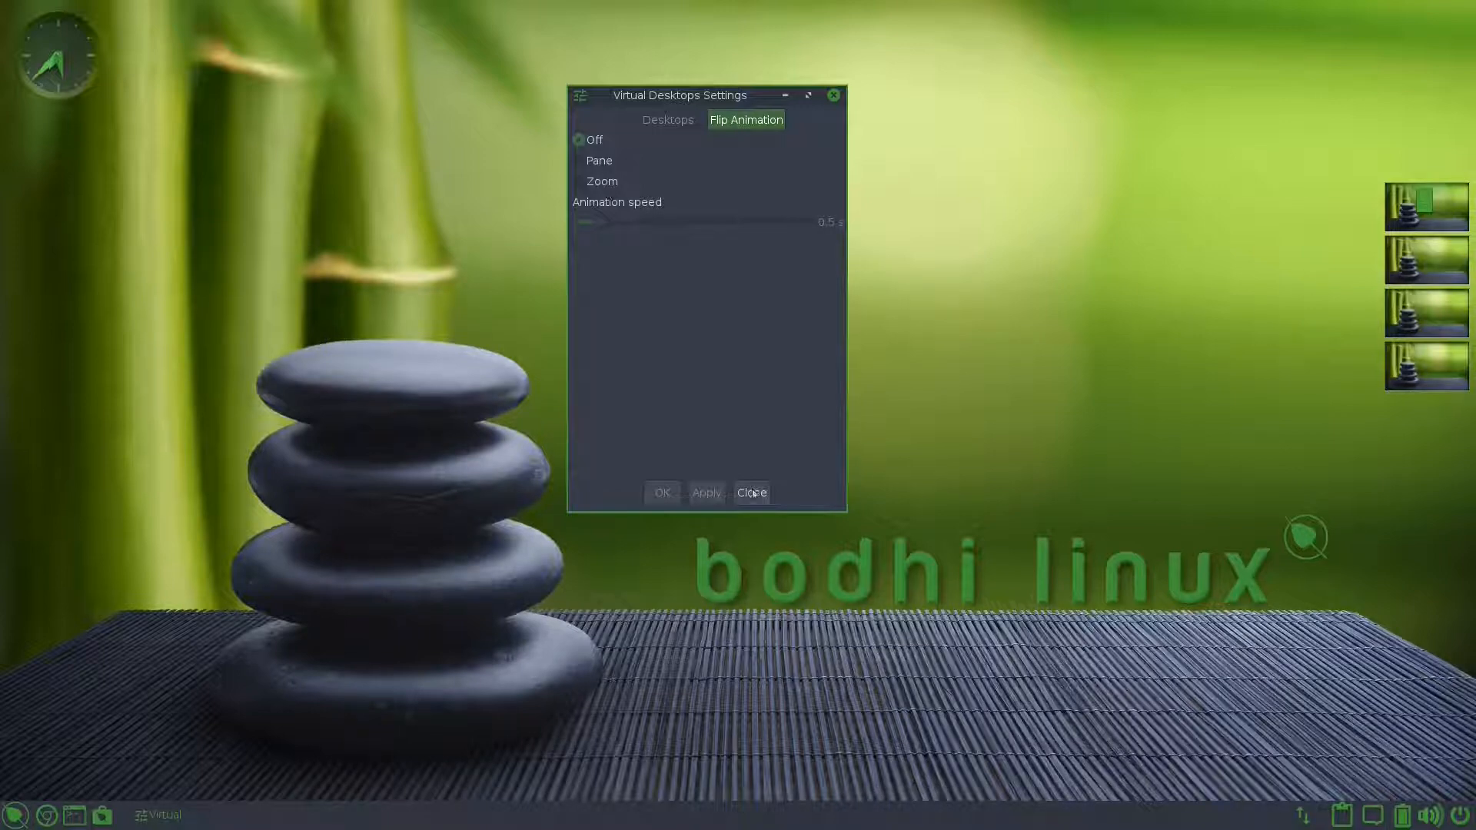
left_click(752, 492)
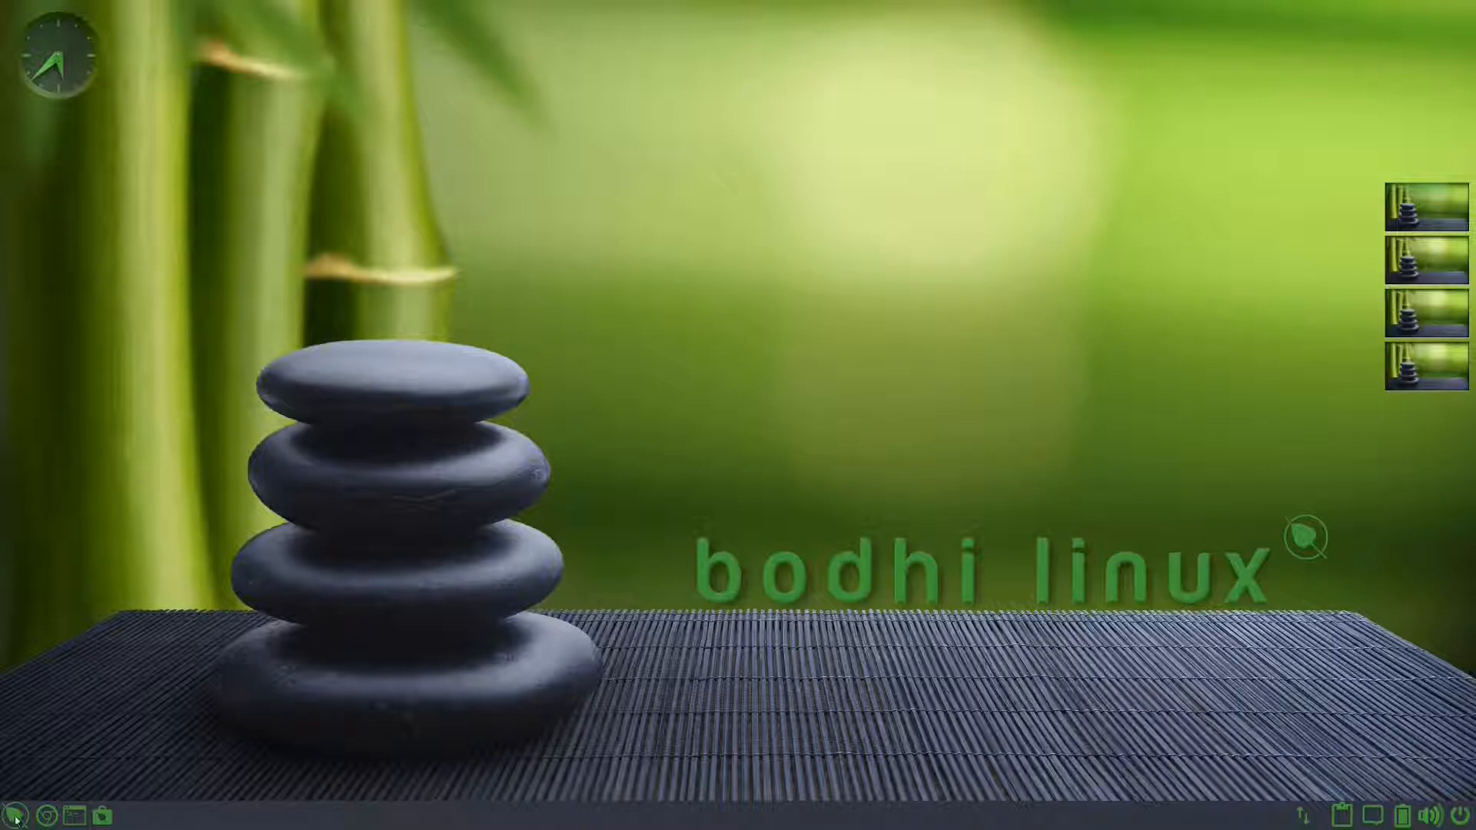
mouse_move(622, 305)
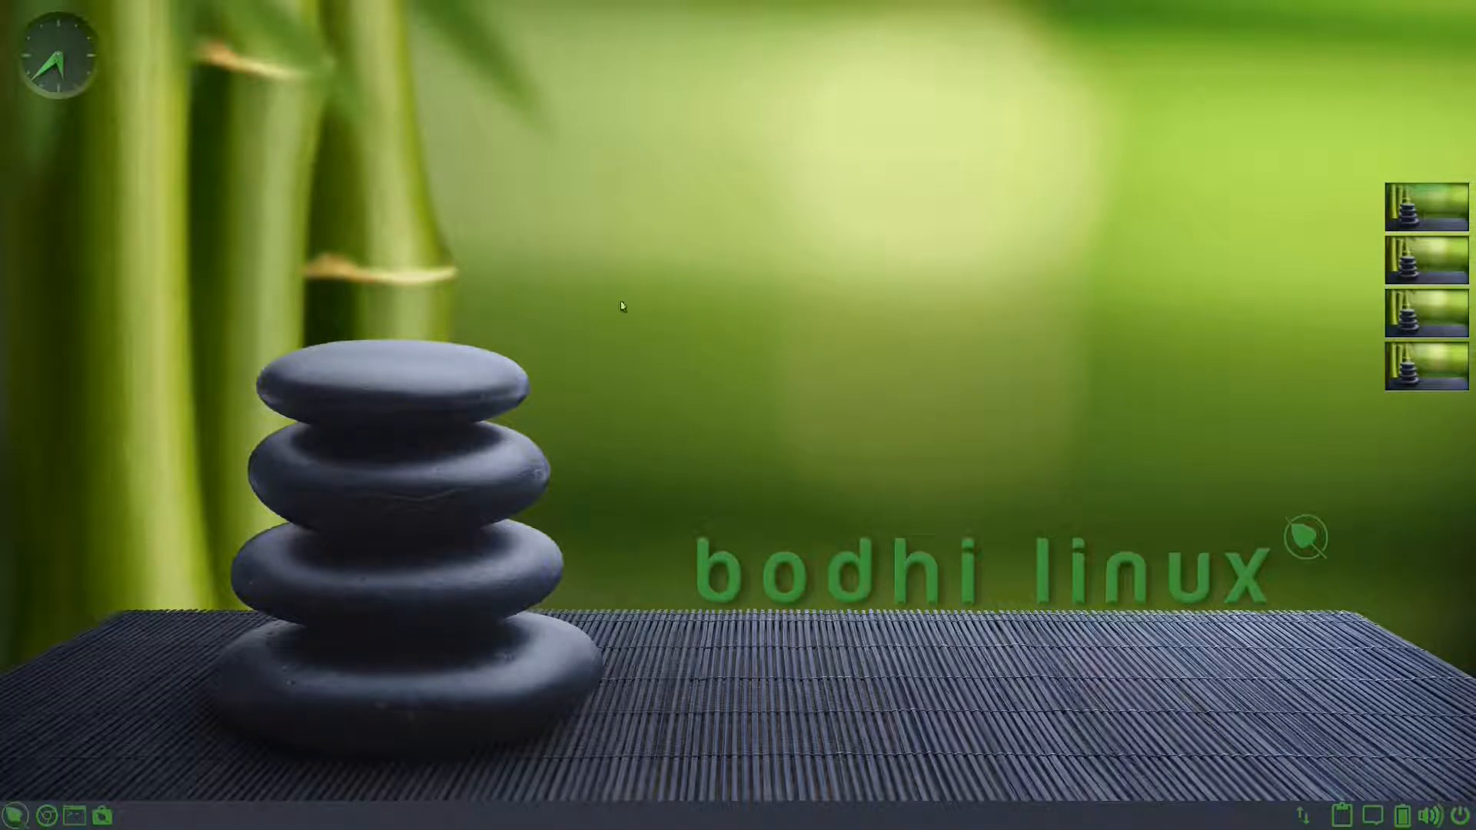
Step: Launch Bodhi AppCenter from the desktop menu's Applications > System Tools
right_click(621, 305)
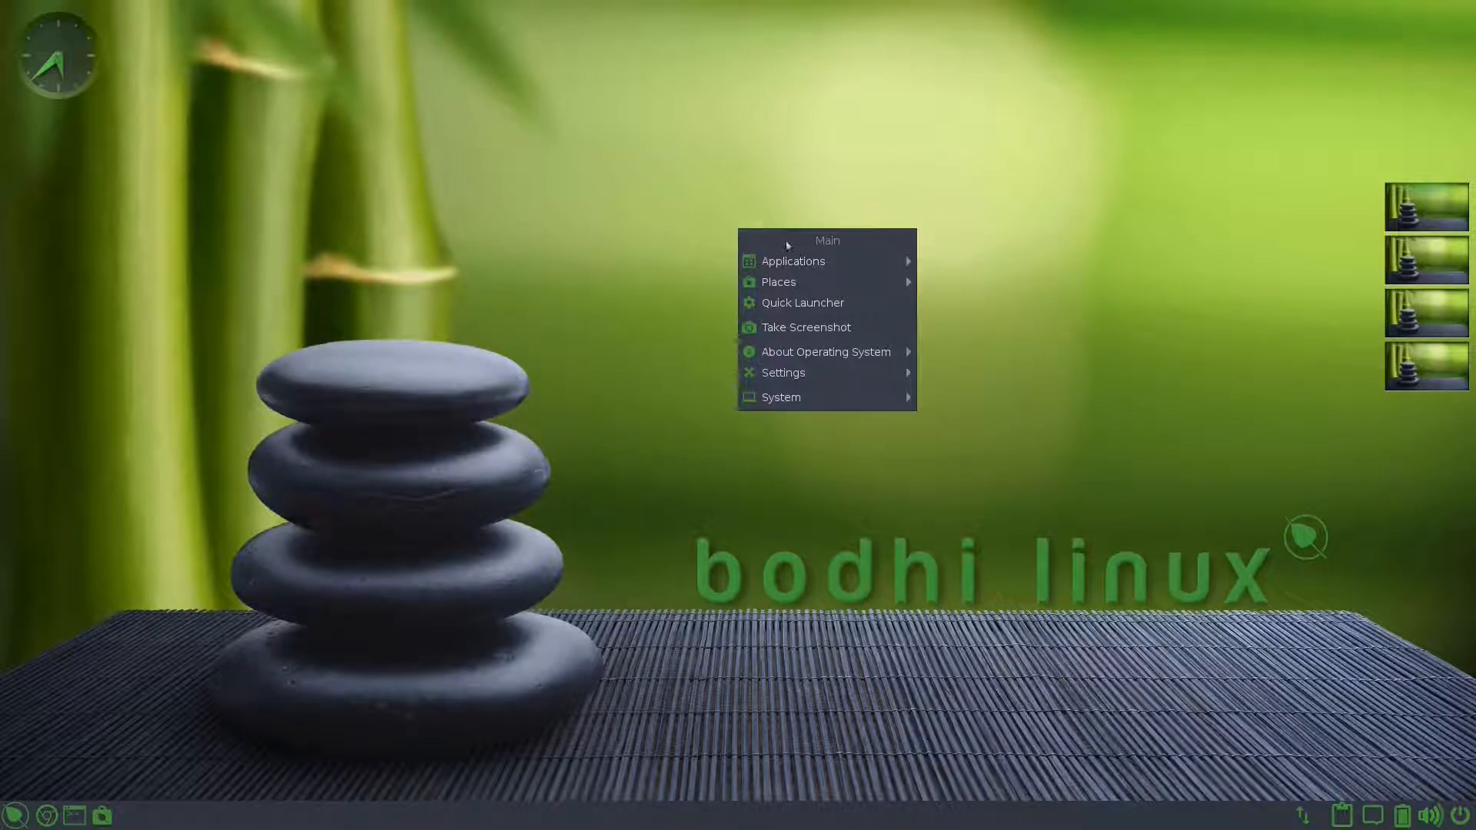
mouse_move(780, 397)
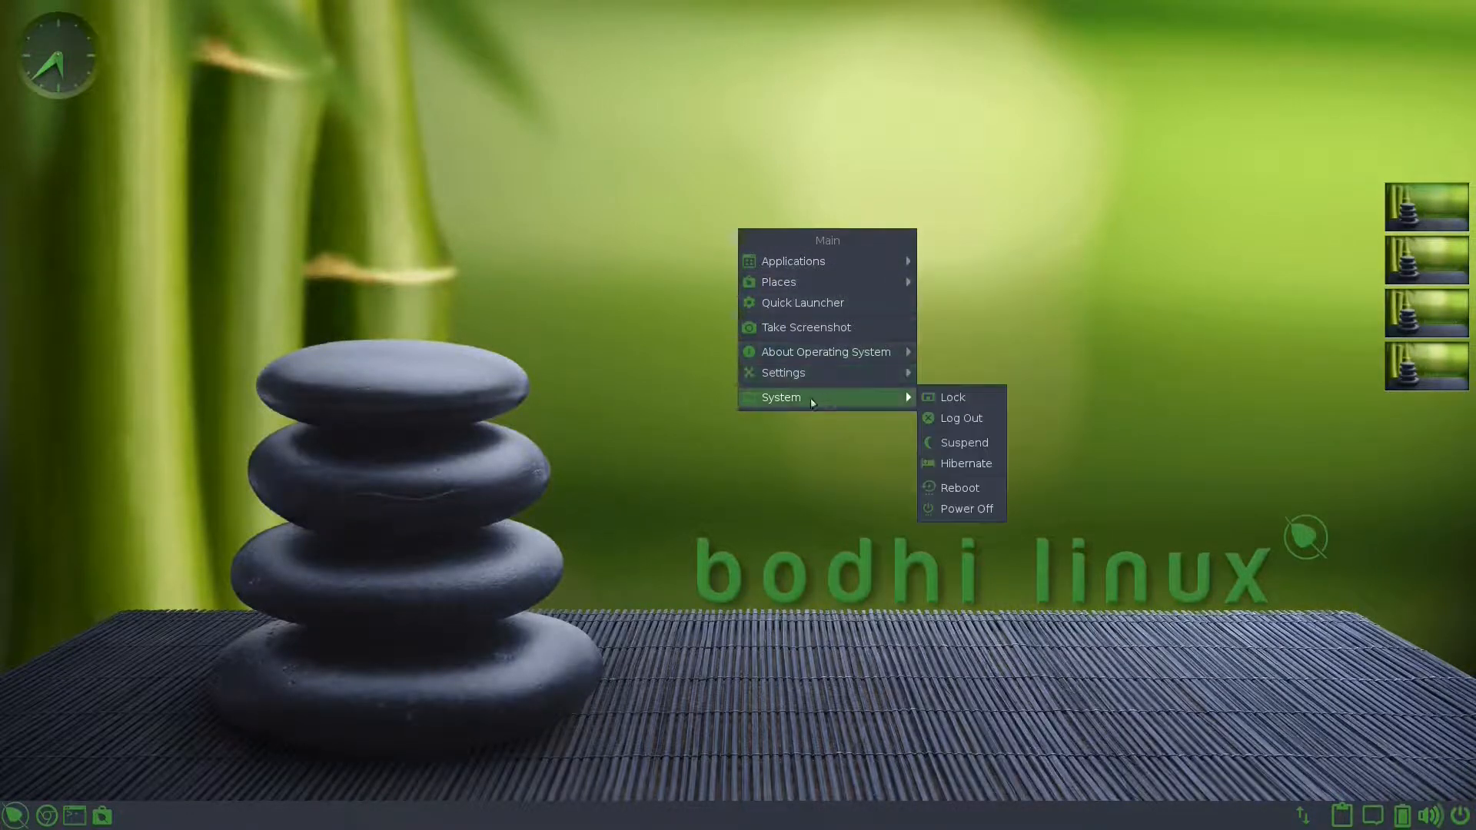
mouse_move(967, 508)
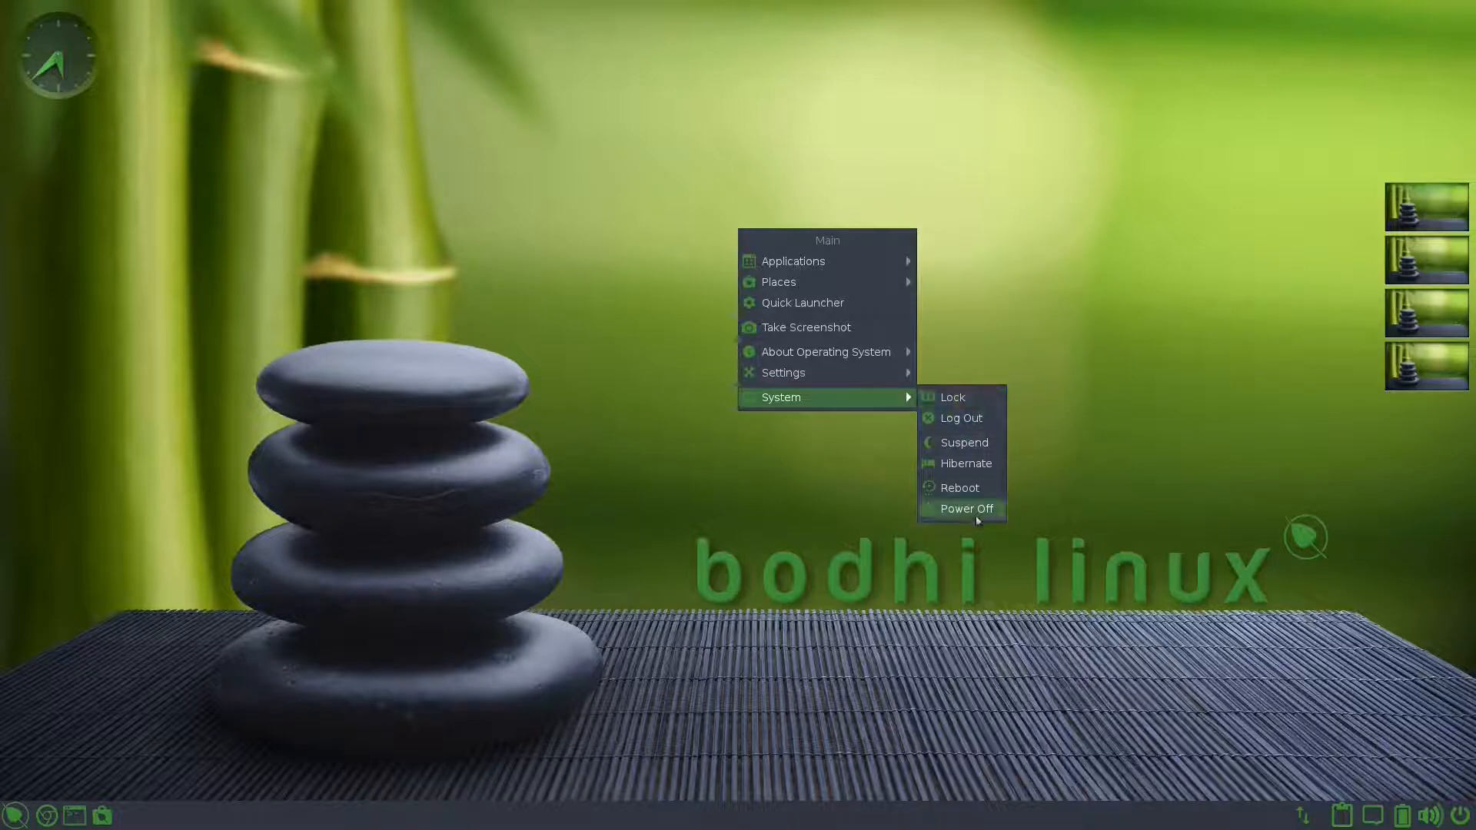
mouse_move(782, 372)
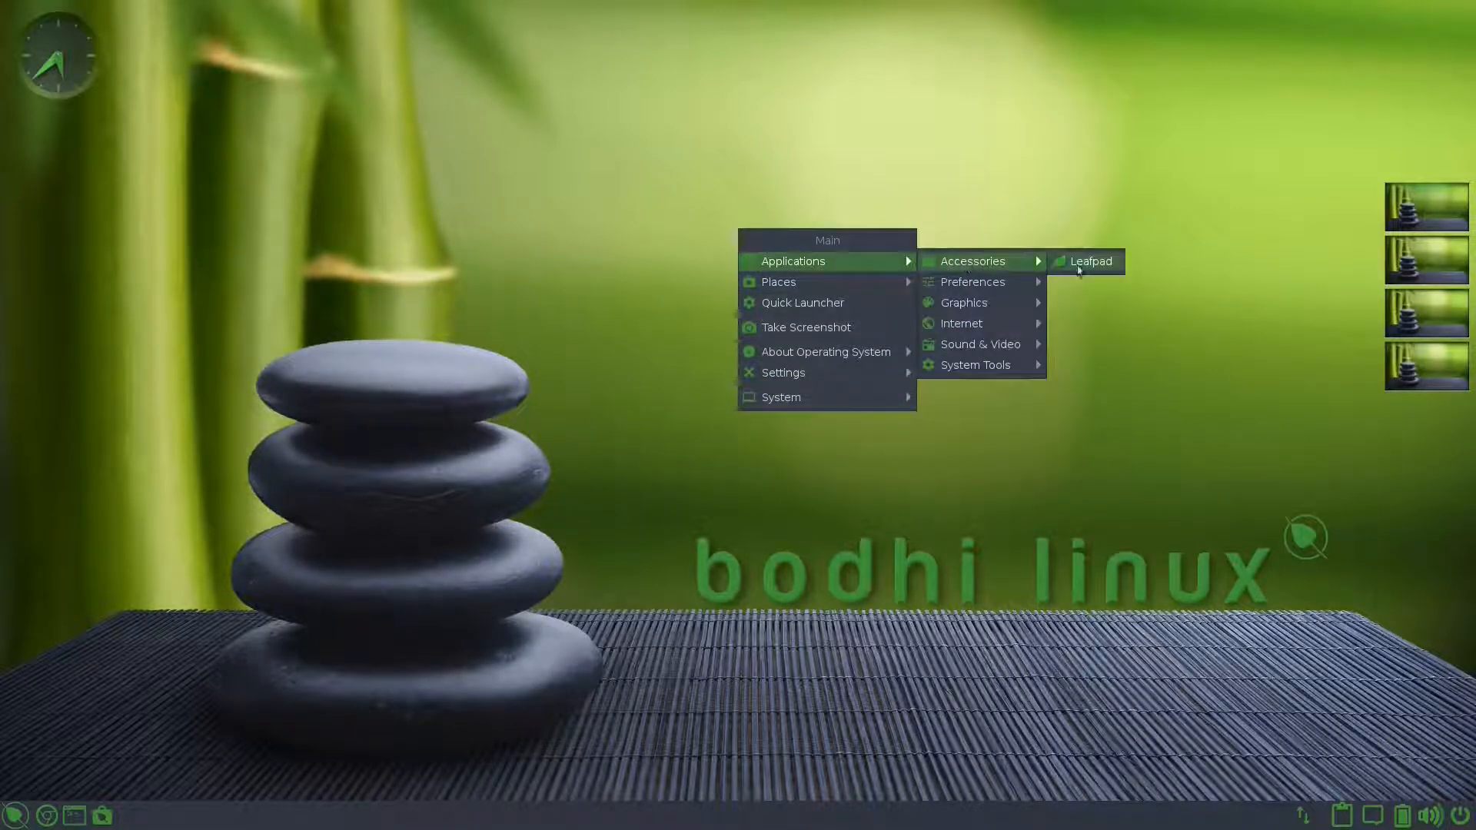
mouse_move(972, 281)
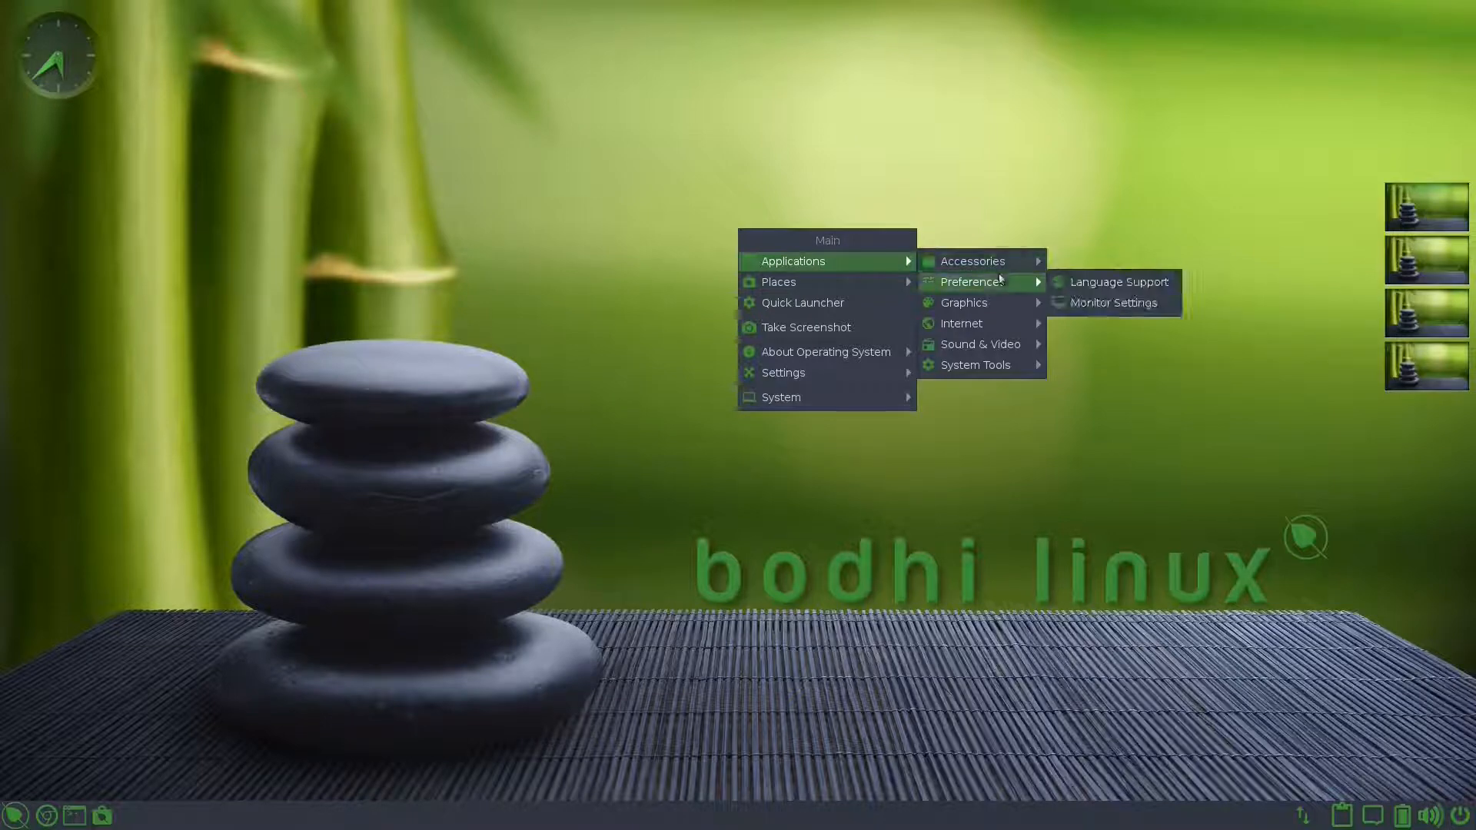
mouse_move(963, 302)
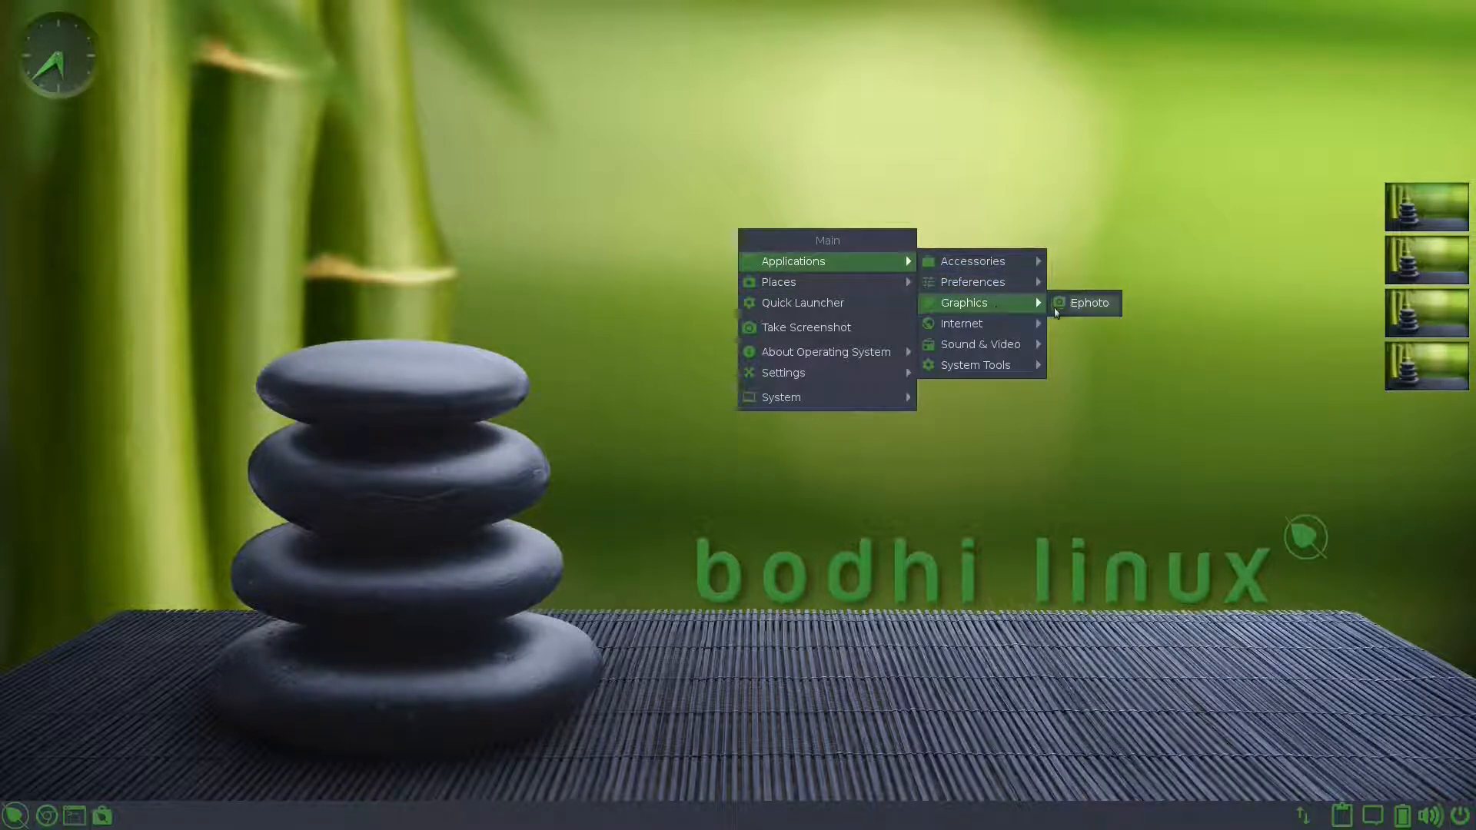
mouse_move(960, 322)
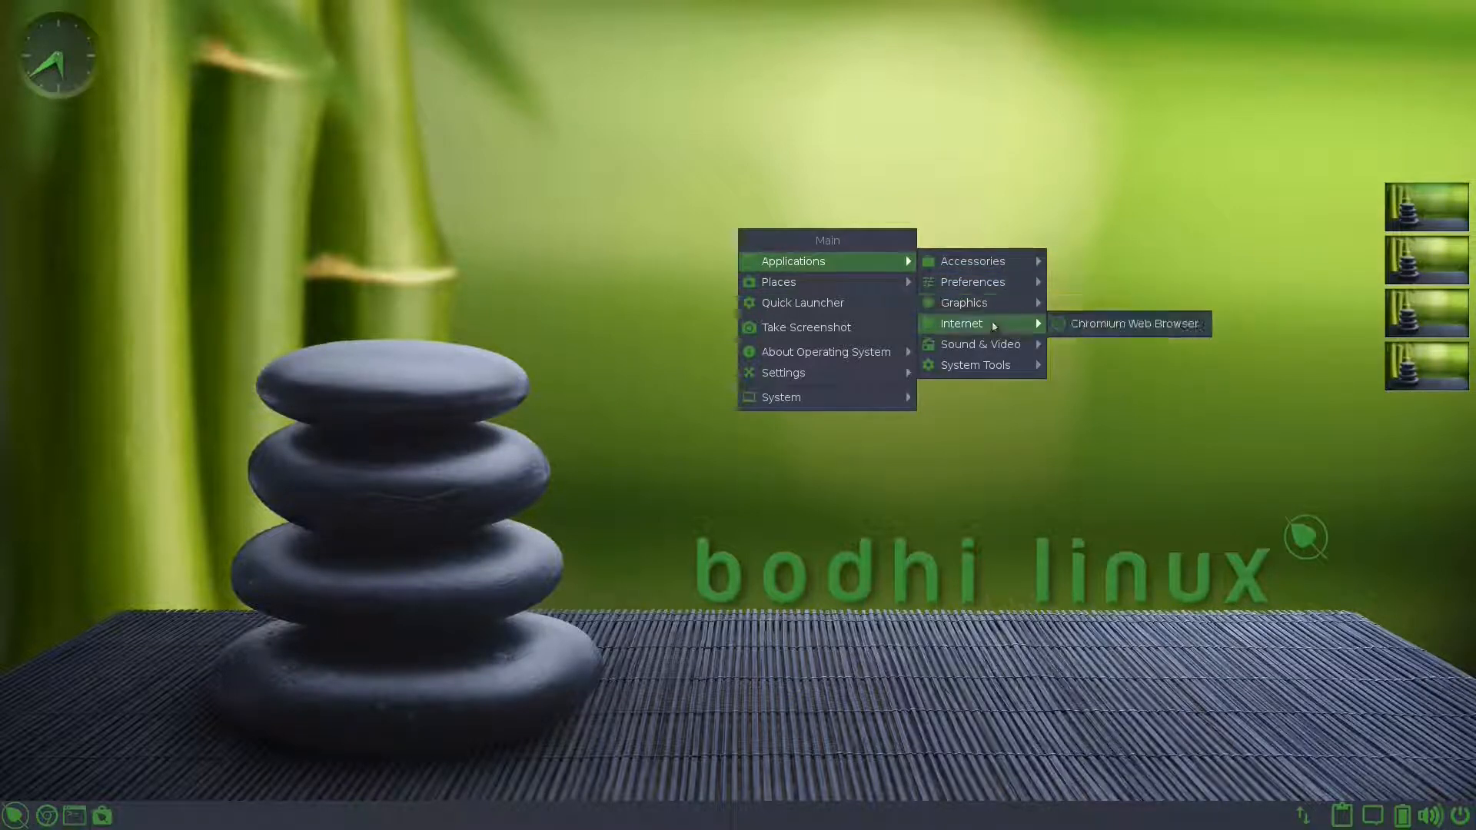
mouse_move(978, 343)
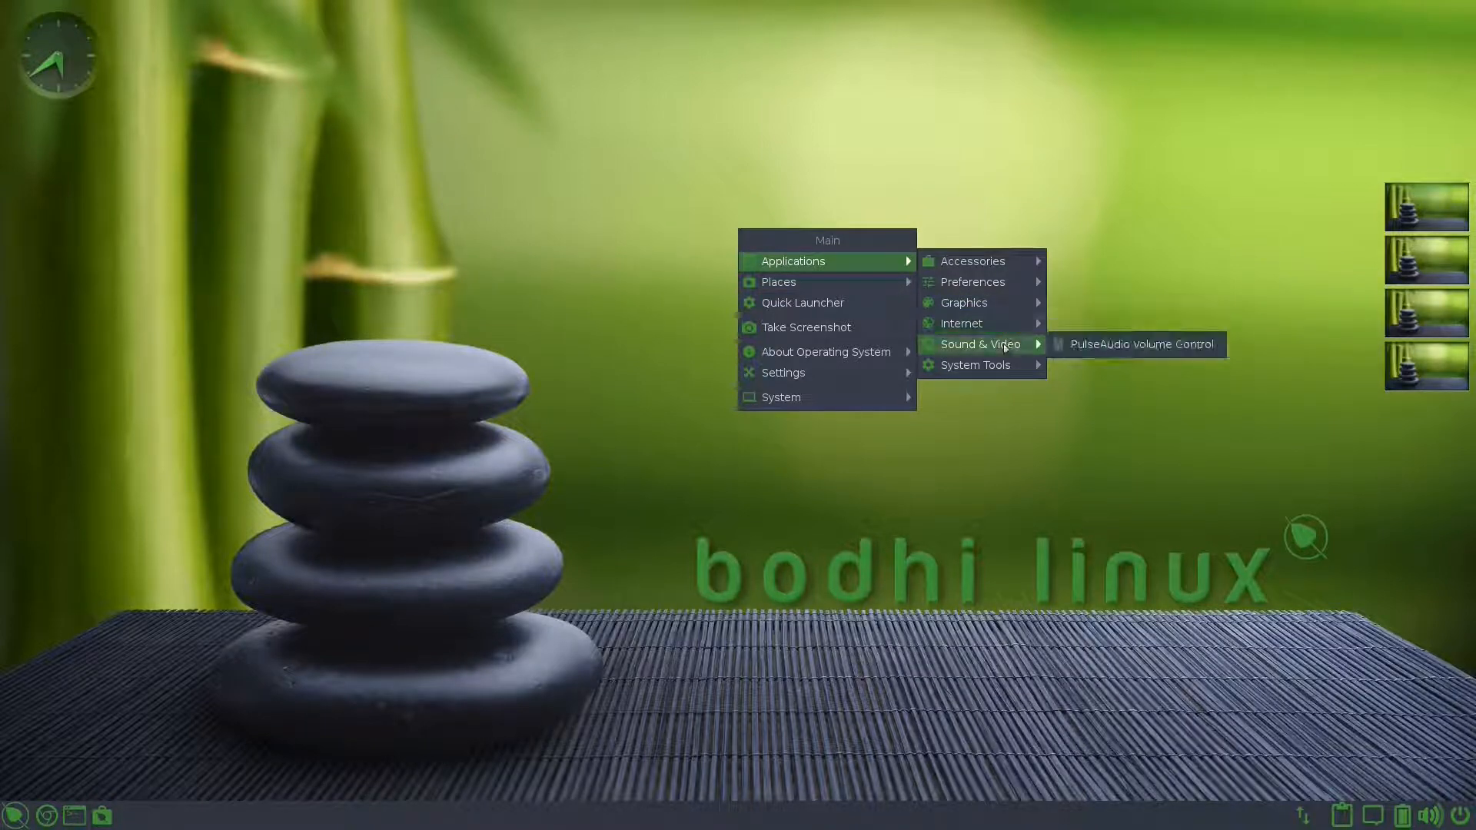
mouse_move(974, 365)
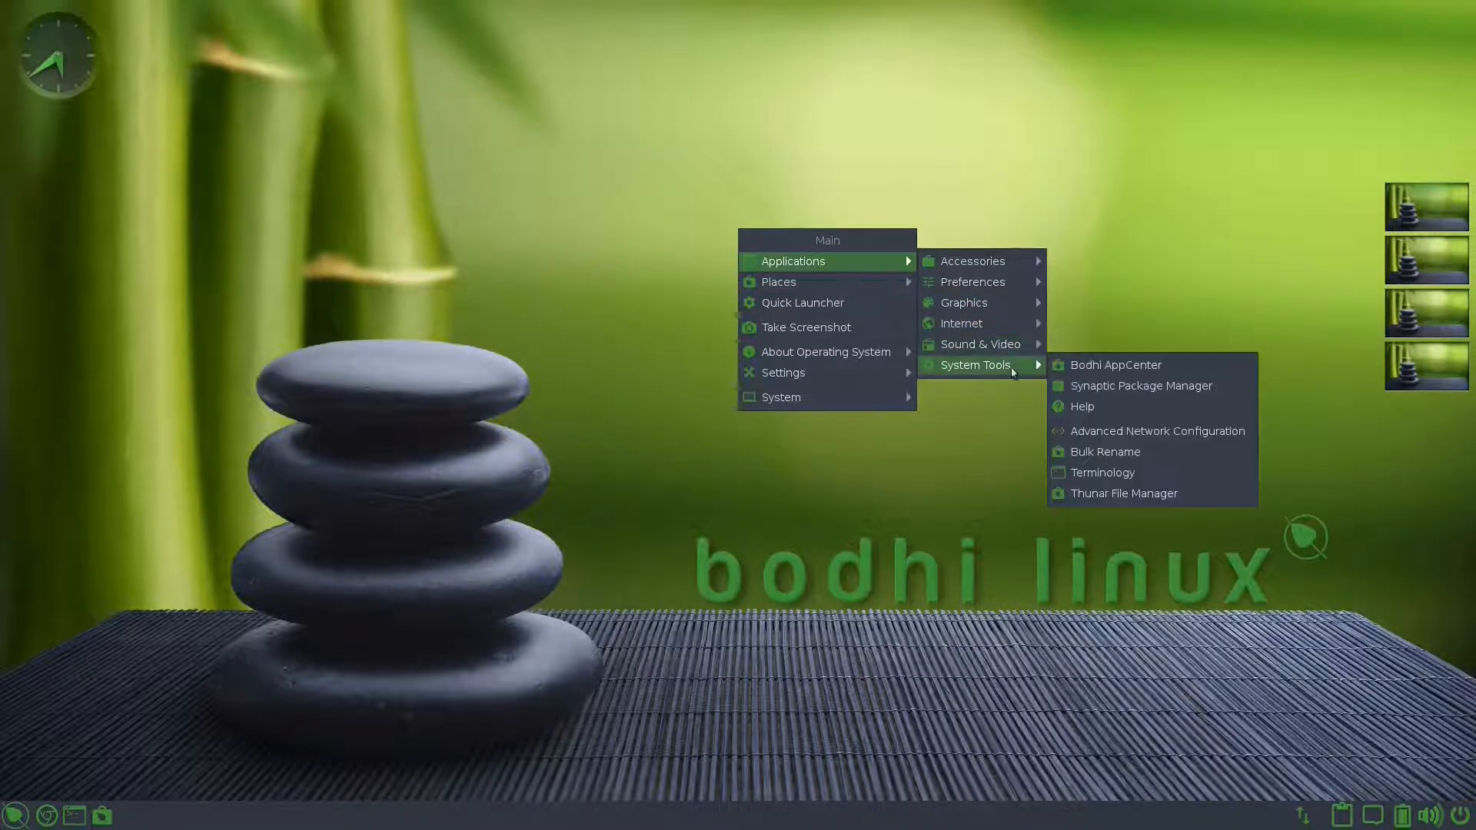
mouse_move(1122, 494)
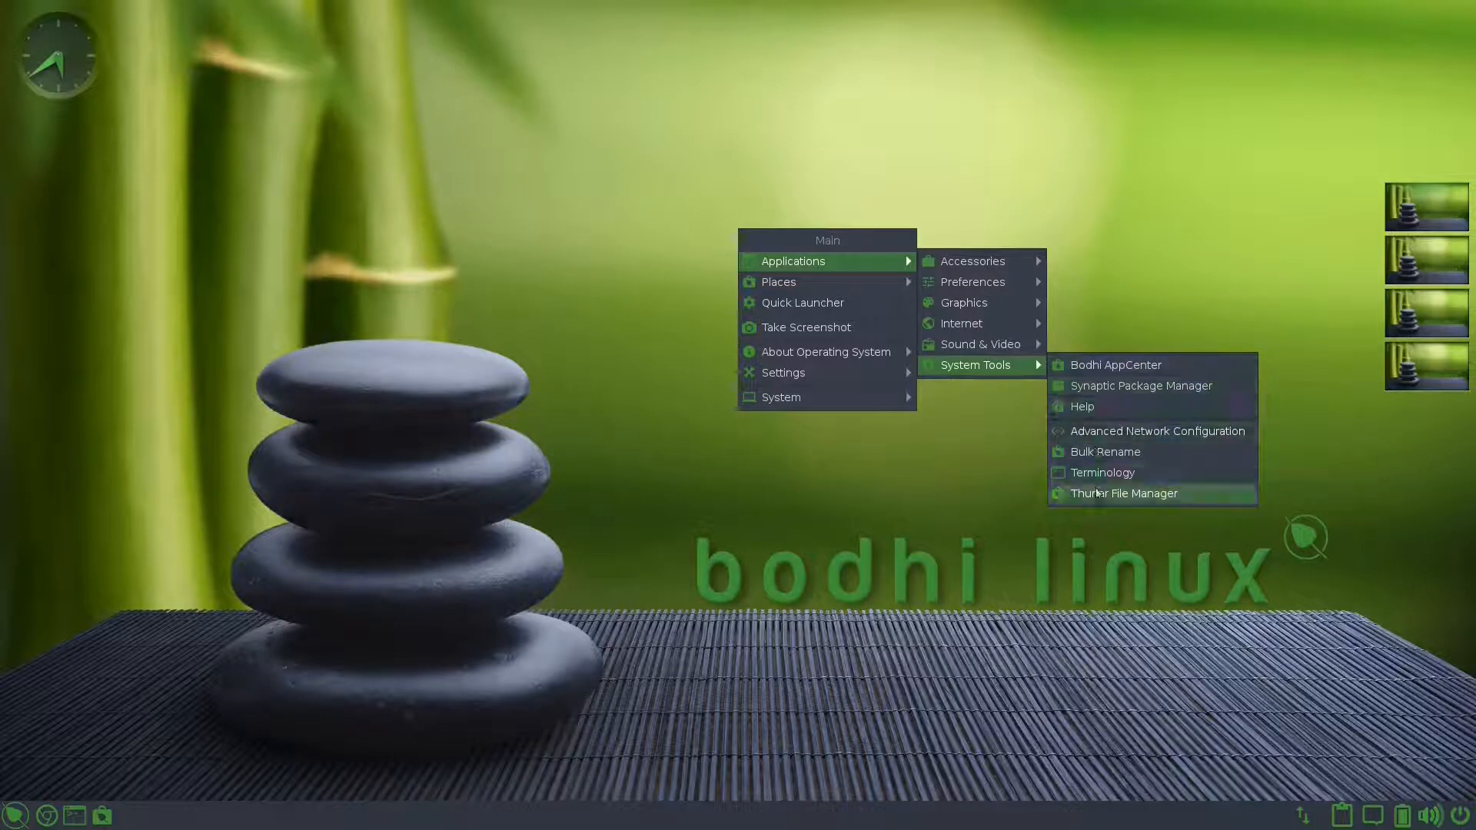
mouse_move(1115, 364)
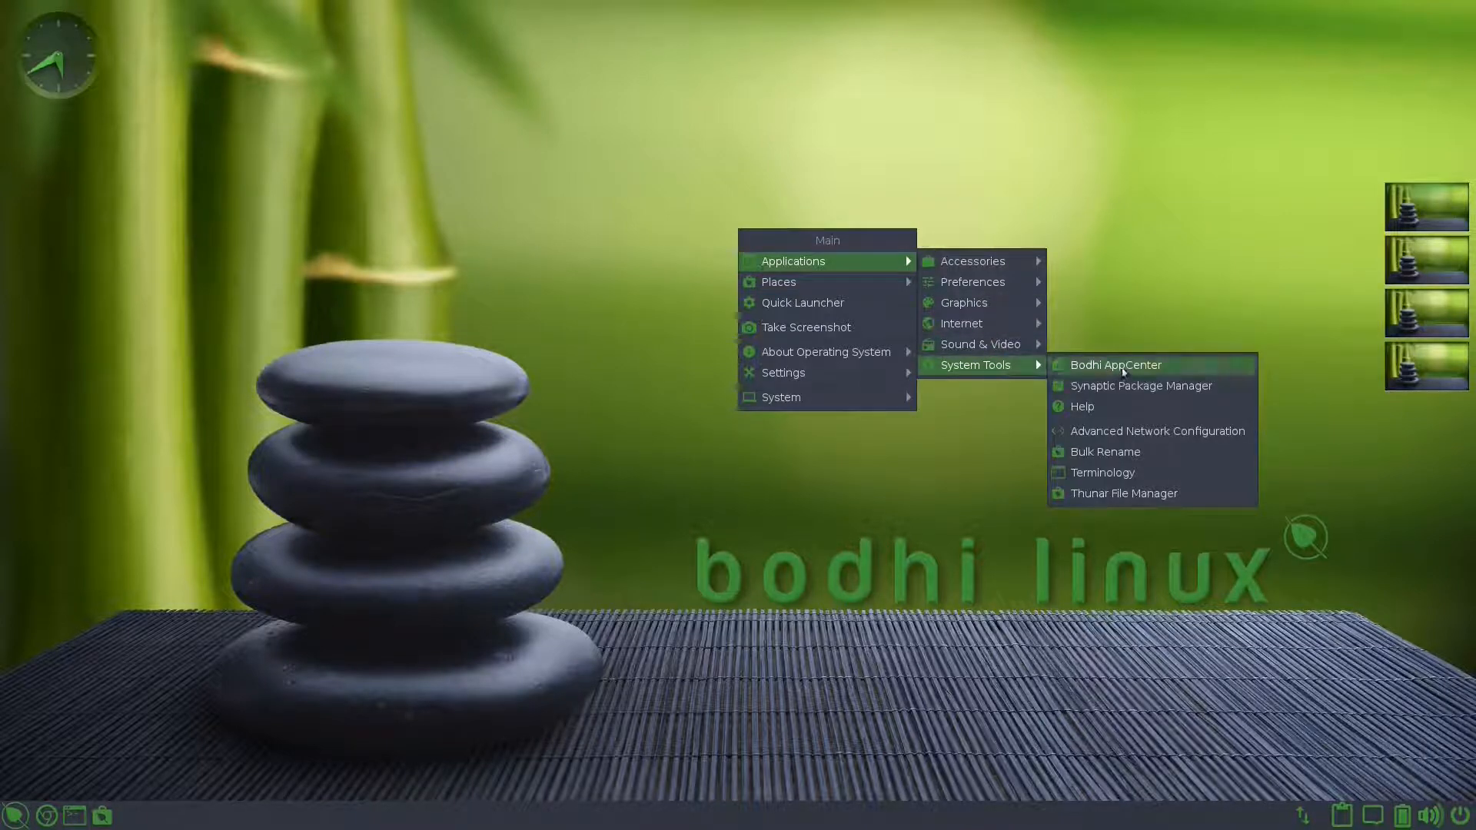
left_click(1115, 365)
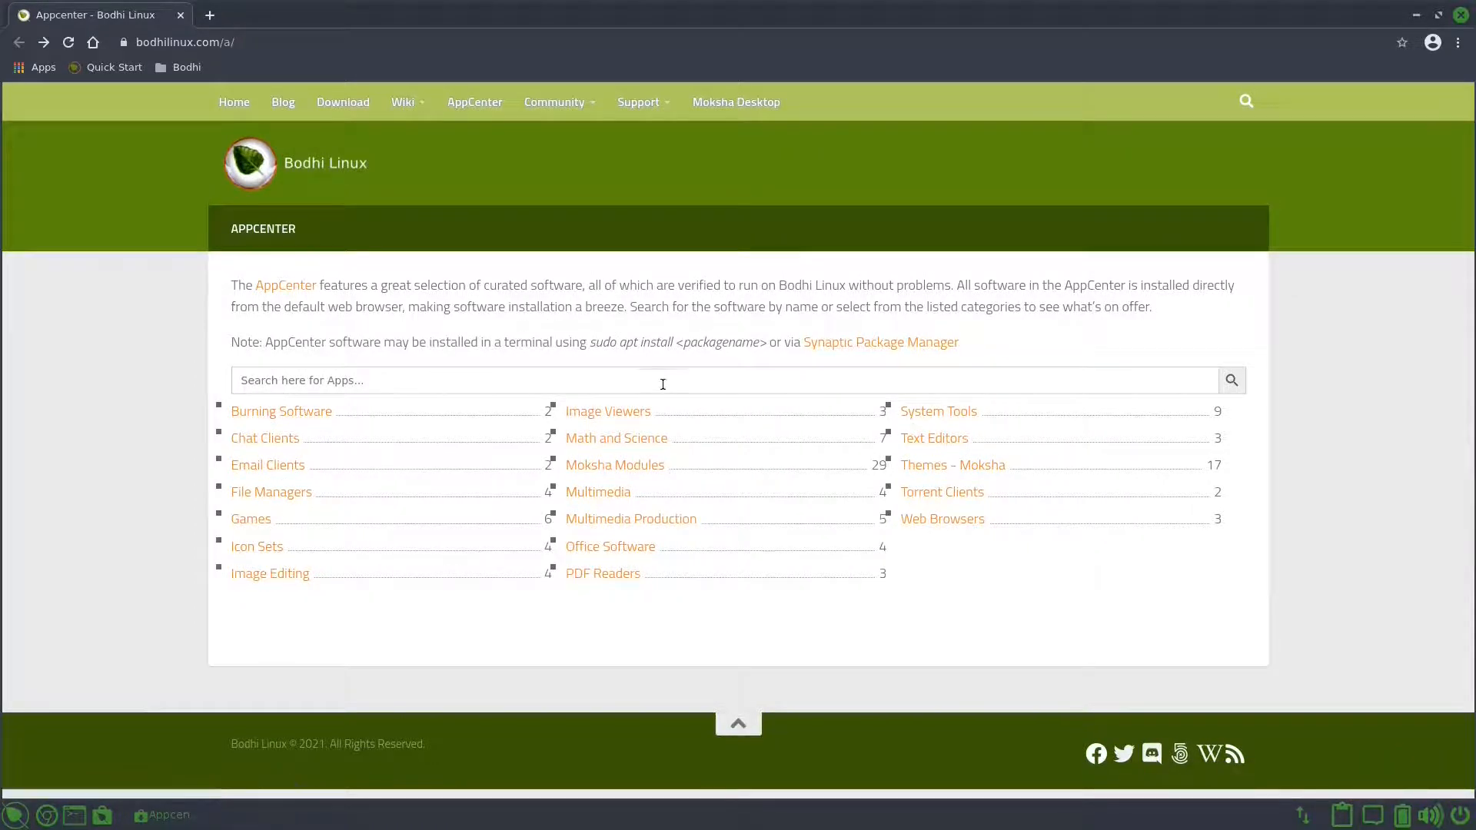
mouse_move(614, 464)
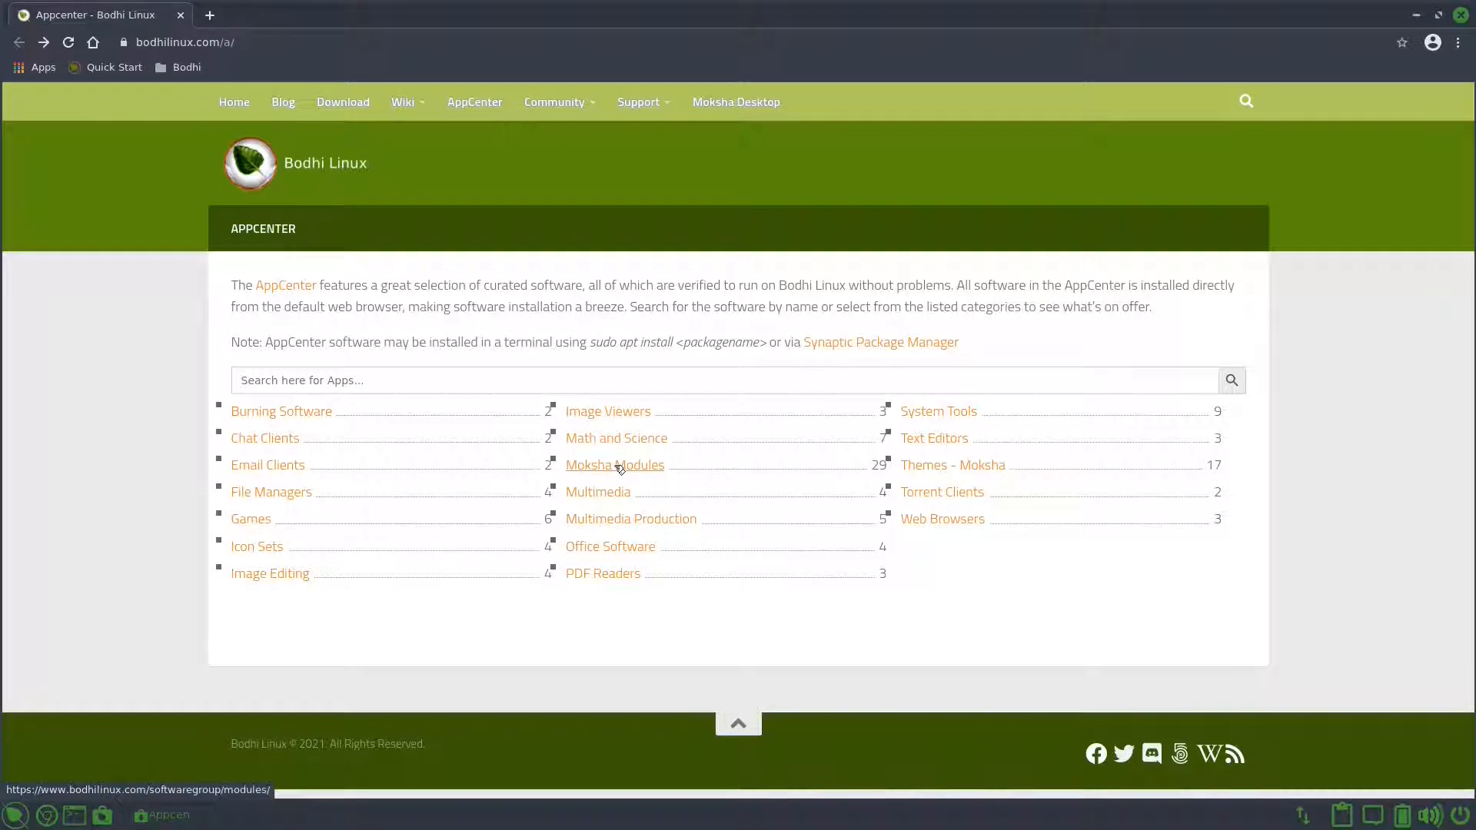
Step: Open the Moksha Modules category and select the CPU Usage module
left_click(614, 464)
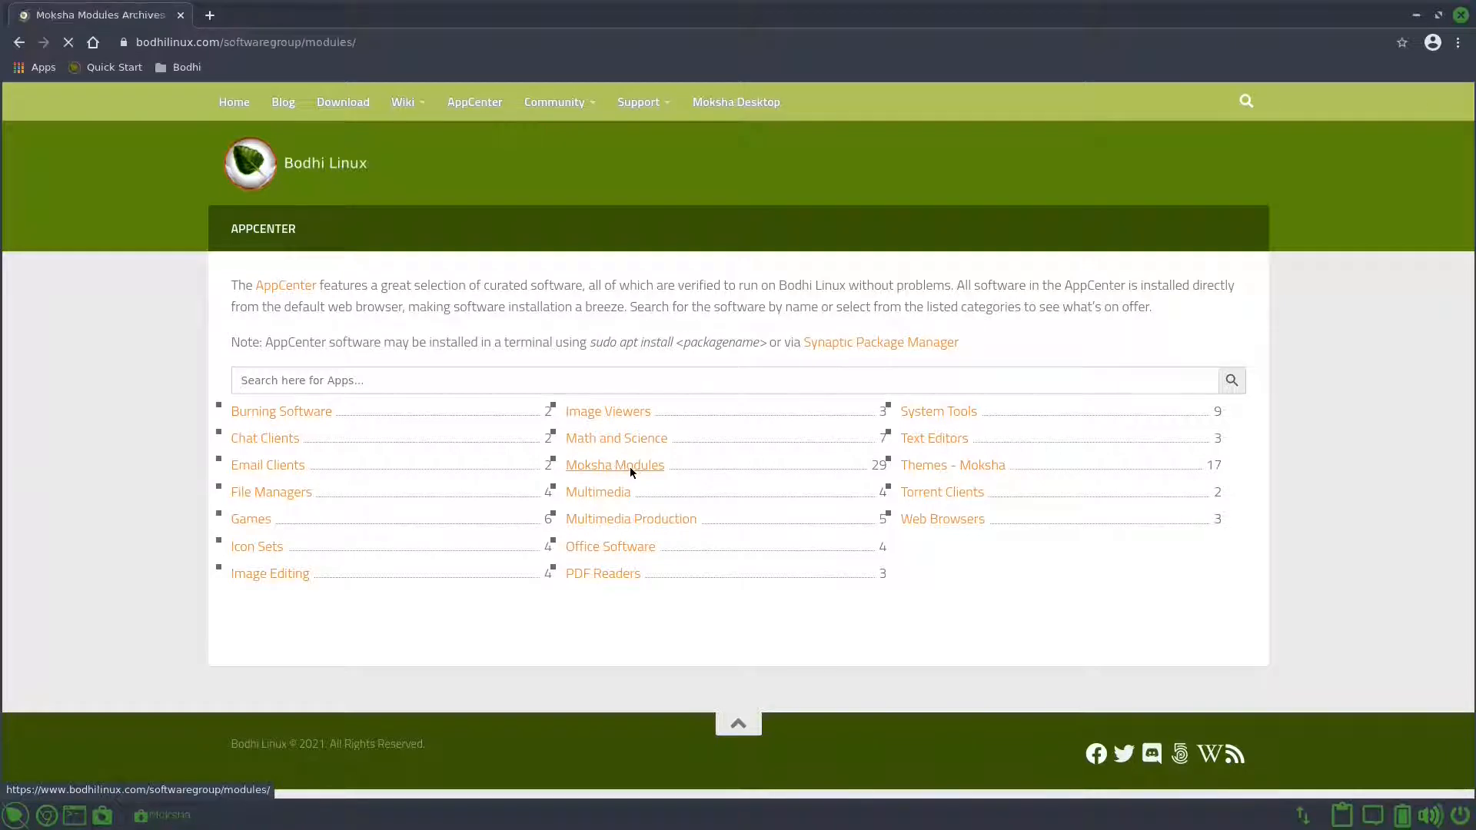
left_click(613, 464)
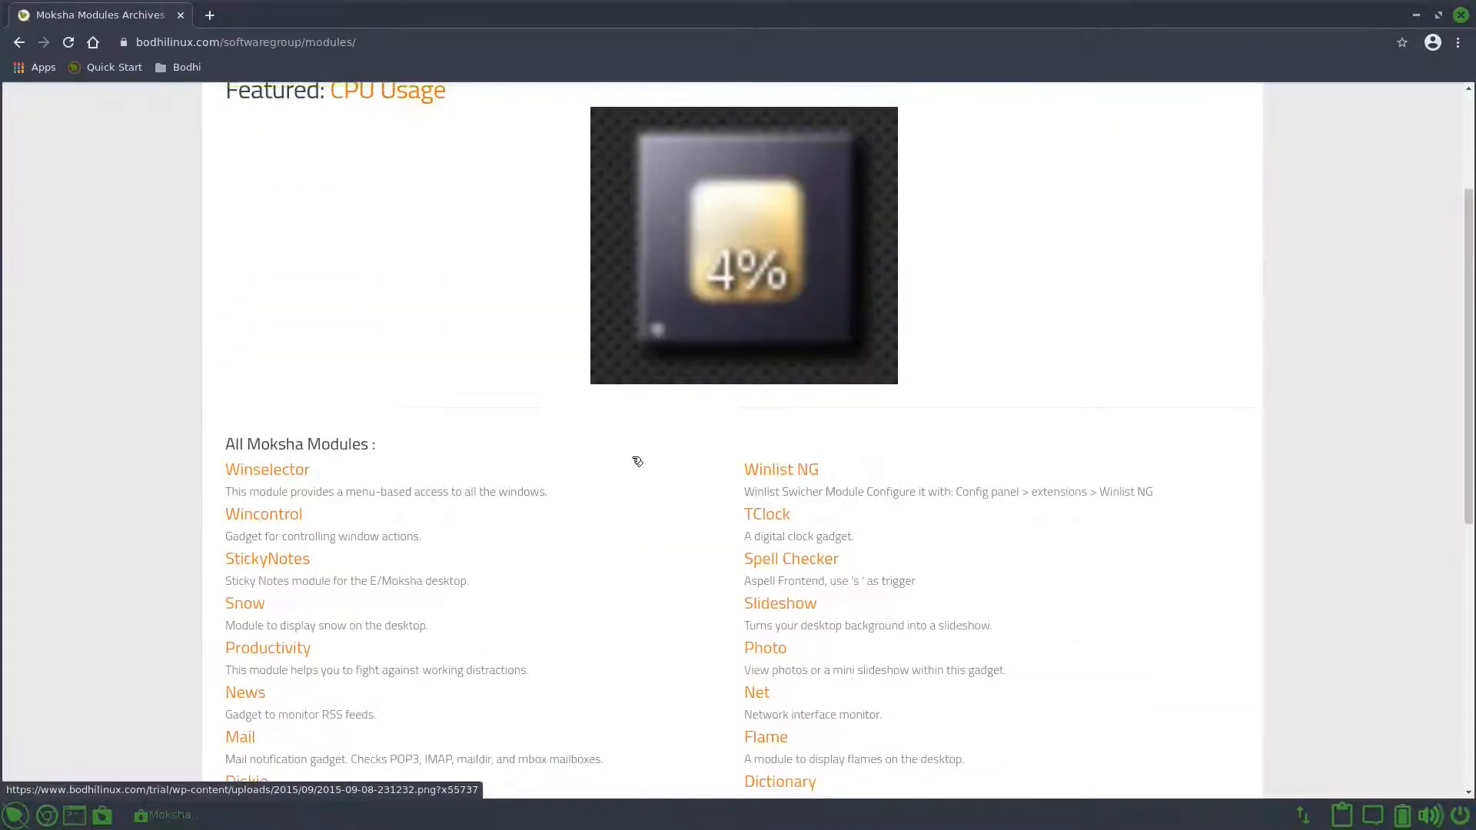
scroll("down", 3)
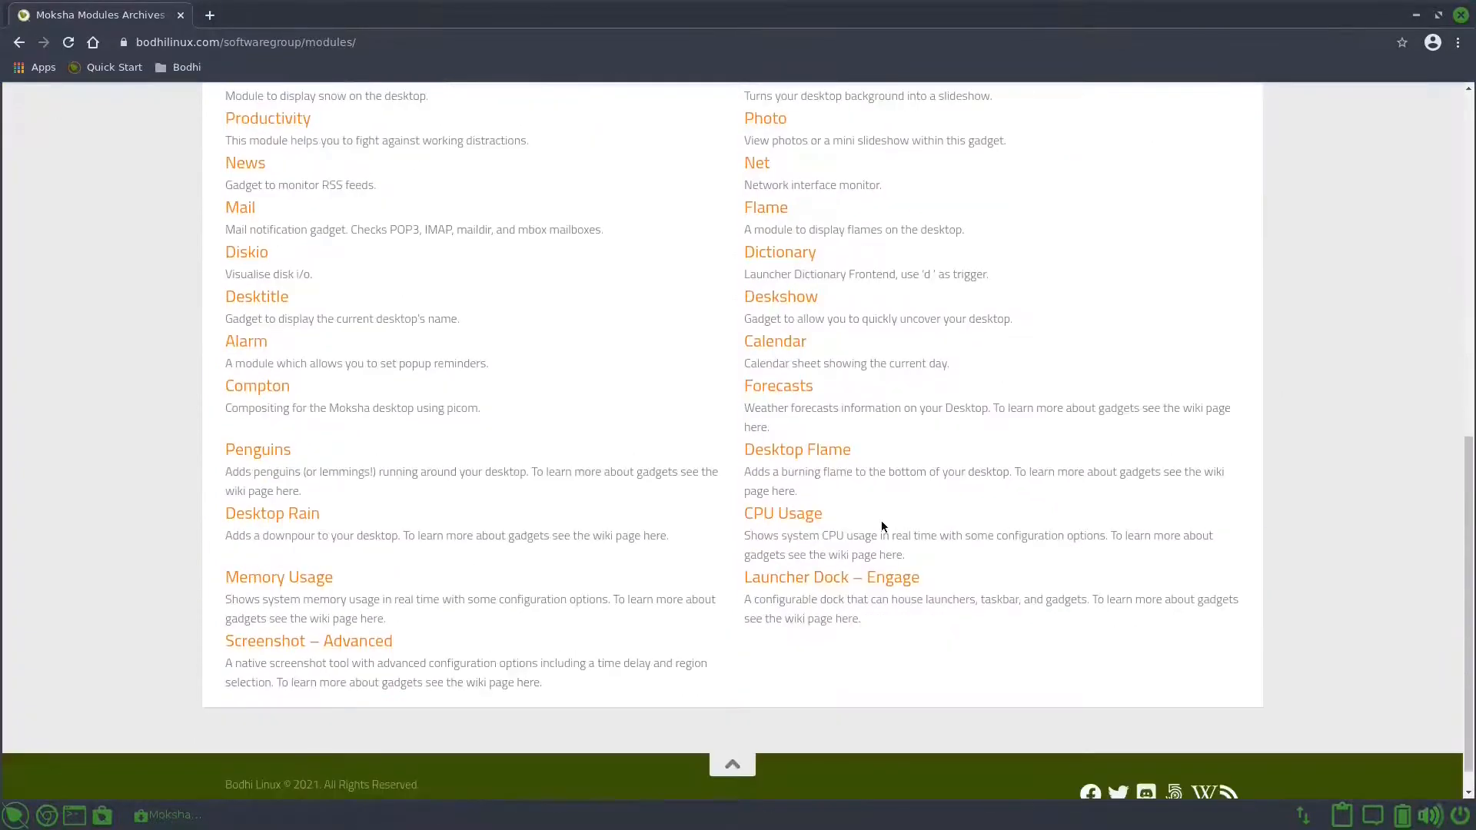
left_click(783, 513)
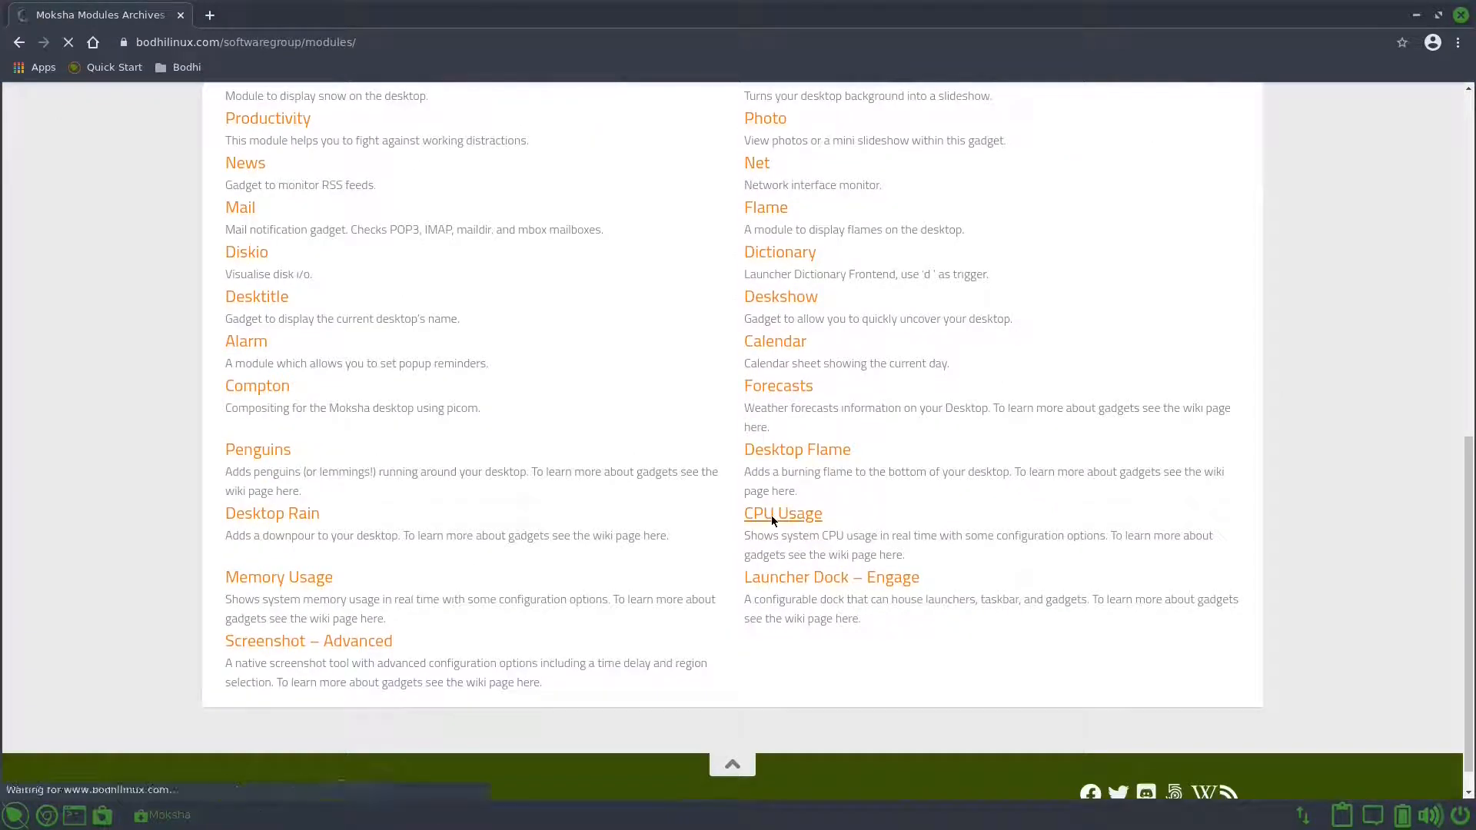
Step: Install the CPU Usage module, always allowing xdg-open and authenticating with the password
left_click(782, 513)
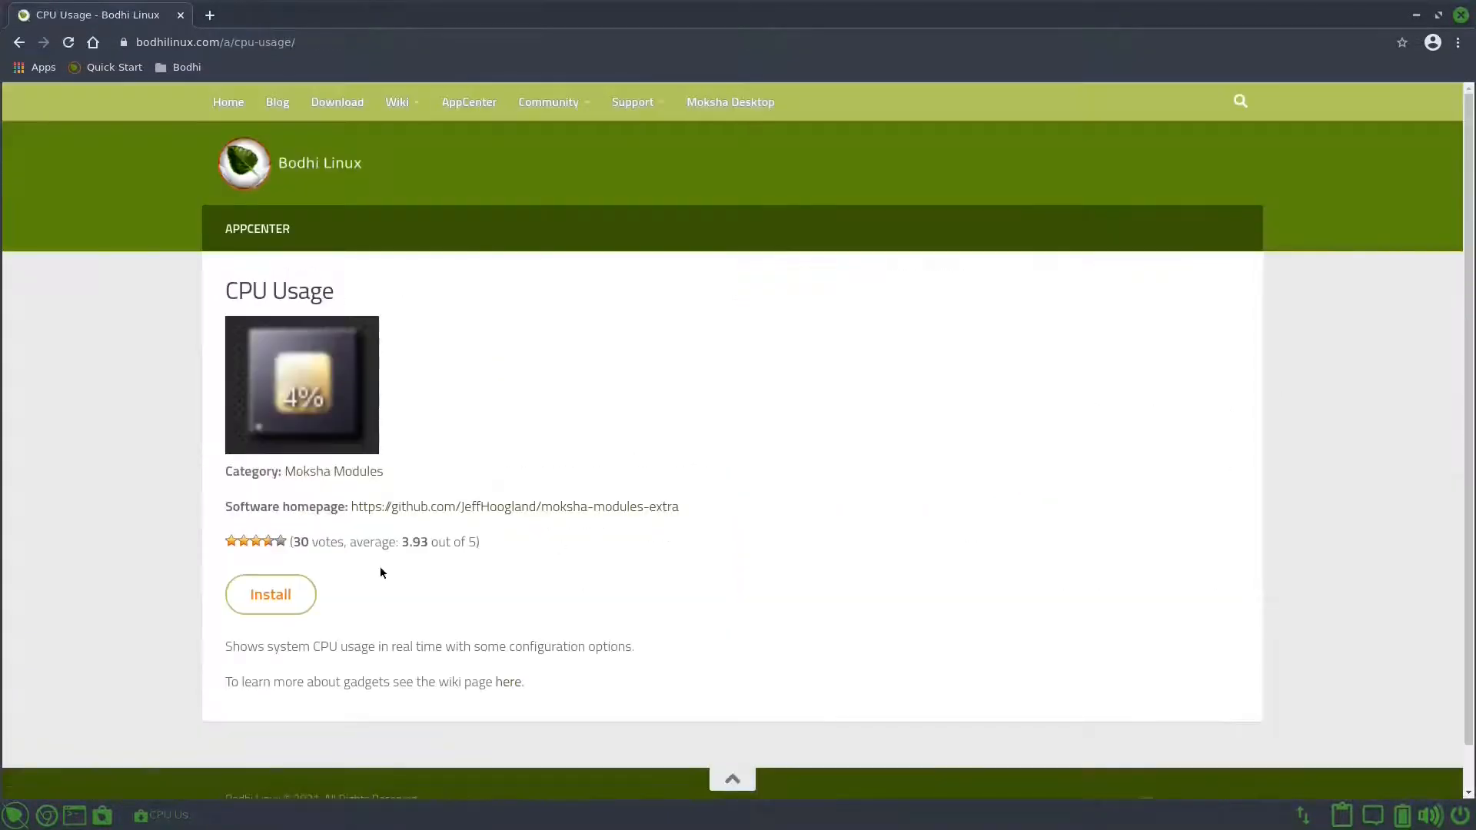
left_click(270, 594)
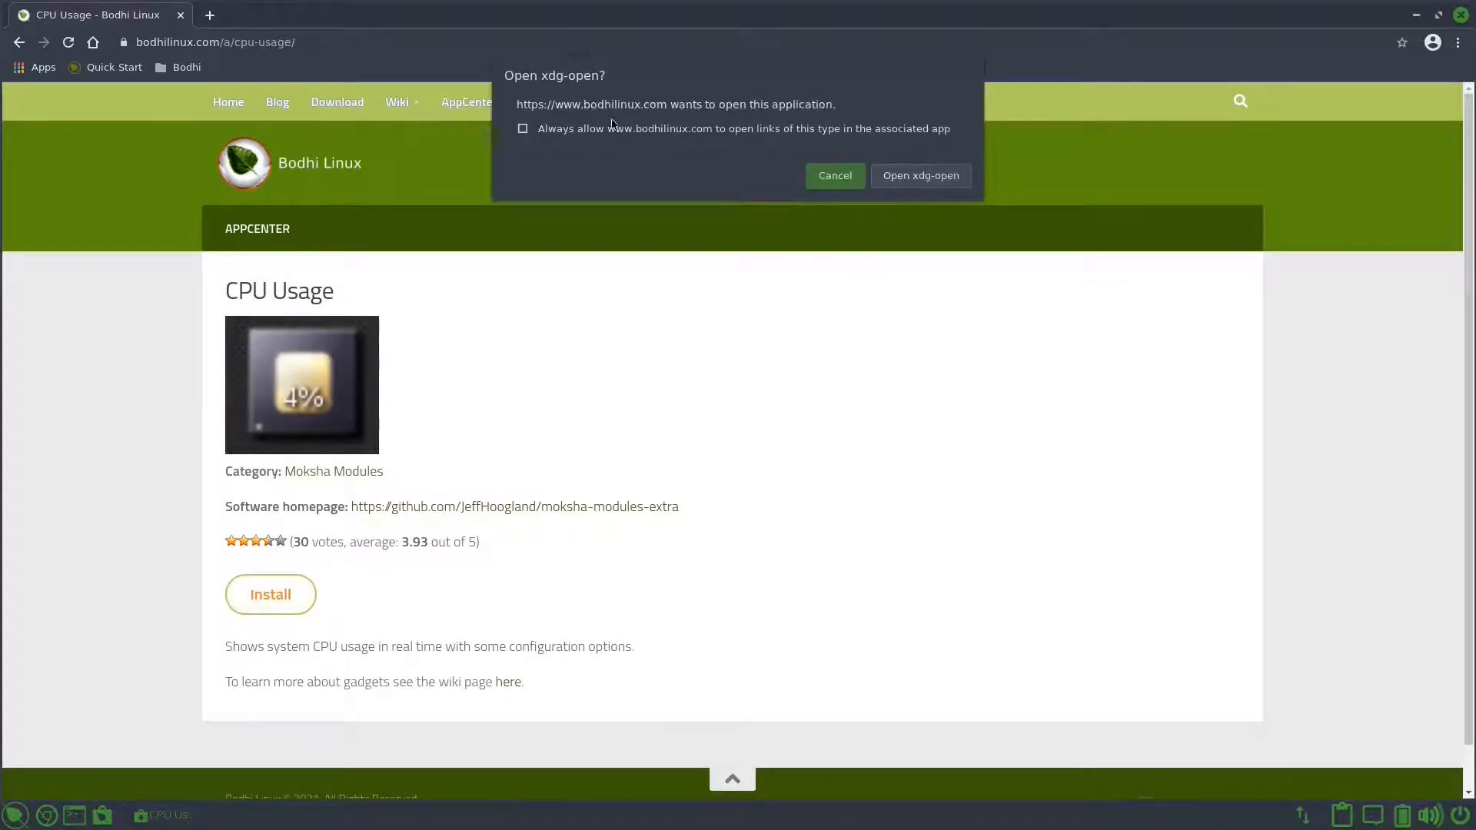
left_click(523, 128)
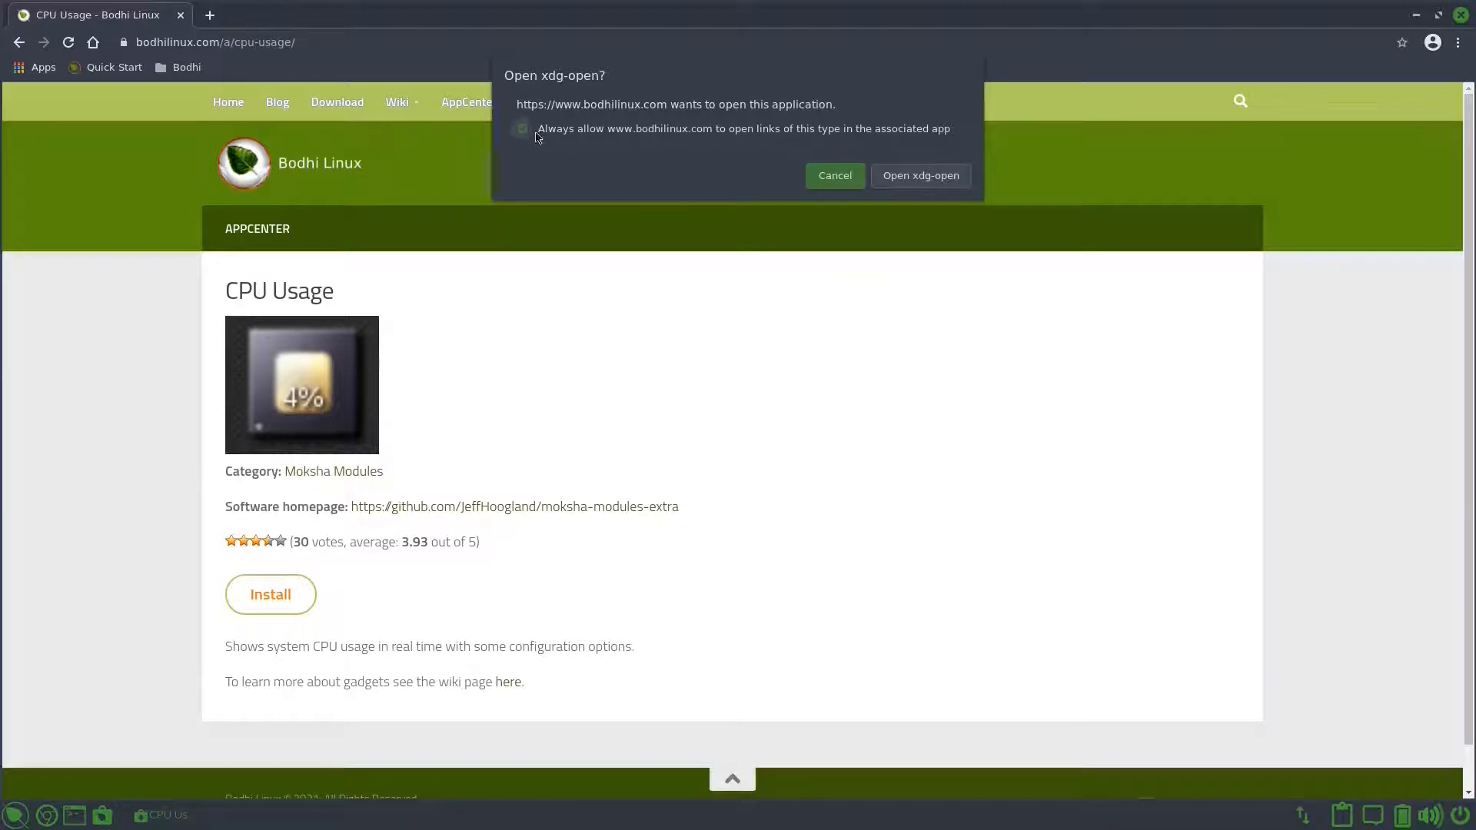
left_click(833, 176)
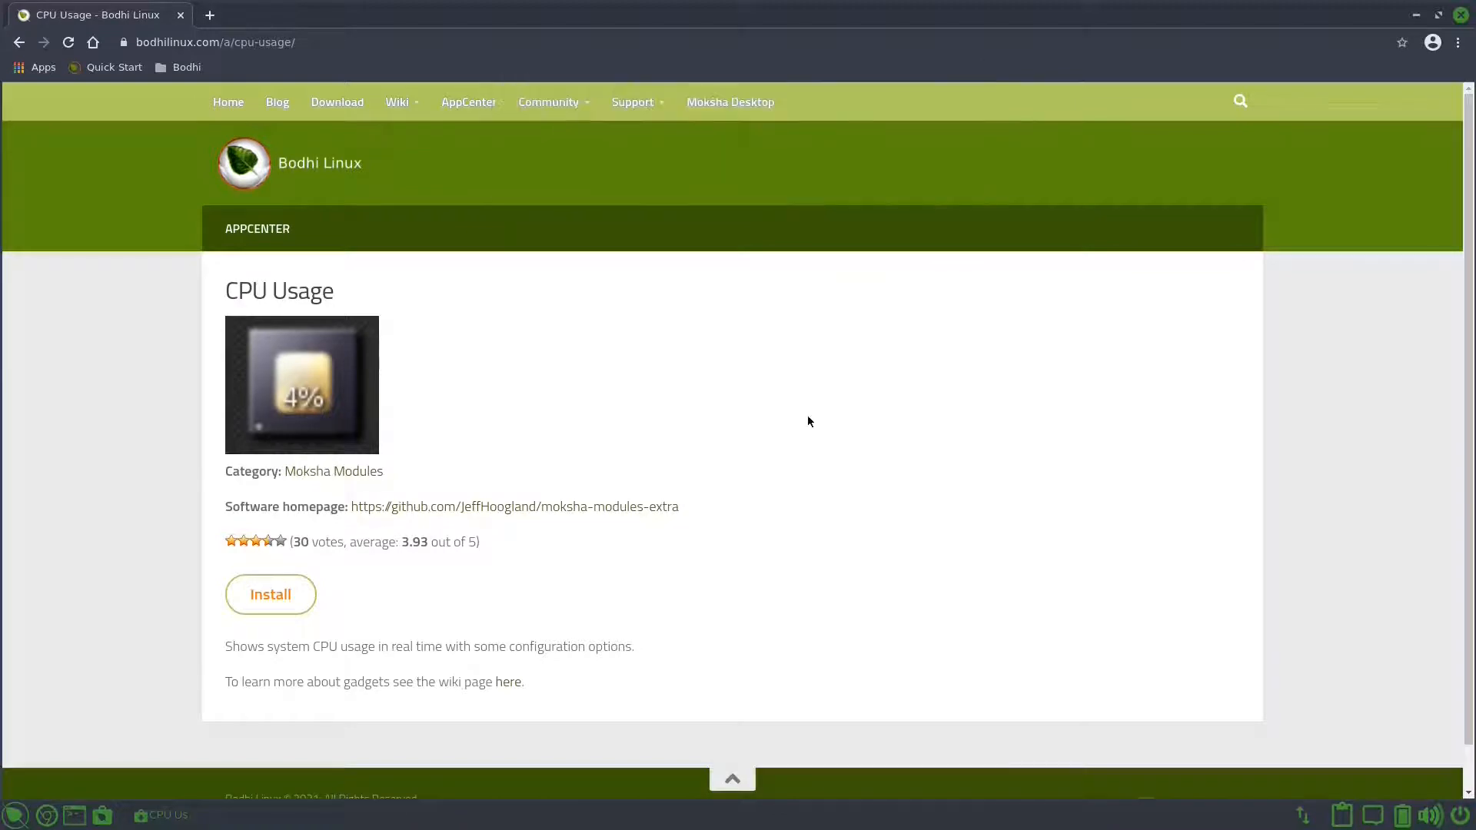
left_click(269, 594)
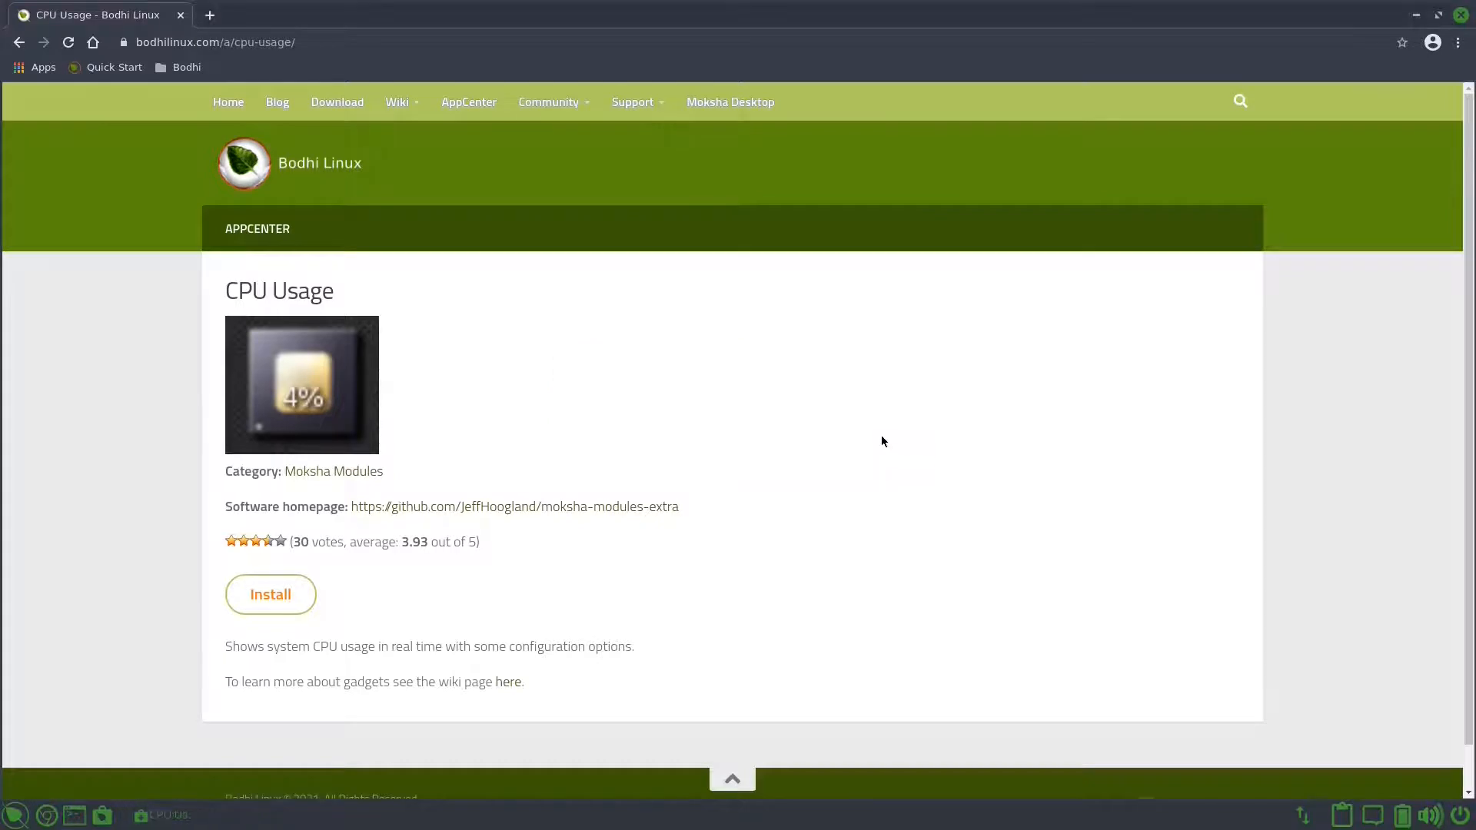
left_click(269, 595)
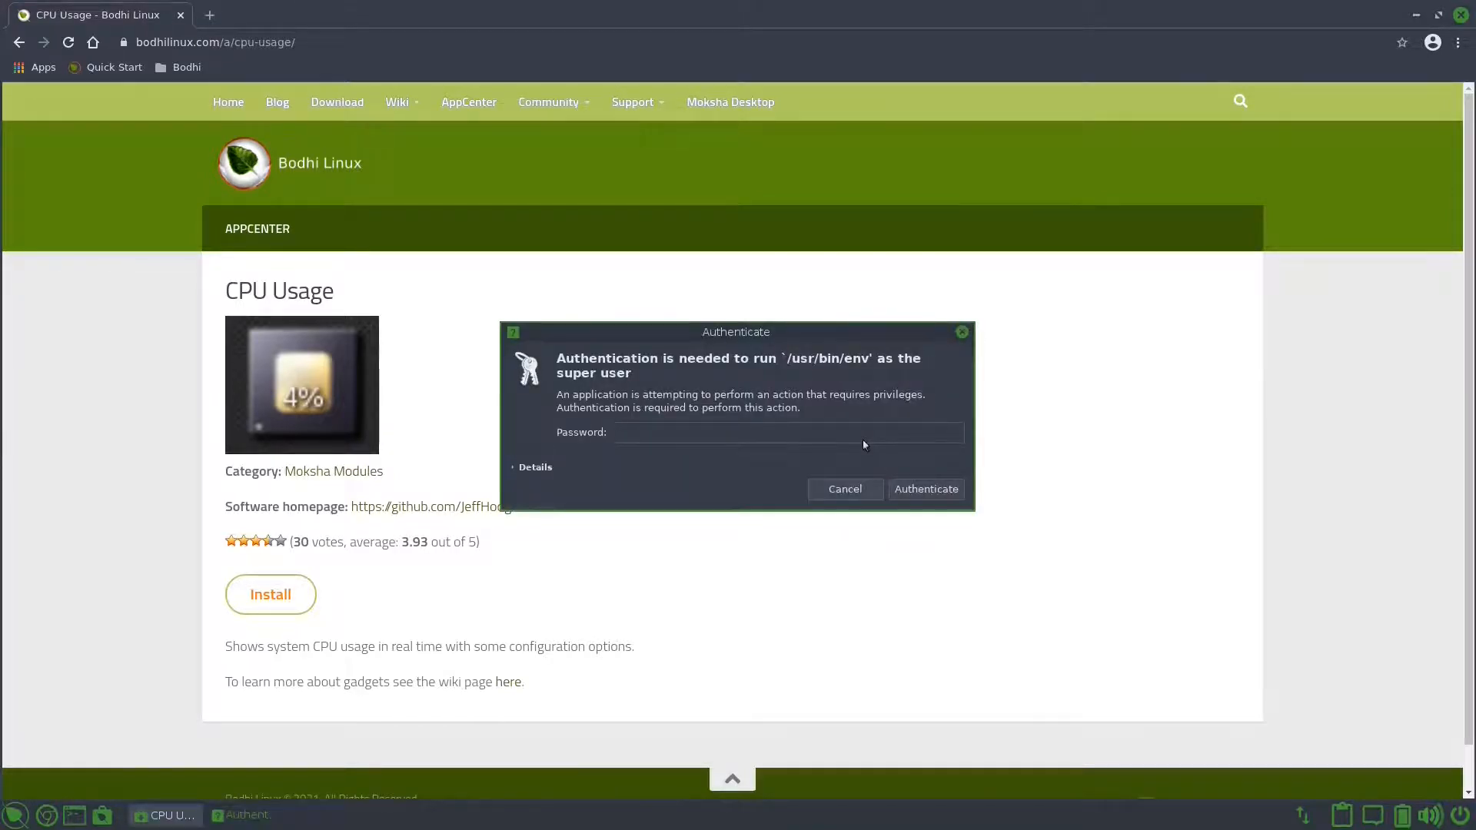
type("••")
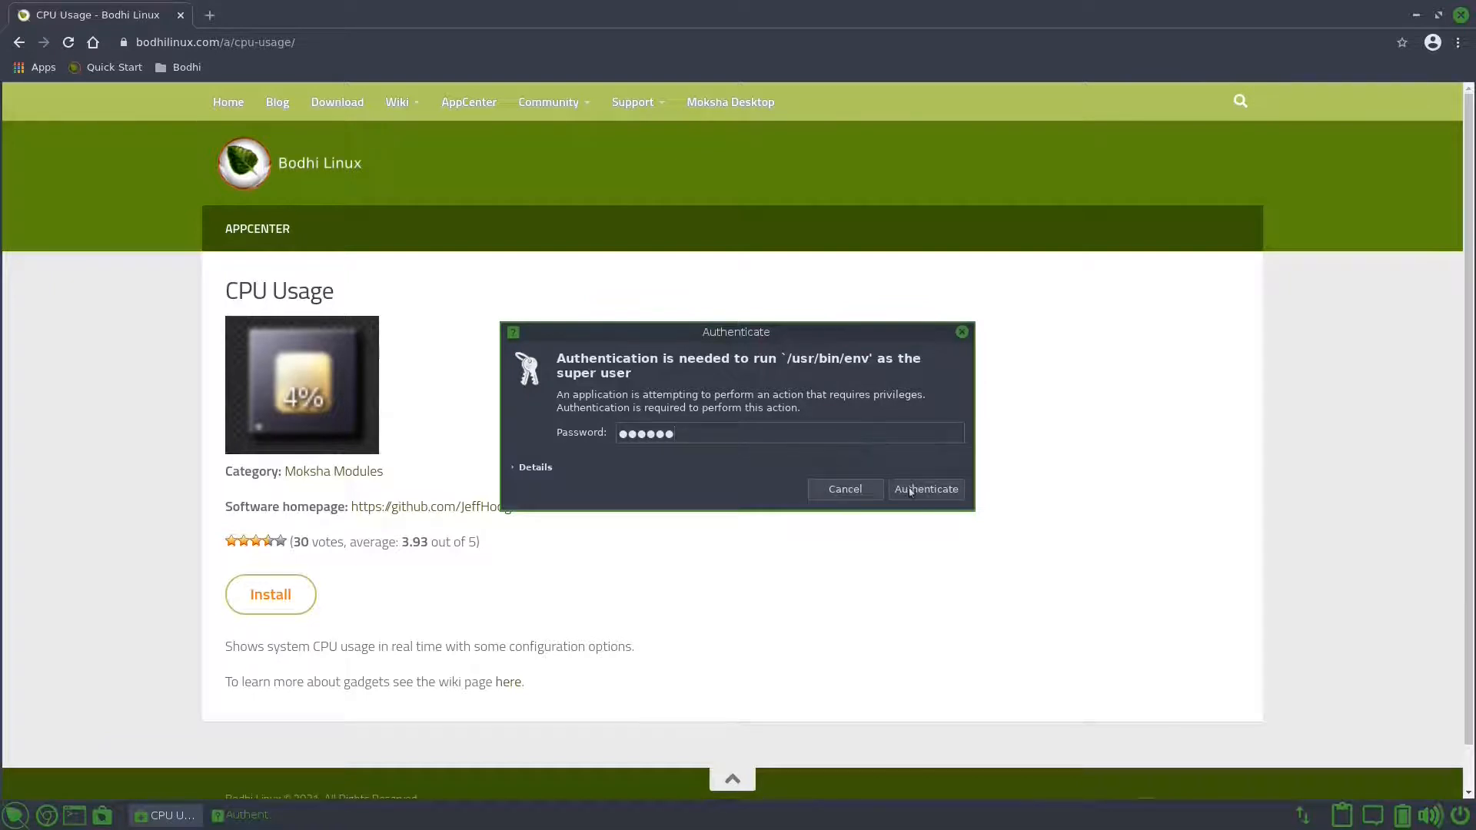
left_click(923, 489)
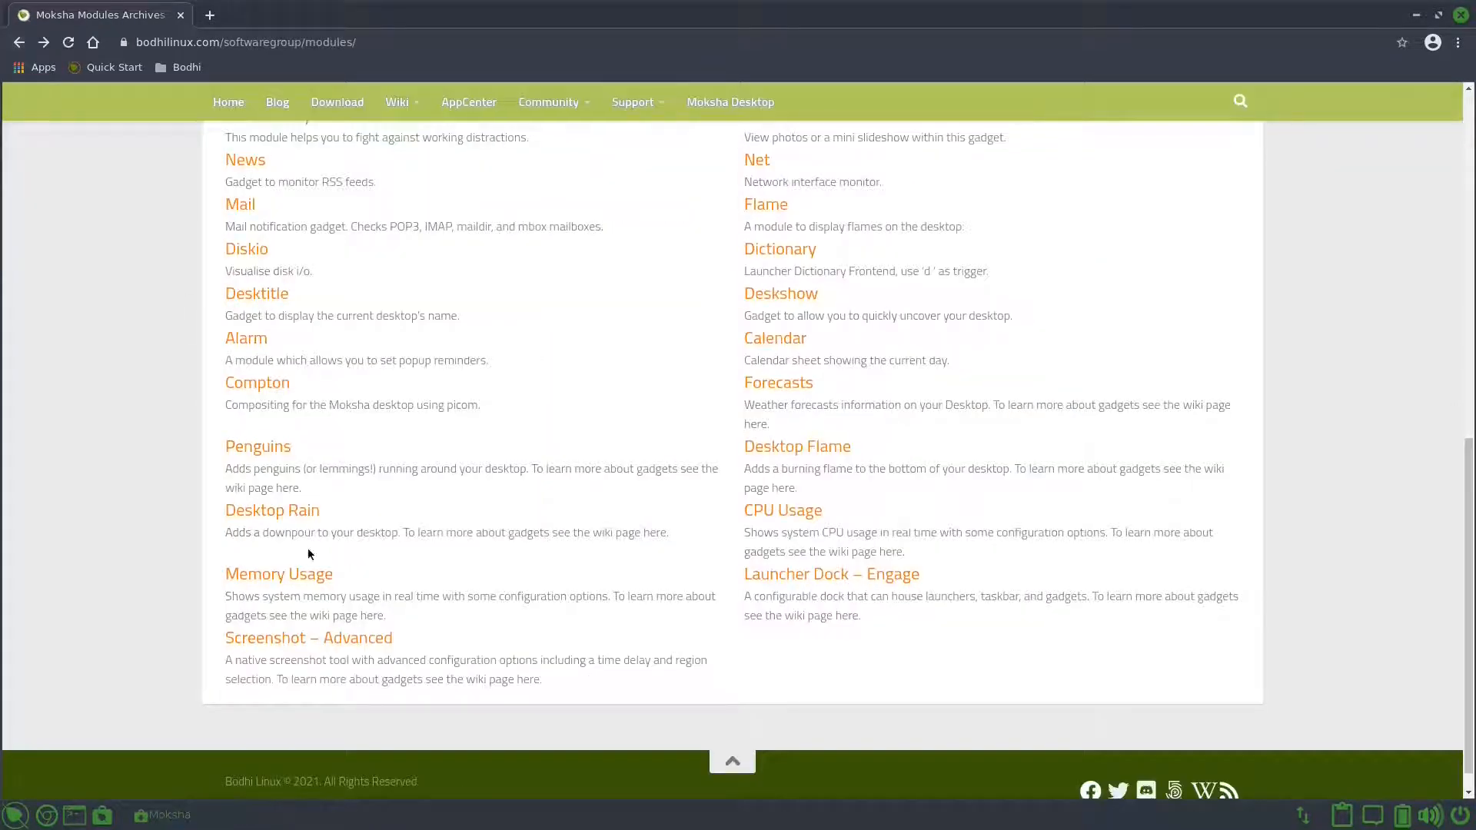
Step: Open the Memory Usage module page and start its installation
left_click(279, 573)
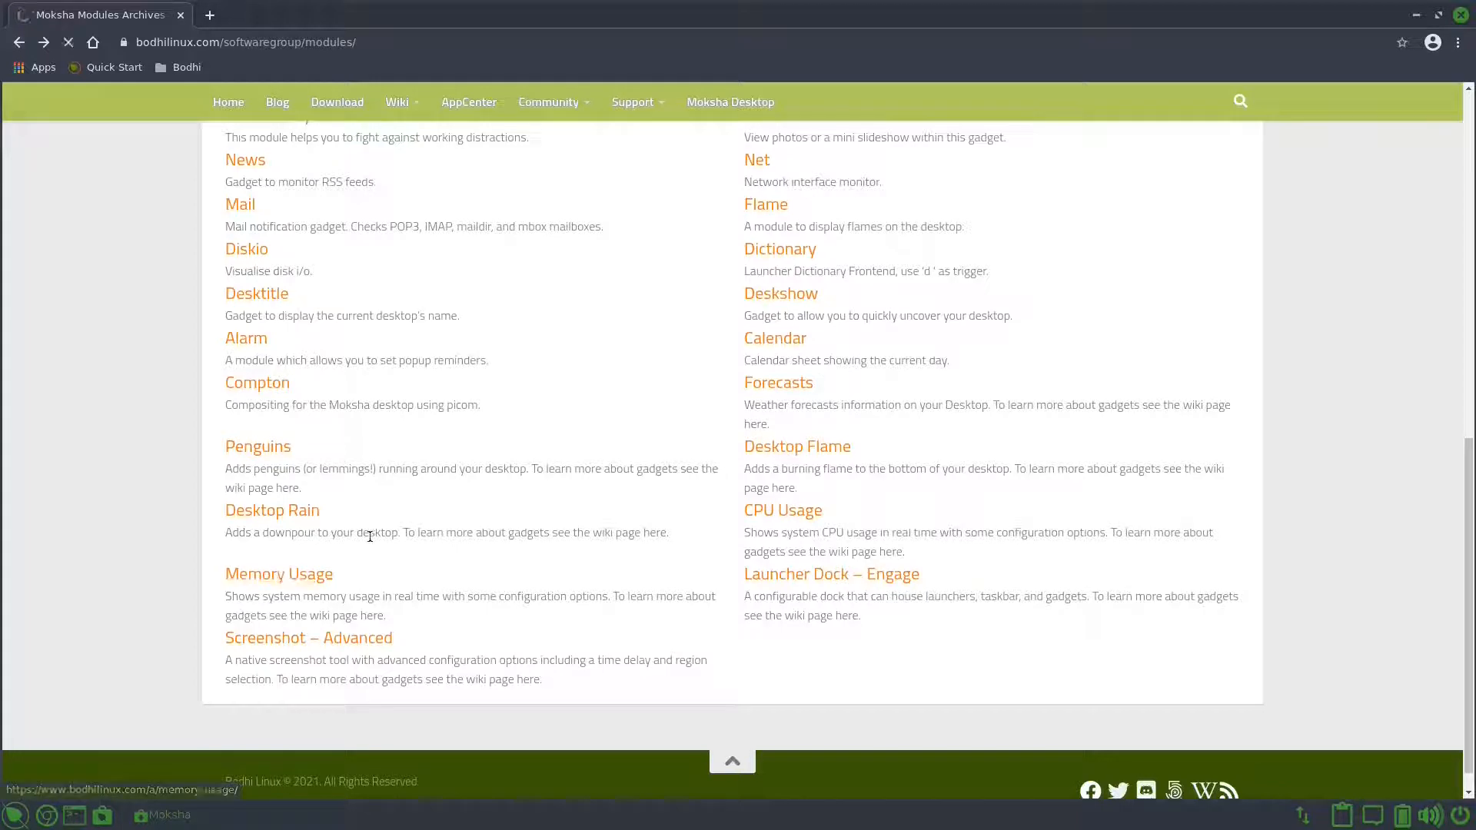
left_click(278, 574)
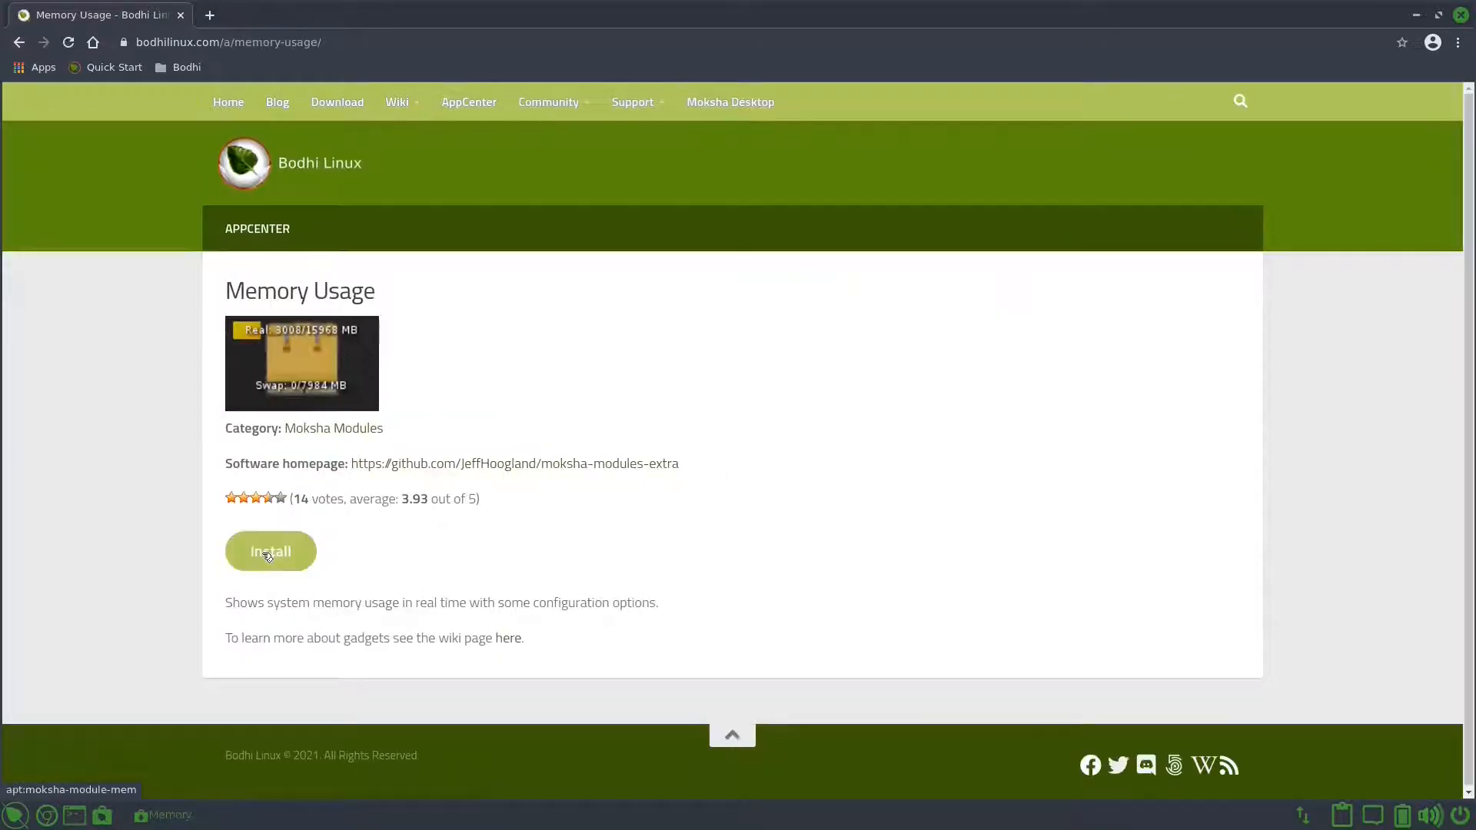
left_click(270, 550)
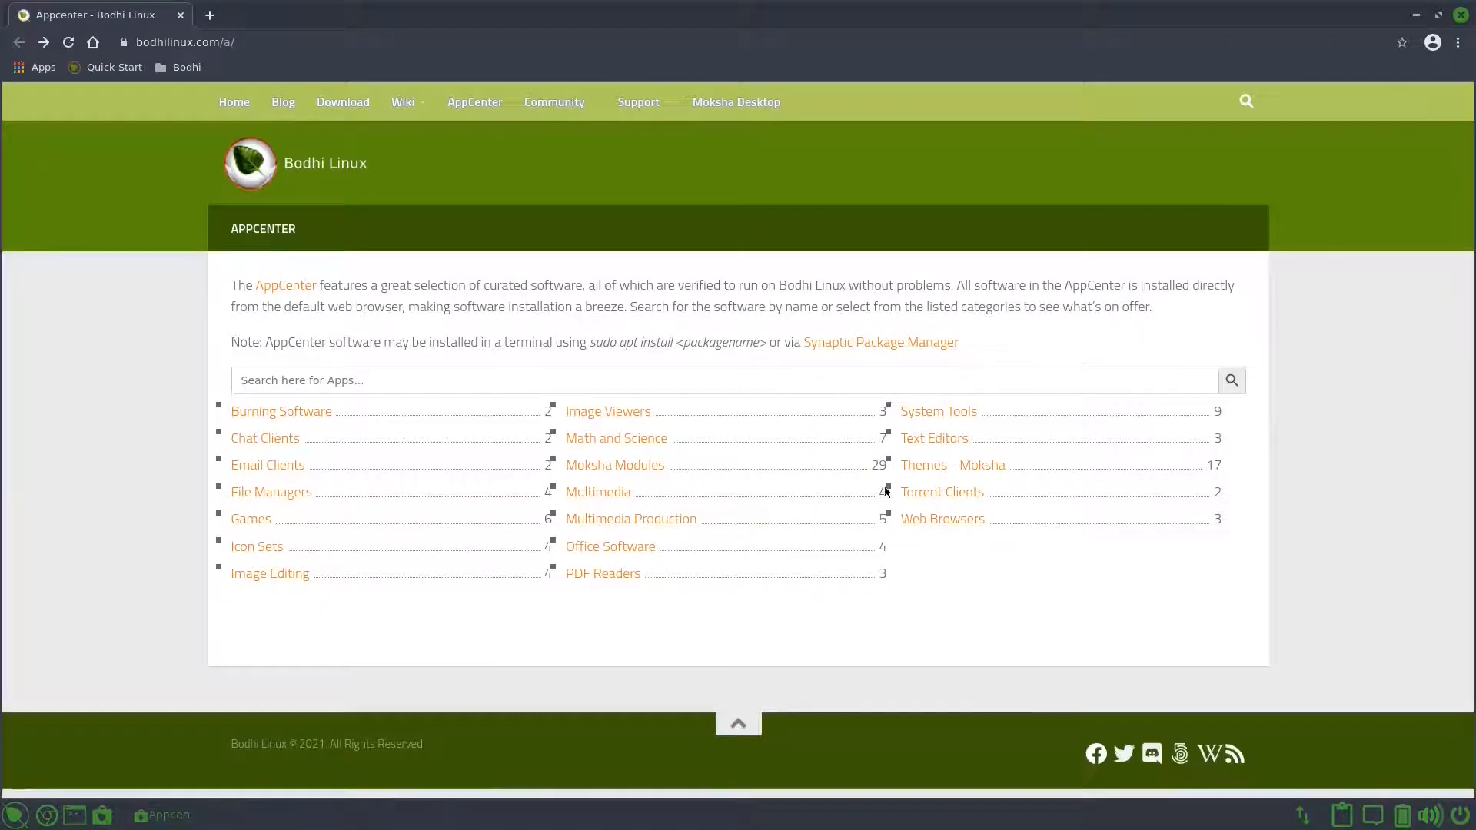
Step: Install Seven Theme from Themes - Moksha, authorising it with the administrator password
left_click(951, 465)
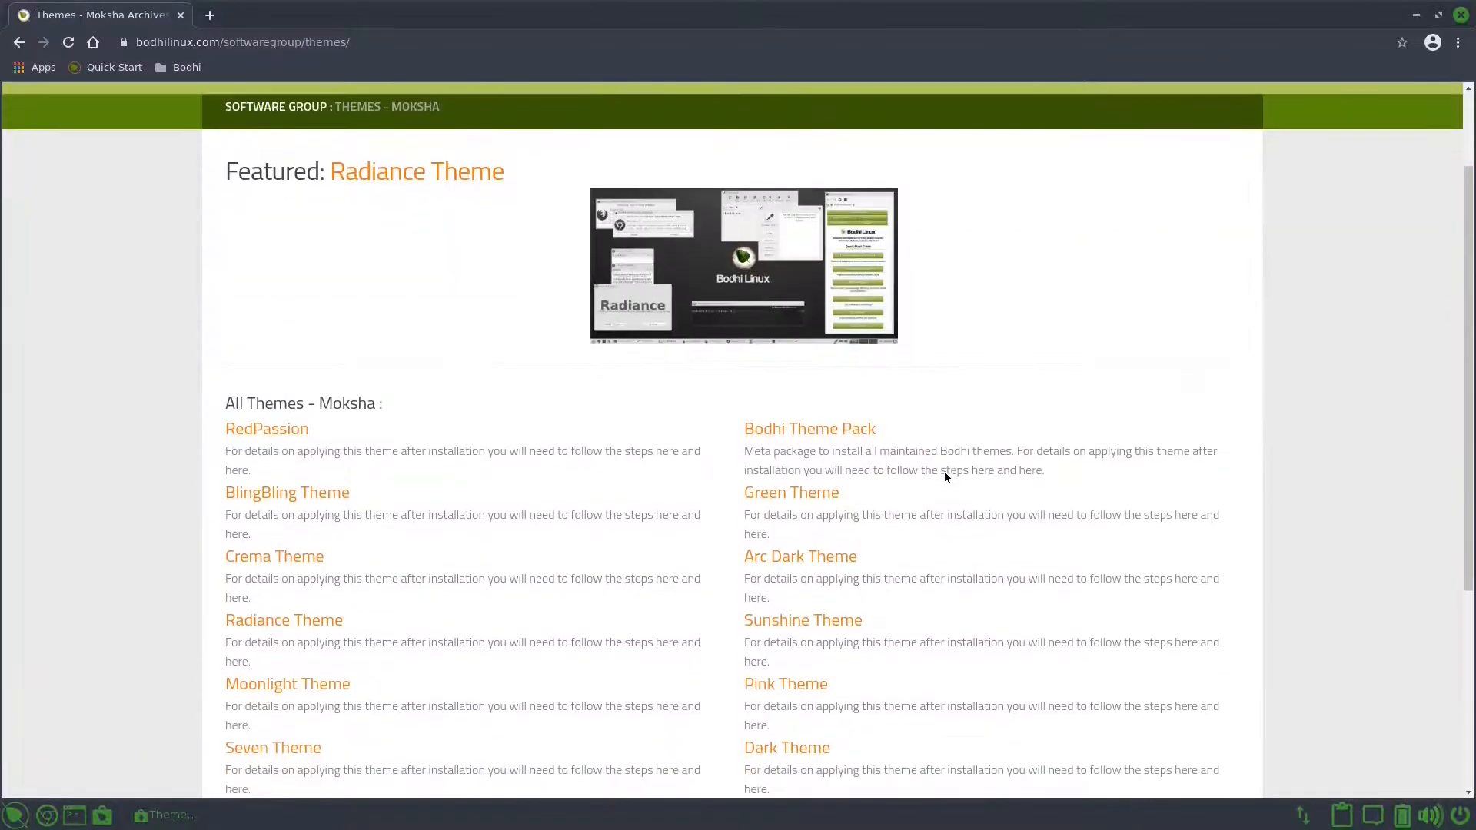
mouse_move(809, 428)
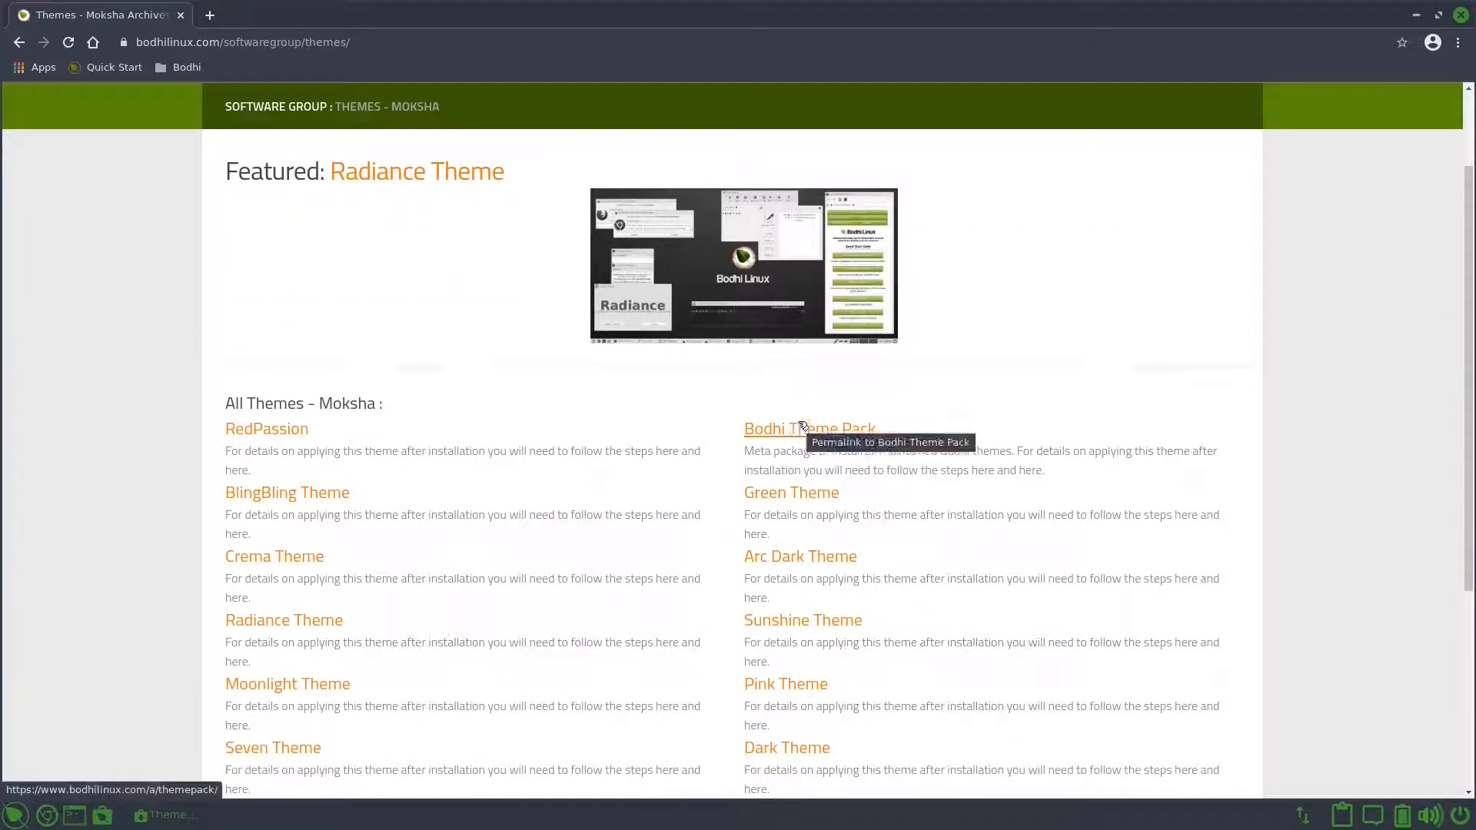
scroll("down", 3)
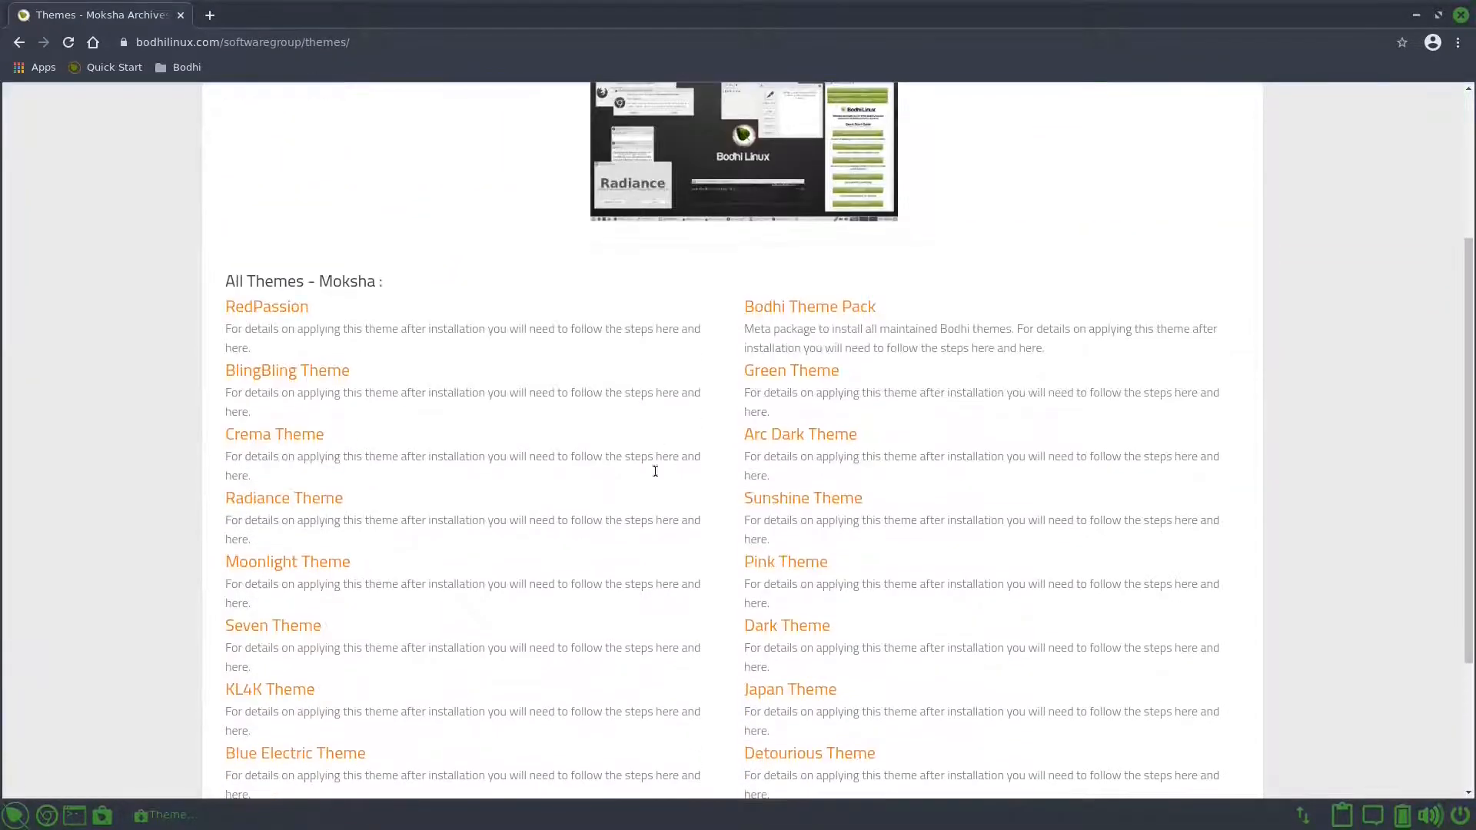
left_click(272, 625)
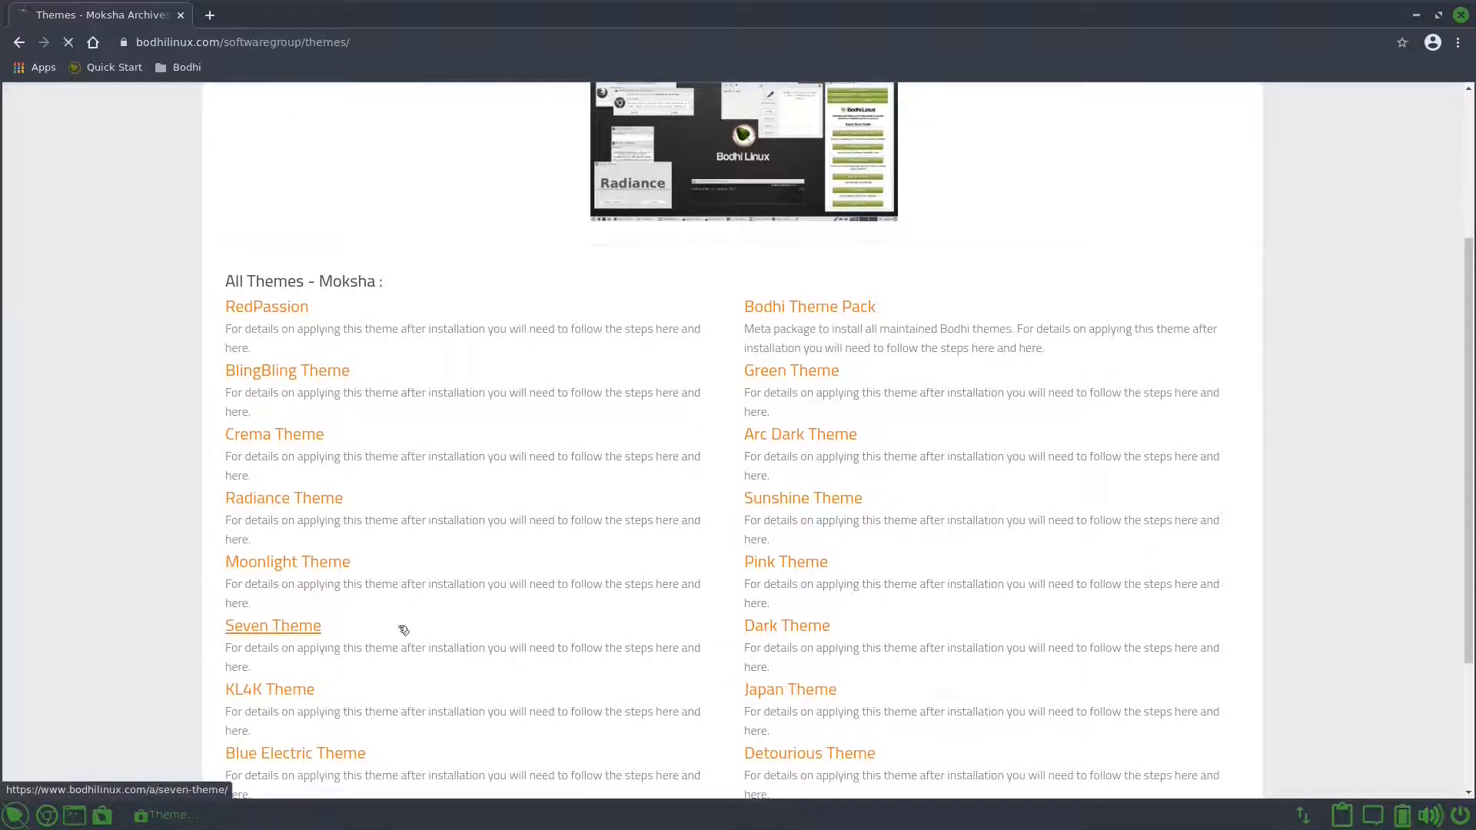
left_click(272, 625)
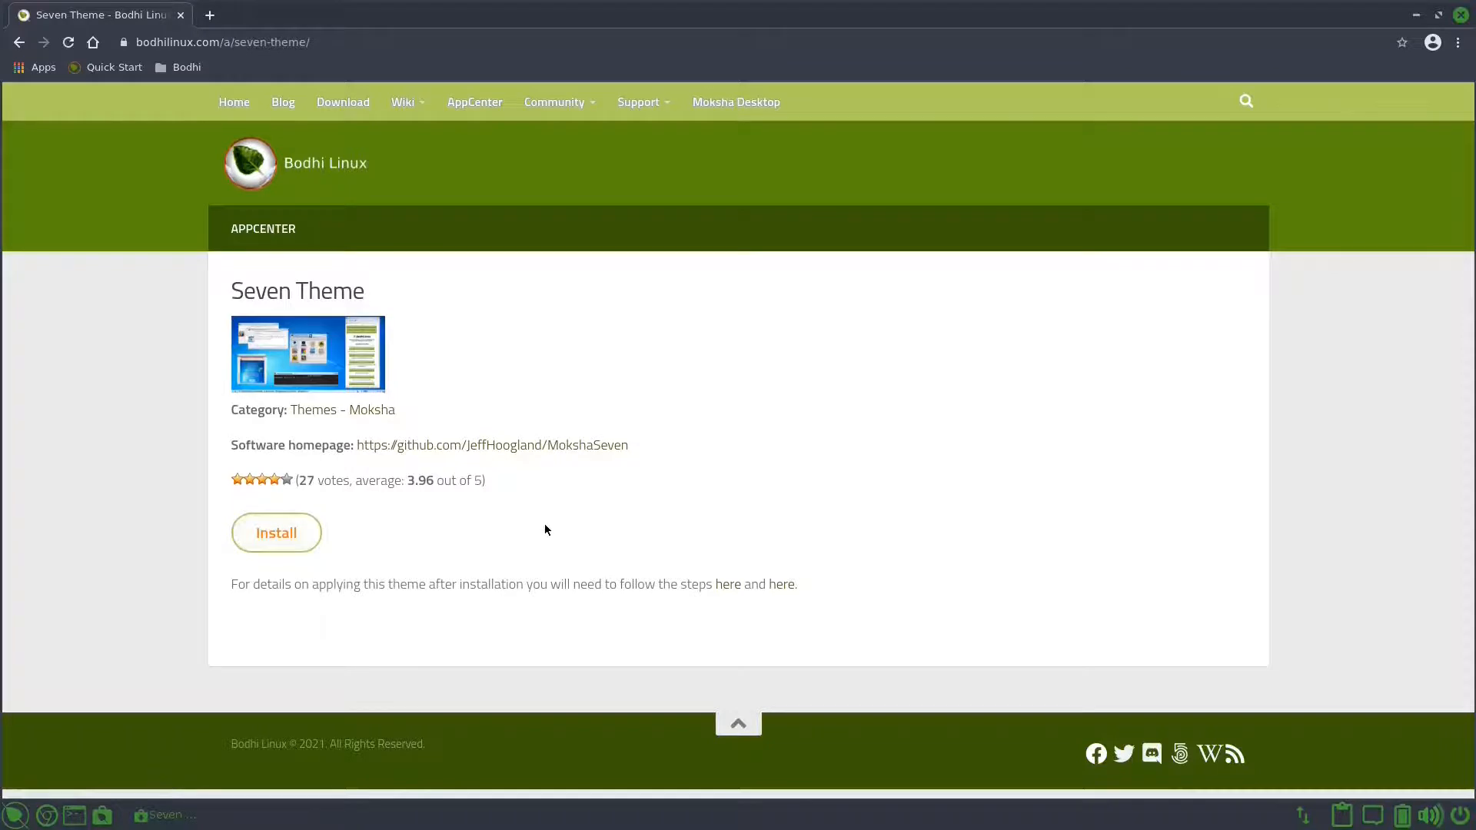
left_click(276, 532)
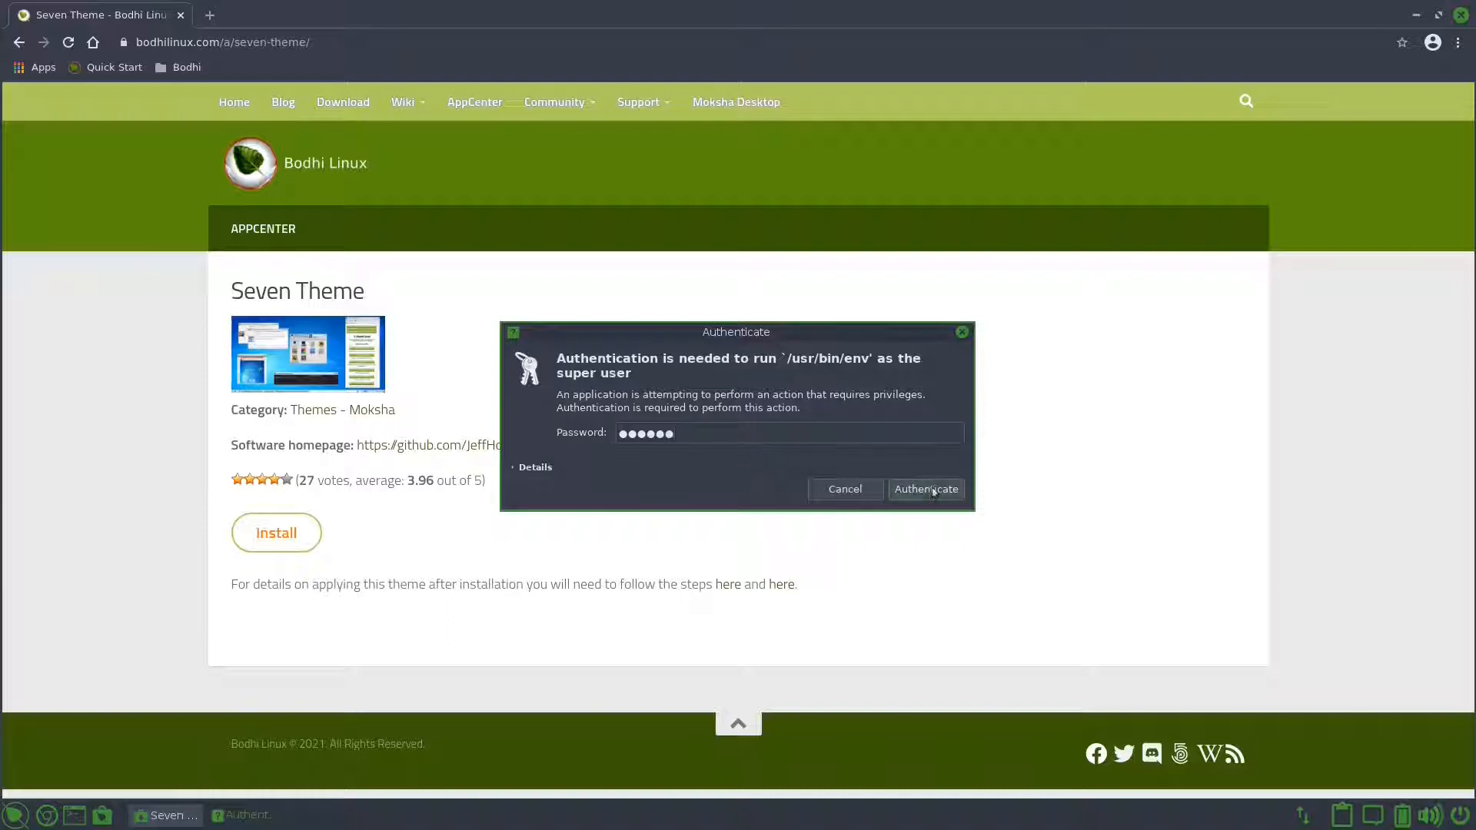
left_click(925, 489)
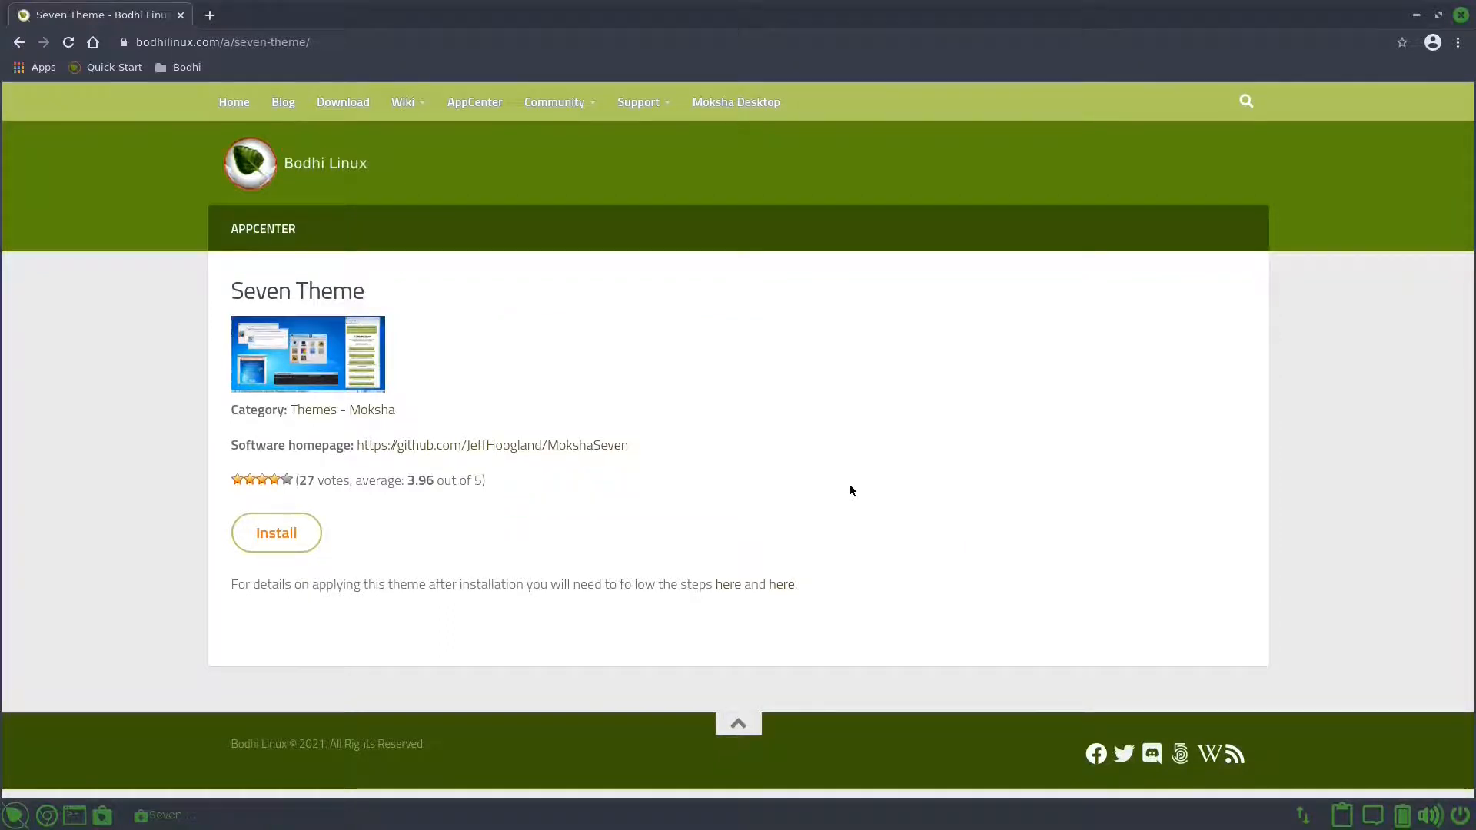
left_click(276, 533)
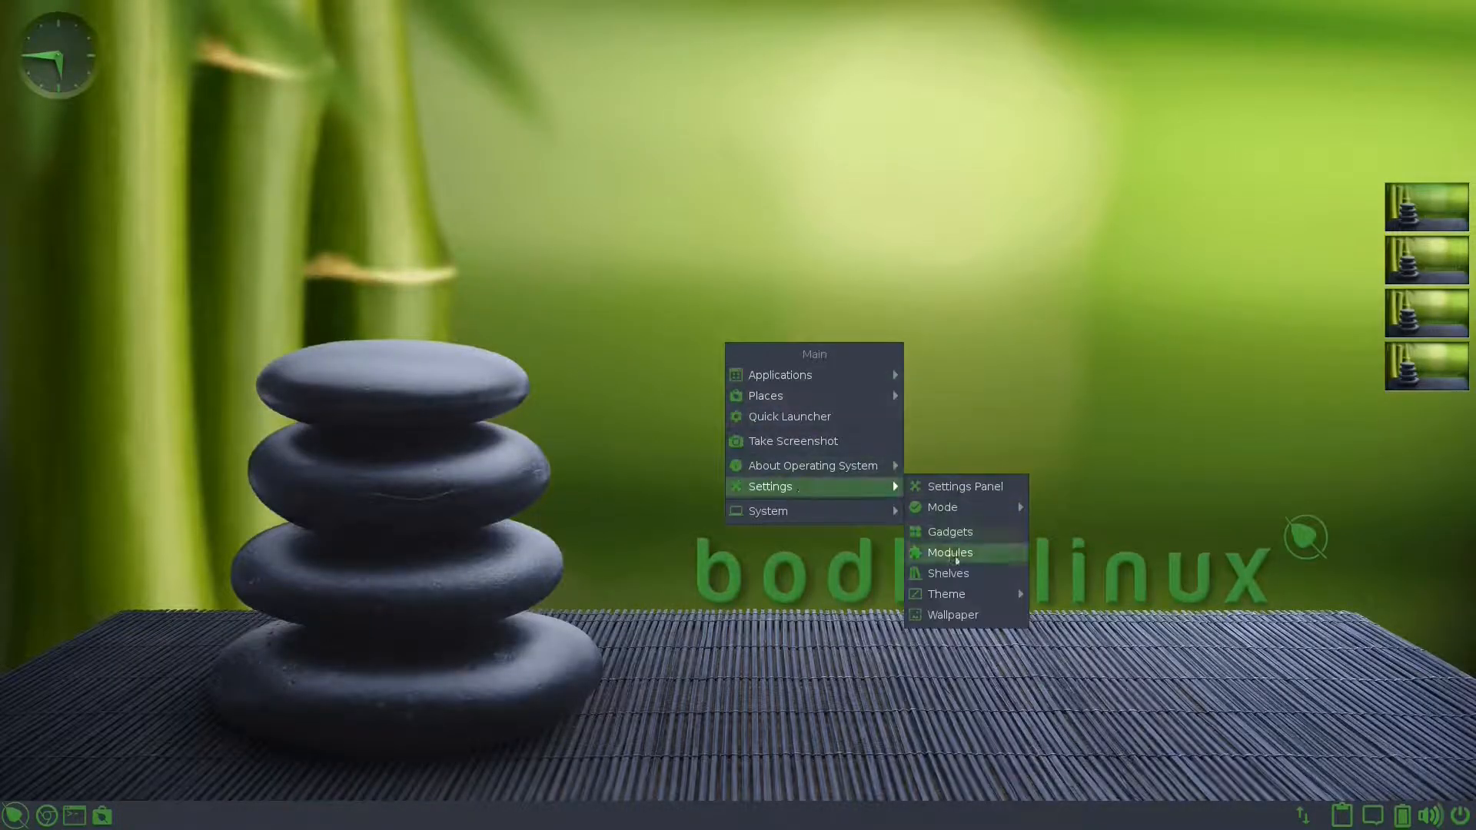
Step: View the Utilities and System module tabs, then close Module Settings
left_click(950, 553)
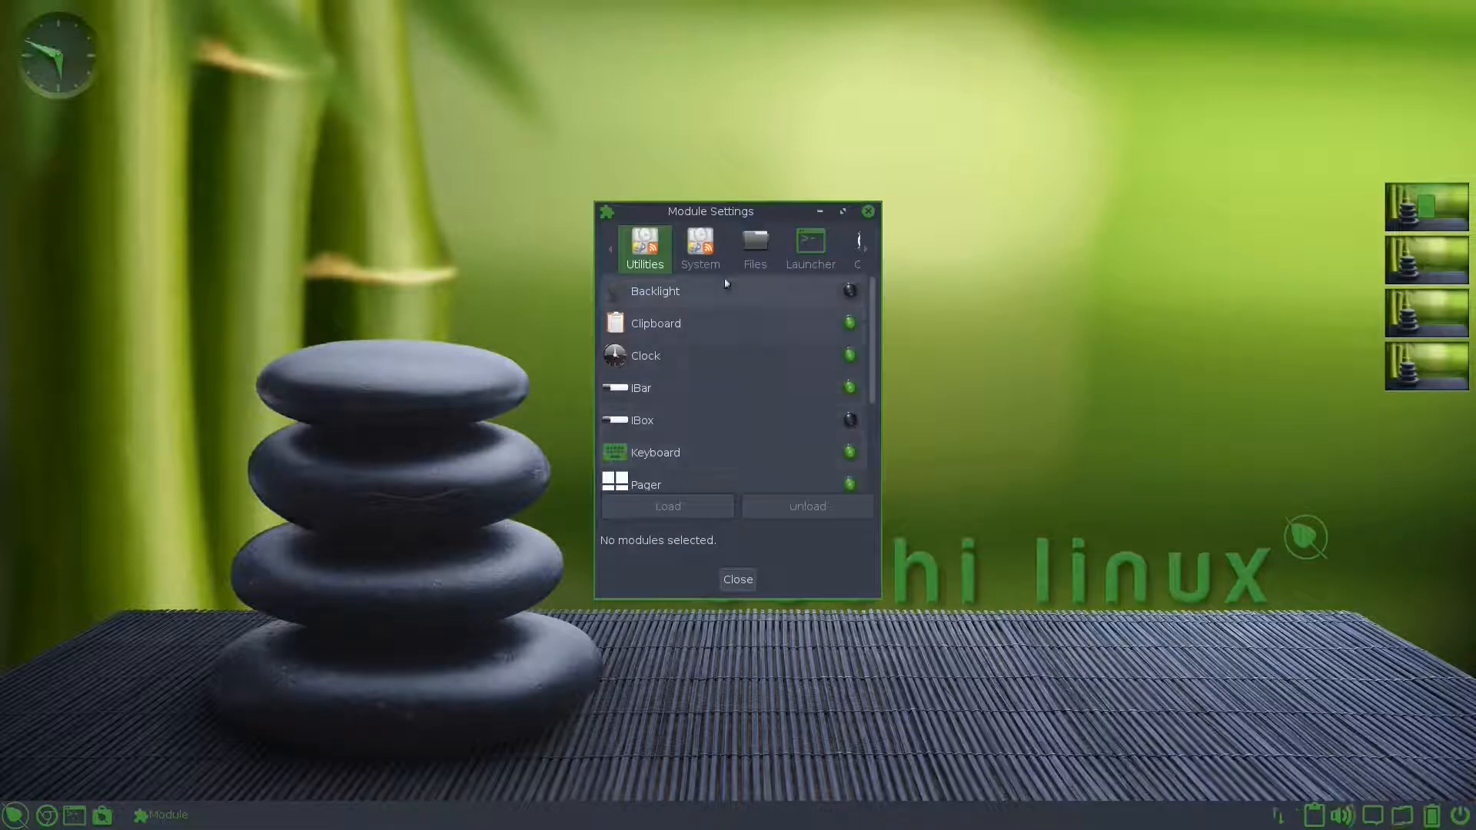
left_click(699, 247)
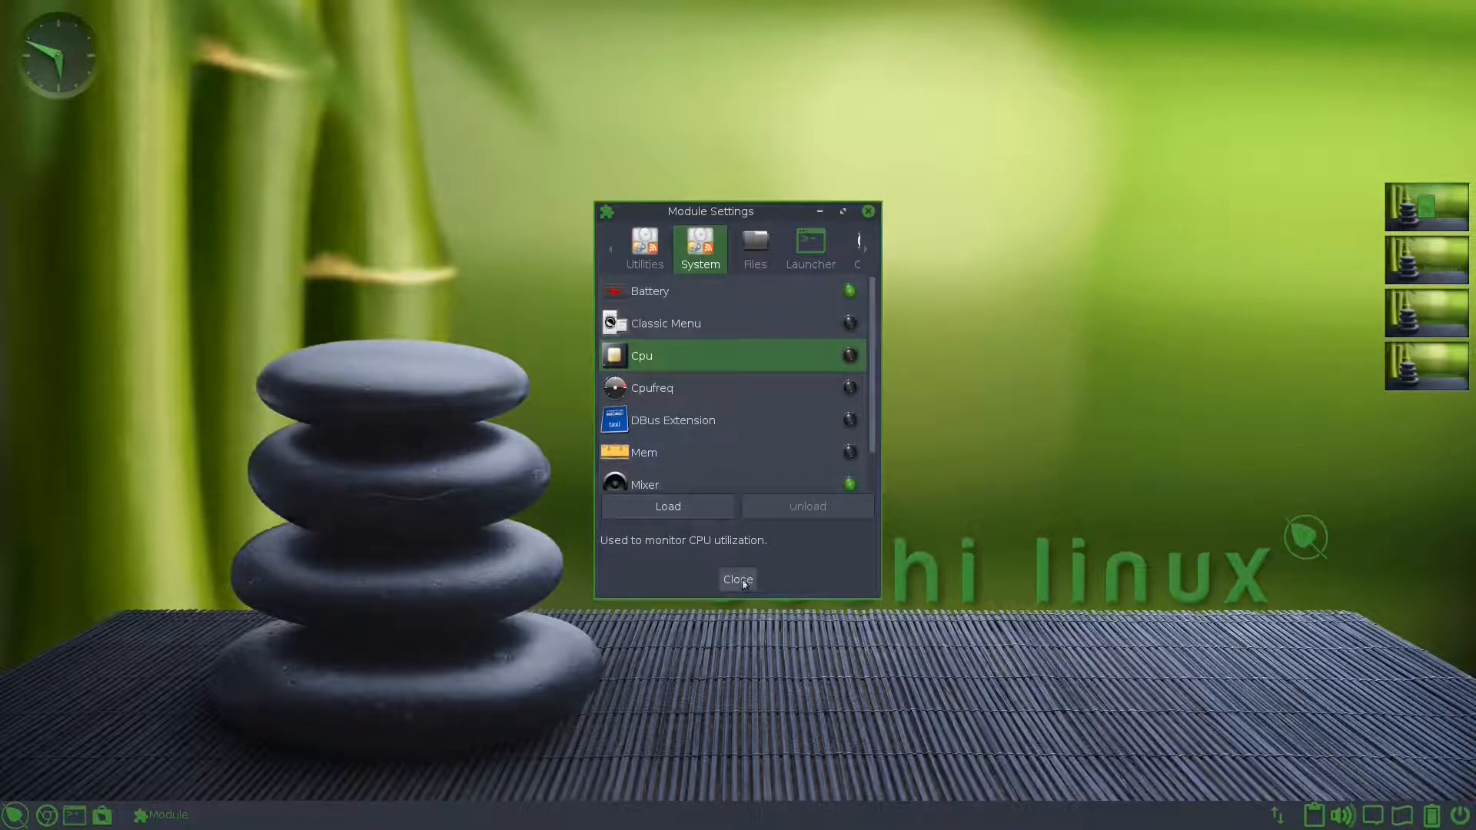
left_click(738, 579)
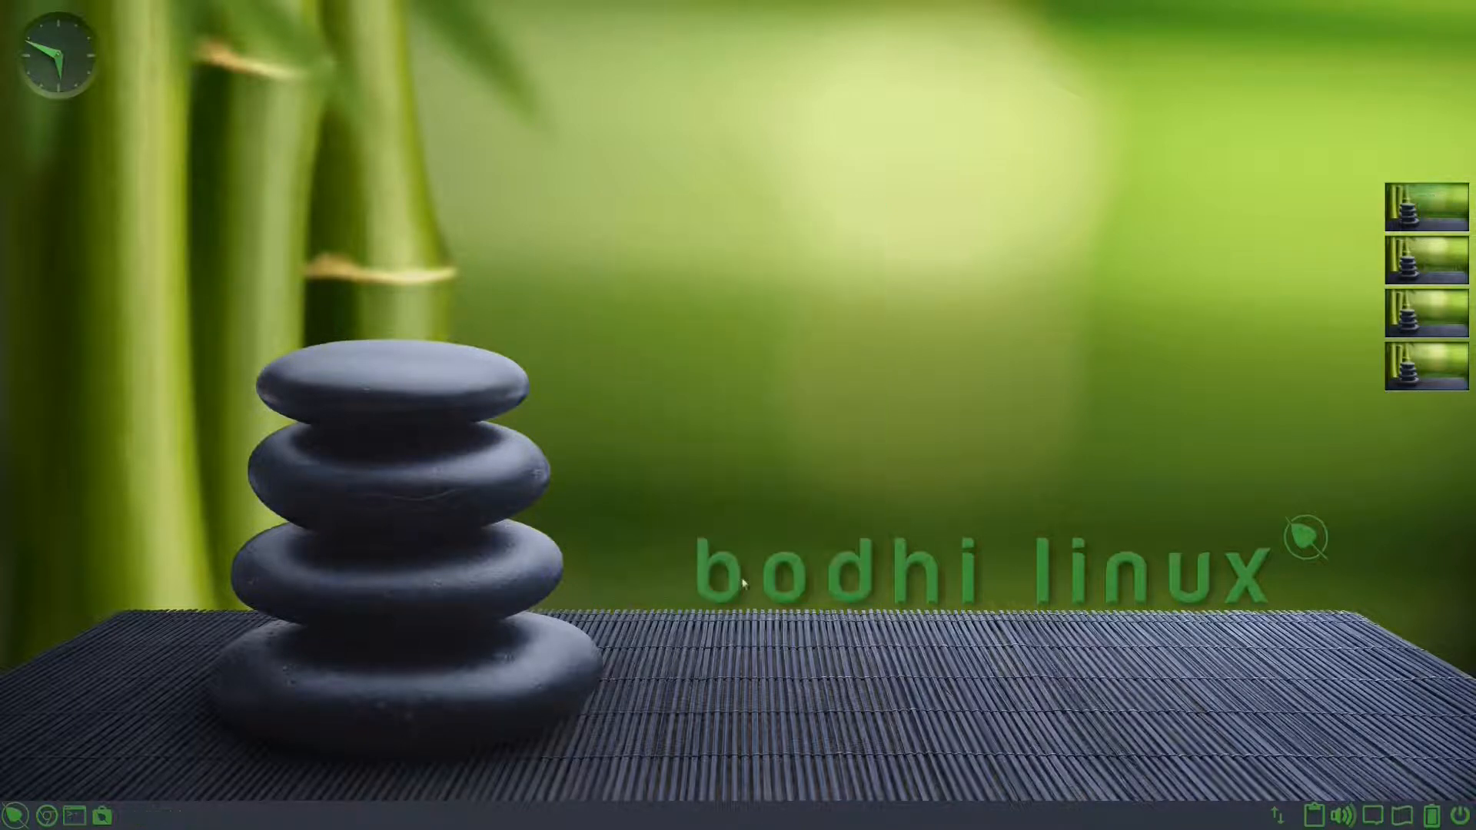
Step: Apply the MokshaSeven theme, then revert to the MokshaArcGreen theme via the main menu
right_click(742, 582)
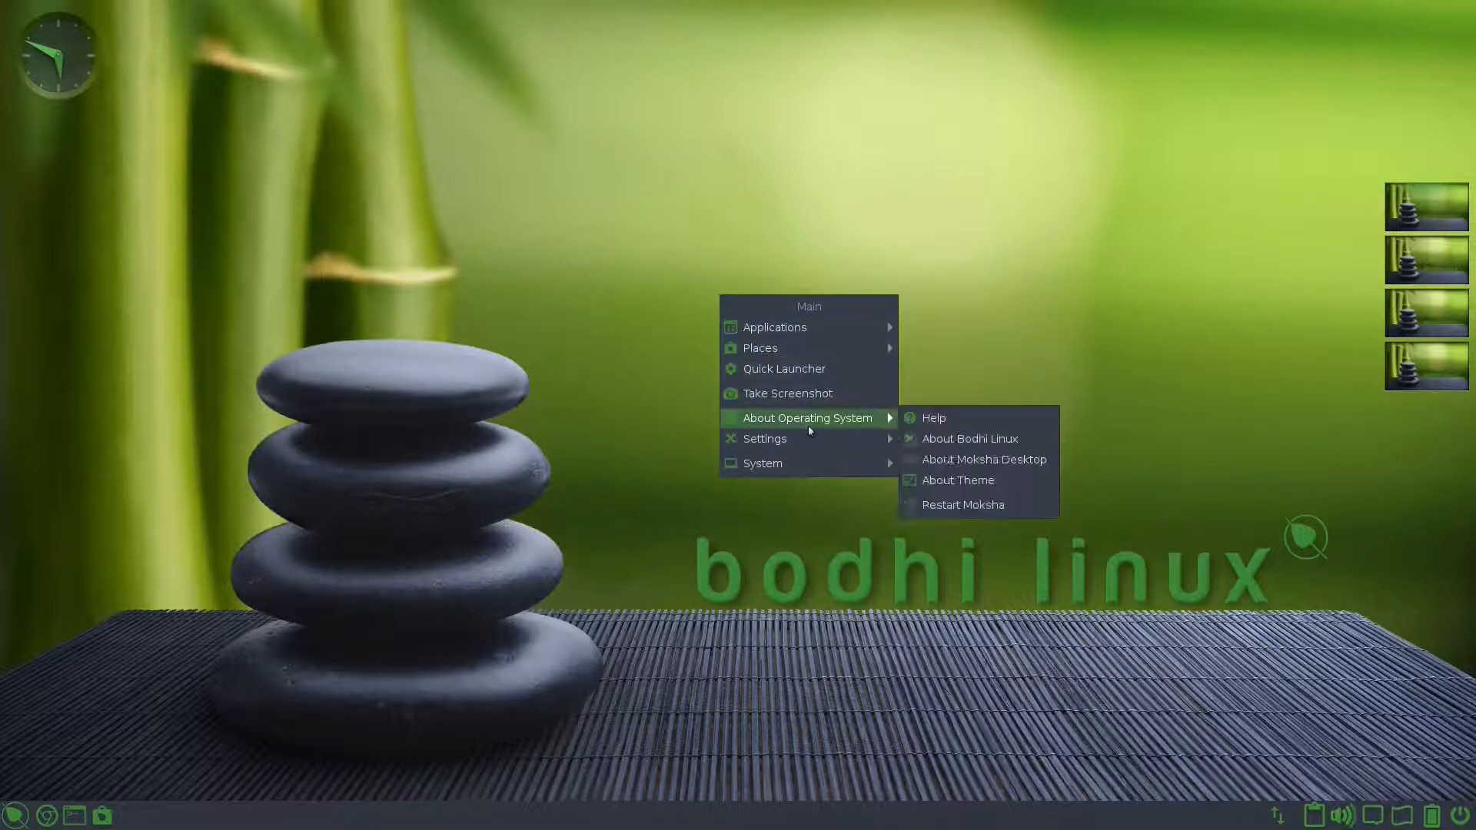
mouse_move(763, 437)
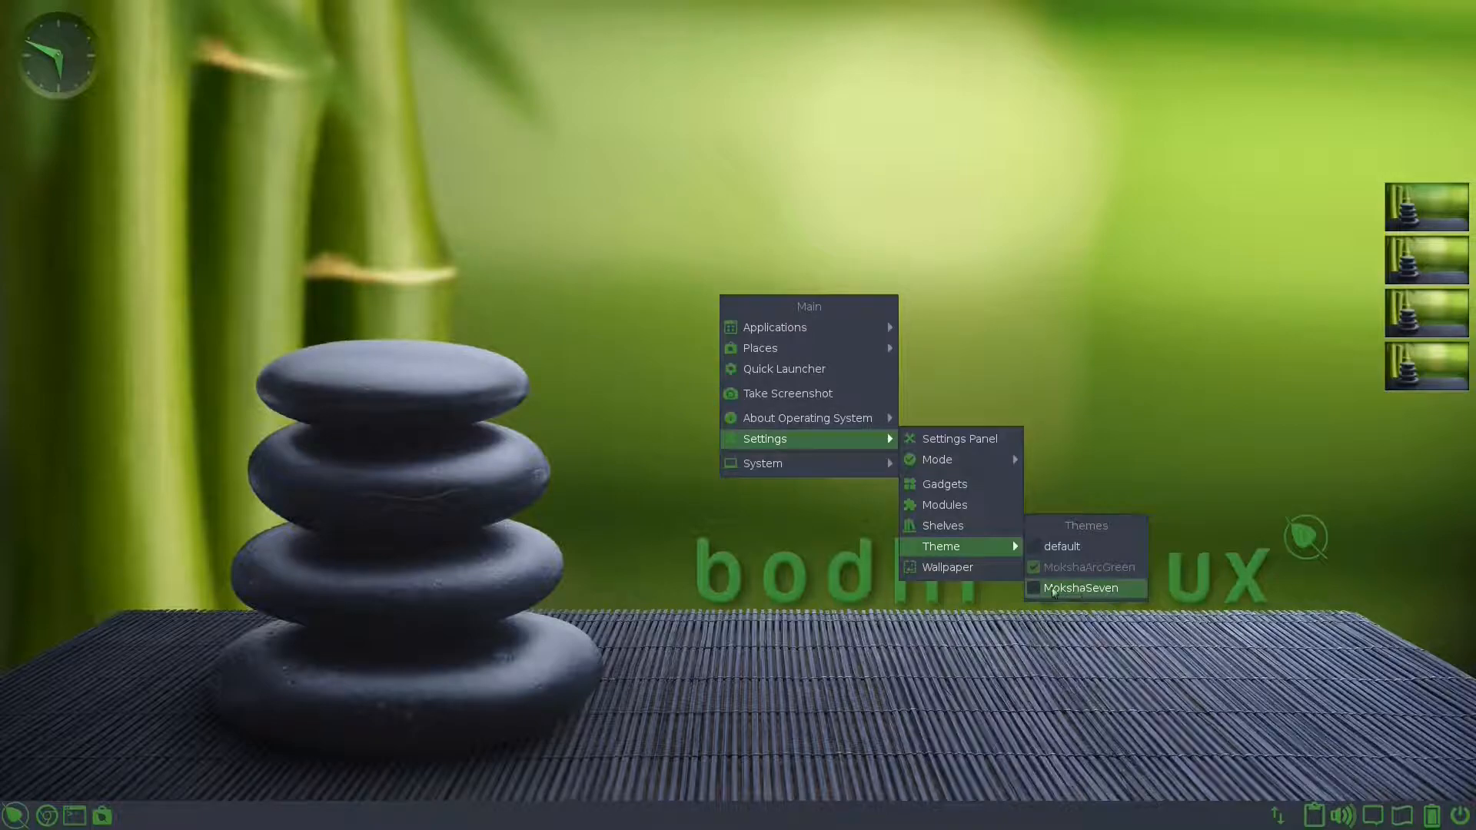
left_click(1079, 587)
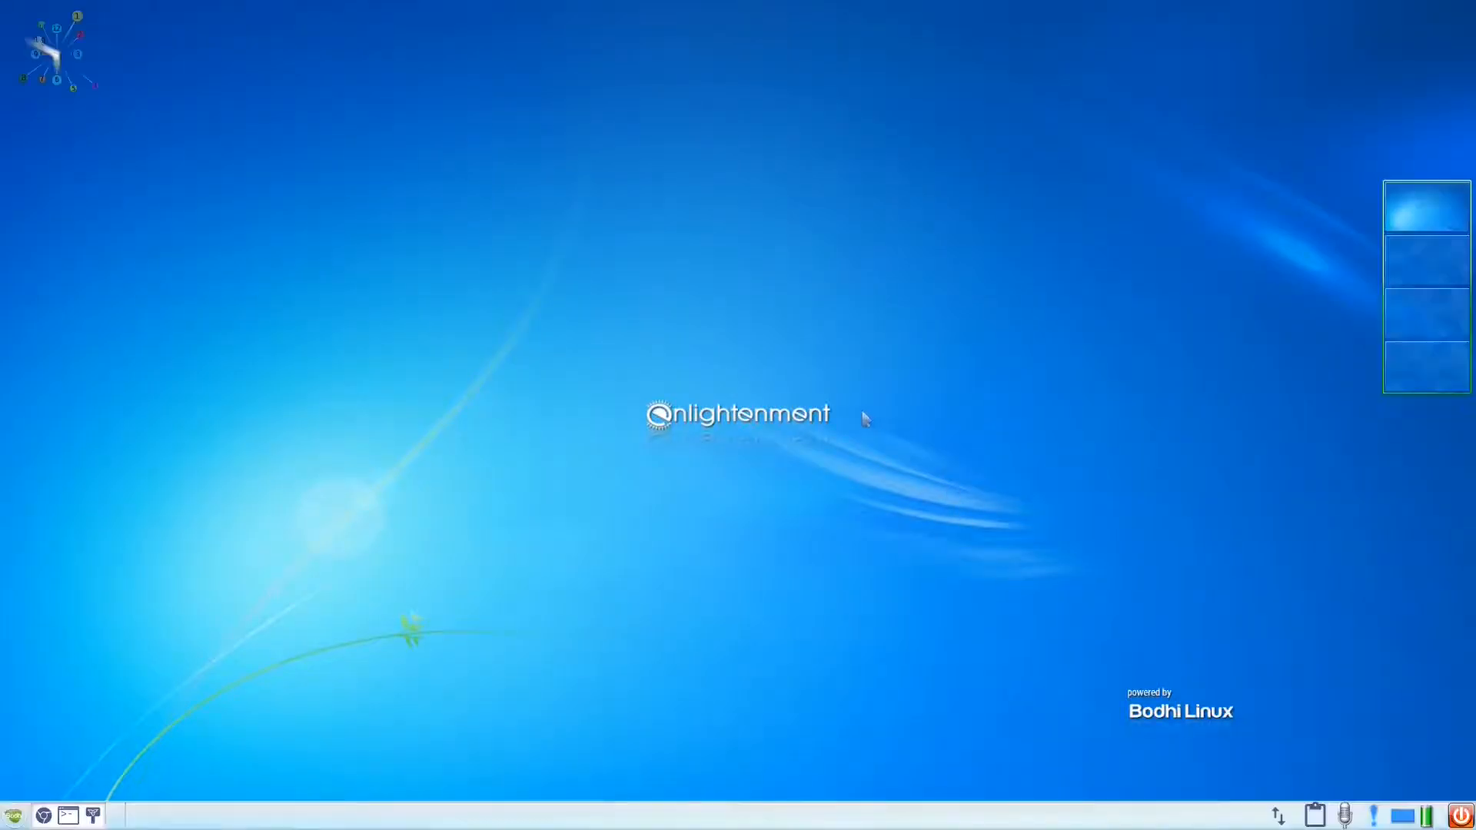
left_click(12, 814)
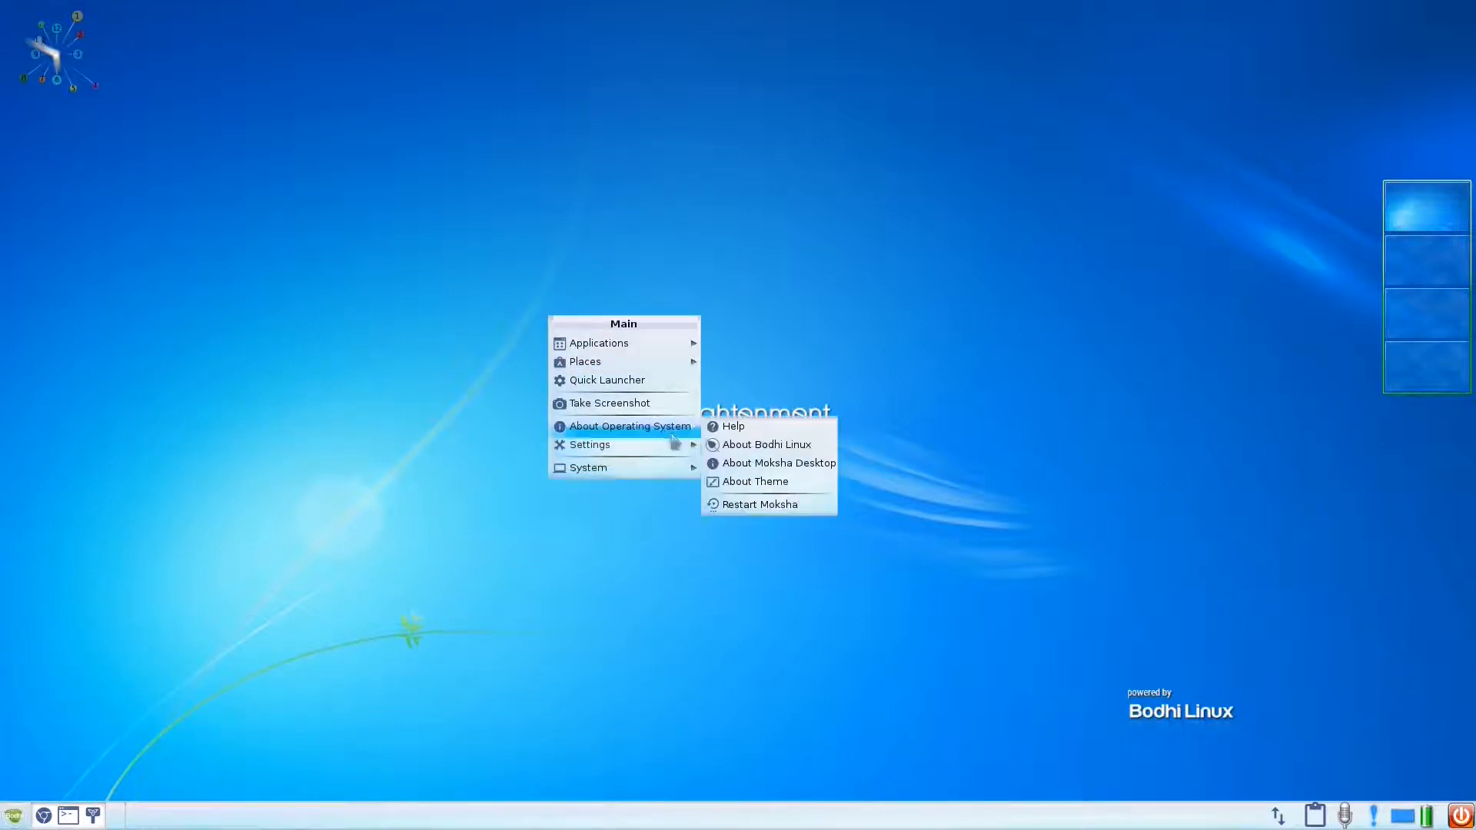
mouse_move(587, 444)
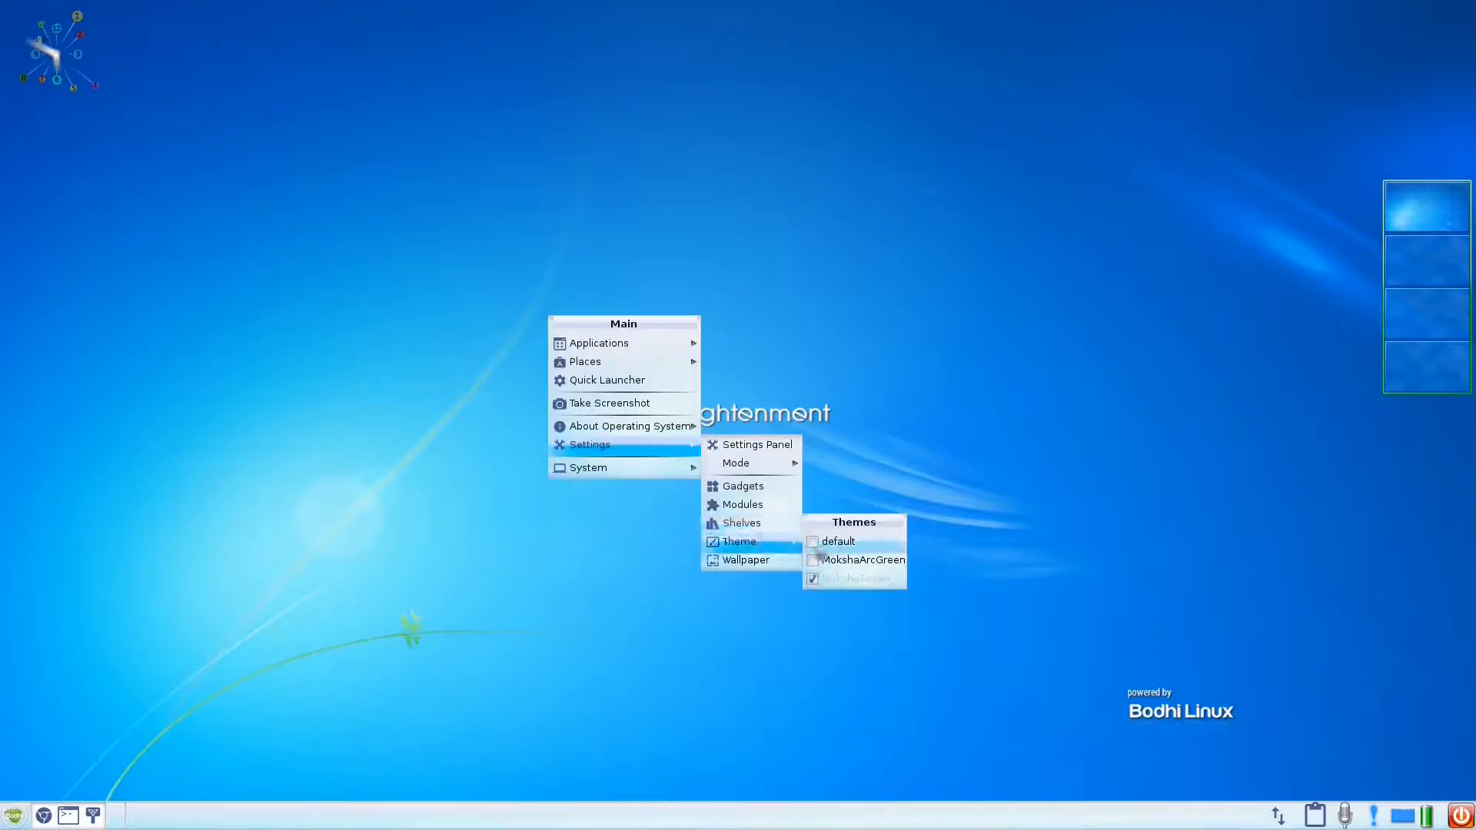
left_click(855, 559)
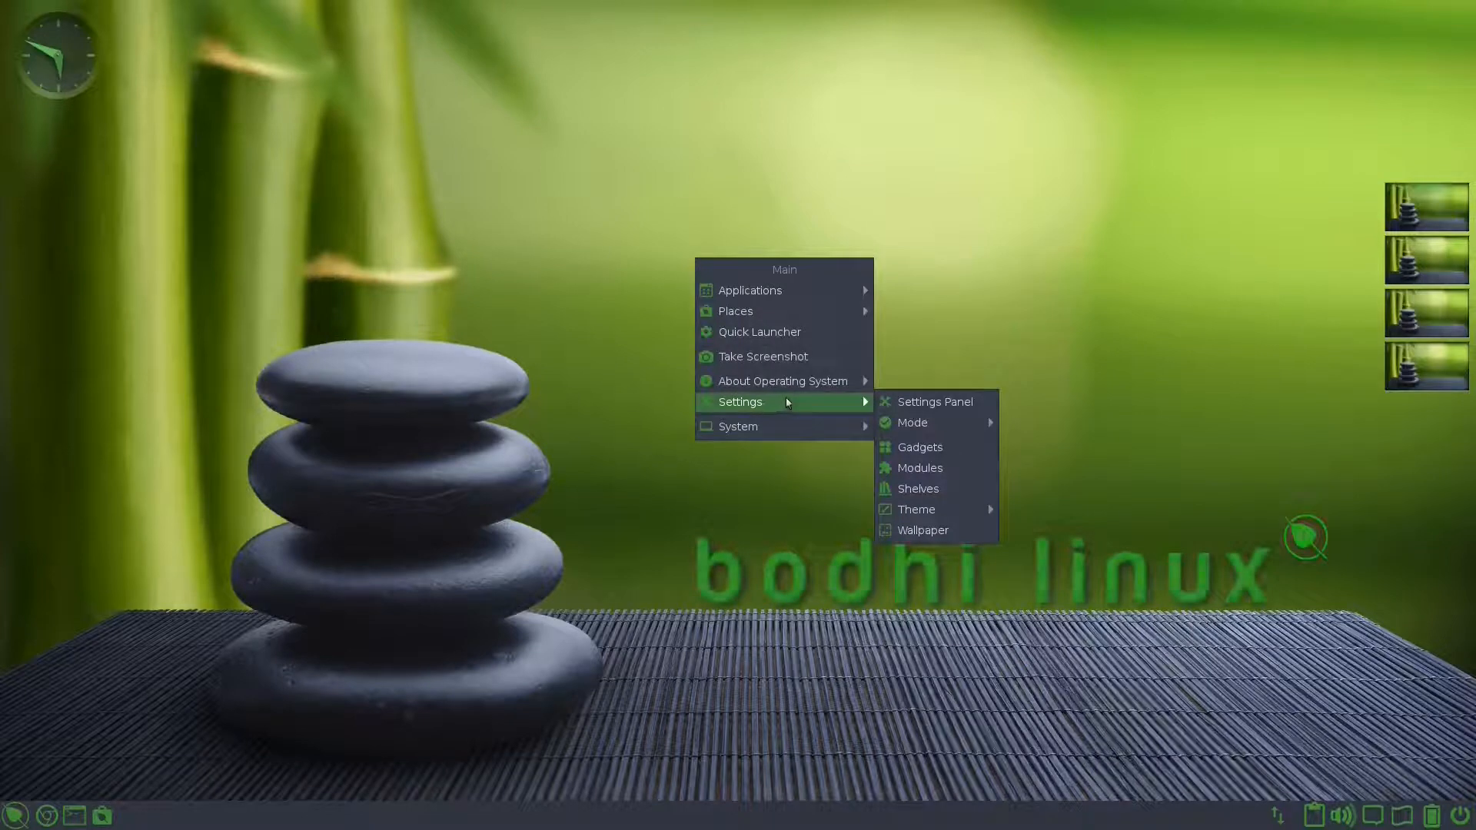
mouse_move(936, 402)
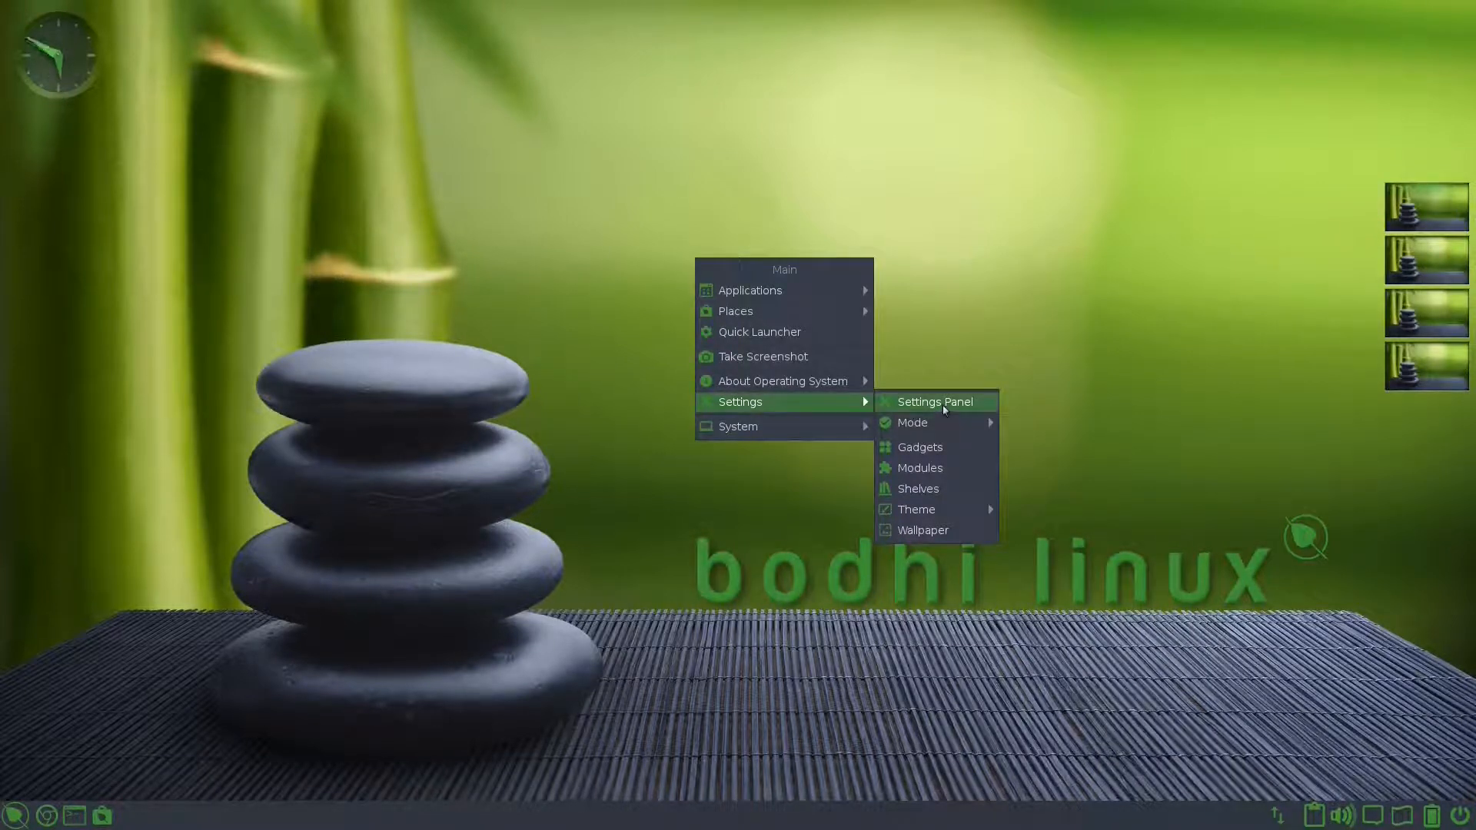
Step: Import the elev-tree image from Downloads as the wallpaper picture
left_click(932, 402)
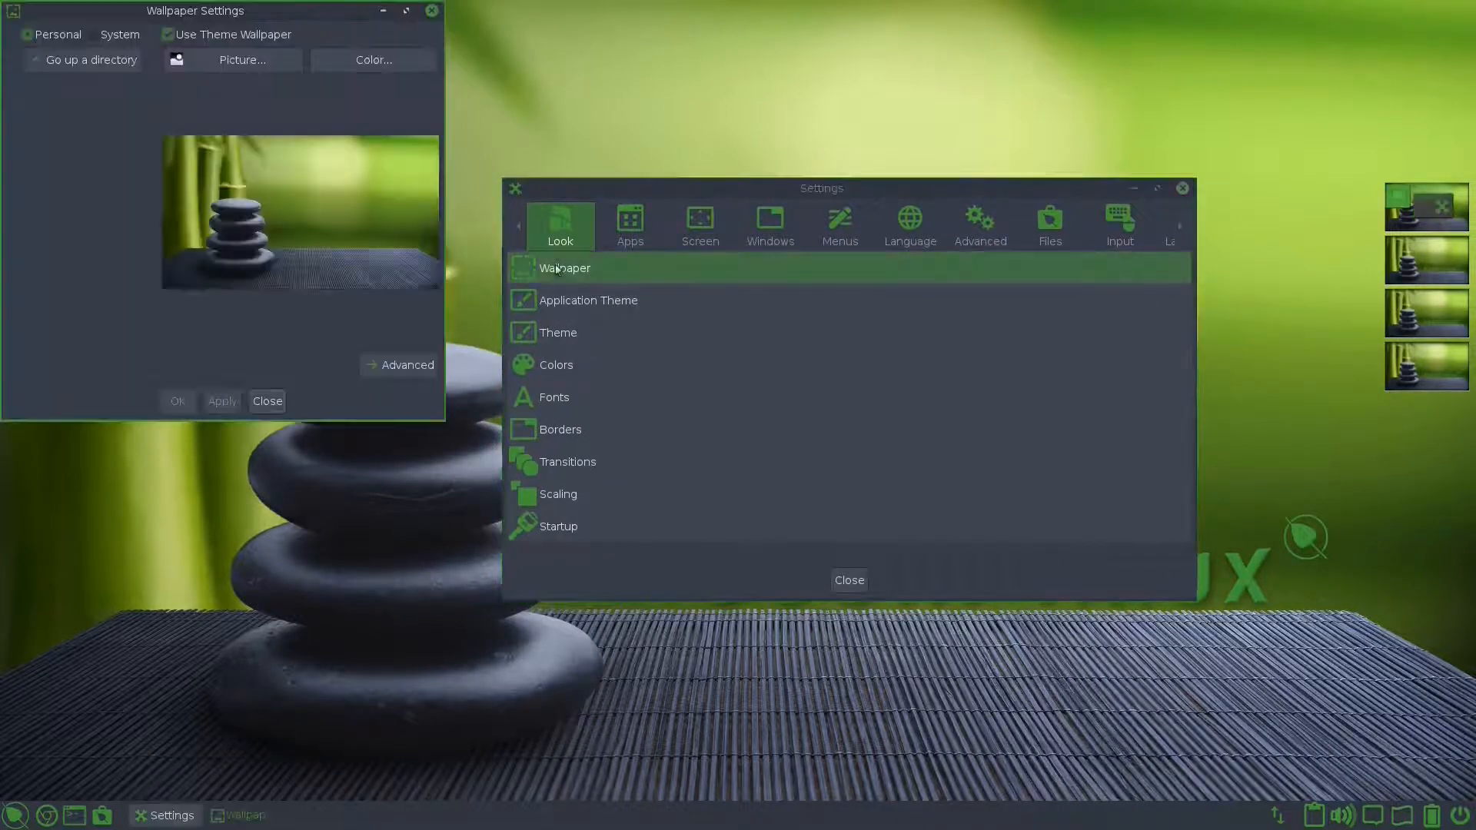
left_click_drag(196, 10, 430, 255)
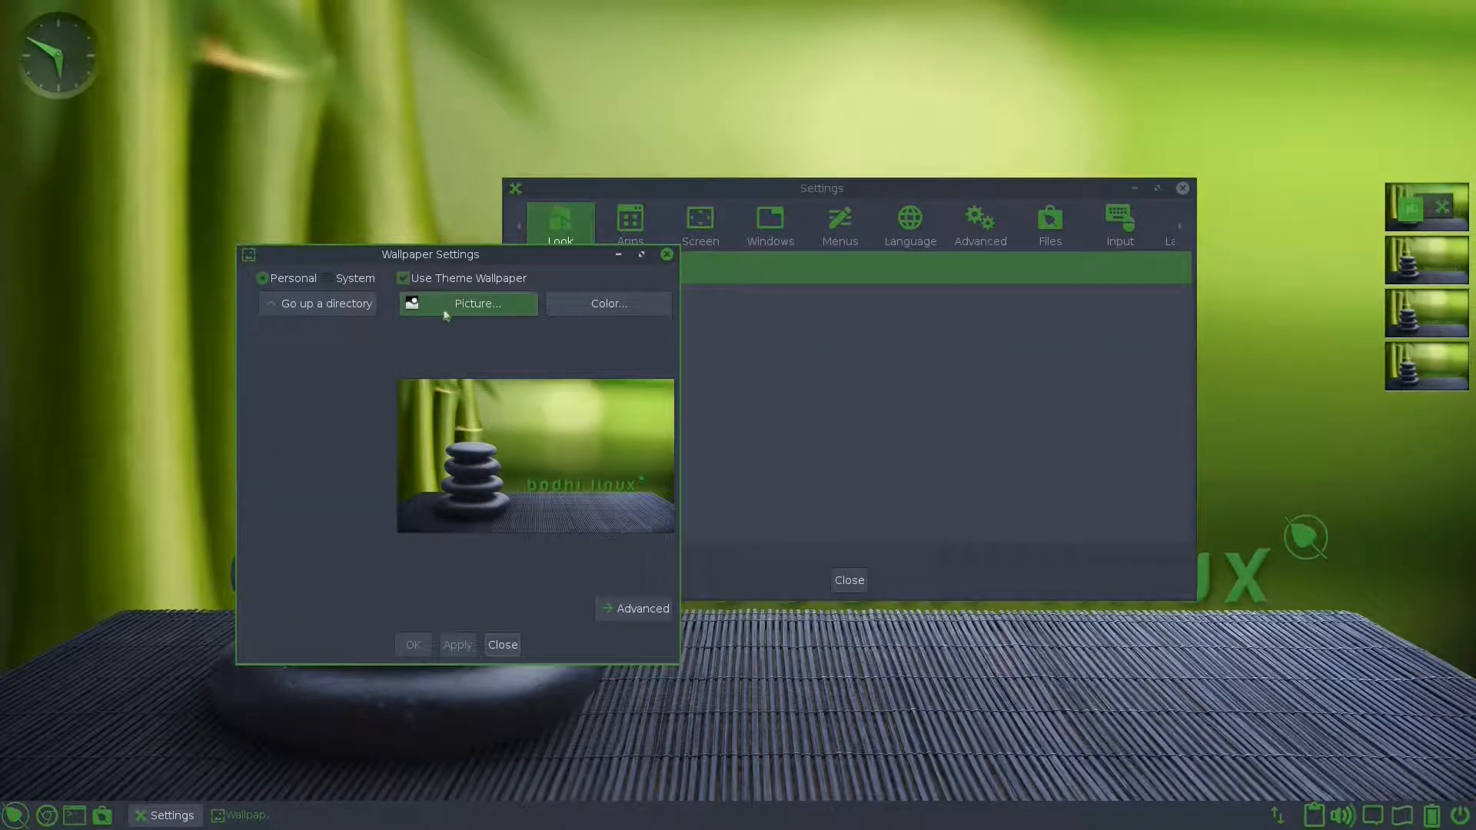
left_click(475, 303)
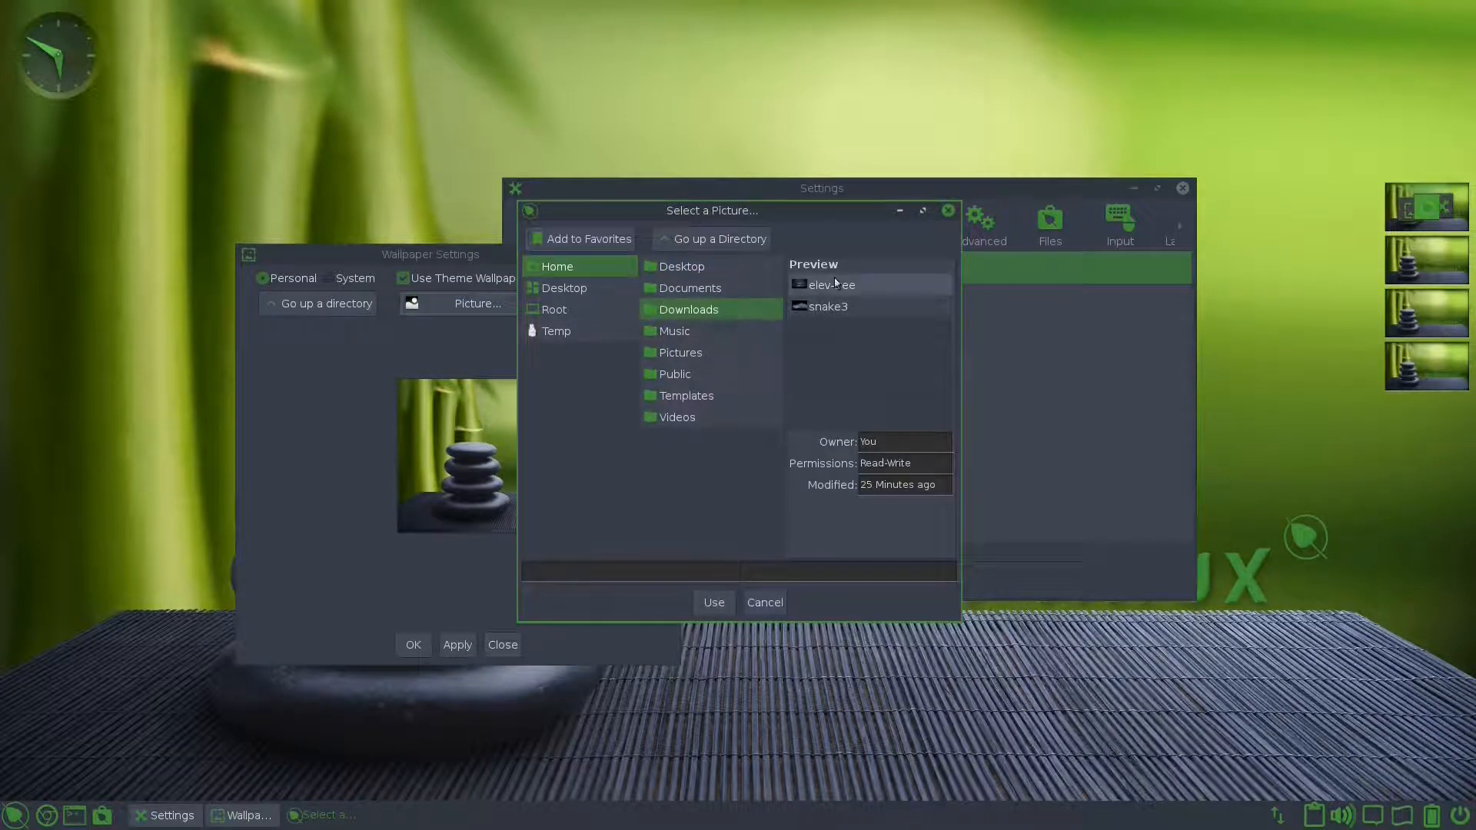
left_click(712, 603)
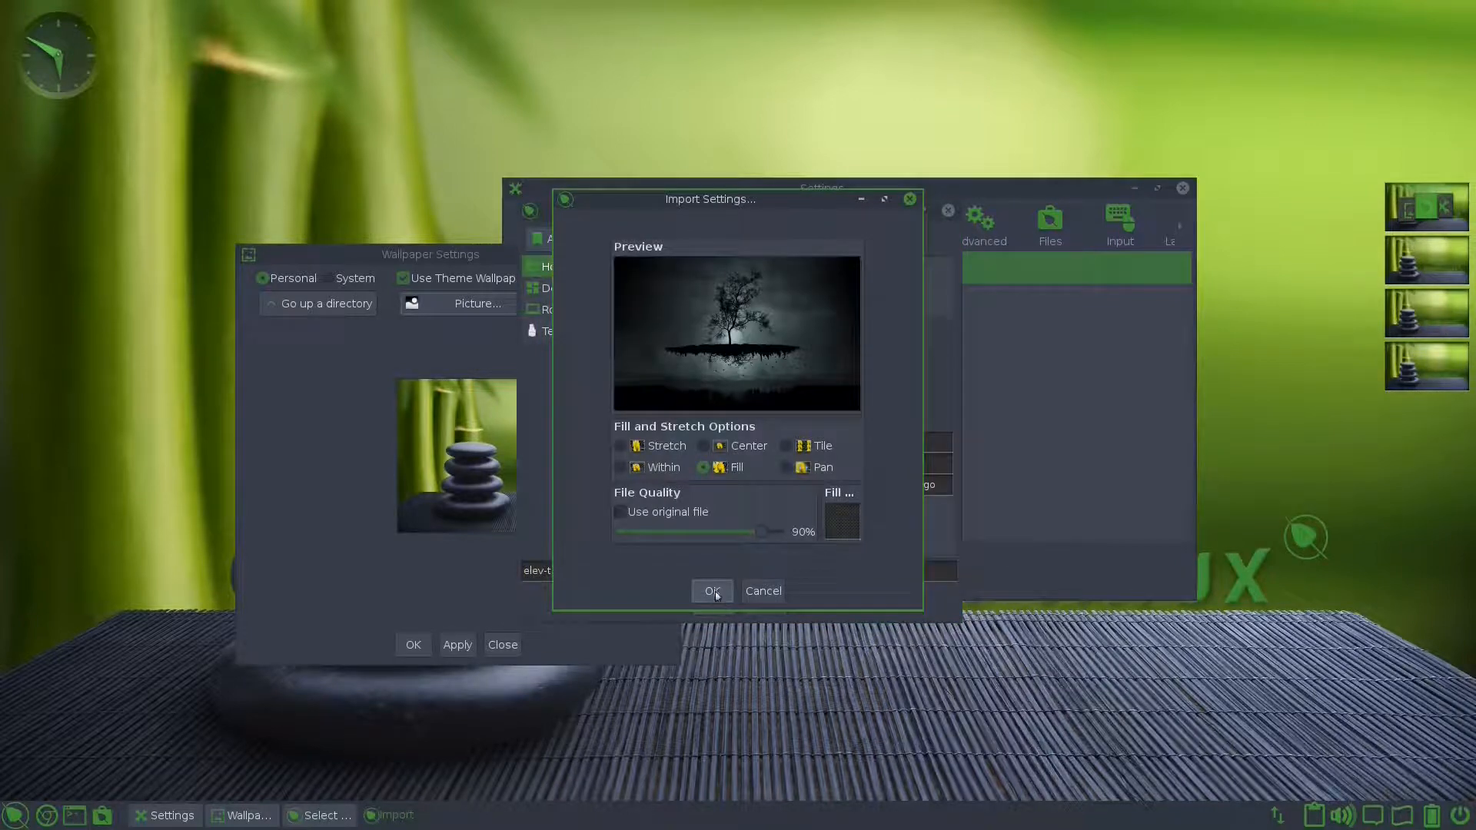
left_click(712, 591)
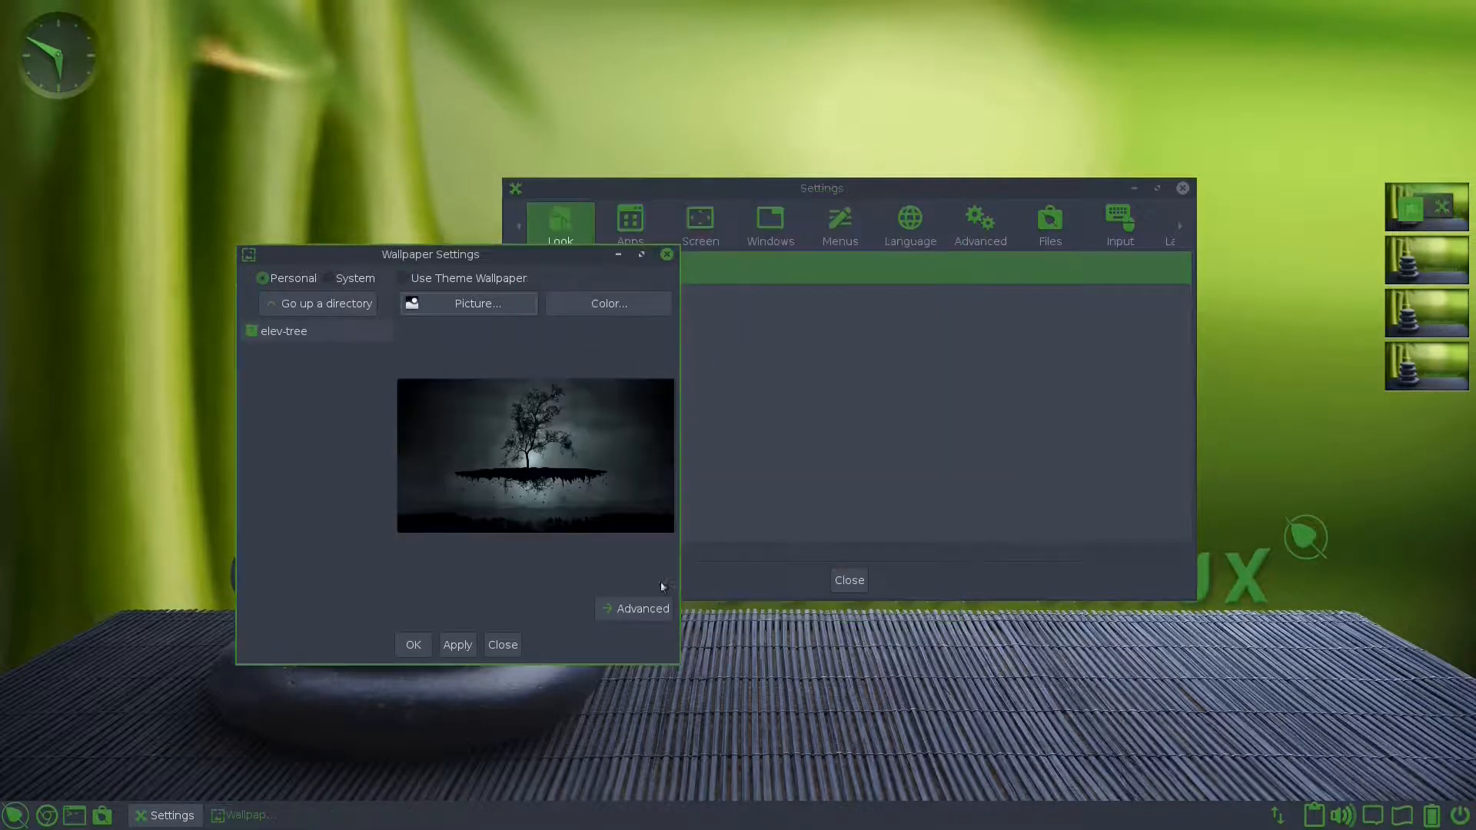
Step: Limit the elev-tree wallpaper to this desktop only, apply it, and switch to desktop 2
left_click(641, 608)
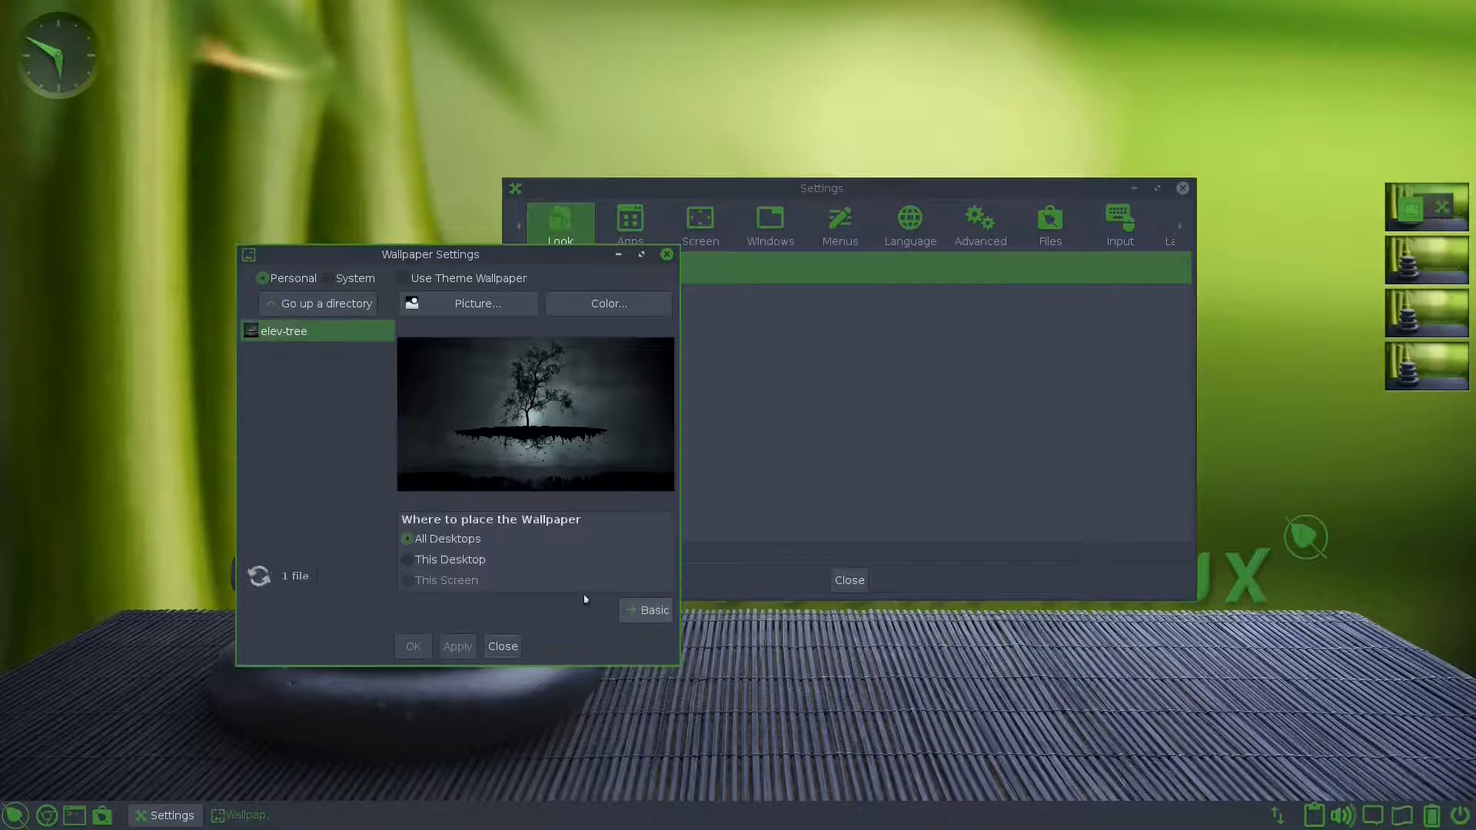
left_click(406, 558)
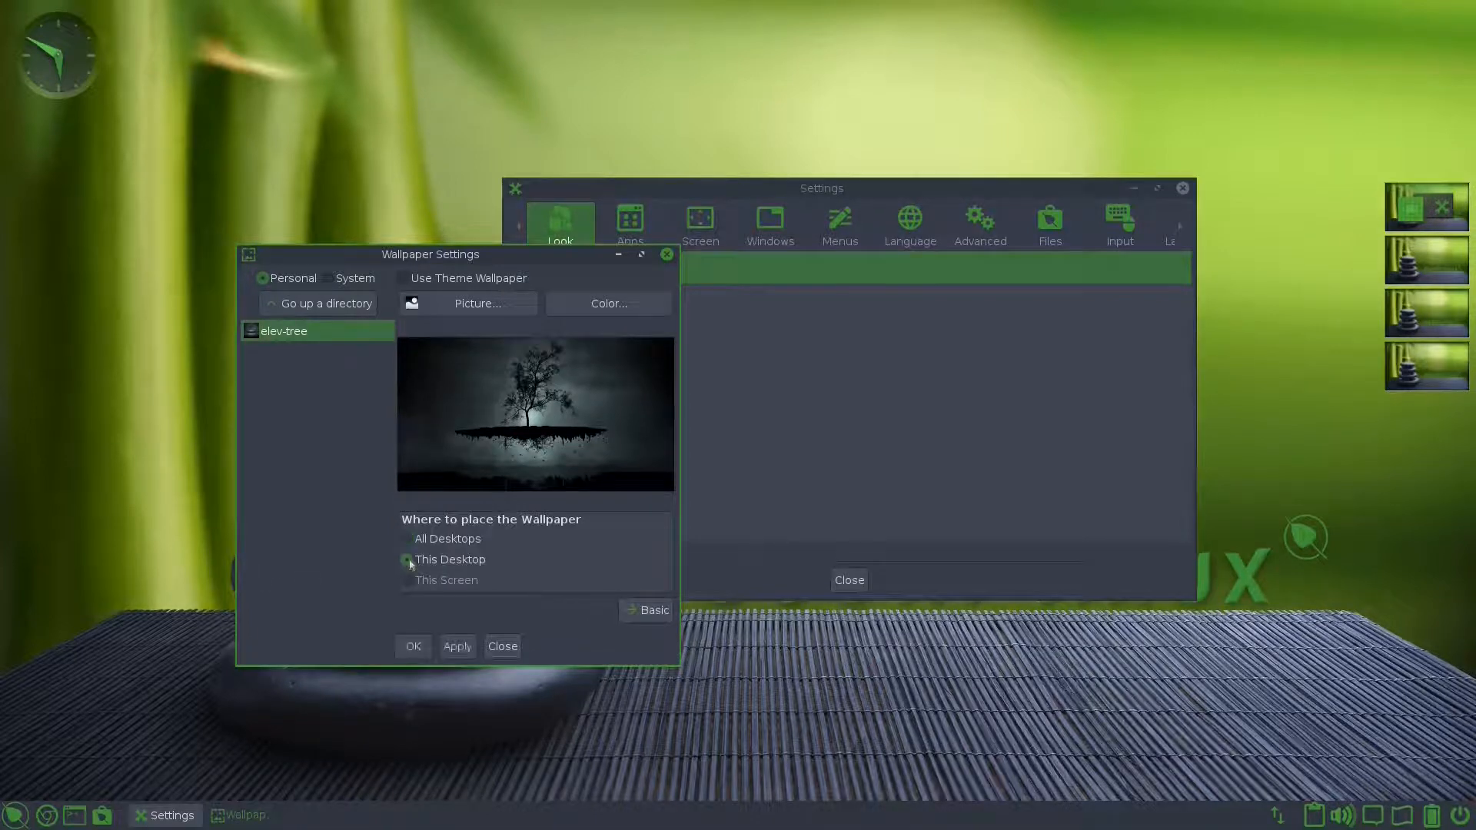
left_click(457, 646)
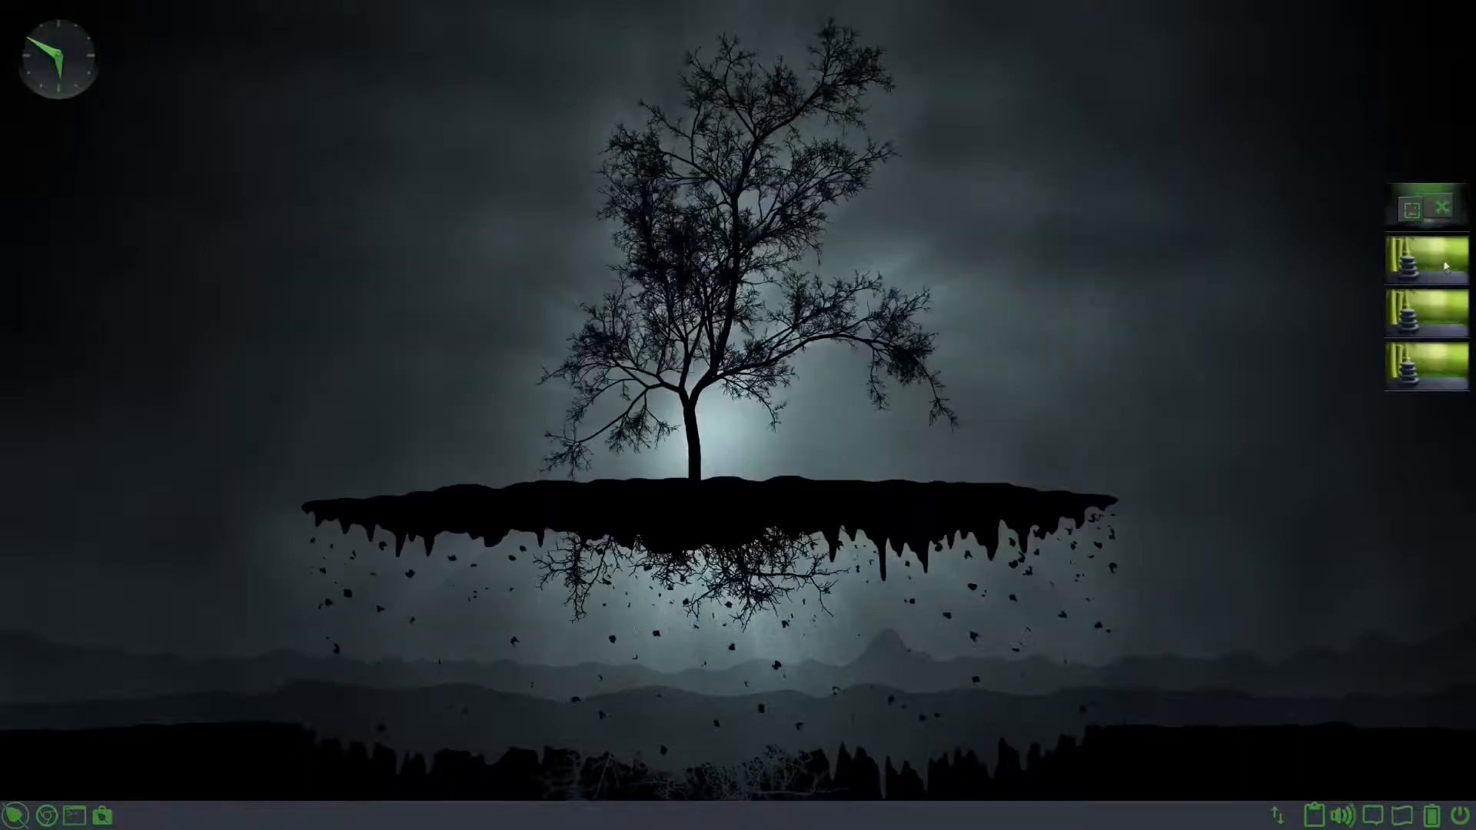
left_click(1423, 255)
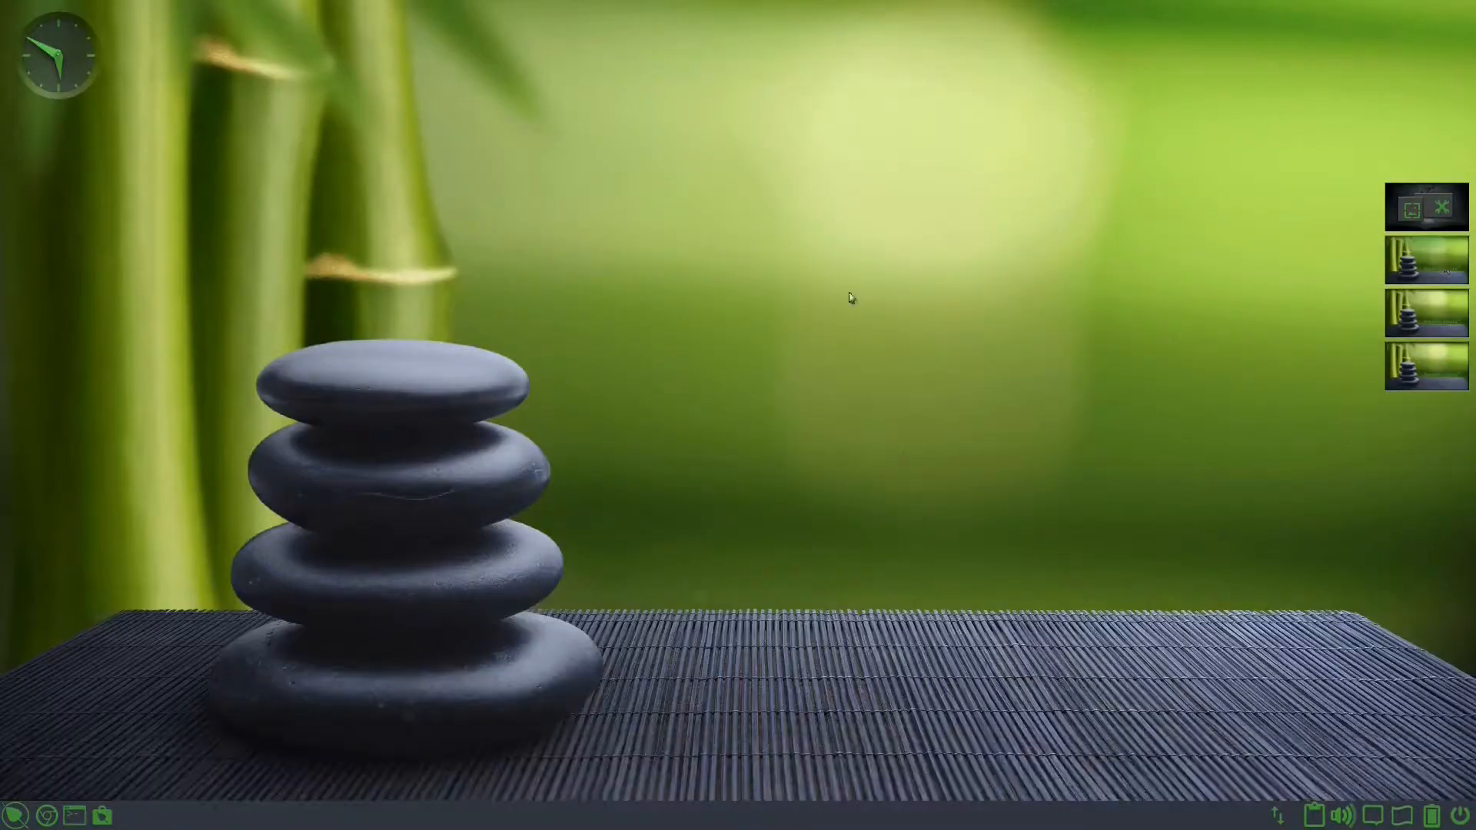
Step: Import the snake3 image from Downloads as the wallpaper picture
right_click(850, 298)
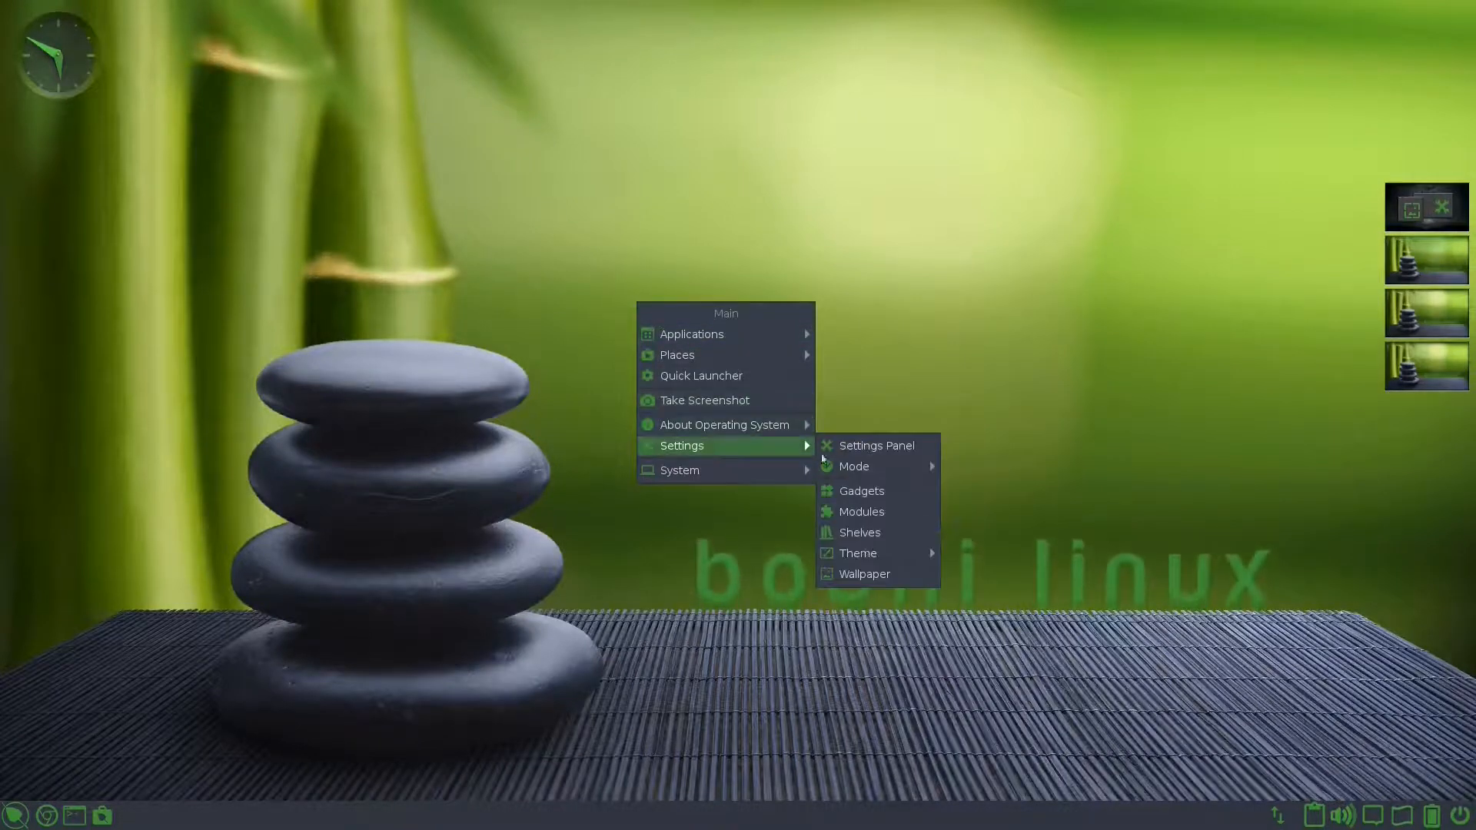
left_click(862, 573)
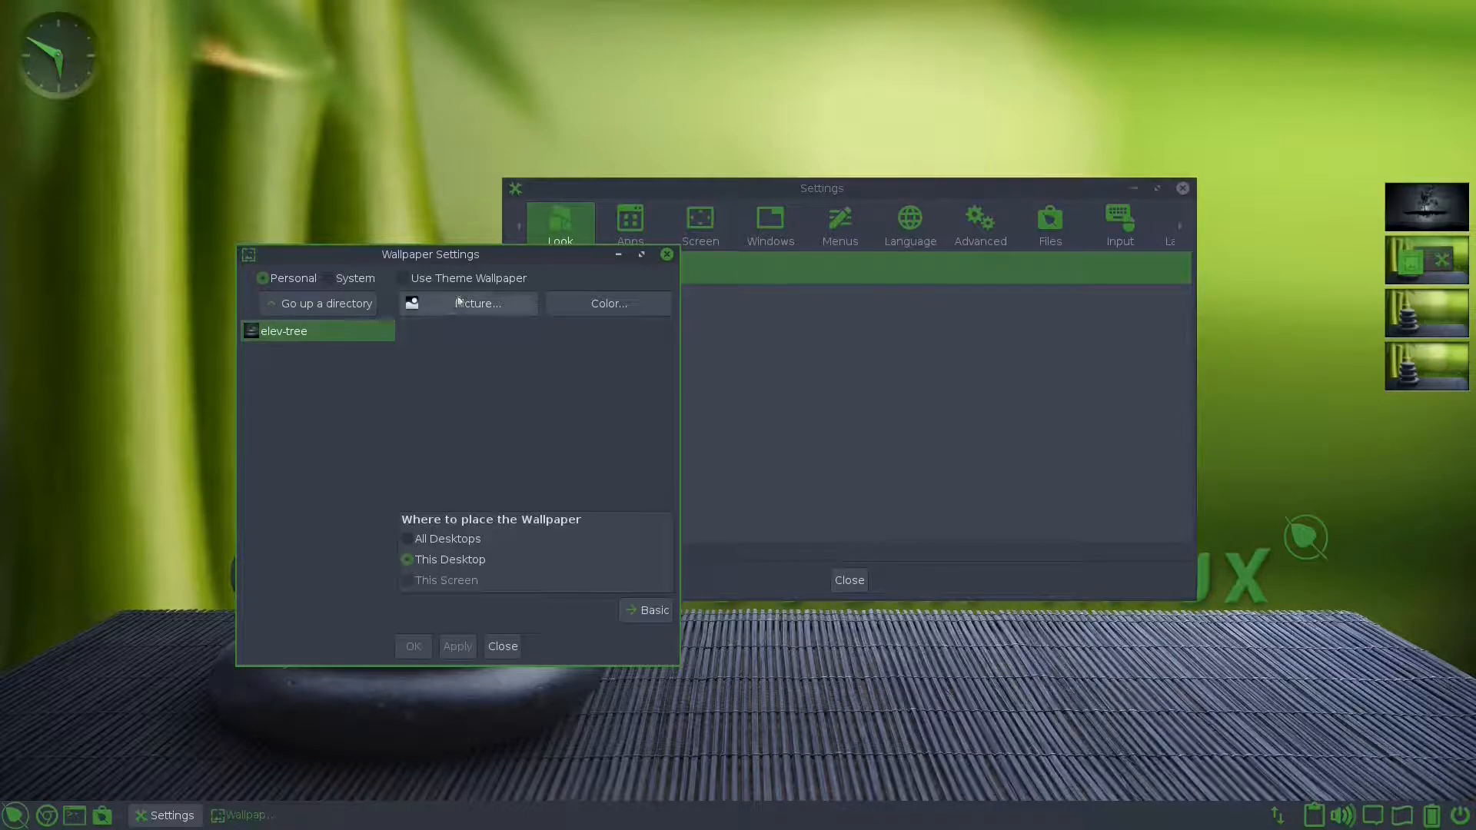
left_click(479, 302)
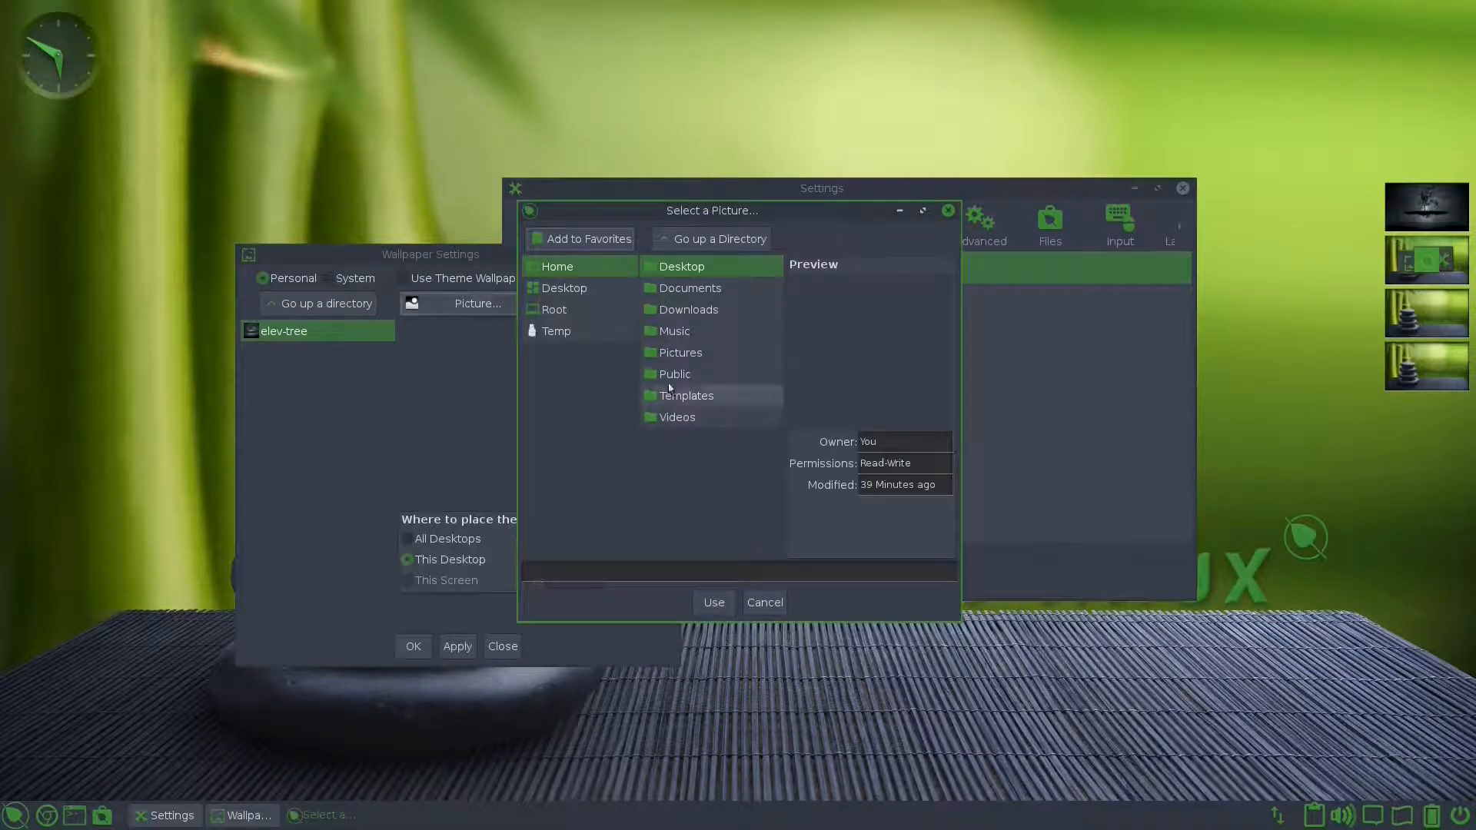
left_click(688, 309)
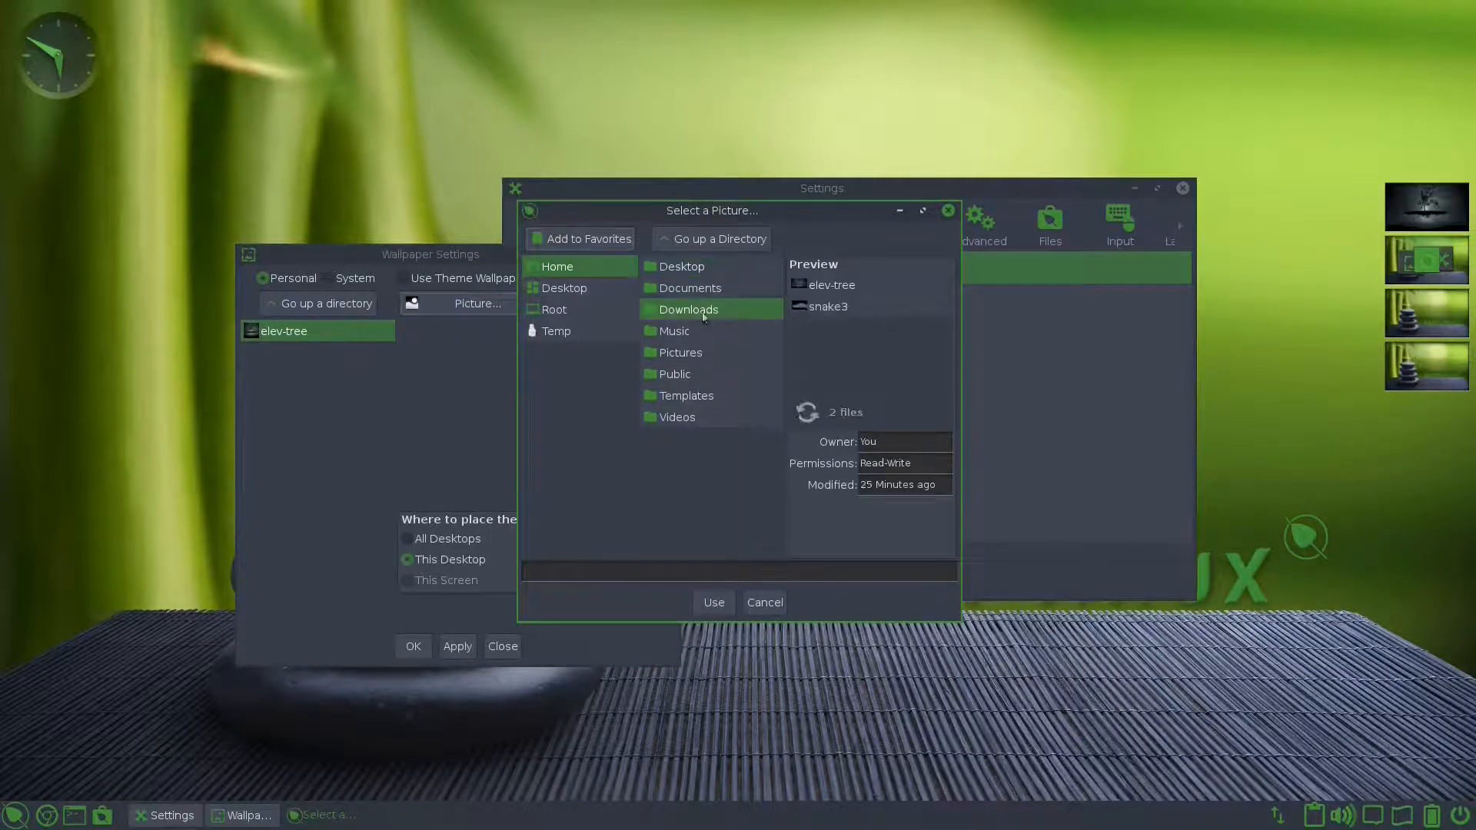
left_click(826, 307)
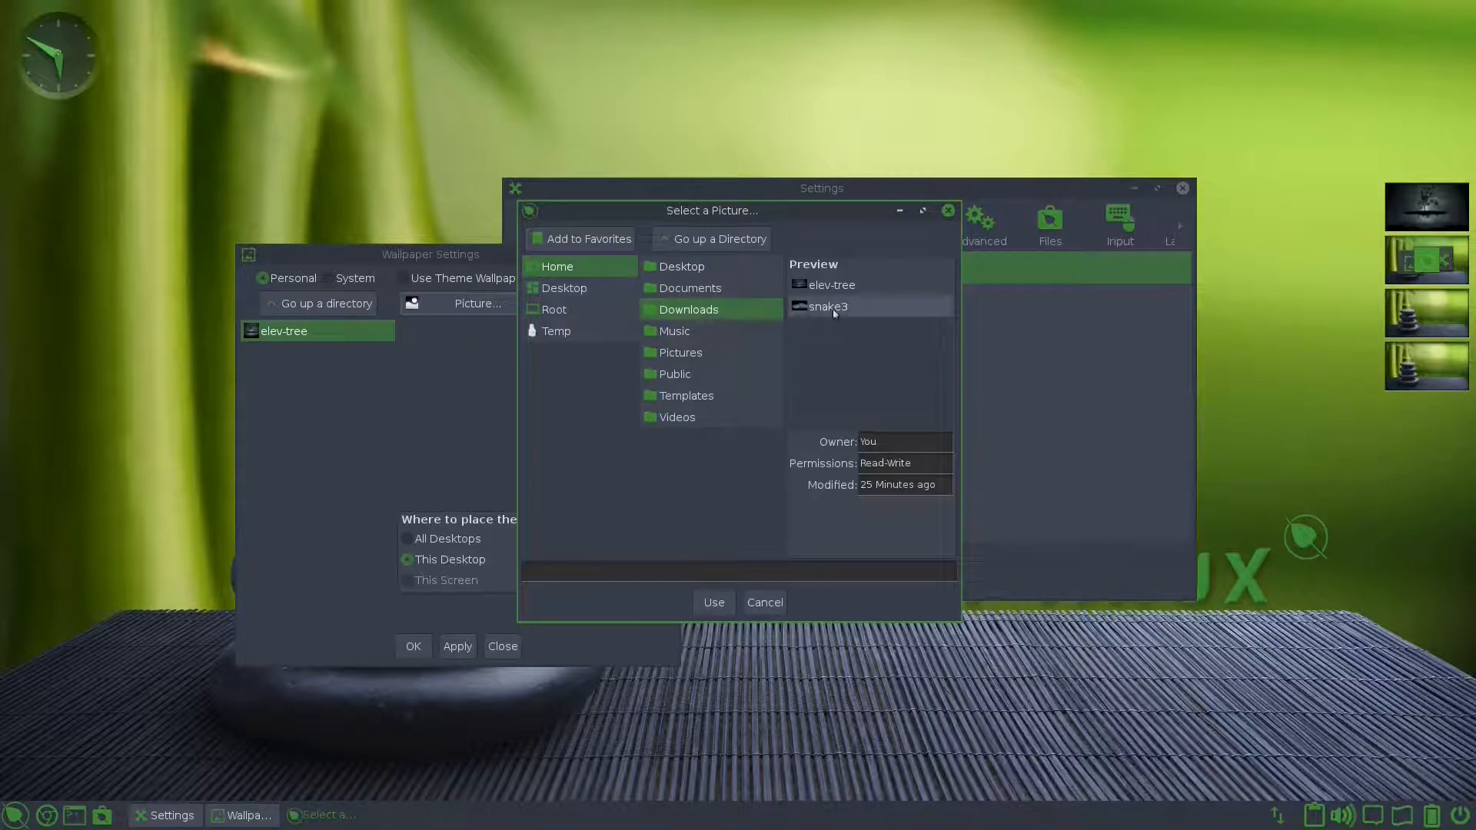
left_click(712, 601)
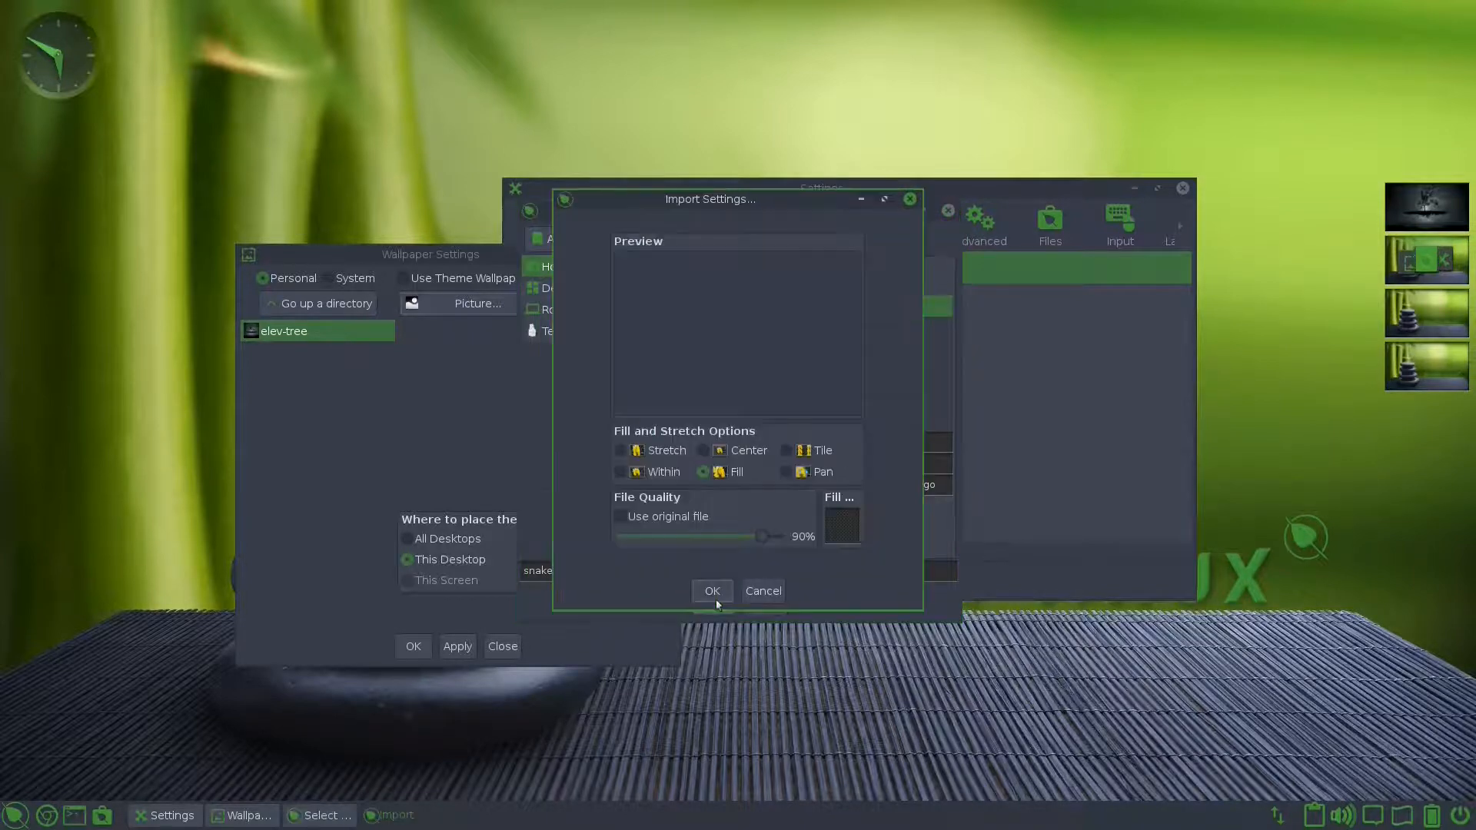
left_click(712, 591)
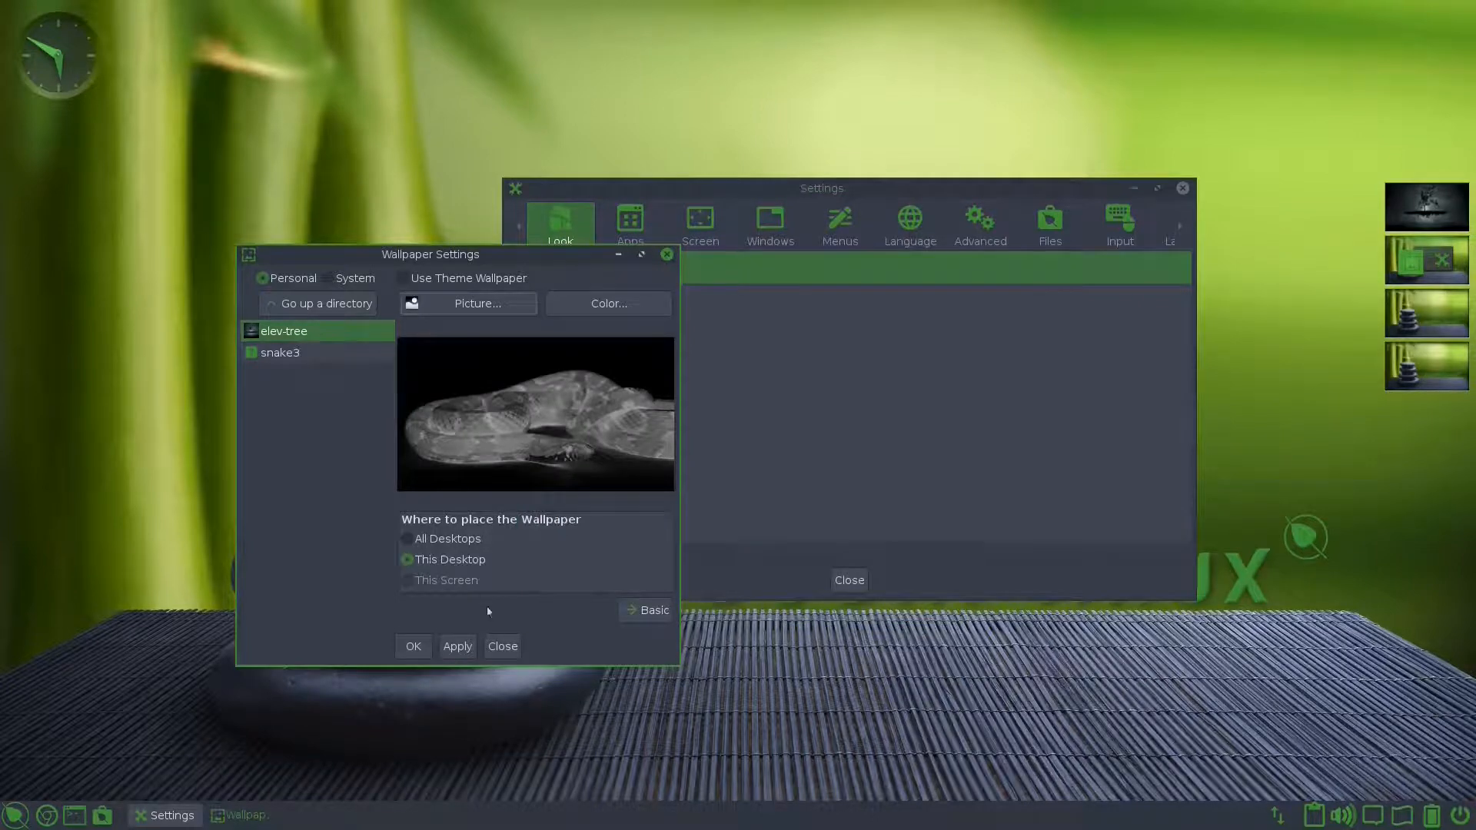
Step: Apply snake3 as this desktop's wallpaper, close the settings, and check desktops in the pager
left_click(458, 646)
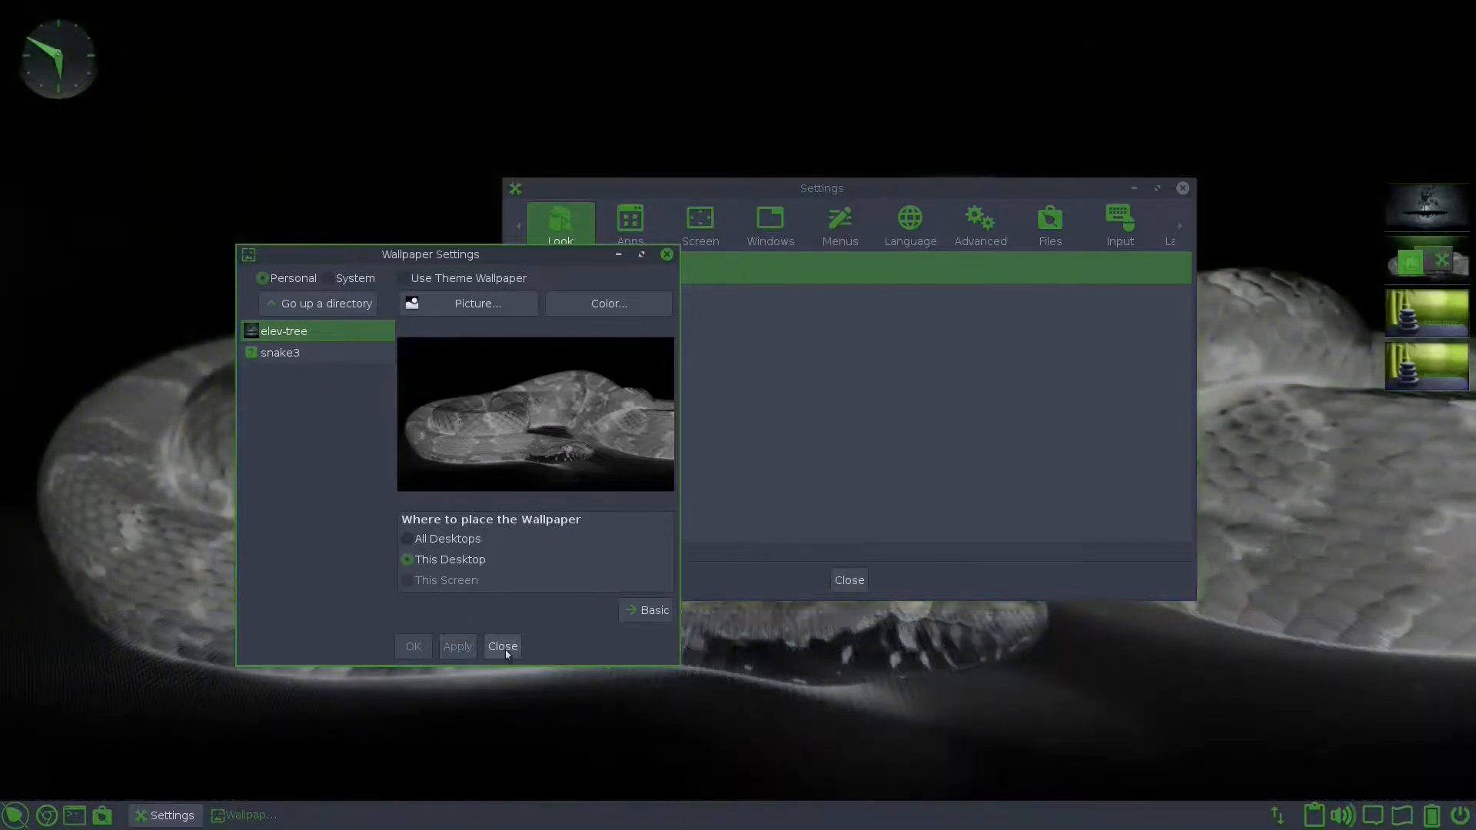
left_click(501, 646)
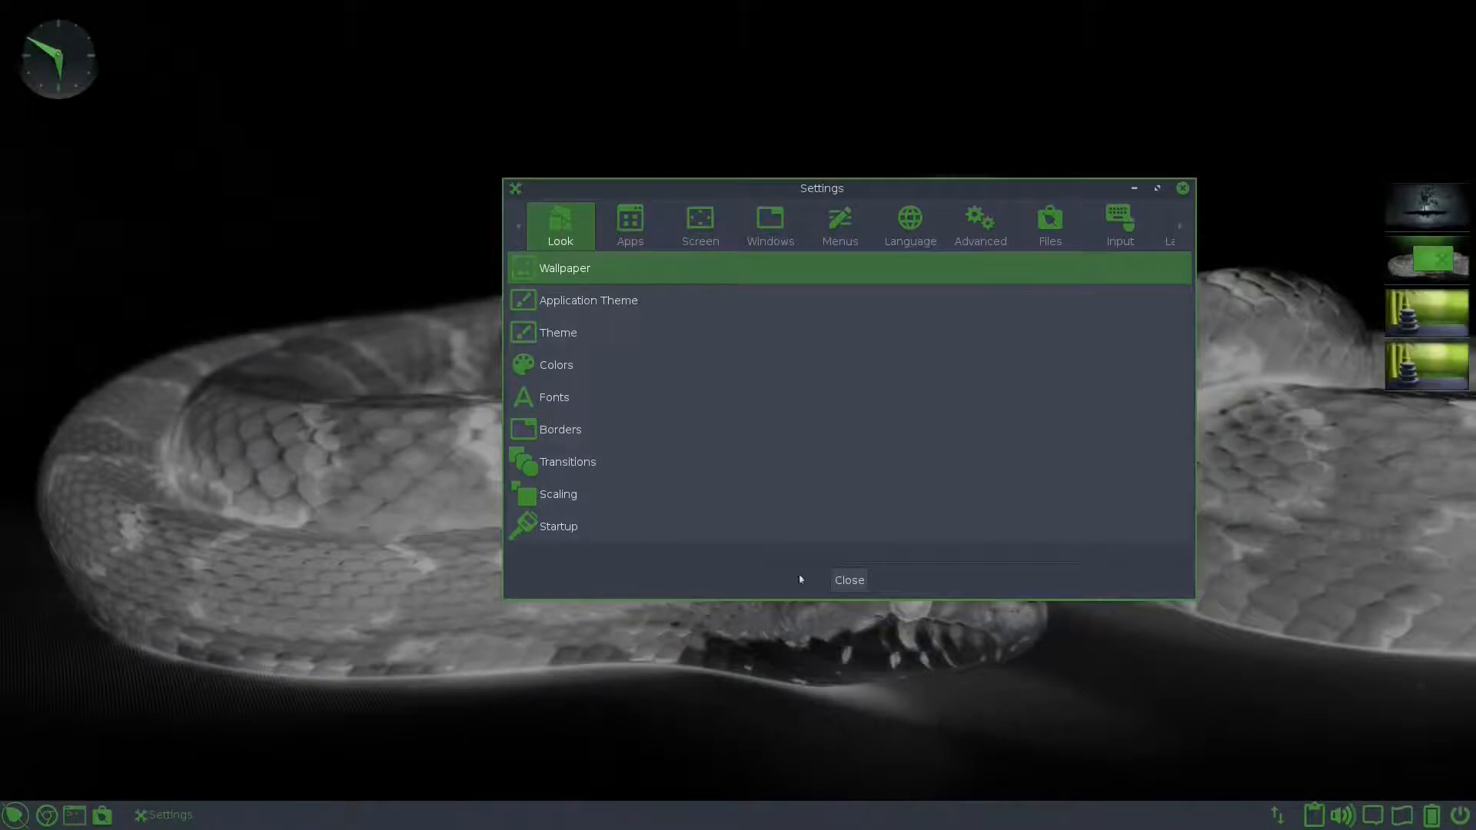
left_click(848, 579)
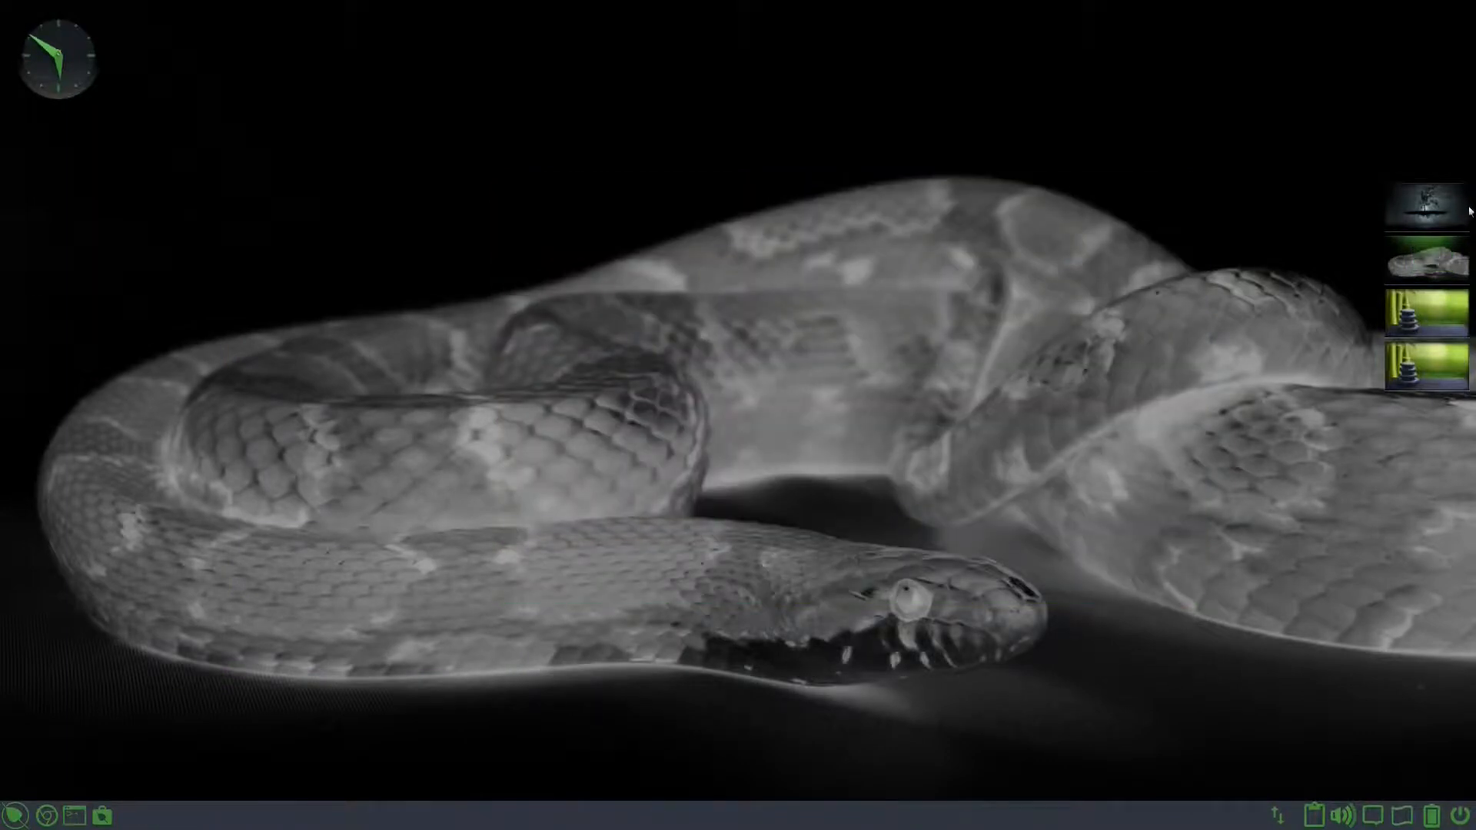
left_click(1424, 264)
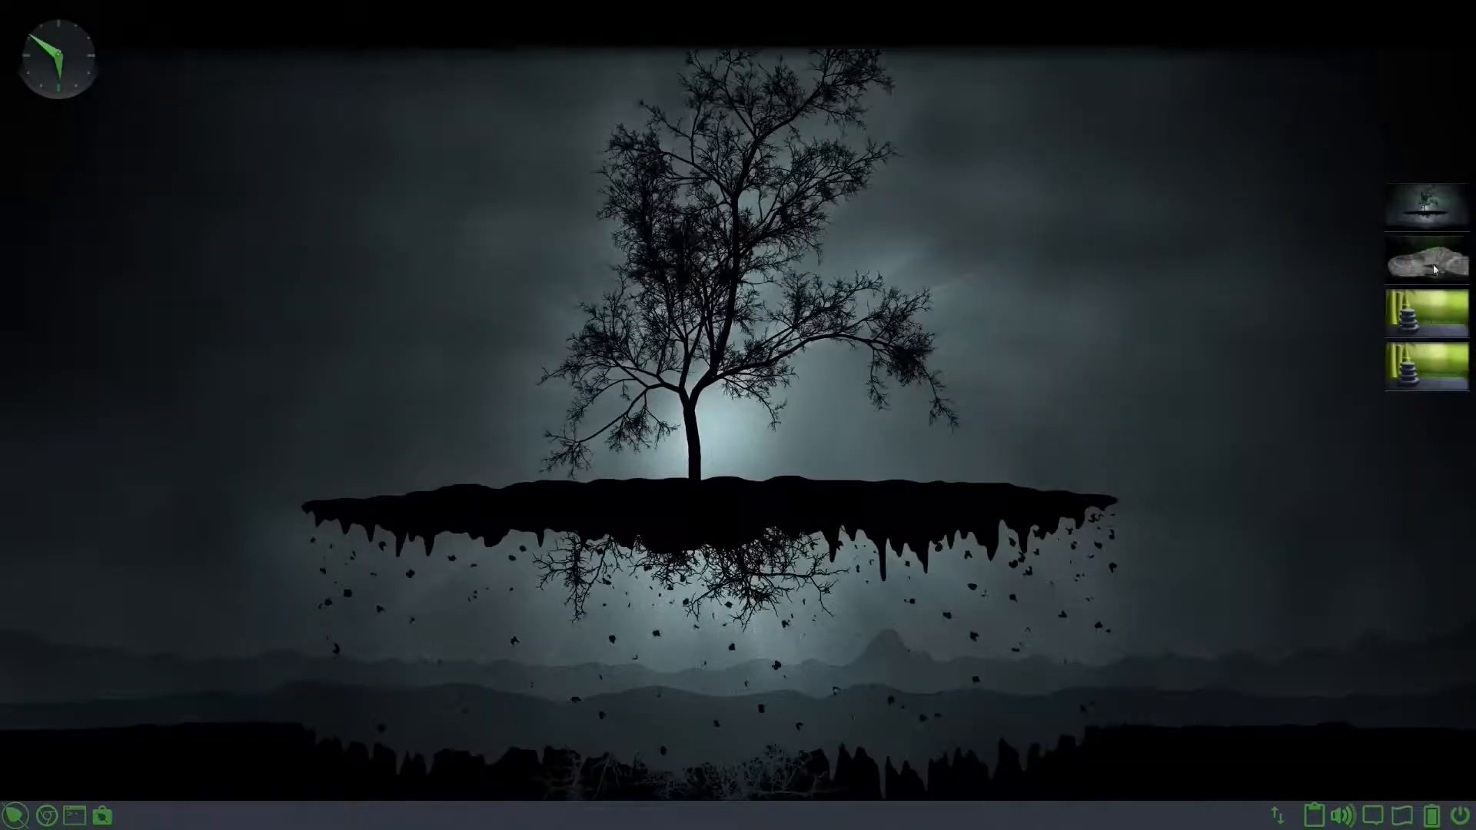
left_click(1424, 314)
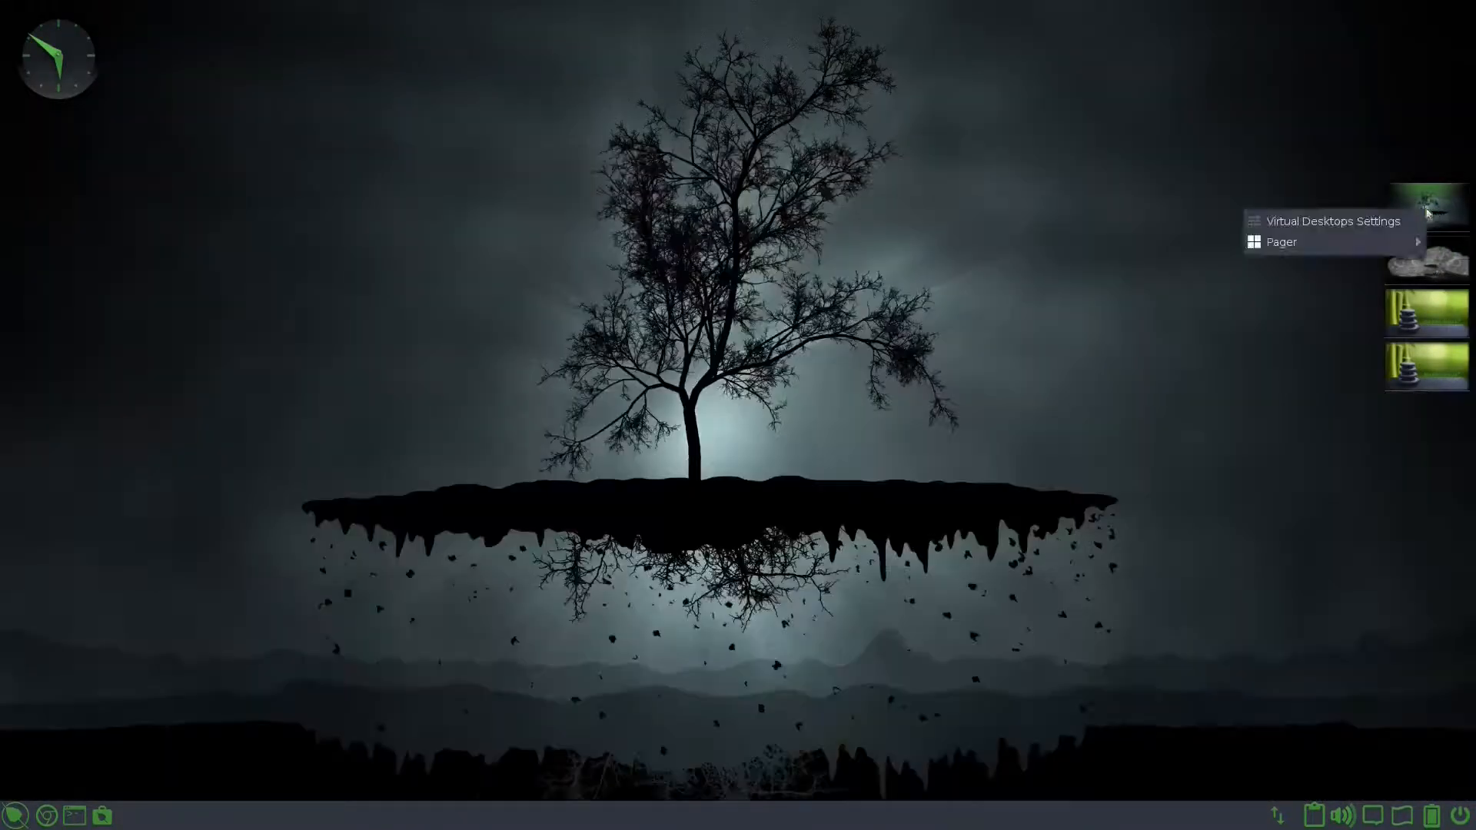
Step: View the Flip Animation options in Virtual Desktops Settings and close them
left_click(1329, 221)
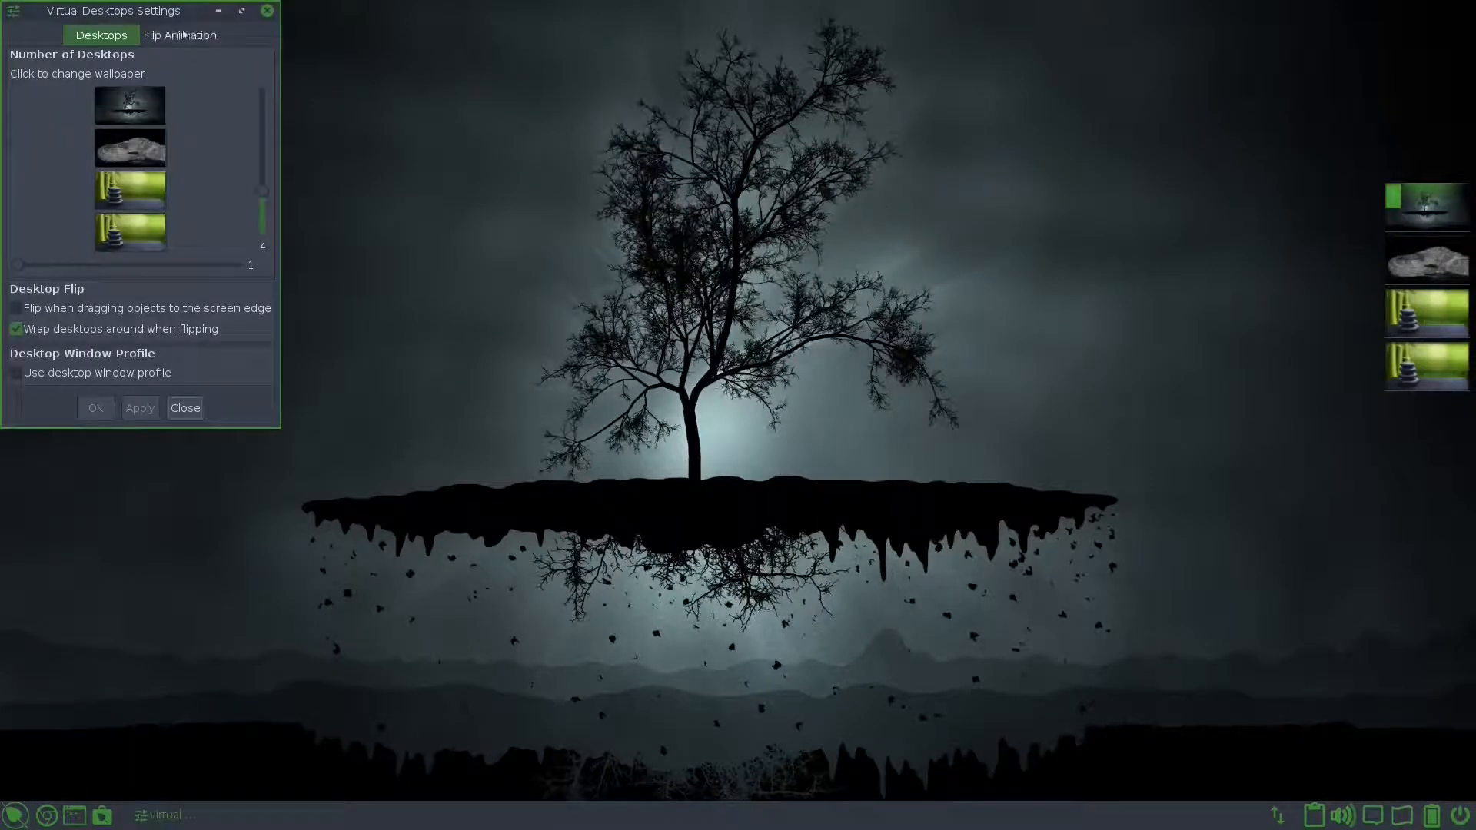
left_click(179, 34)
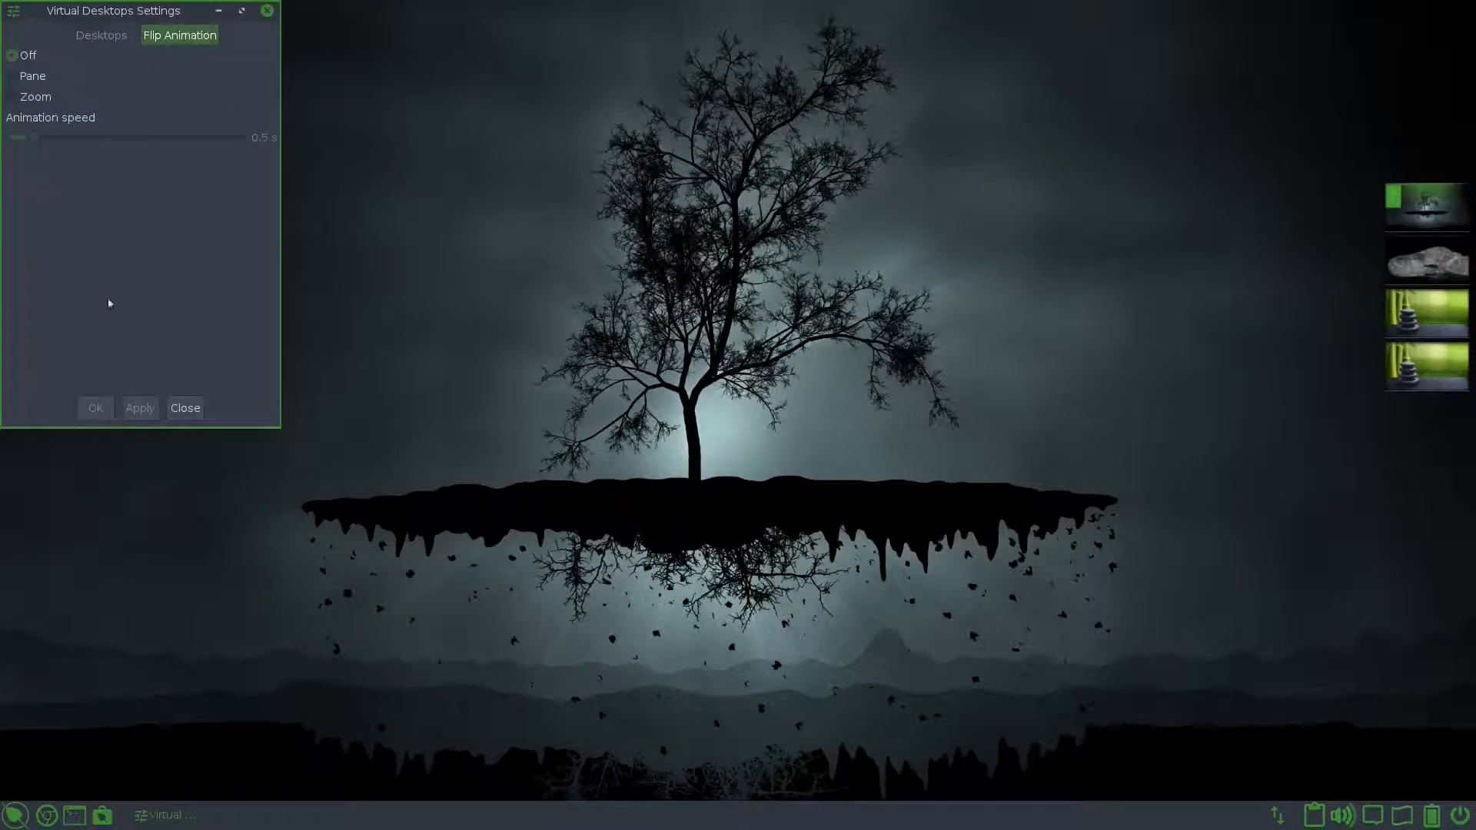
left_click(185, 407)
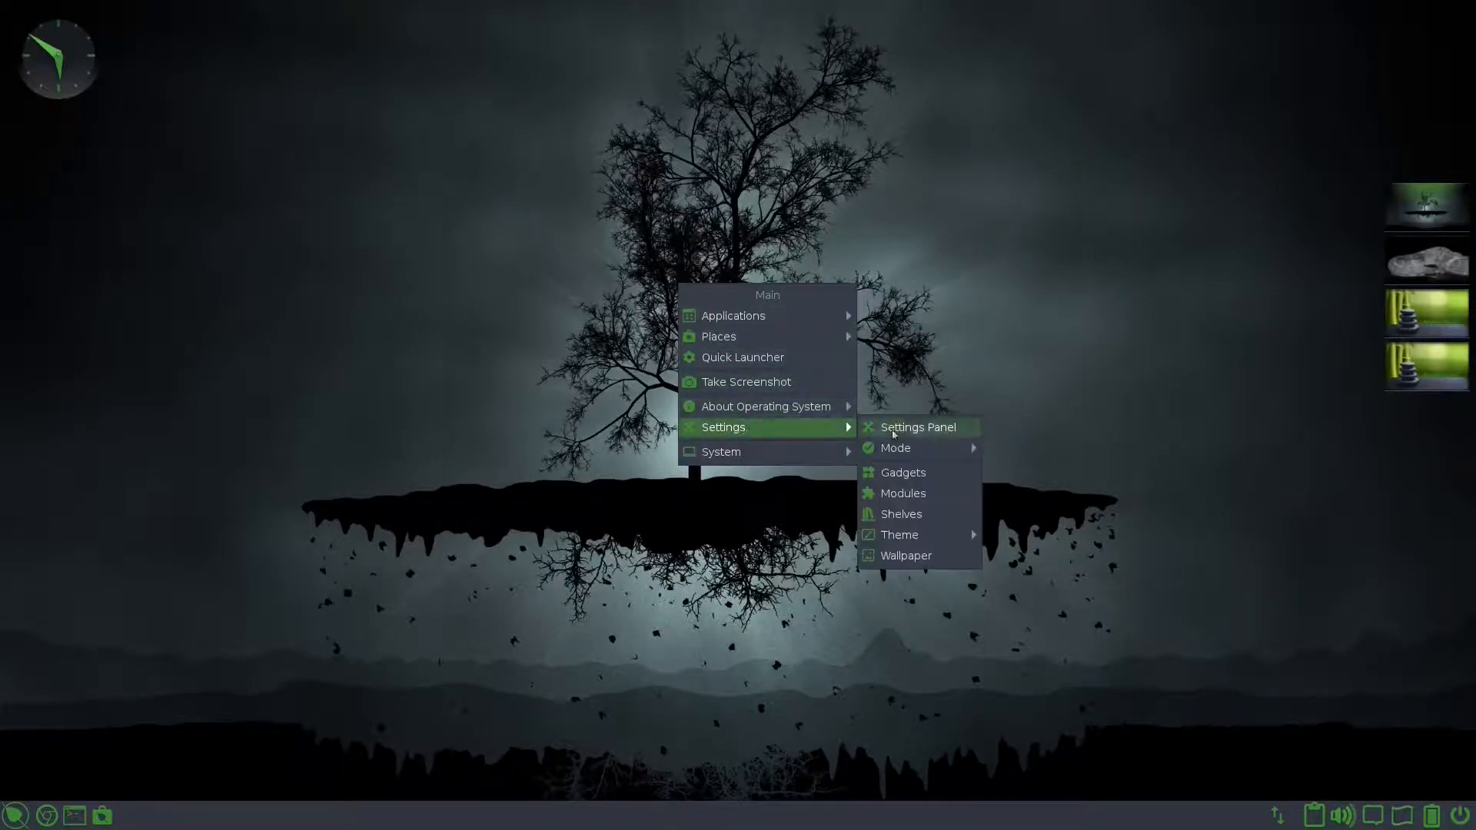
Step: Set the Desk Change transition to None in the Look transition settings
left_click(916, 426)
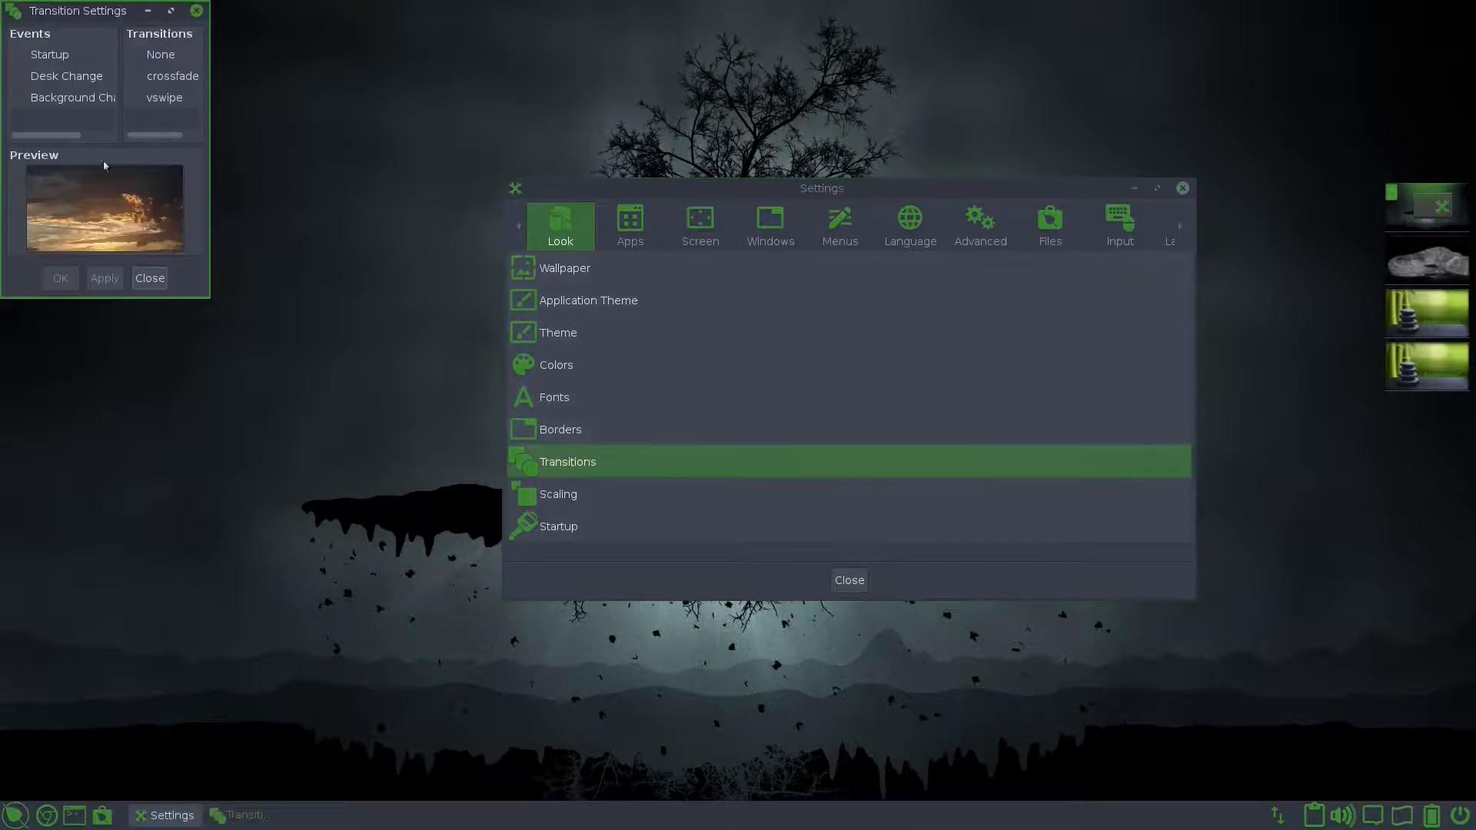
left_click(66, 76)
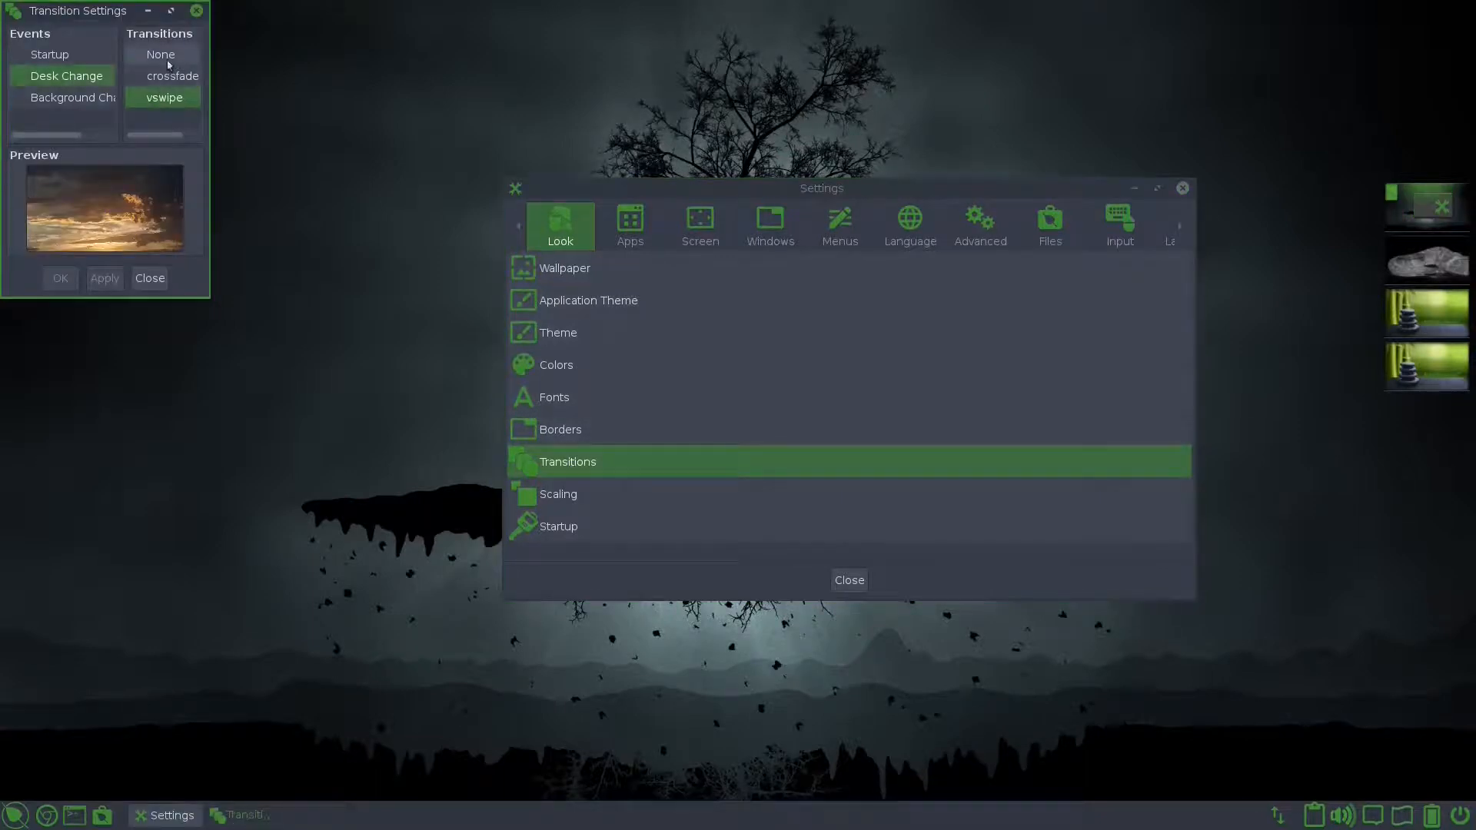
left_click(161, 54)
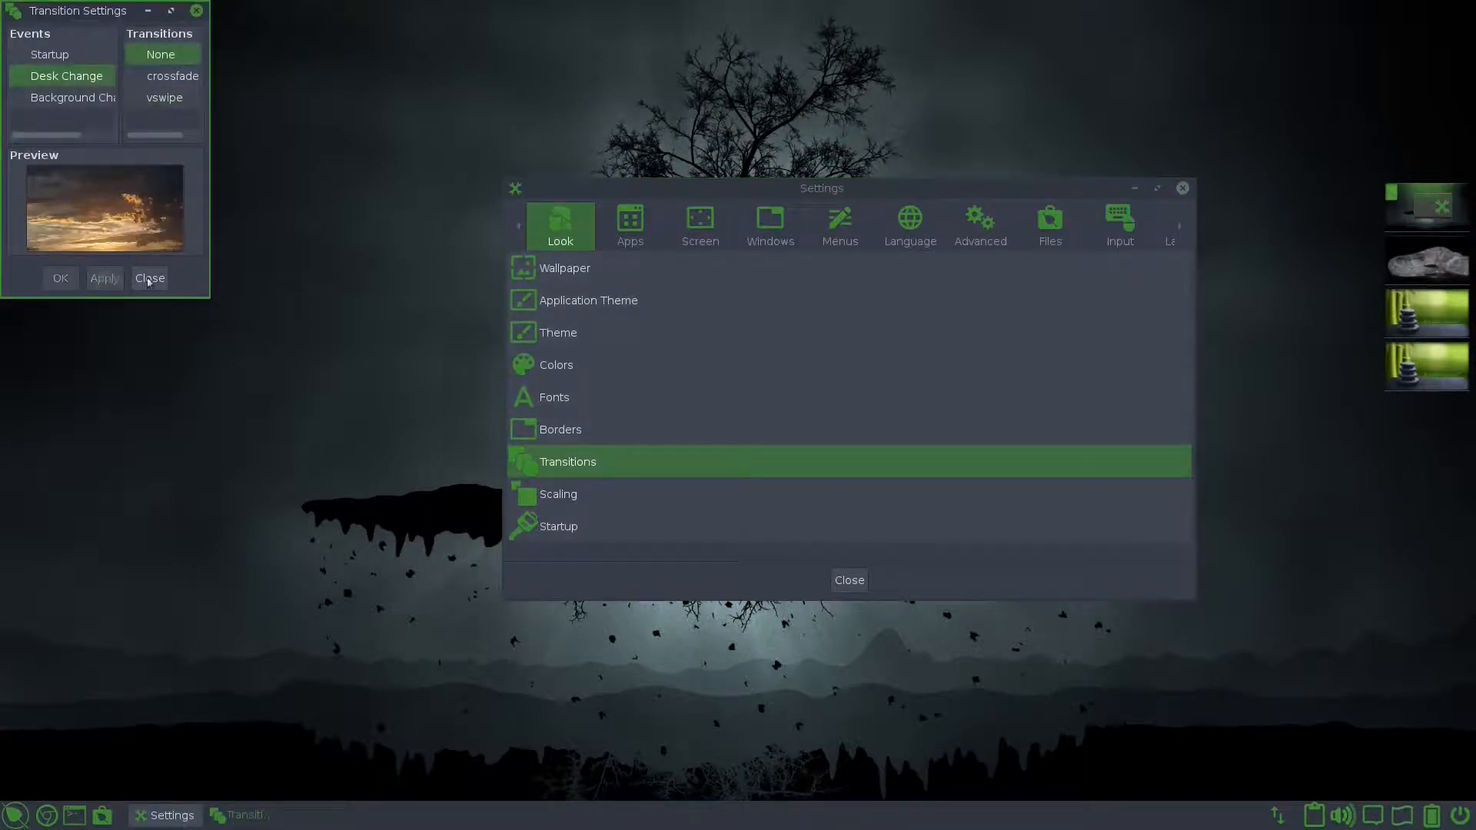
left_click(148, 277)
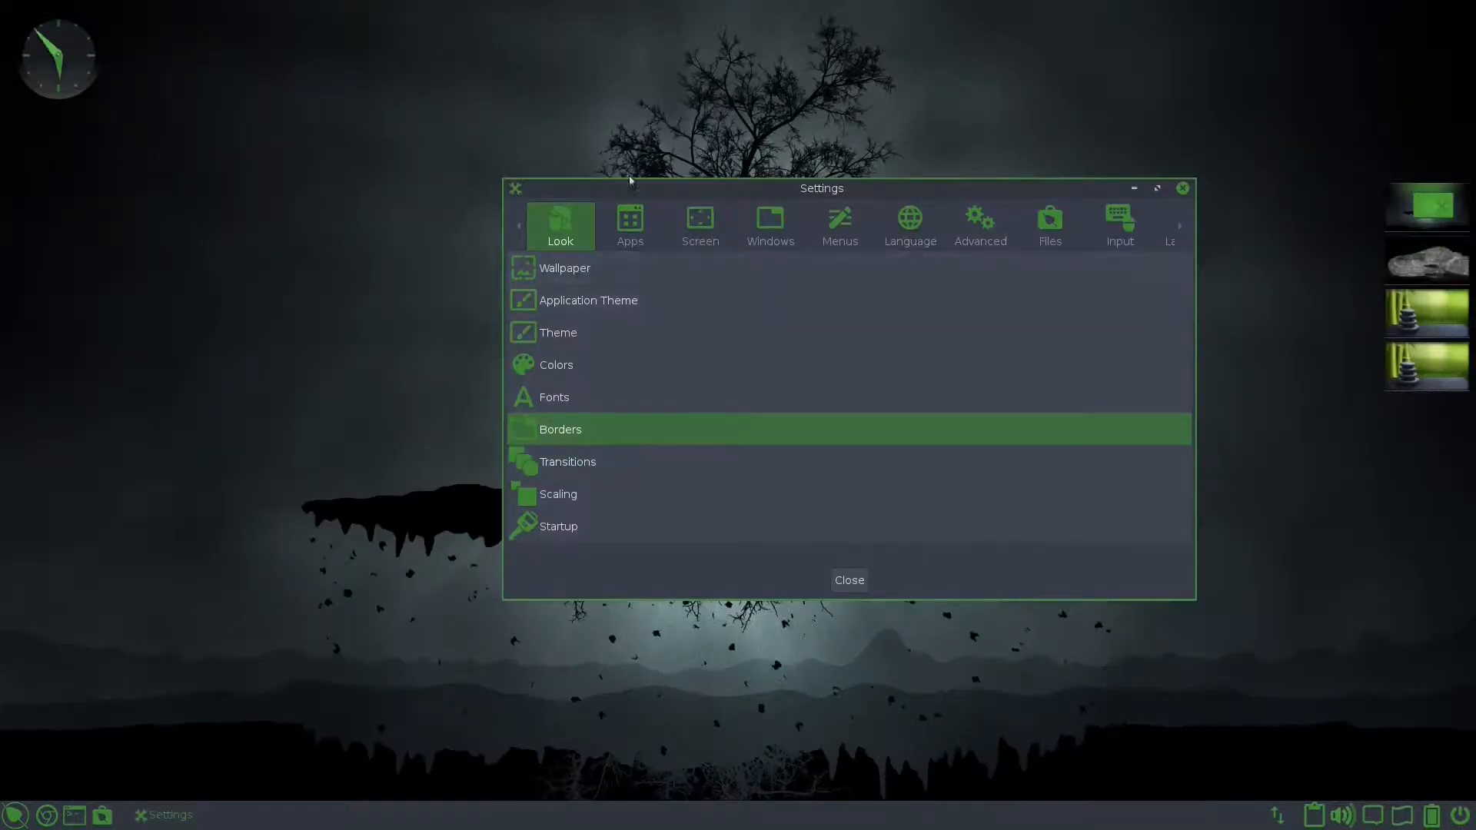
Step: Tick Leafpad in the Favorite Applications list, apply, and close the list
left_click(629, 226)
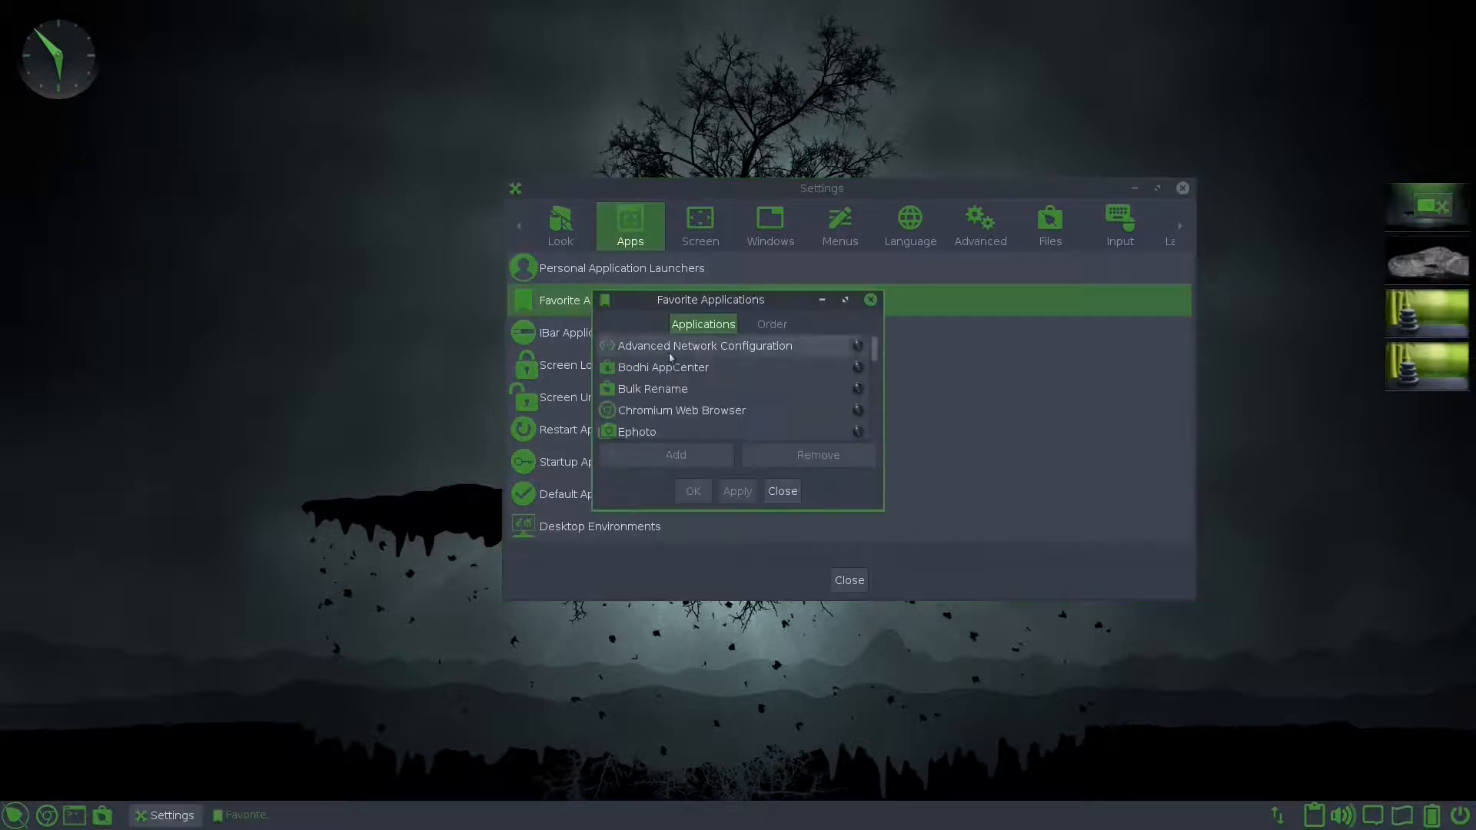
scroll("down", 3)
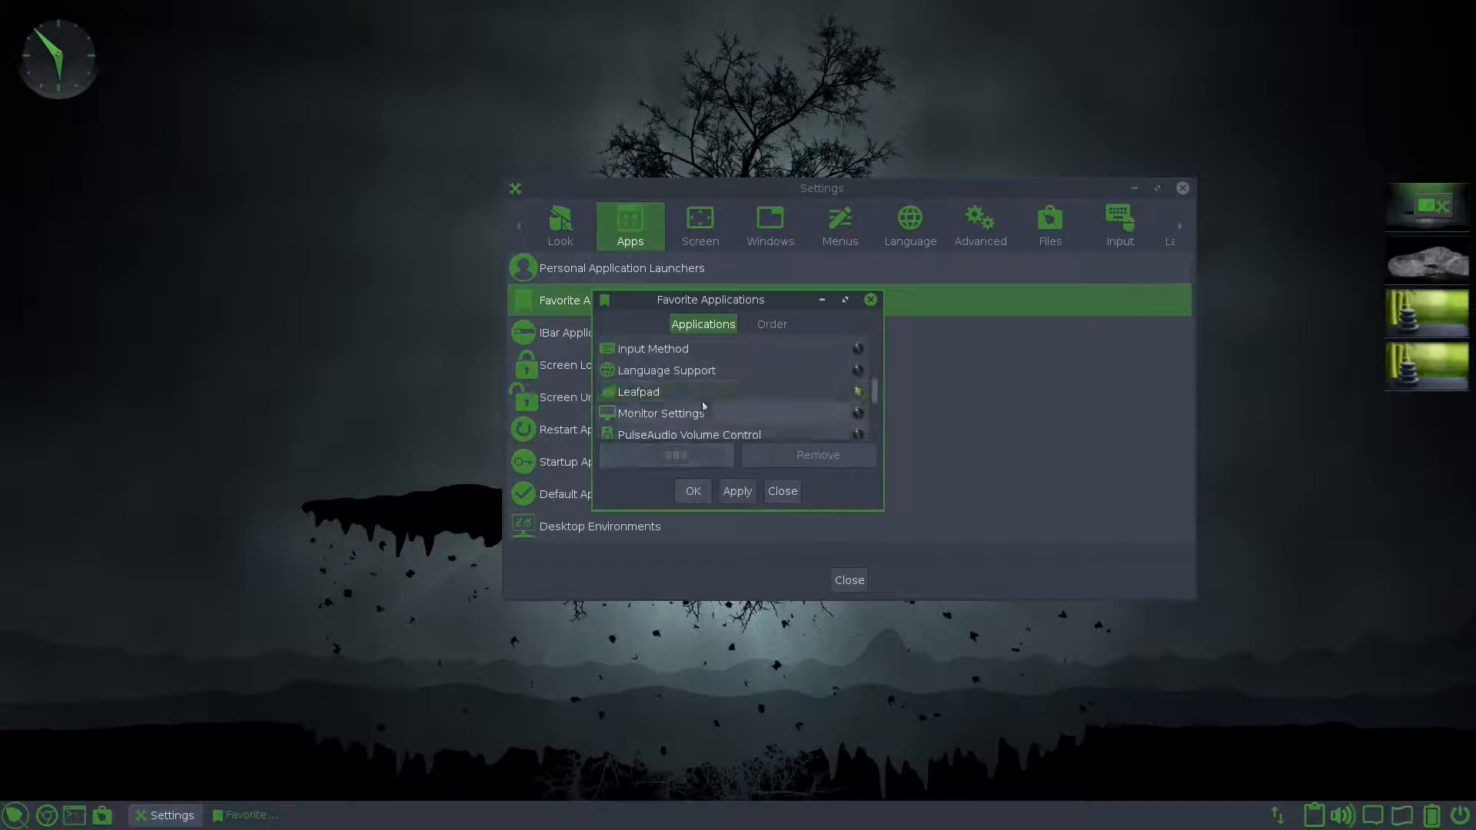
scroll("down", 3)
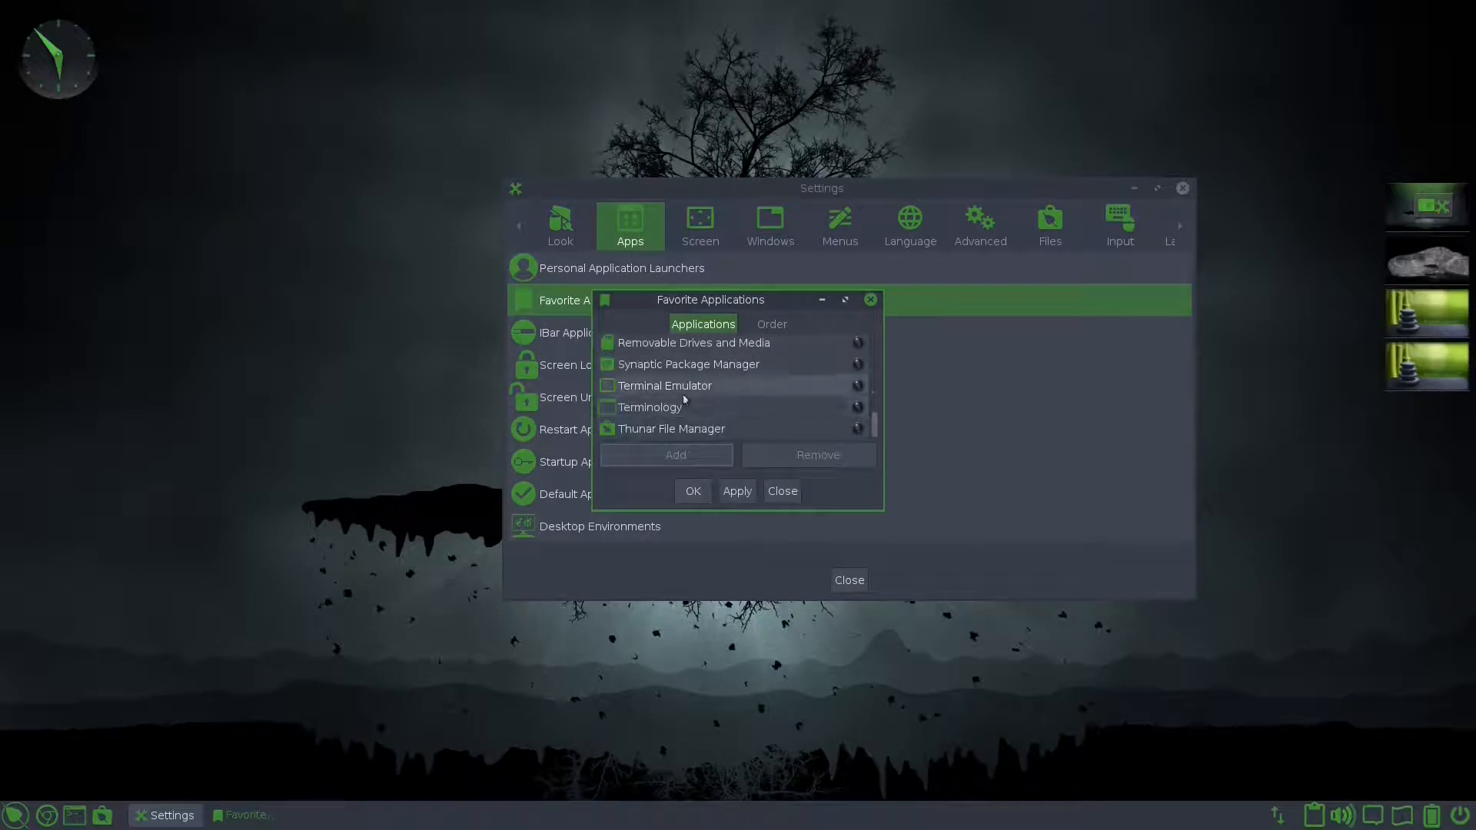
left_click(671, 428)
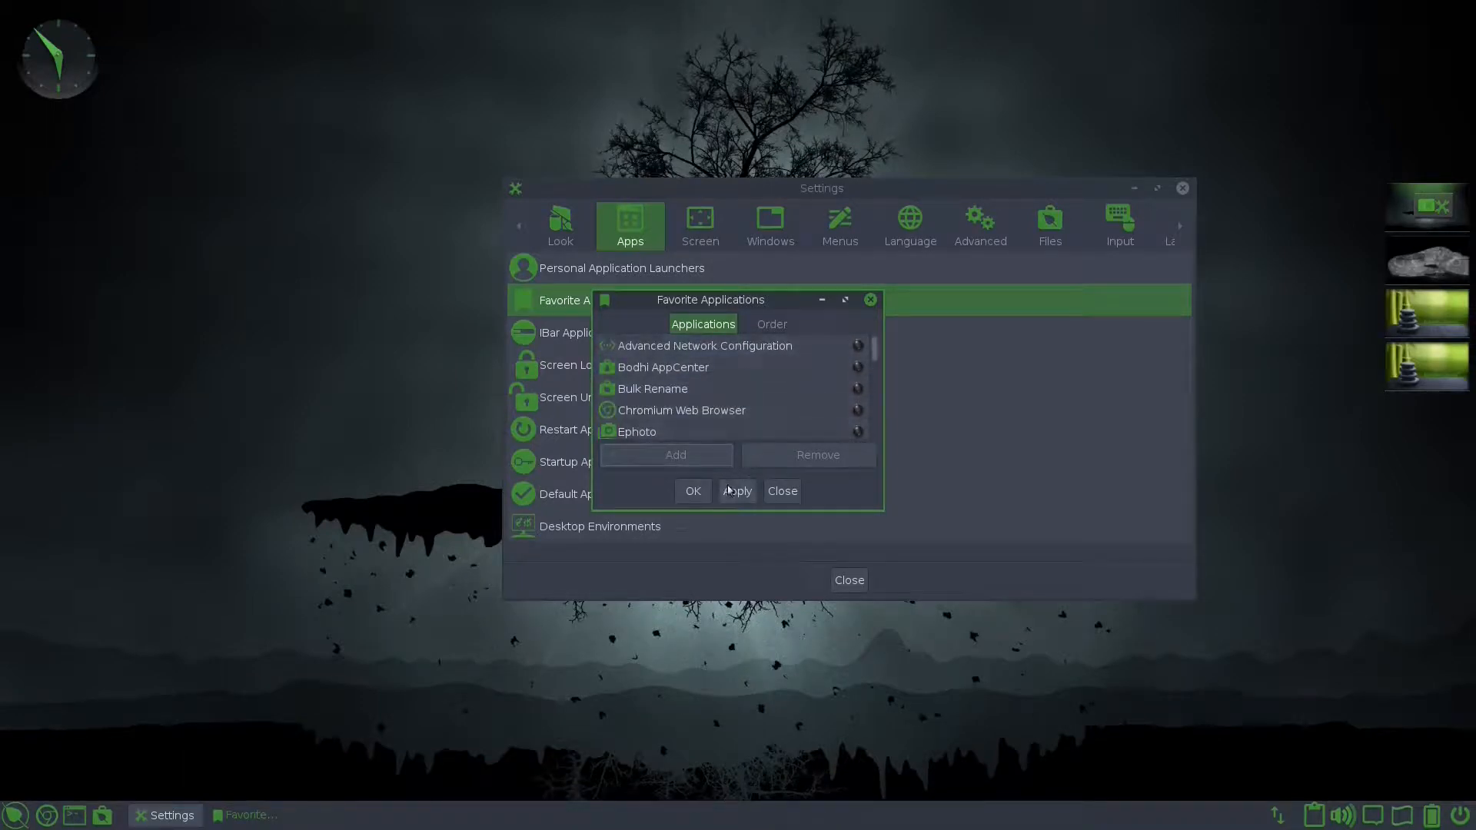
left_click(737, 491)
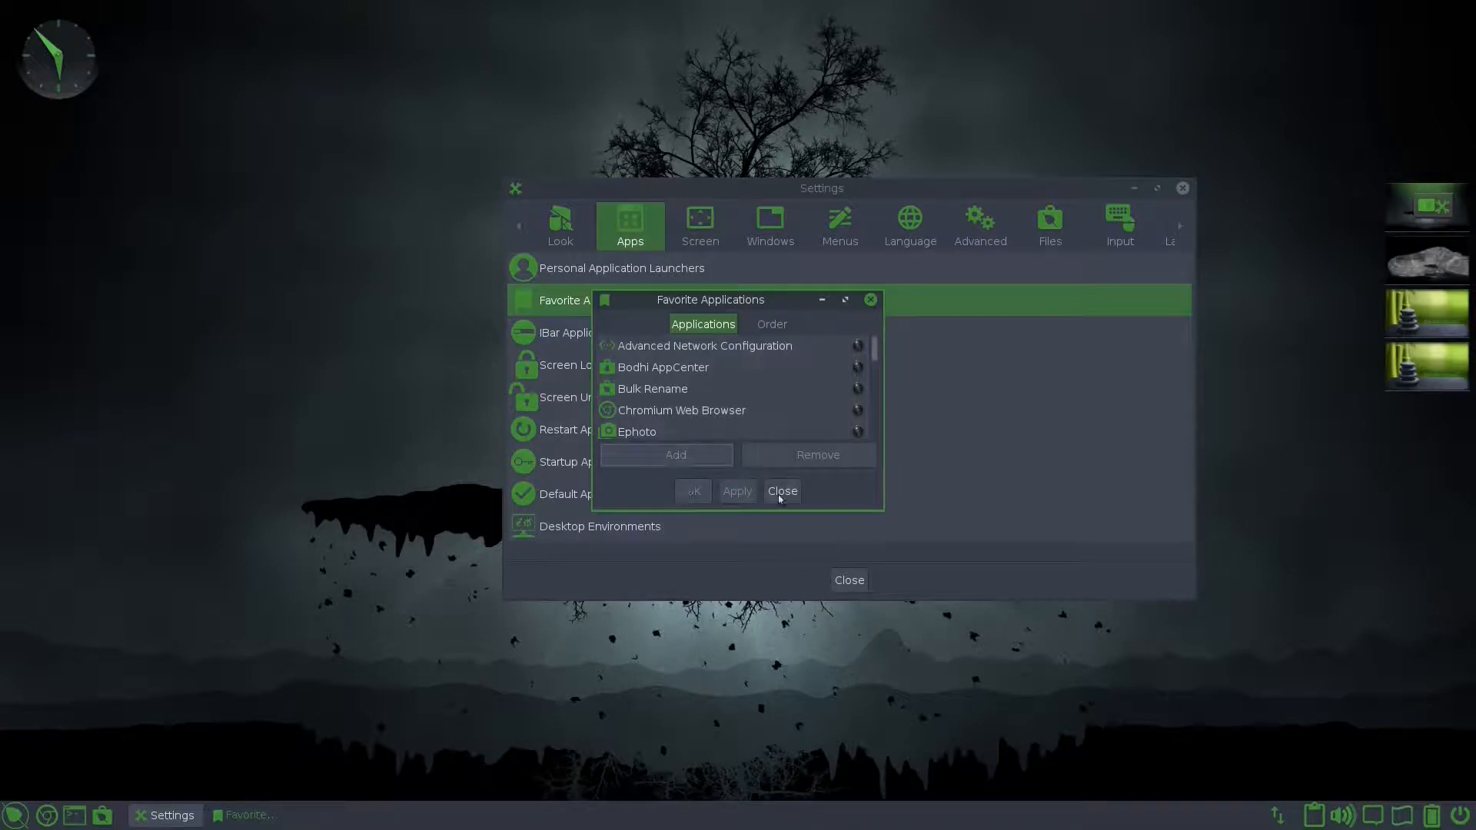
left_click(781, 490)
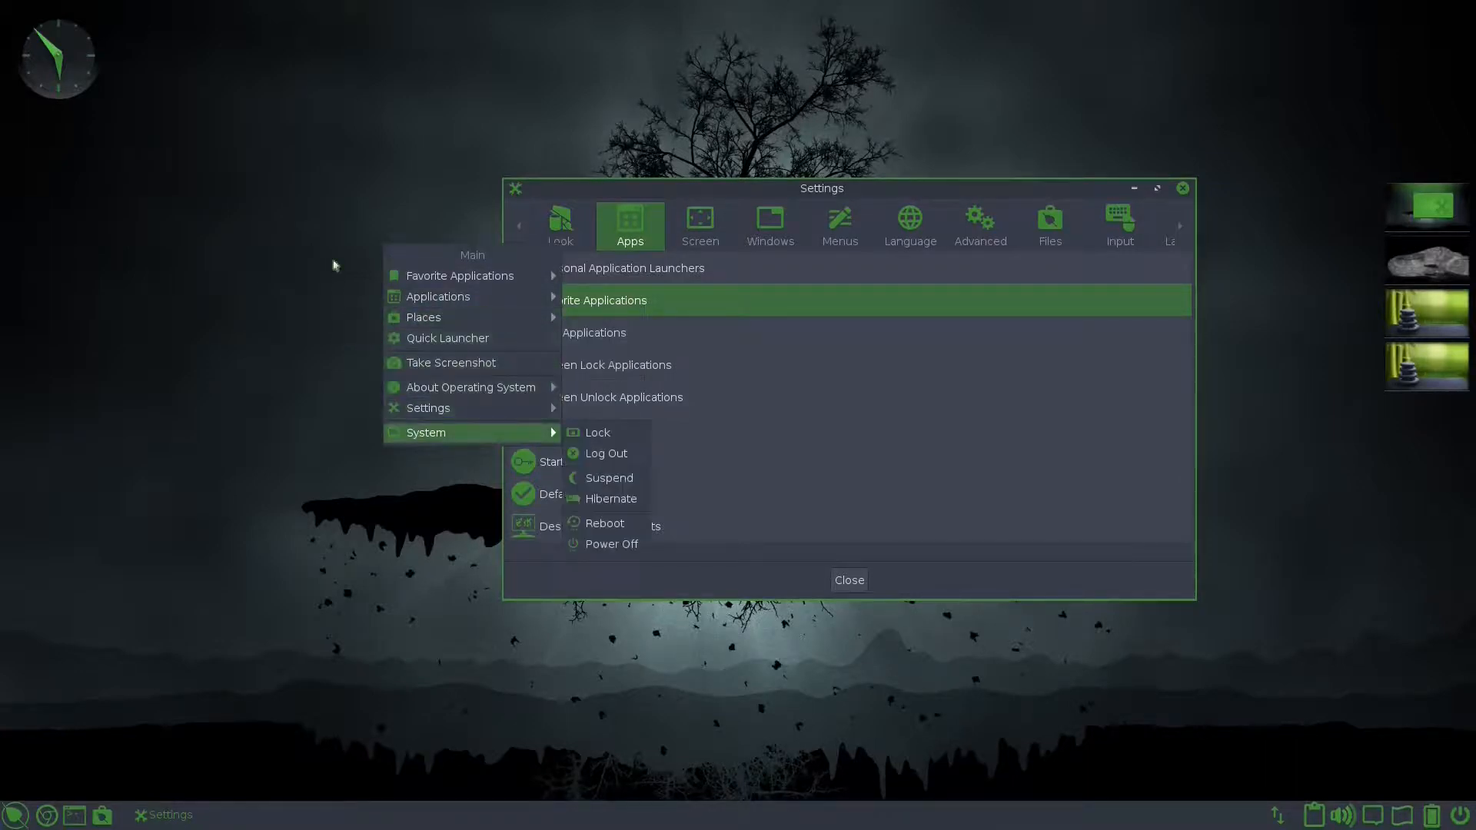
left_click(599, 526)
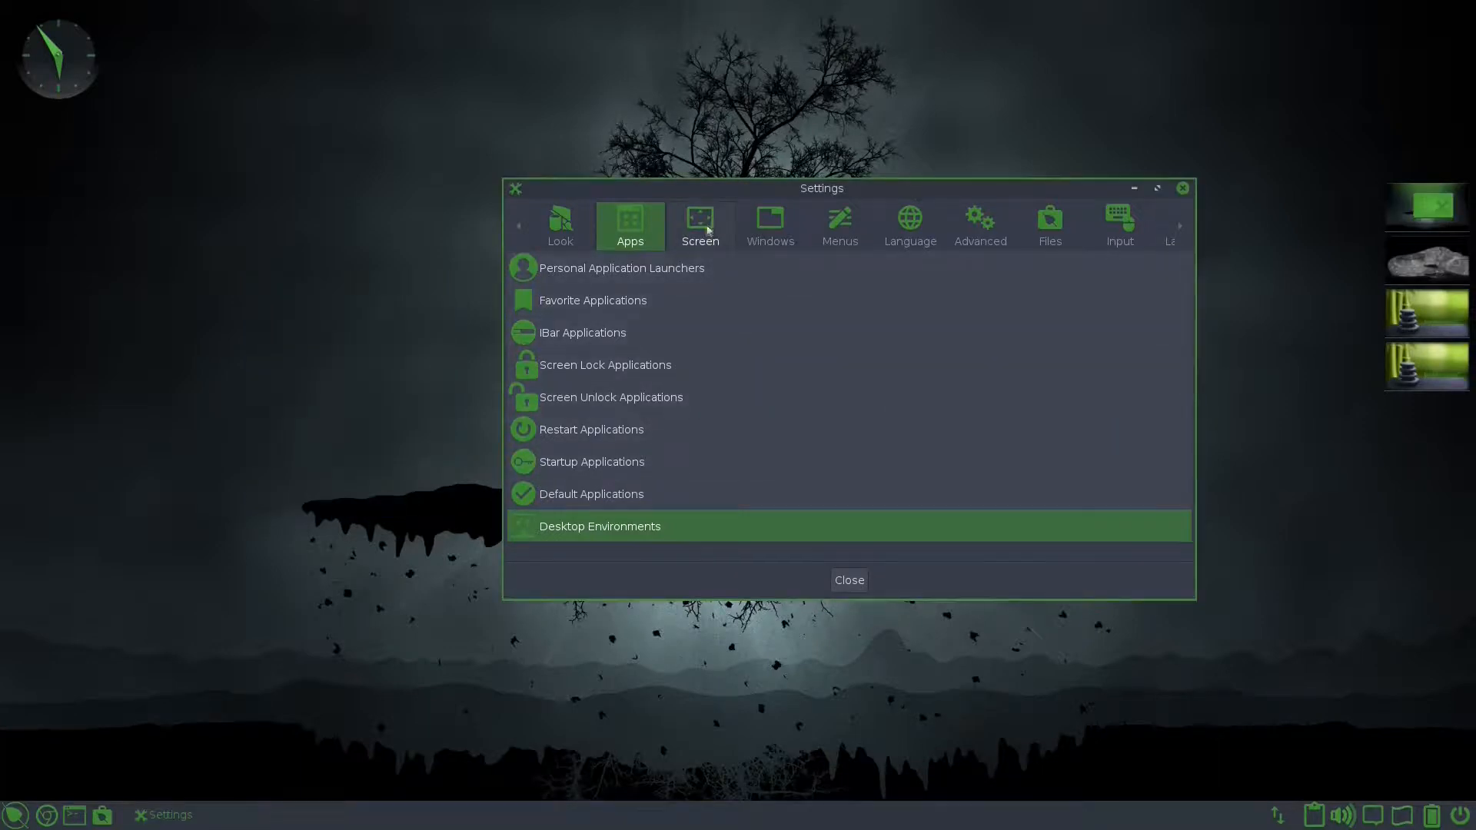
Step: Browse the Screen, Windows and Menus settings categories, ending on Input
left_click(699, 226)
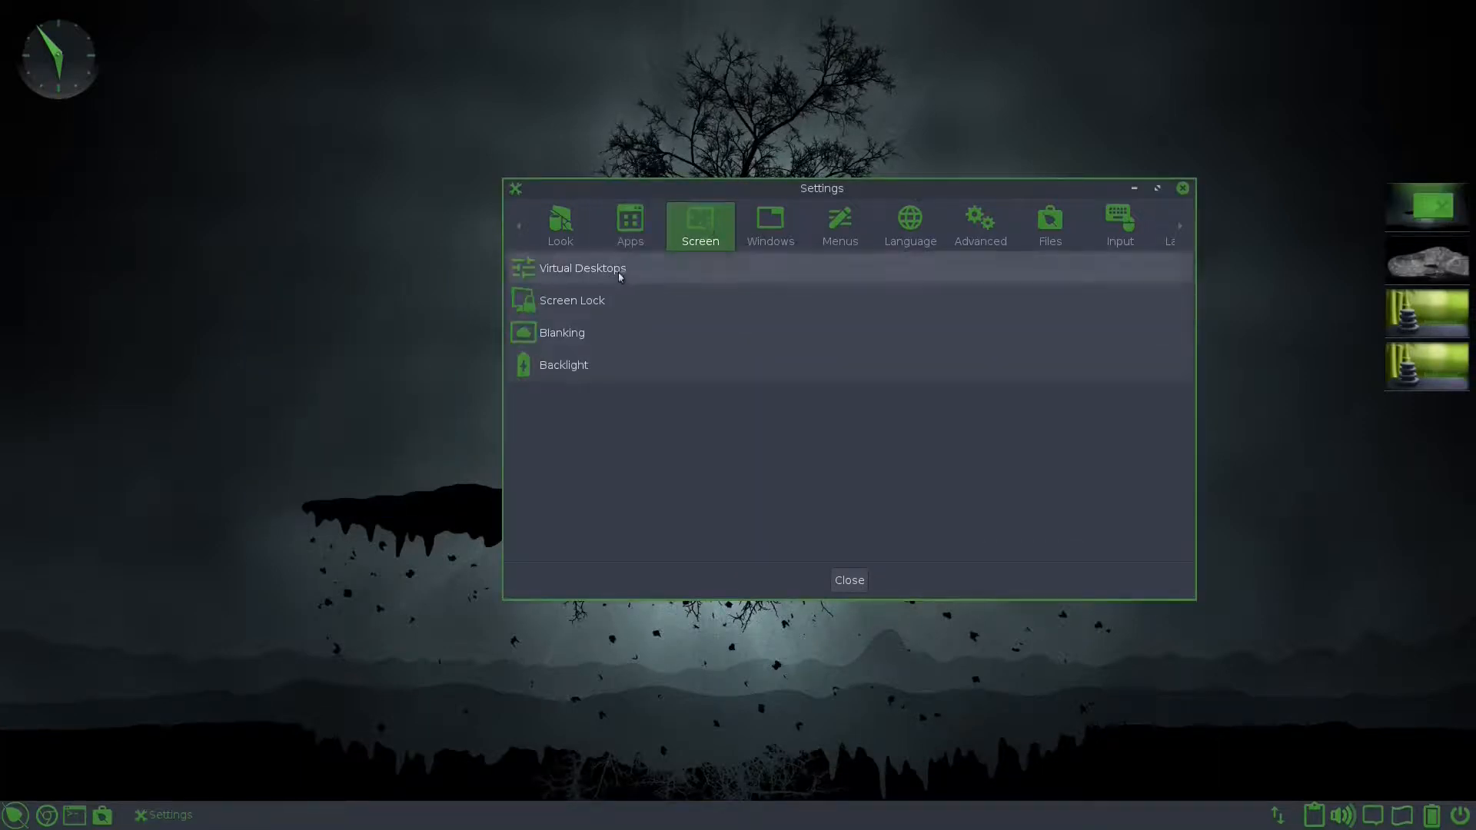
left_click(769, 226)
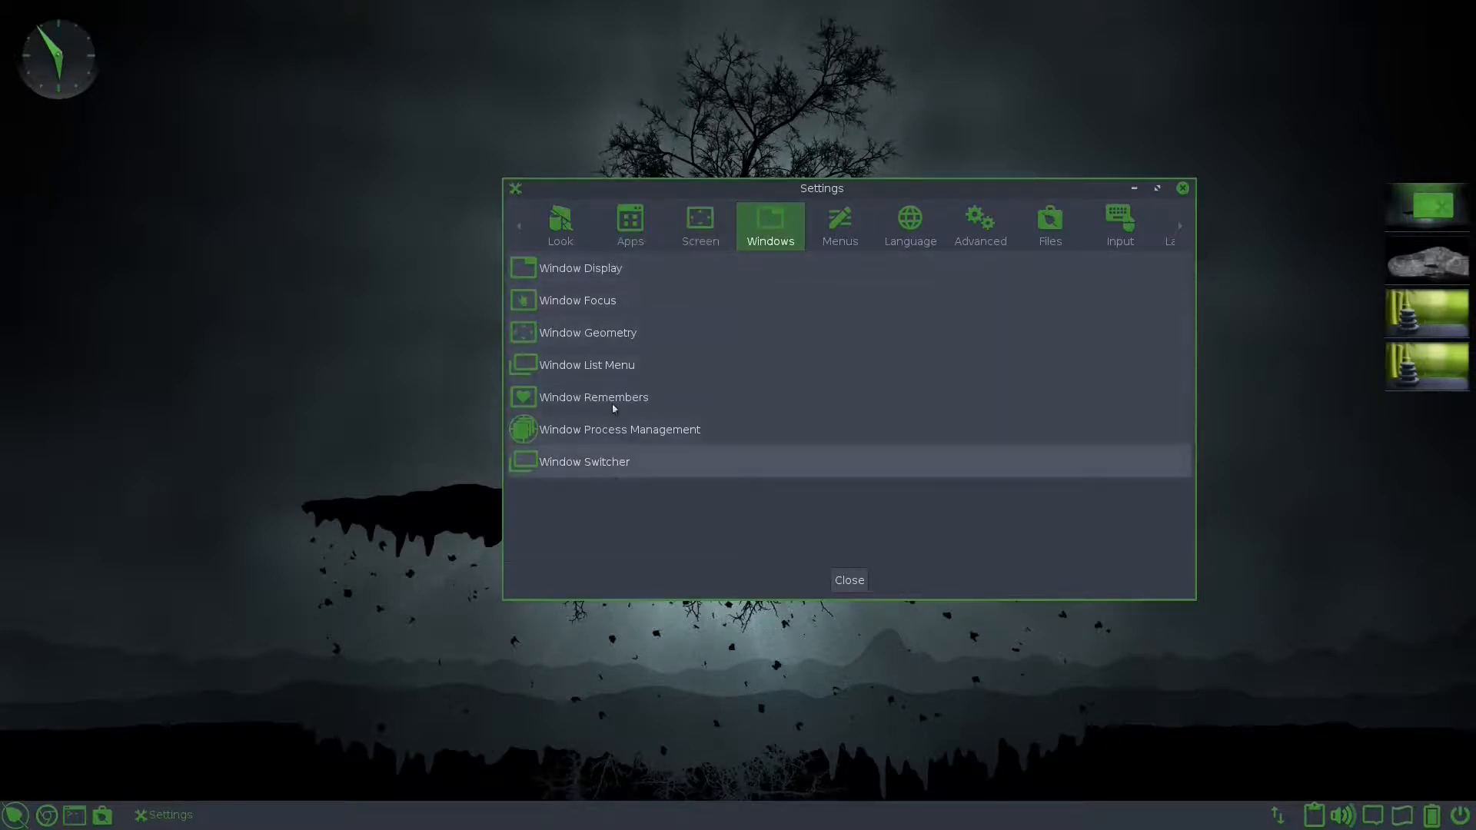
mouse_move(645, 396)
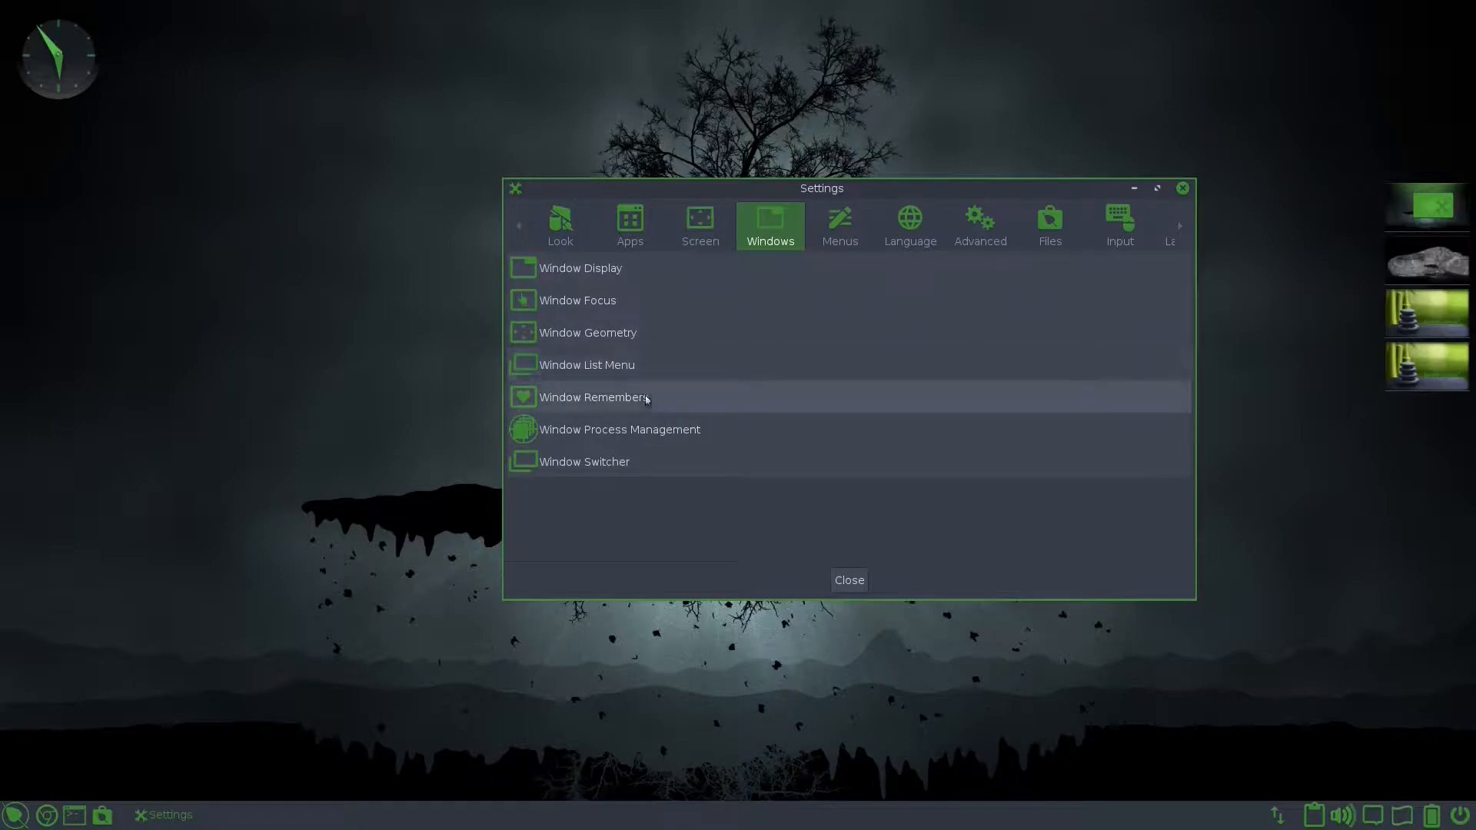
left_click(838, 226)
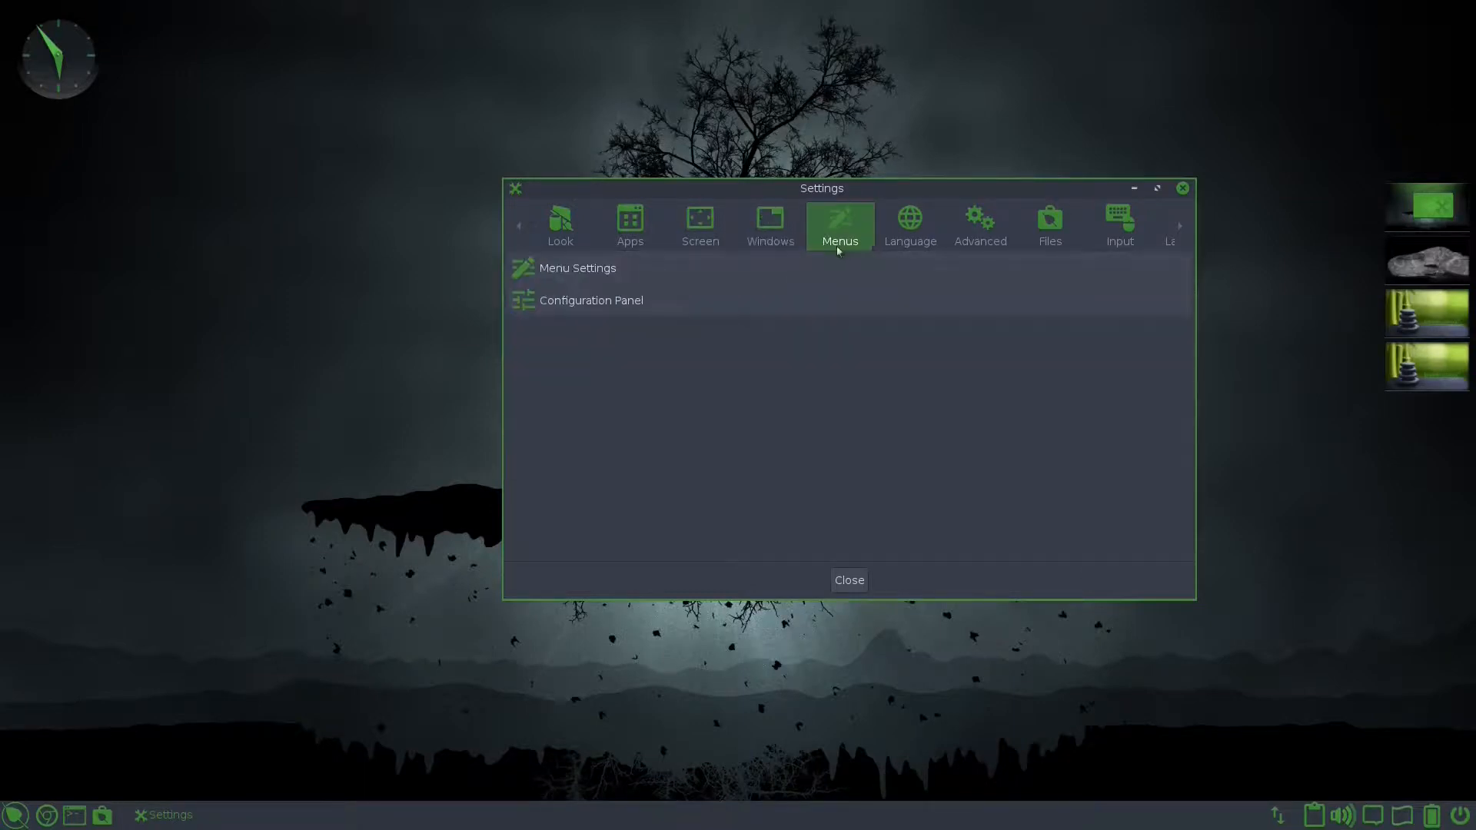
left_click(979, 226)
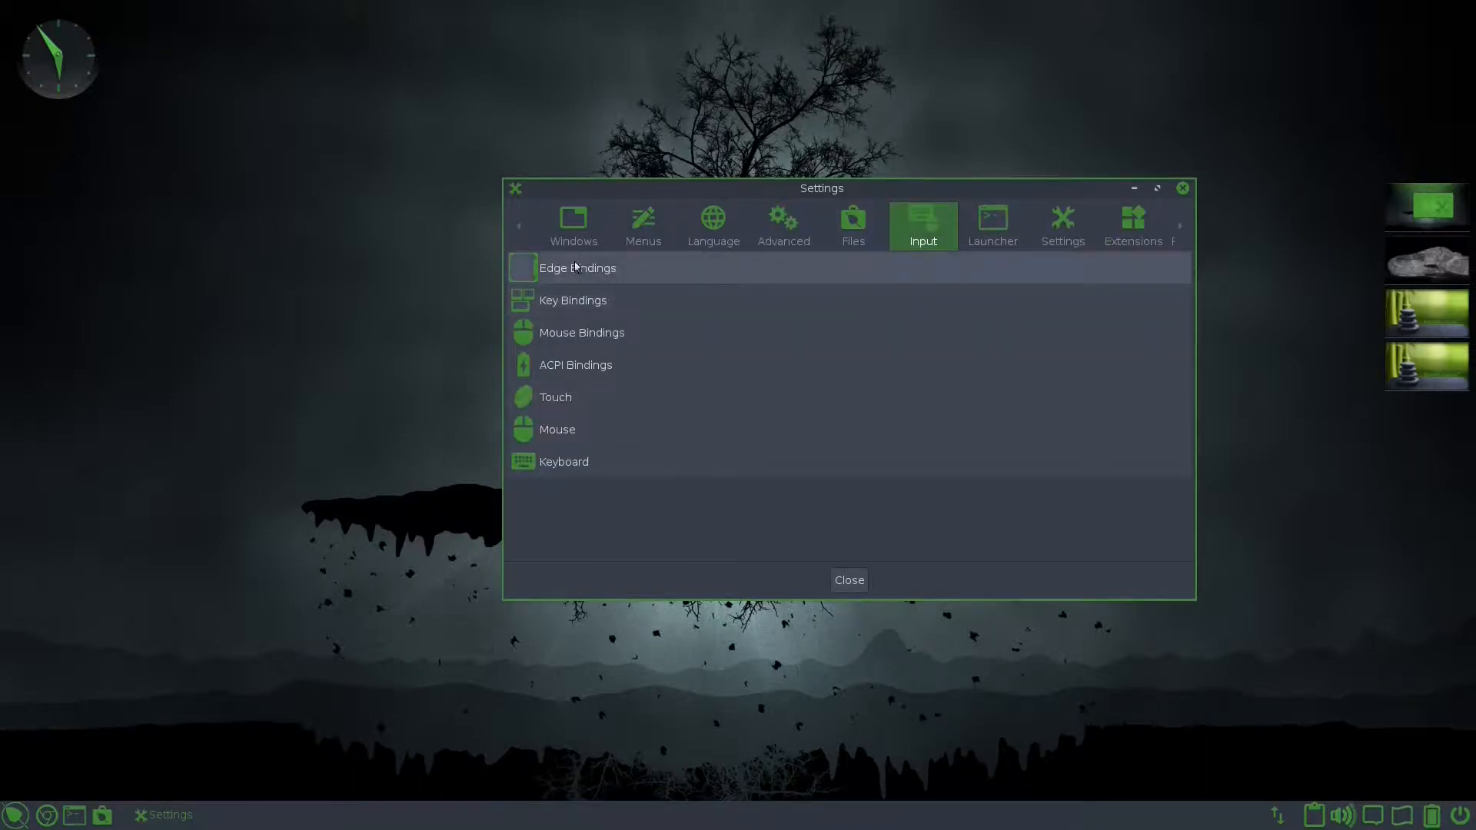
Step: Add a Top Left Edge binding with a 0.60-second trigger delay
double_click(577, 267)
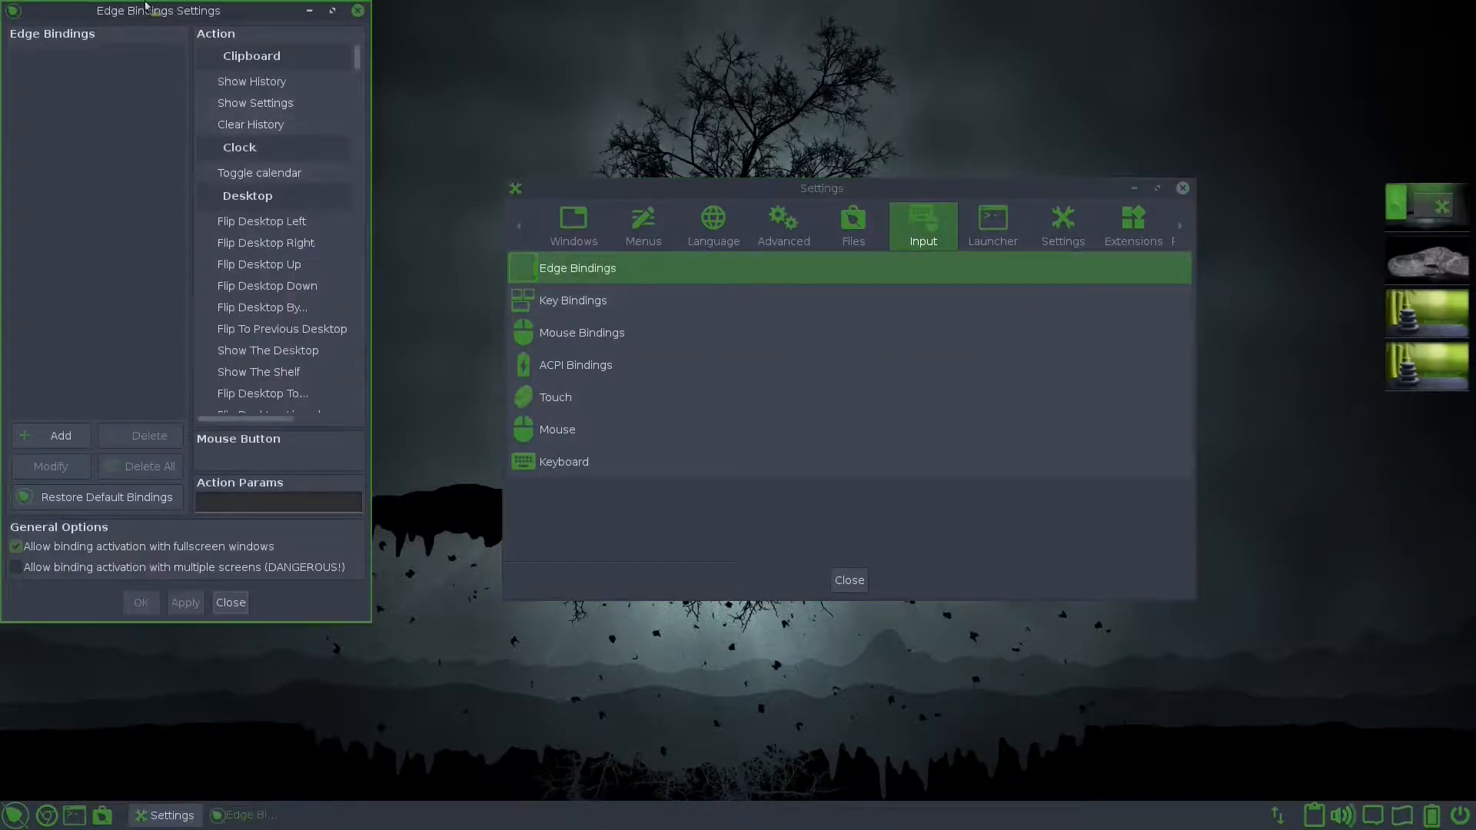
left_click_drag(159, 10, 429, 96)
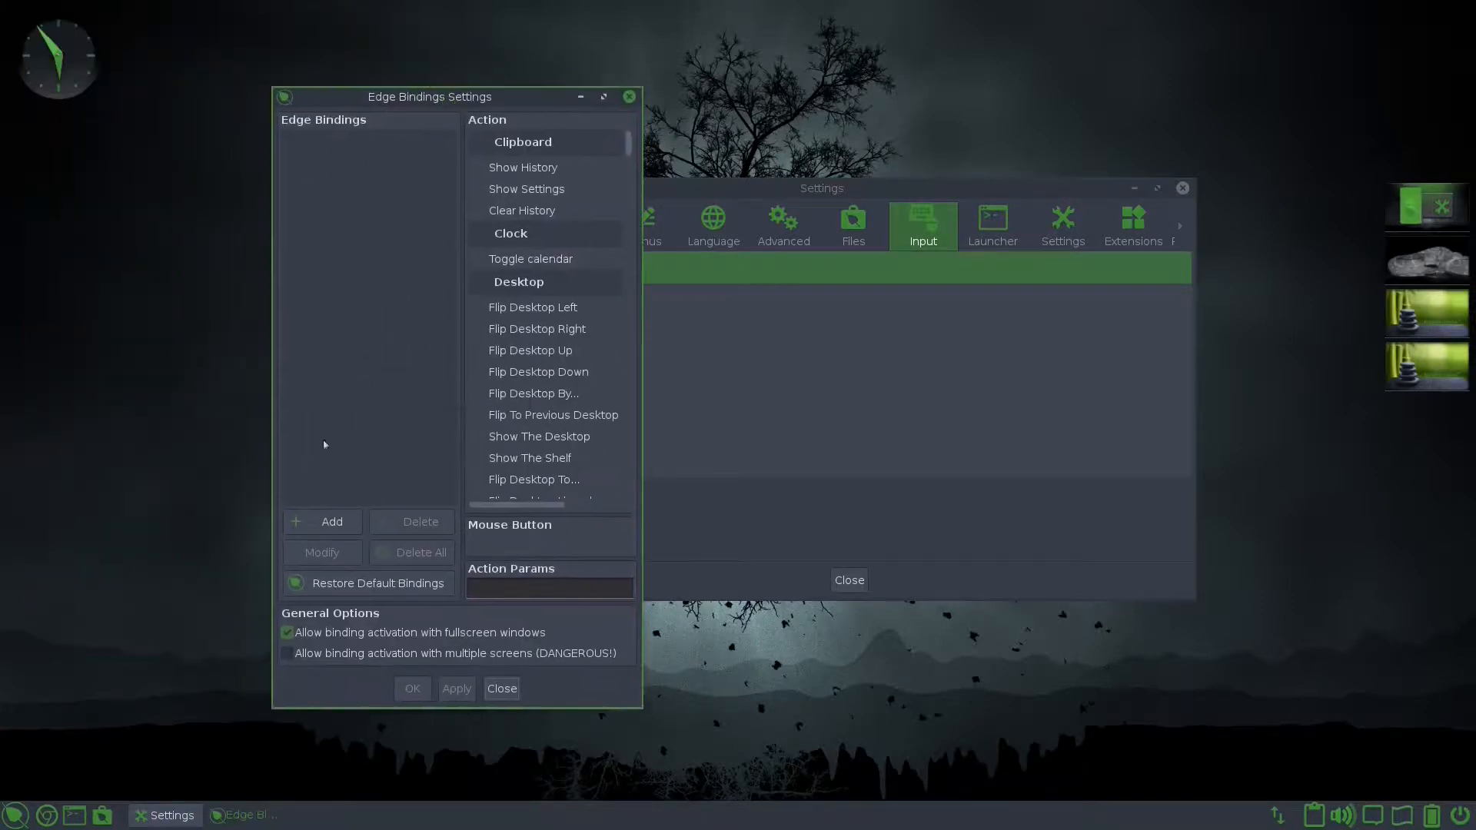
left_click(321, 521)
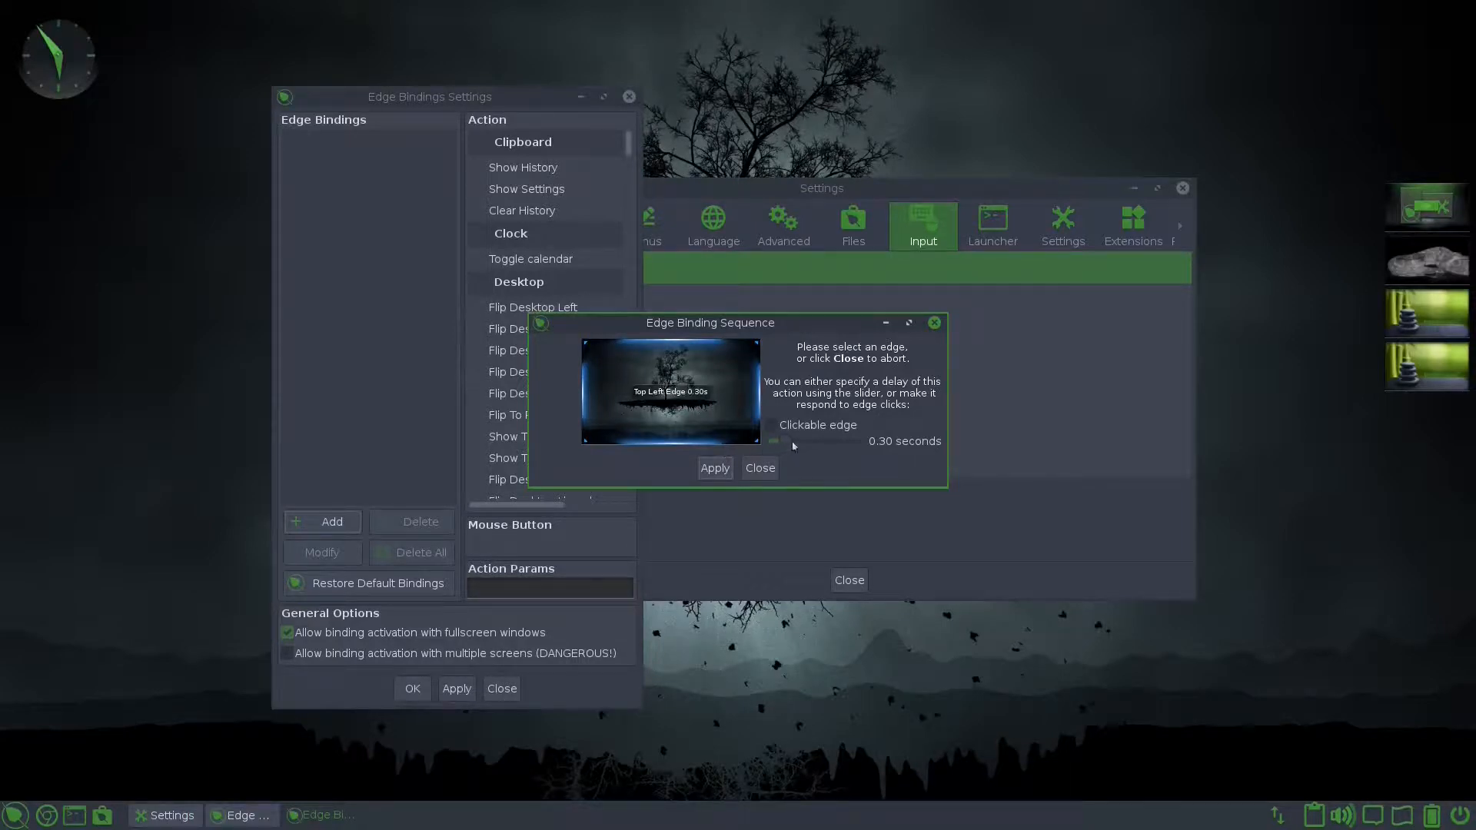
left_click_drag(774, 441, 800, 442)
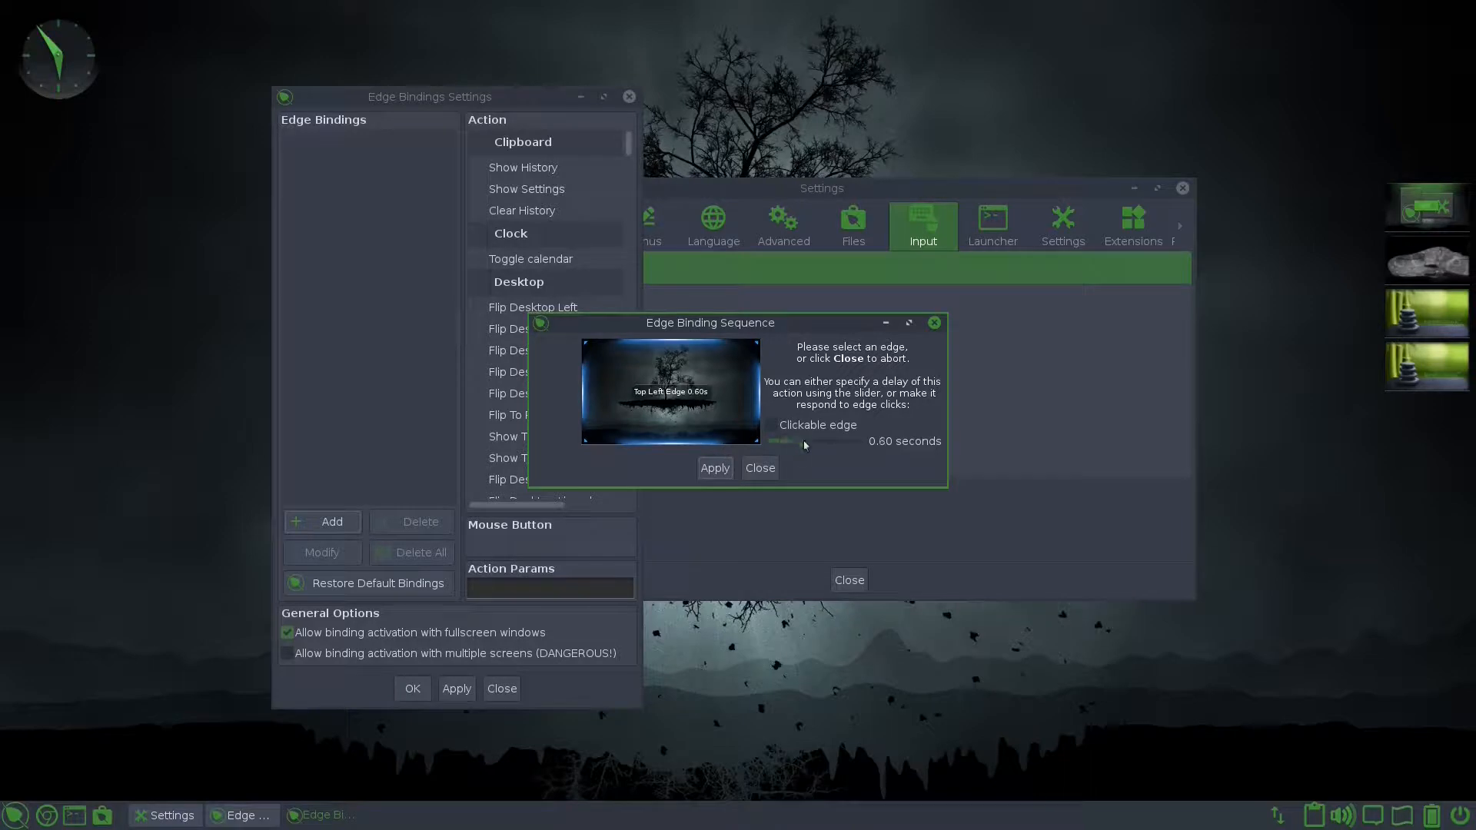
left_click(713, 468)
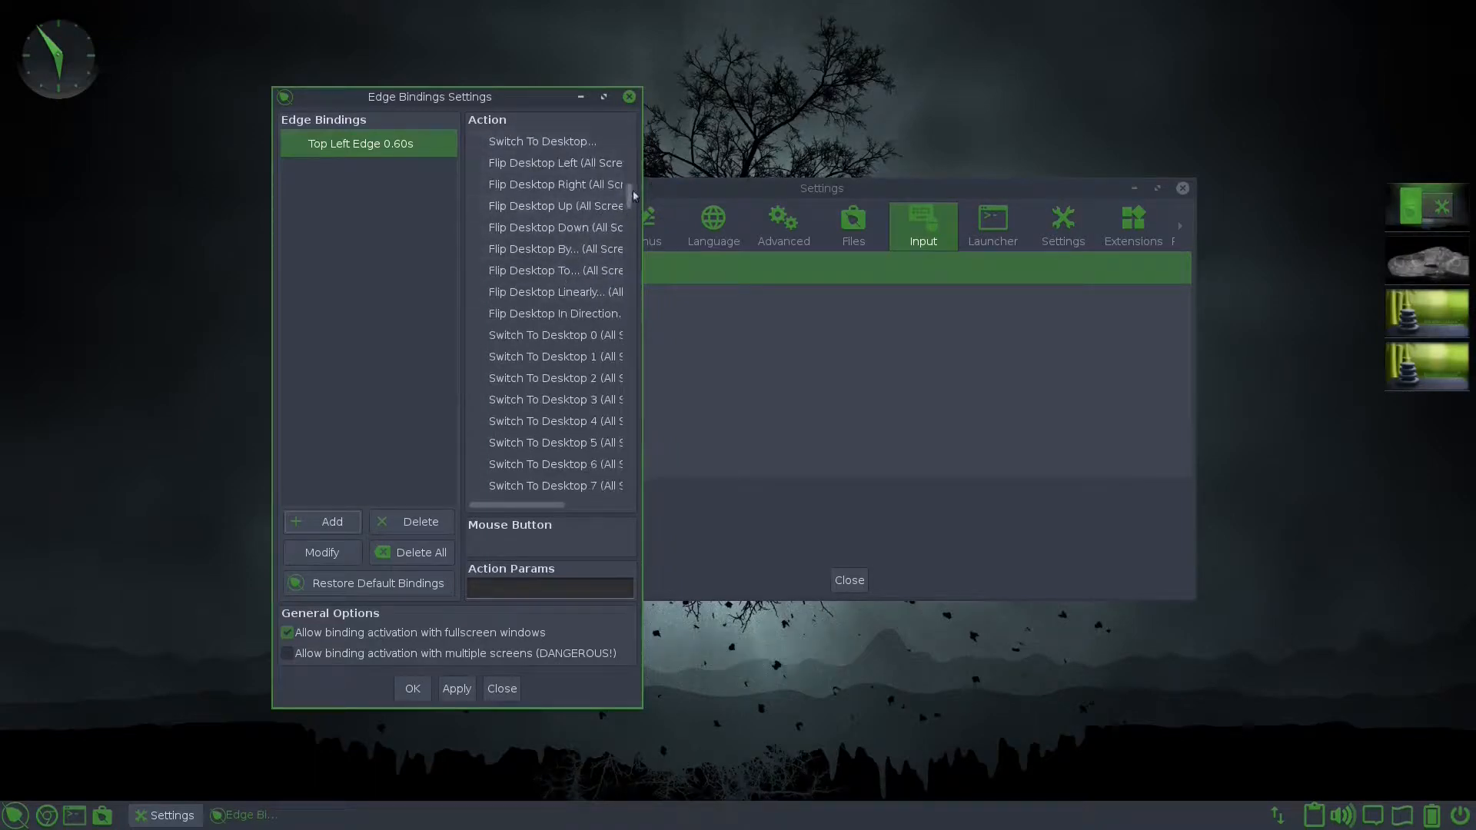
Step: Set the top-left edge action to the command 'leafpad' and apply it
scroll("down", 3)
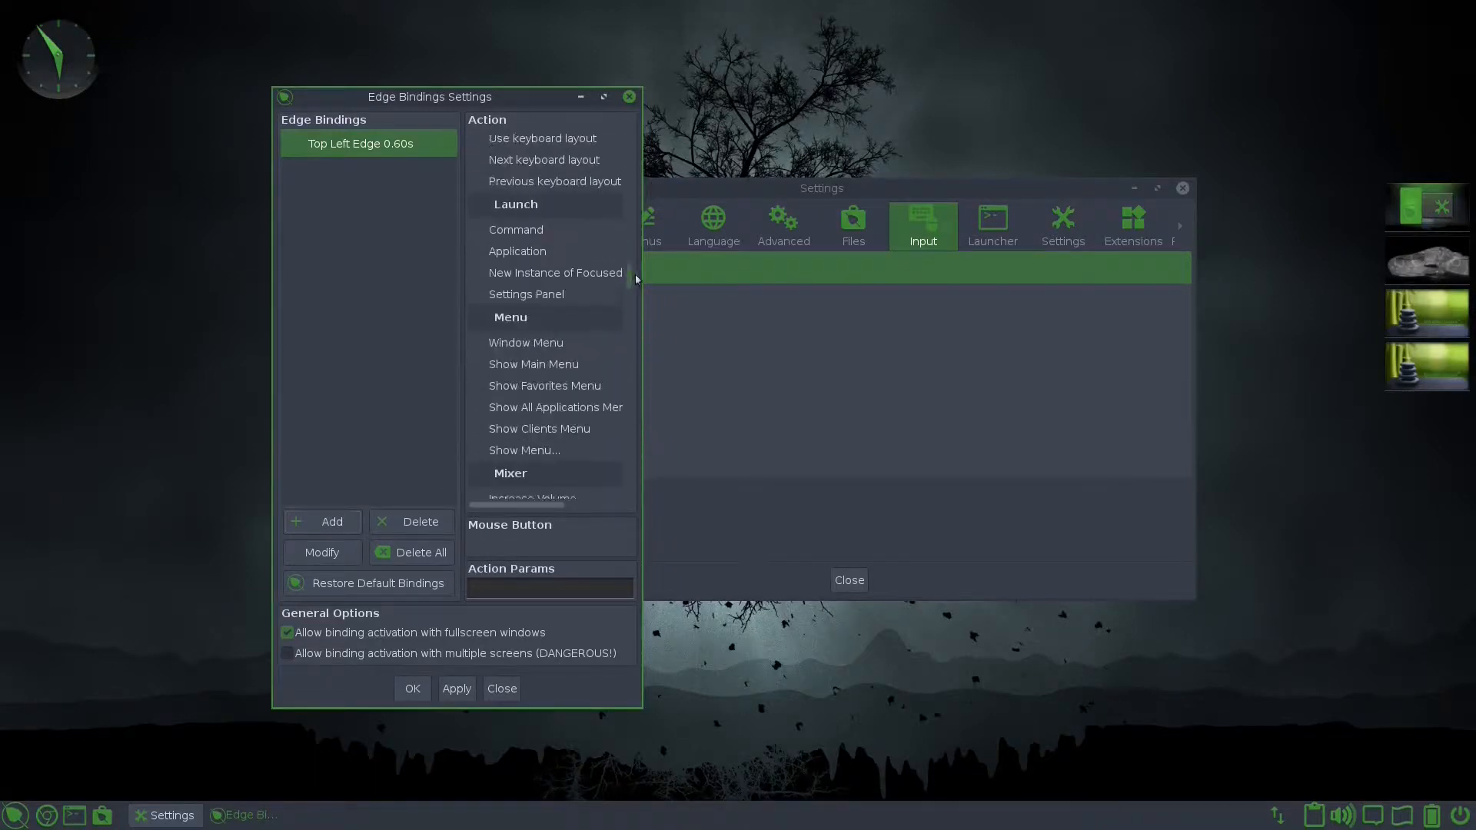
left_click(516, 259)
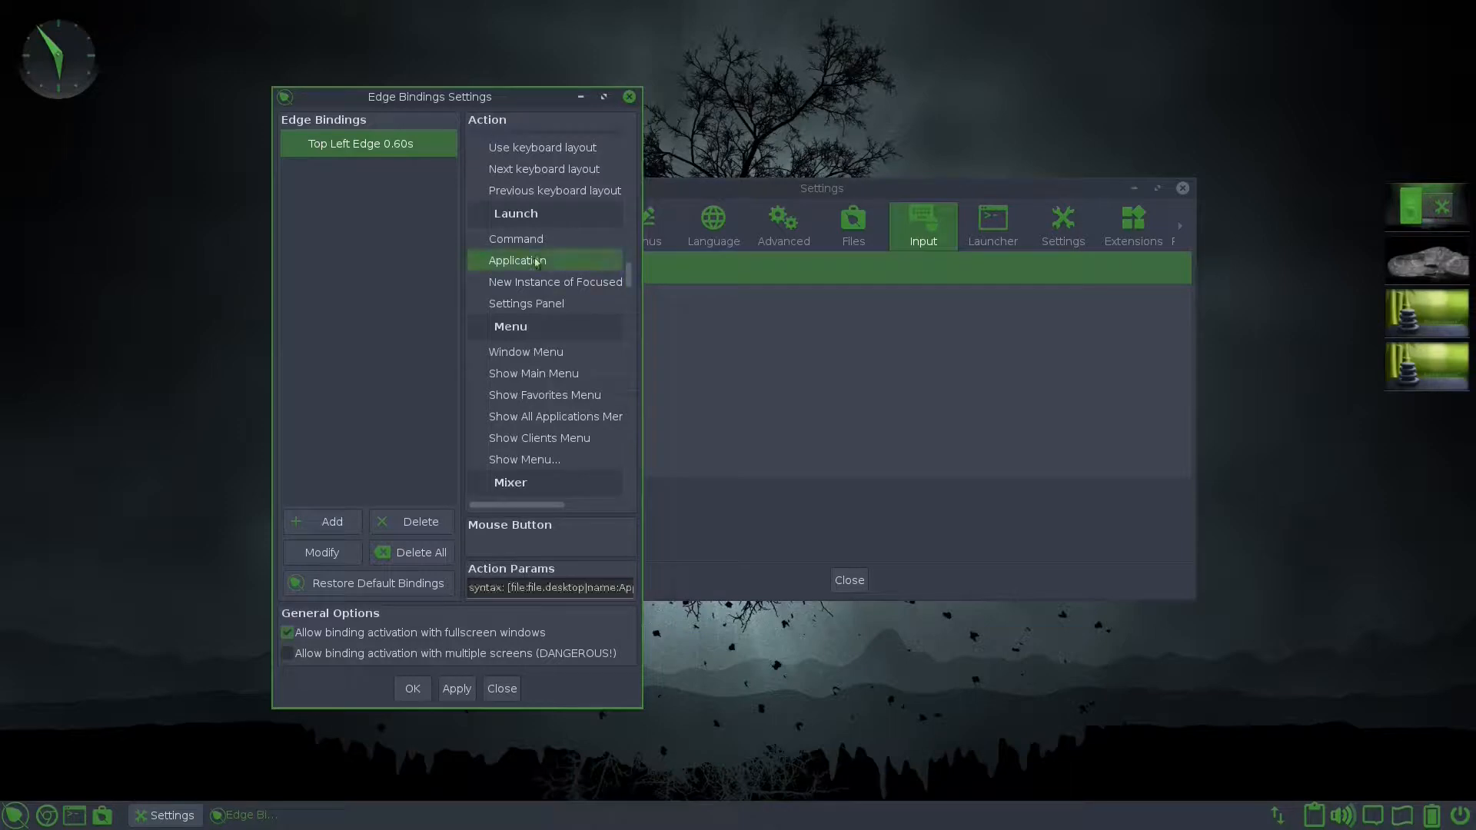
left_click(515, 239)
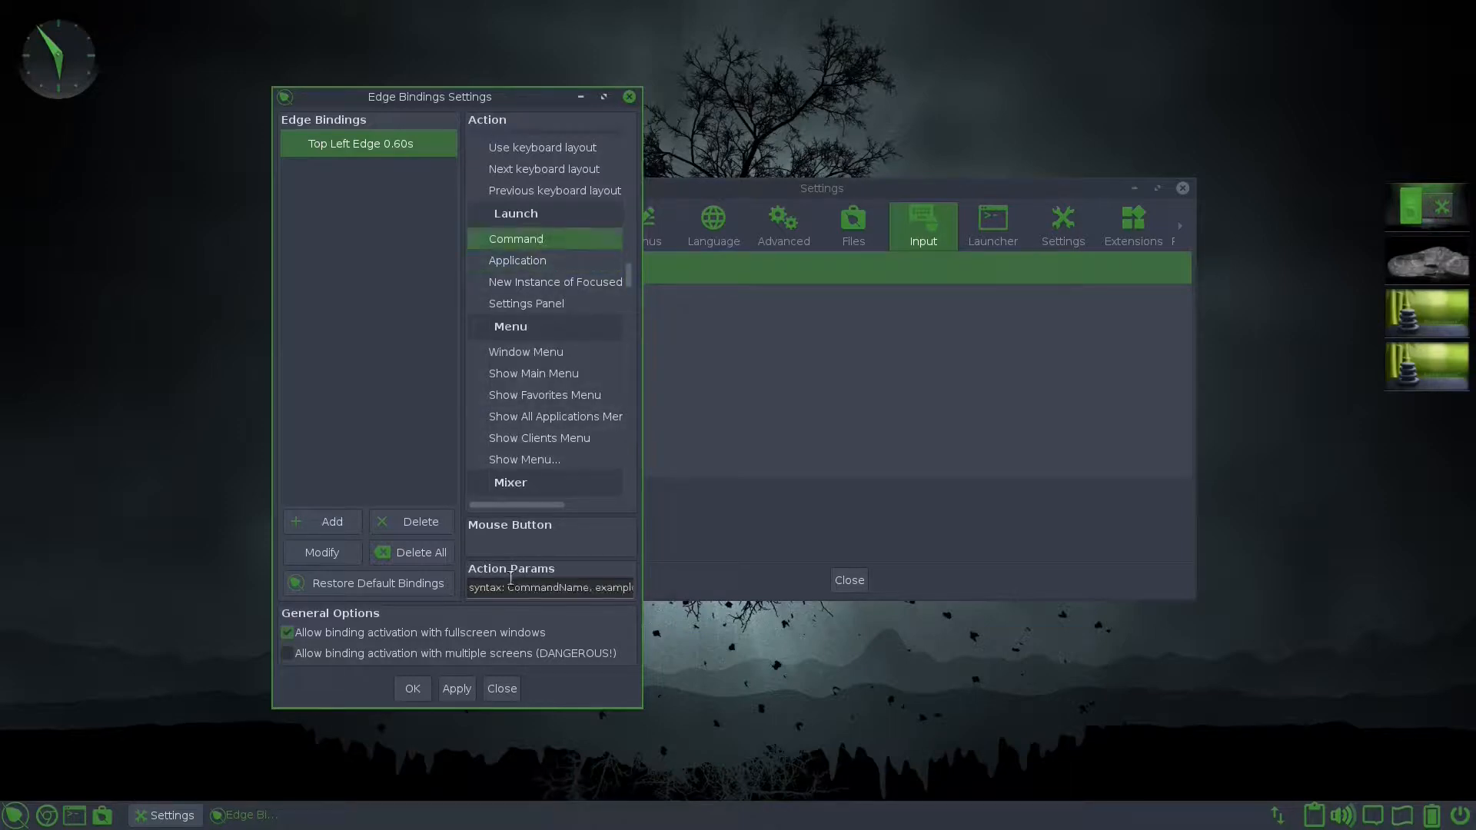
type("leafpad")
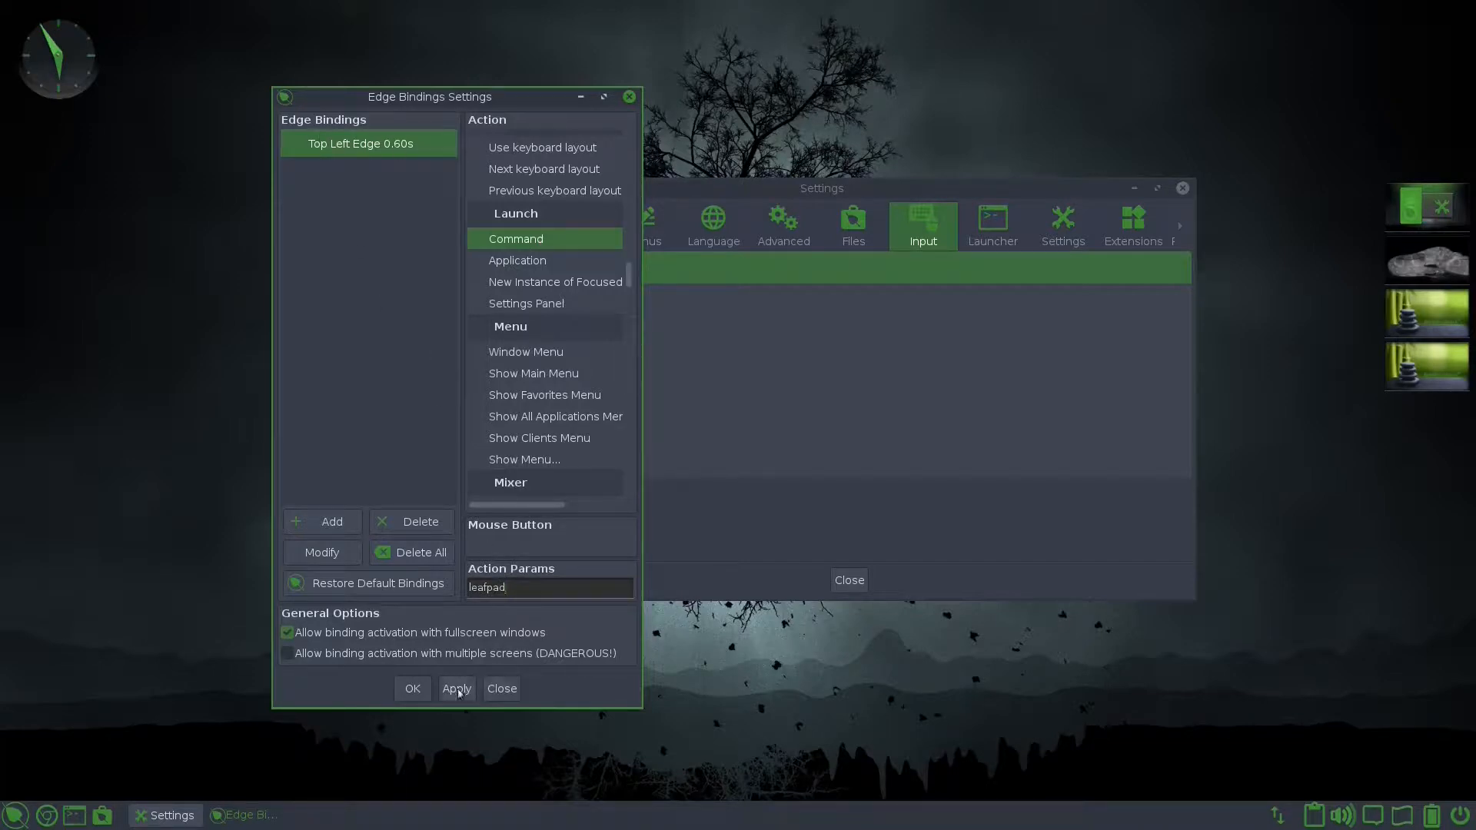
left_click(500, 688)
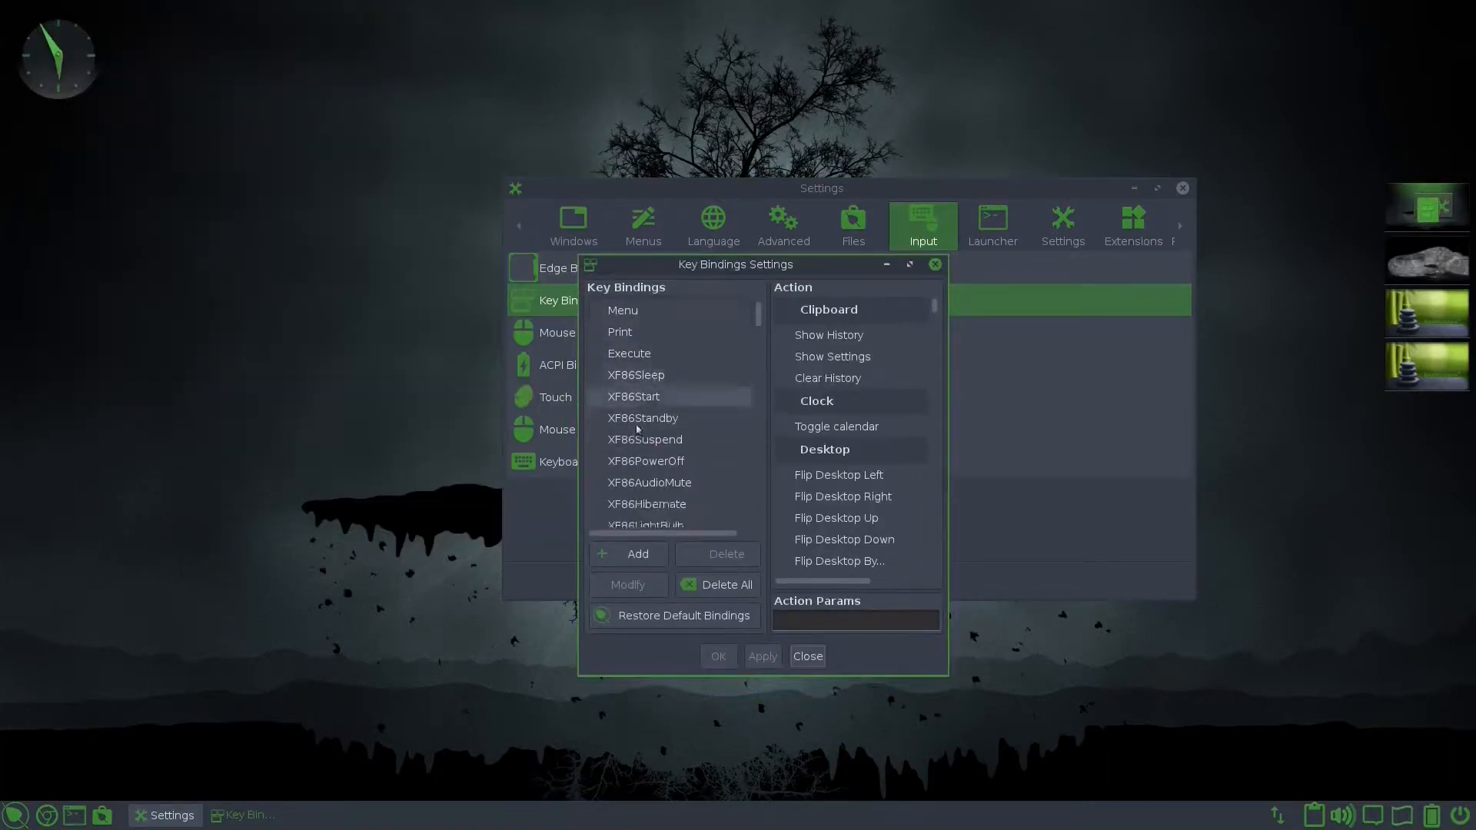
Step: Browse existing key bindings, add a WIN + E binding, and scroll to the Launch actions
scroll("down", 3)
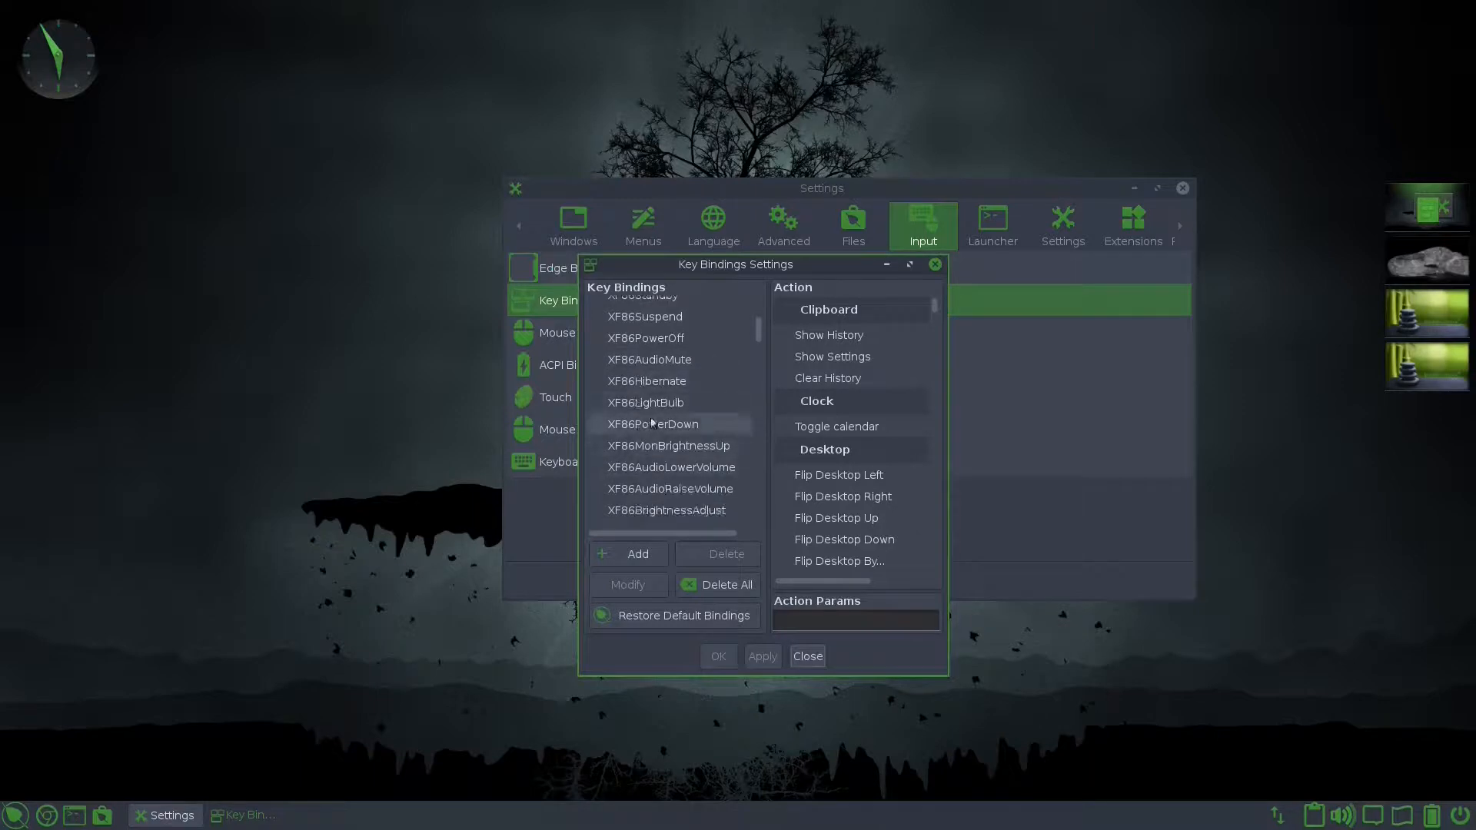
scroll("down", 3)
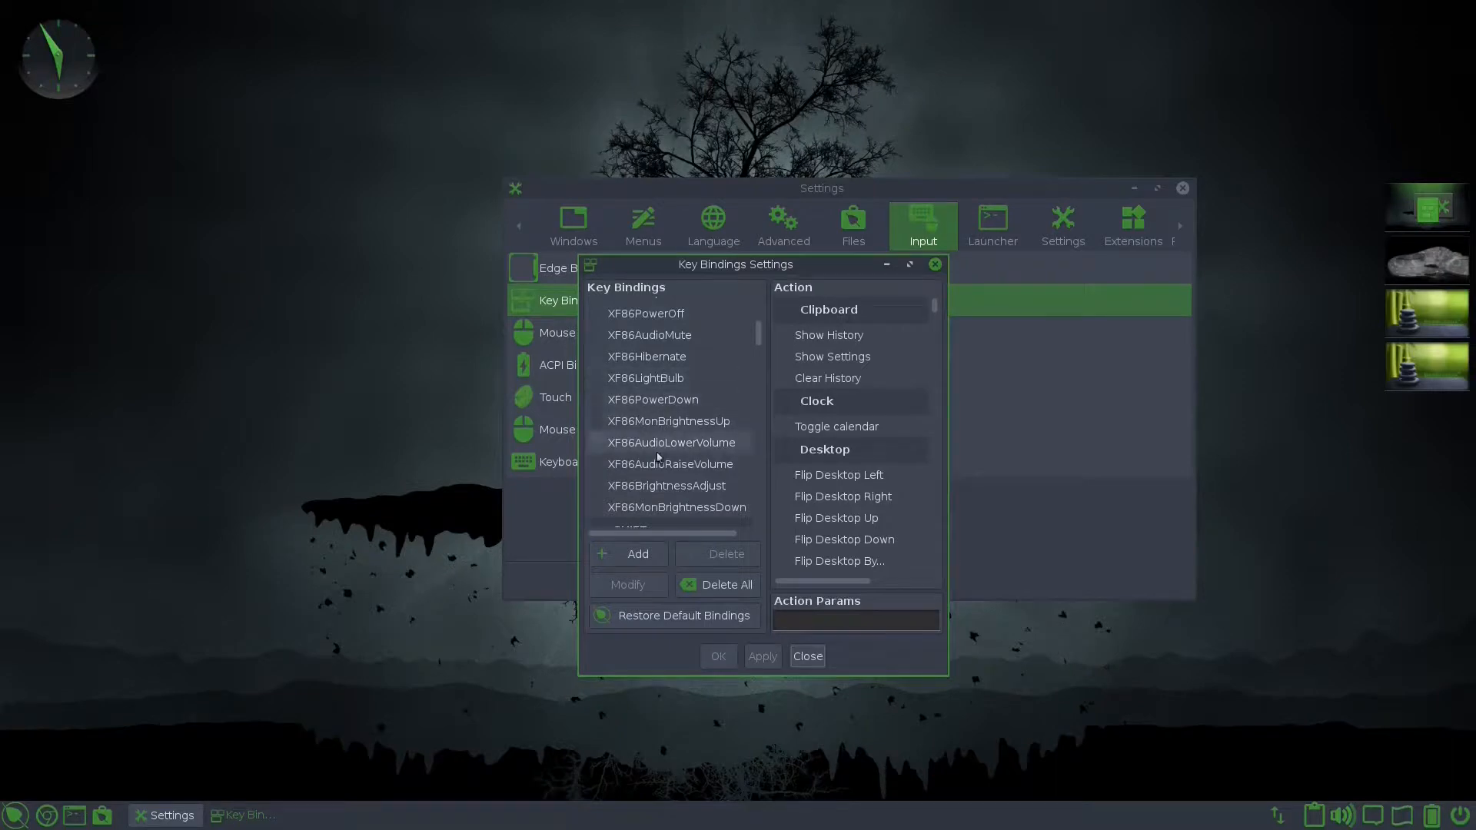
left_click(670, 463)
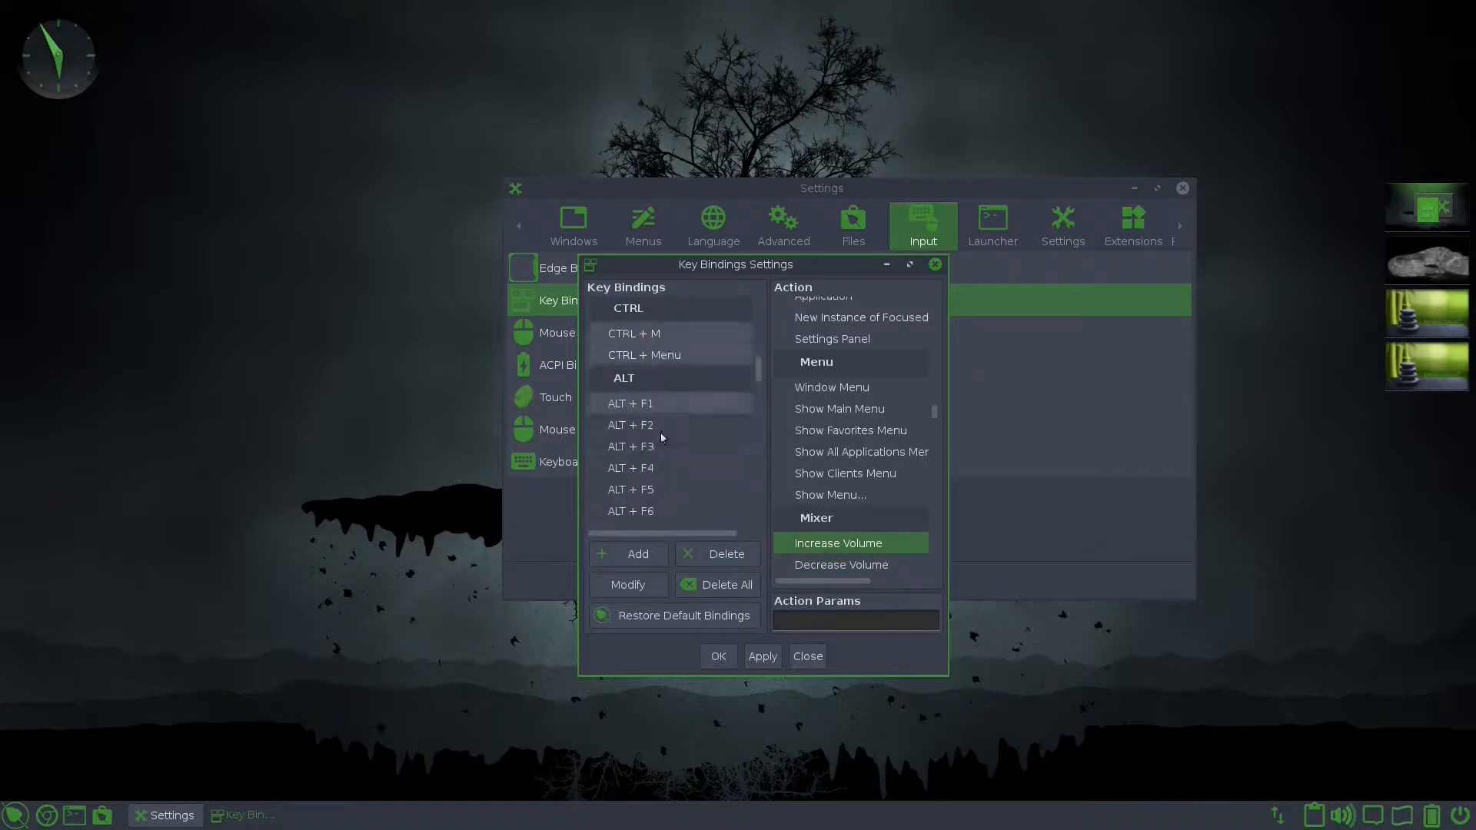
scroll("down", 3)
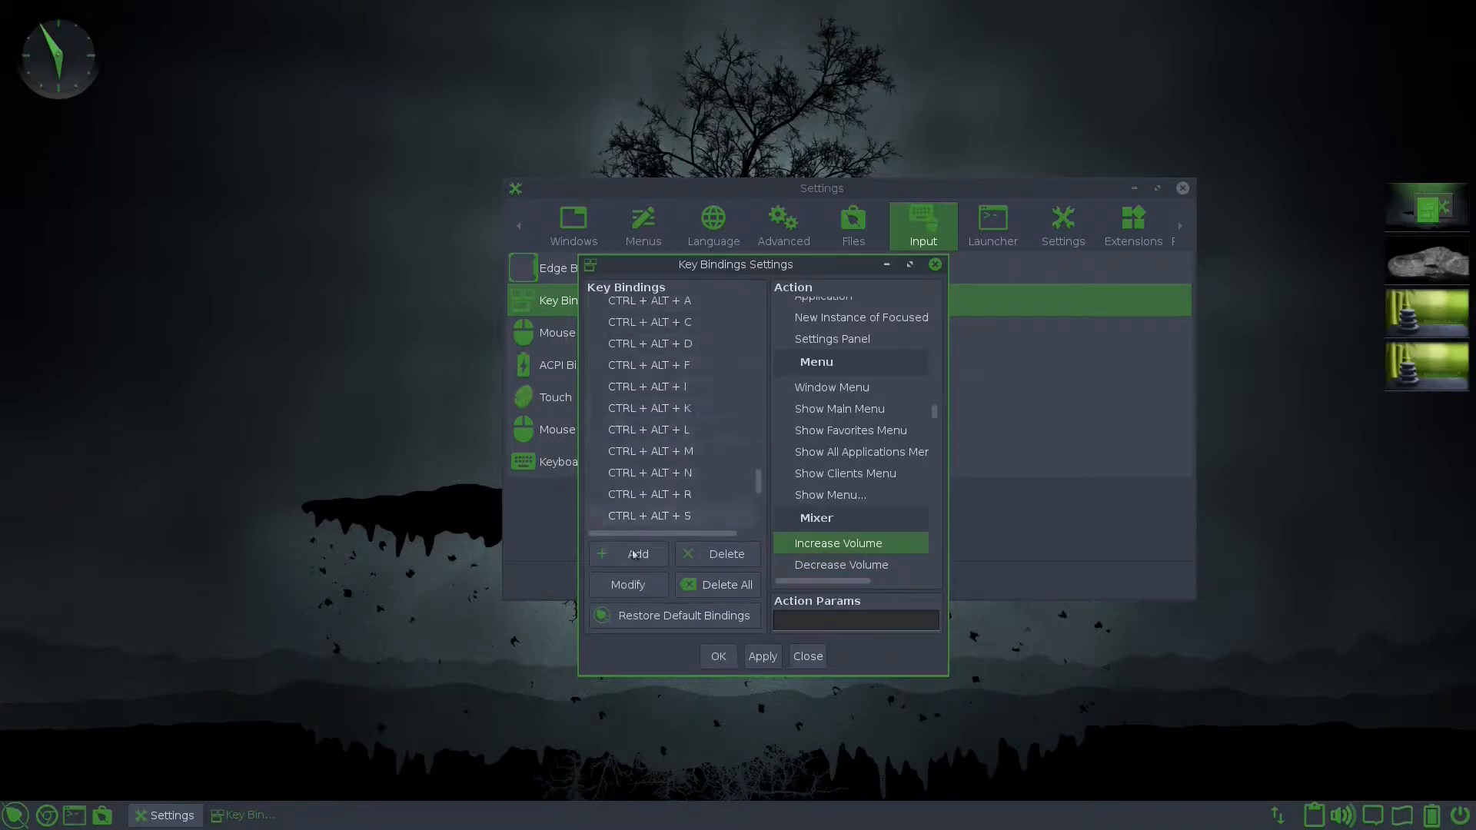
left_click(629, 554)
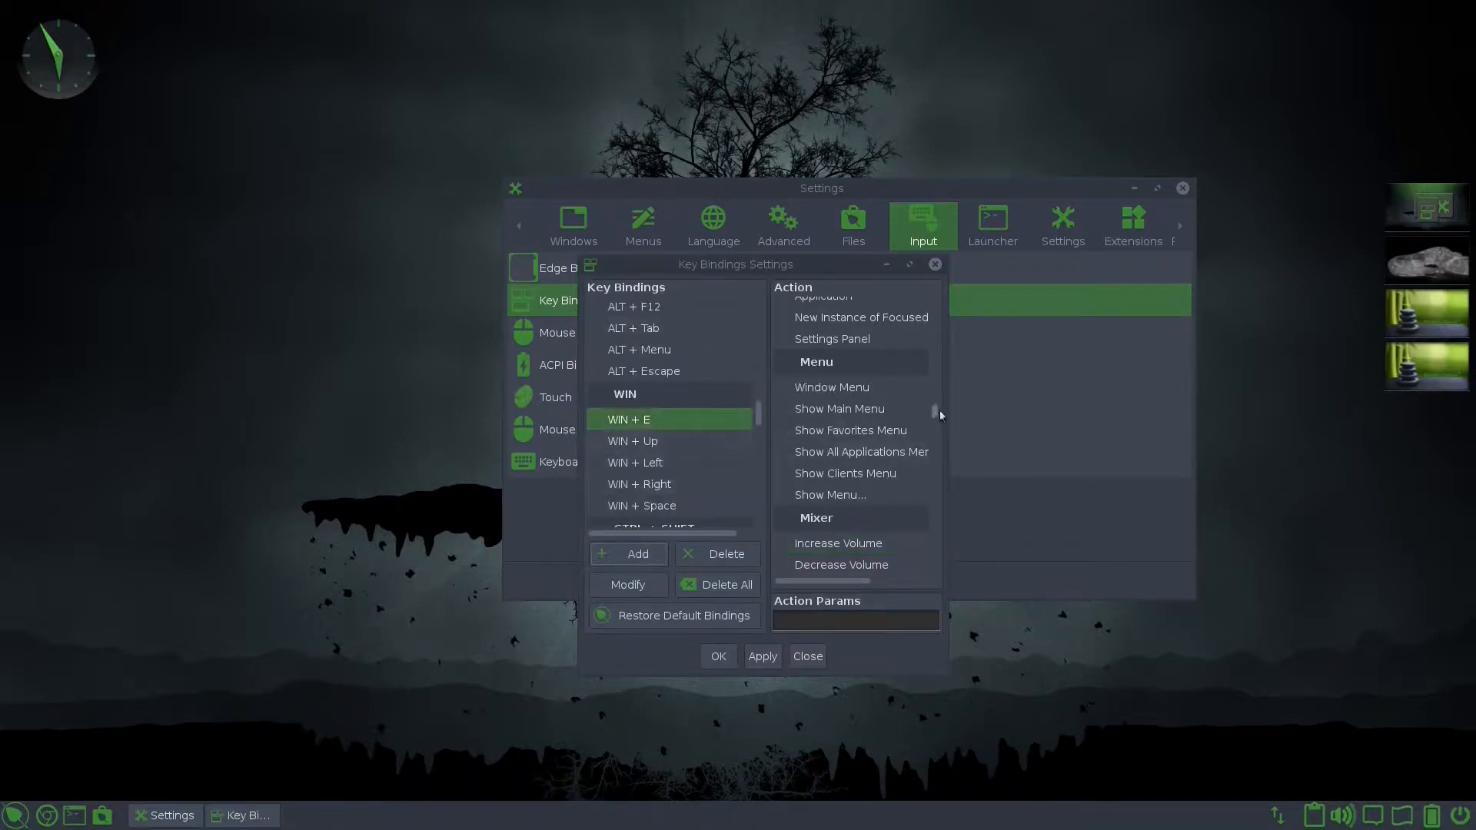
scroll("down", 3)
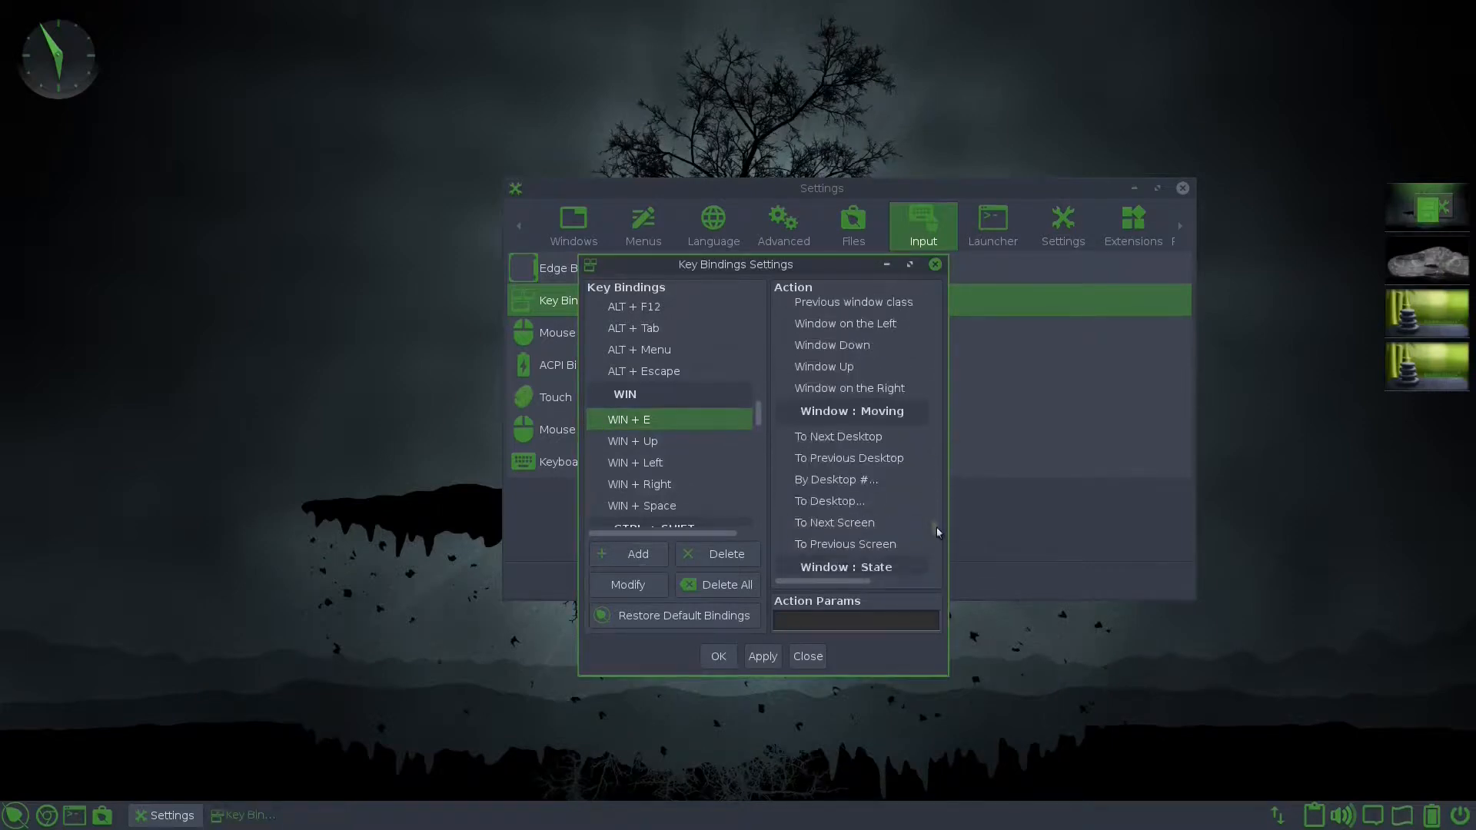
scroll("down", 3)
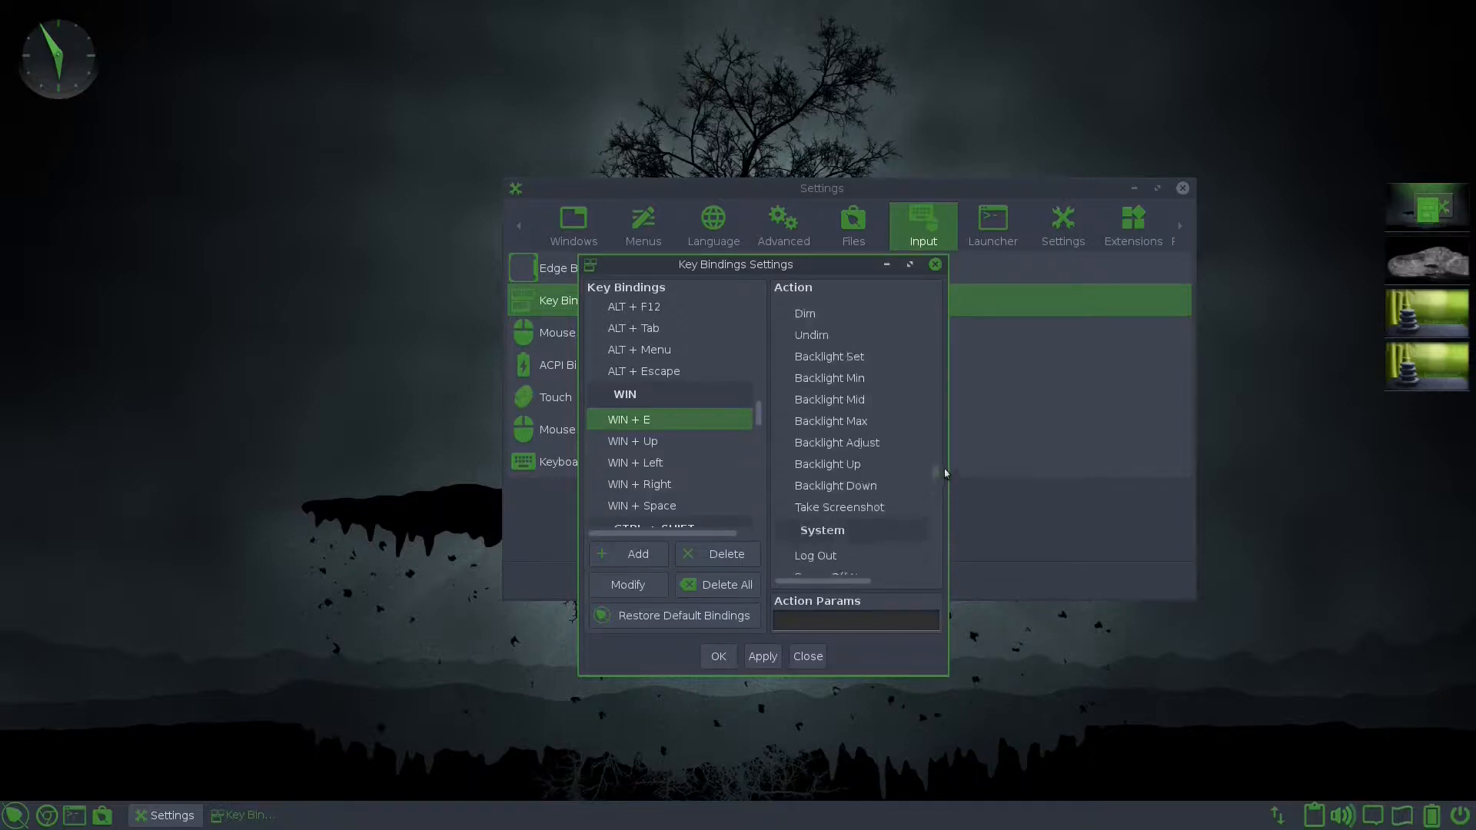
scroll("down", 3)
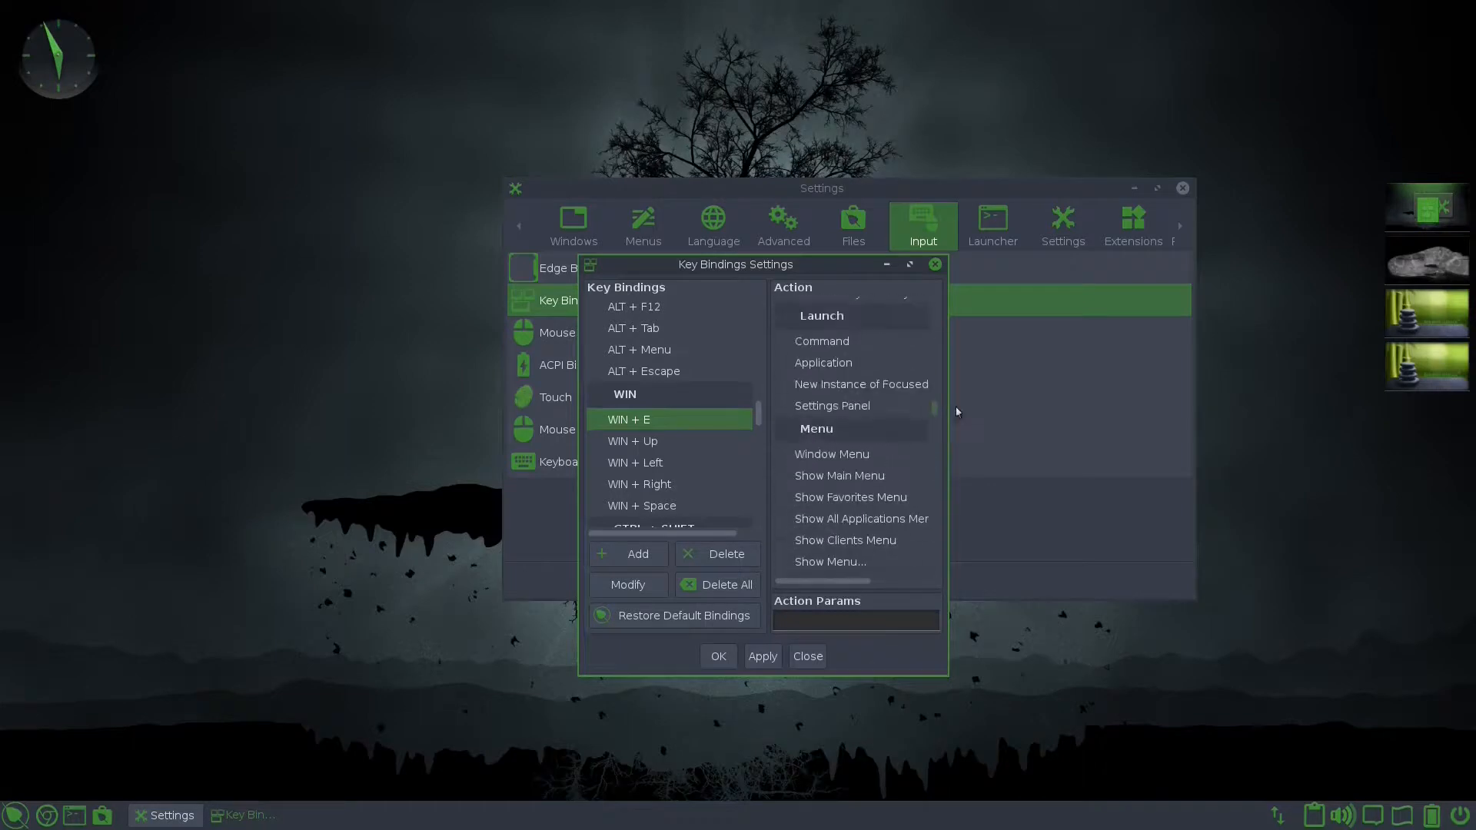
Step: Assign WIN + E the Launch > Command action 'thunar', apply, and close Key Bindings
left_click(820, 402)
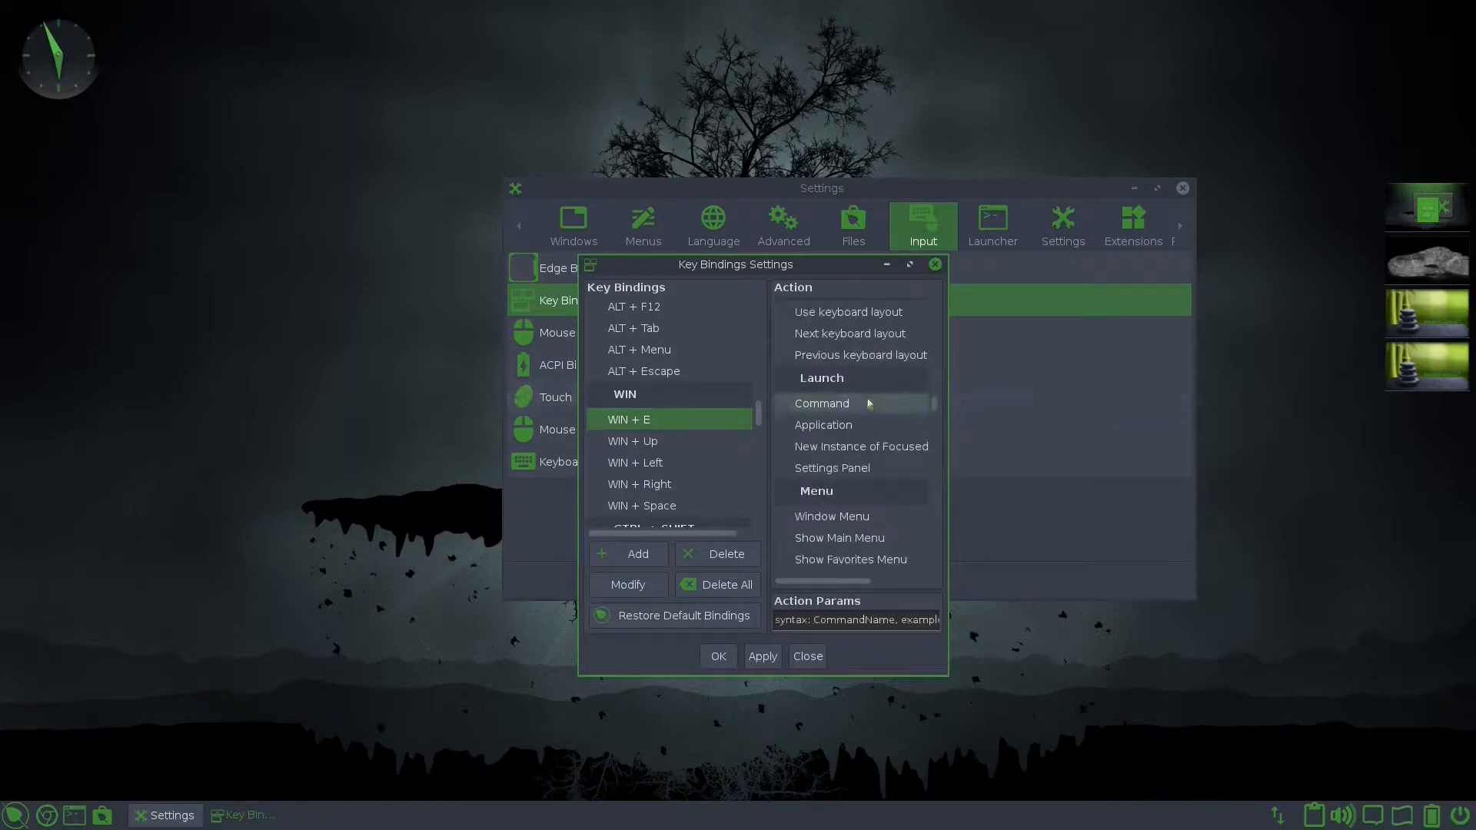
left_click(820, 402)
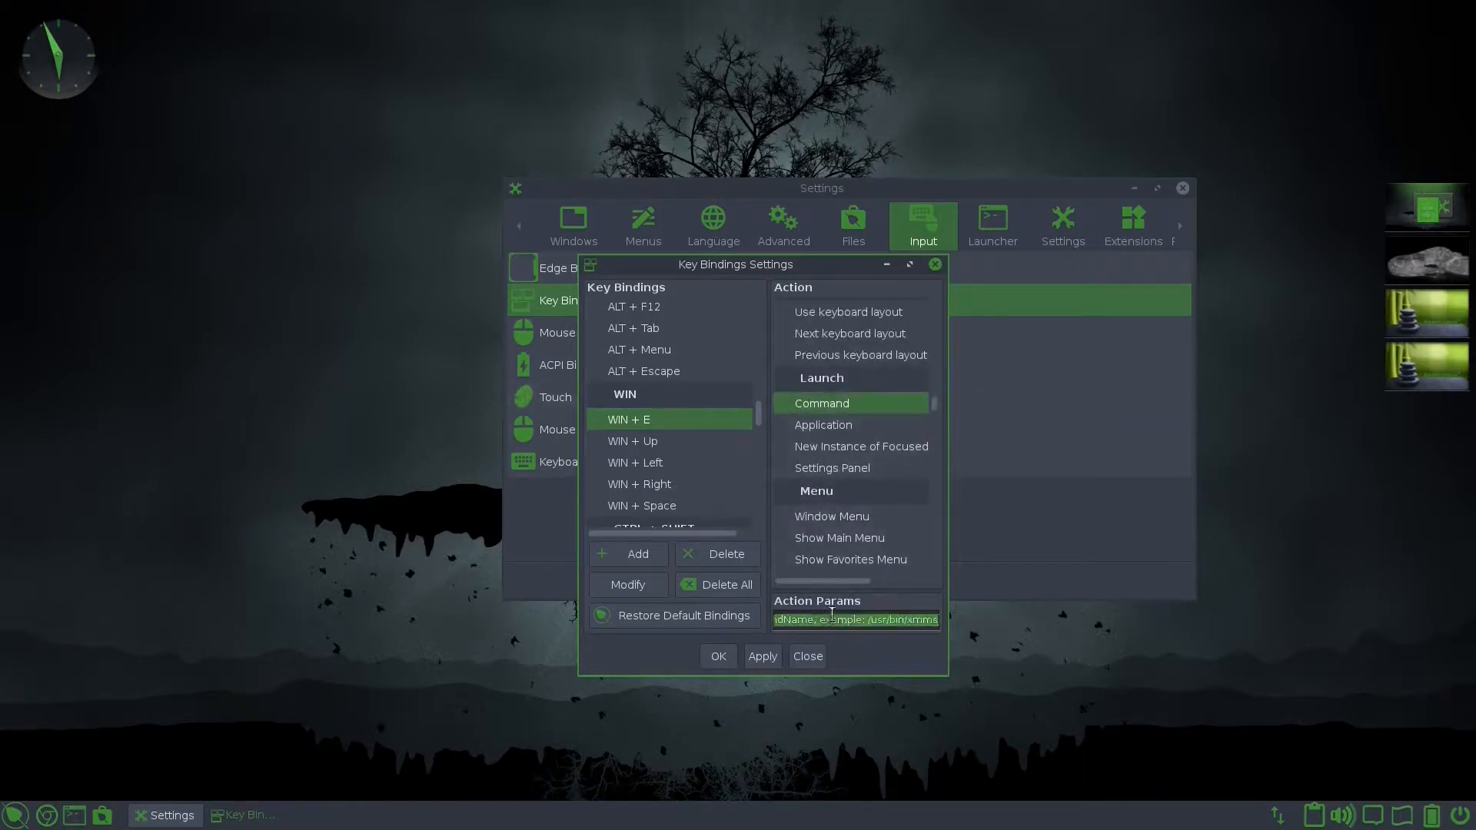
type("thunar")
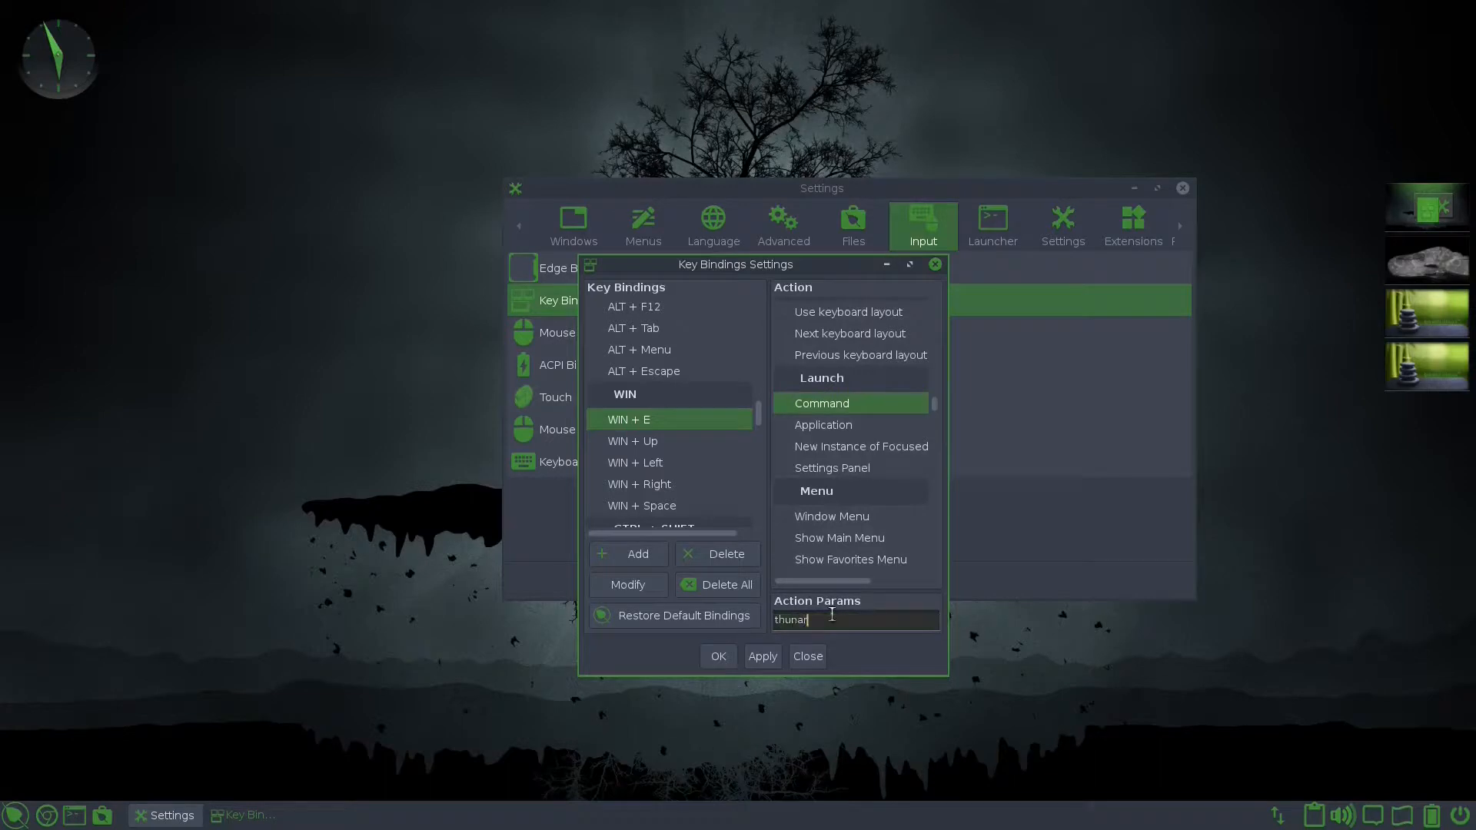
left_click(761, 656)
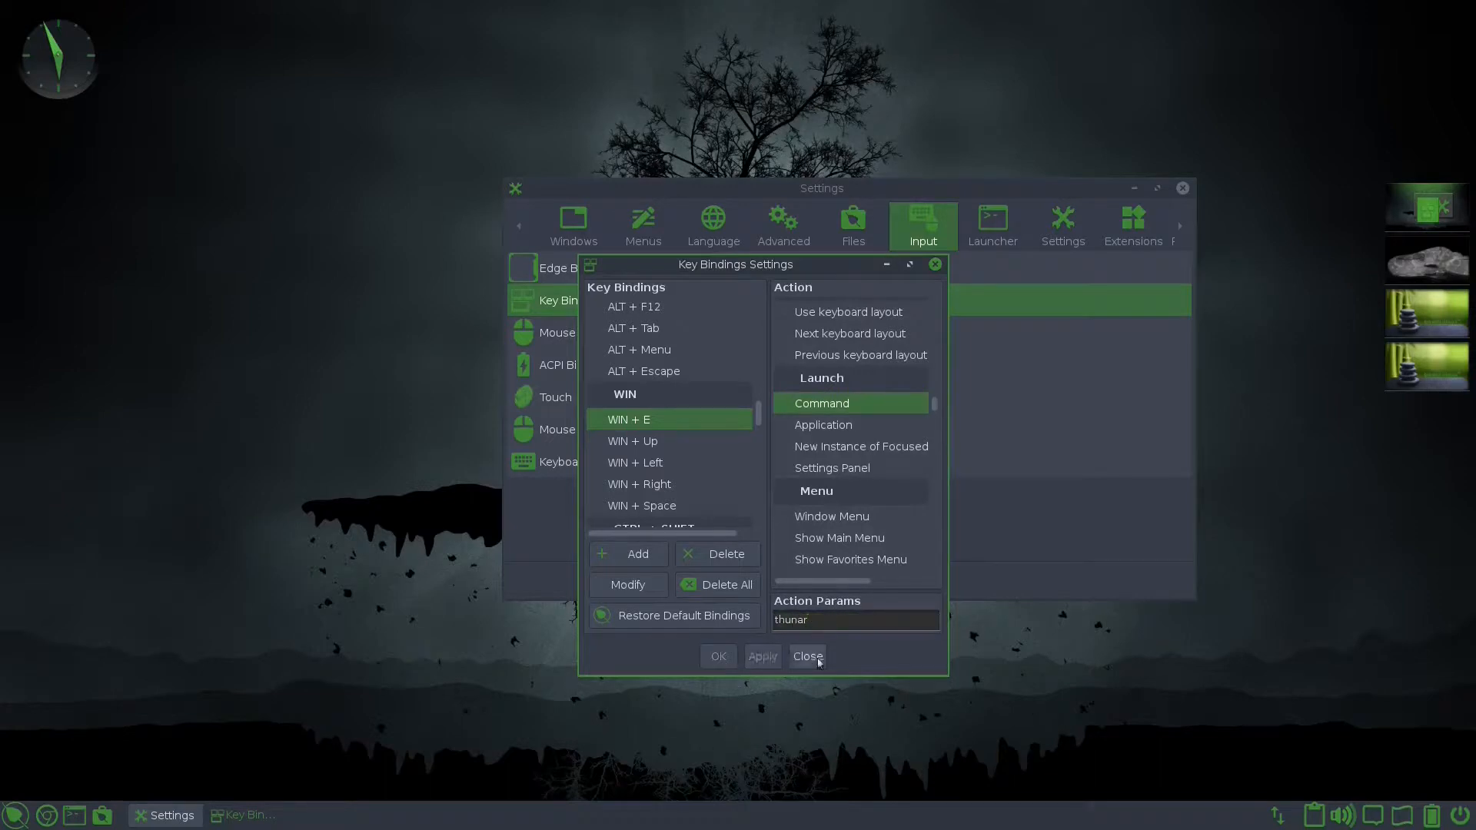
left_click(805, 656)
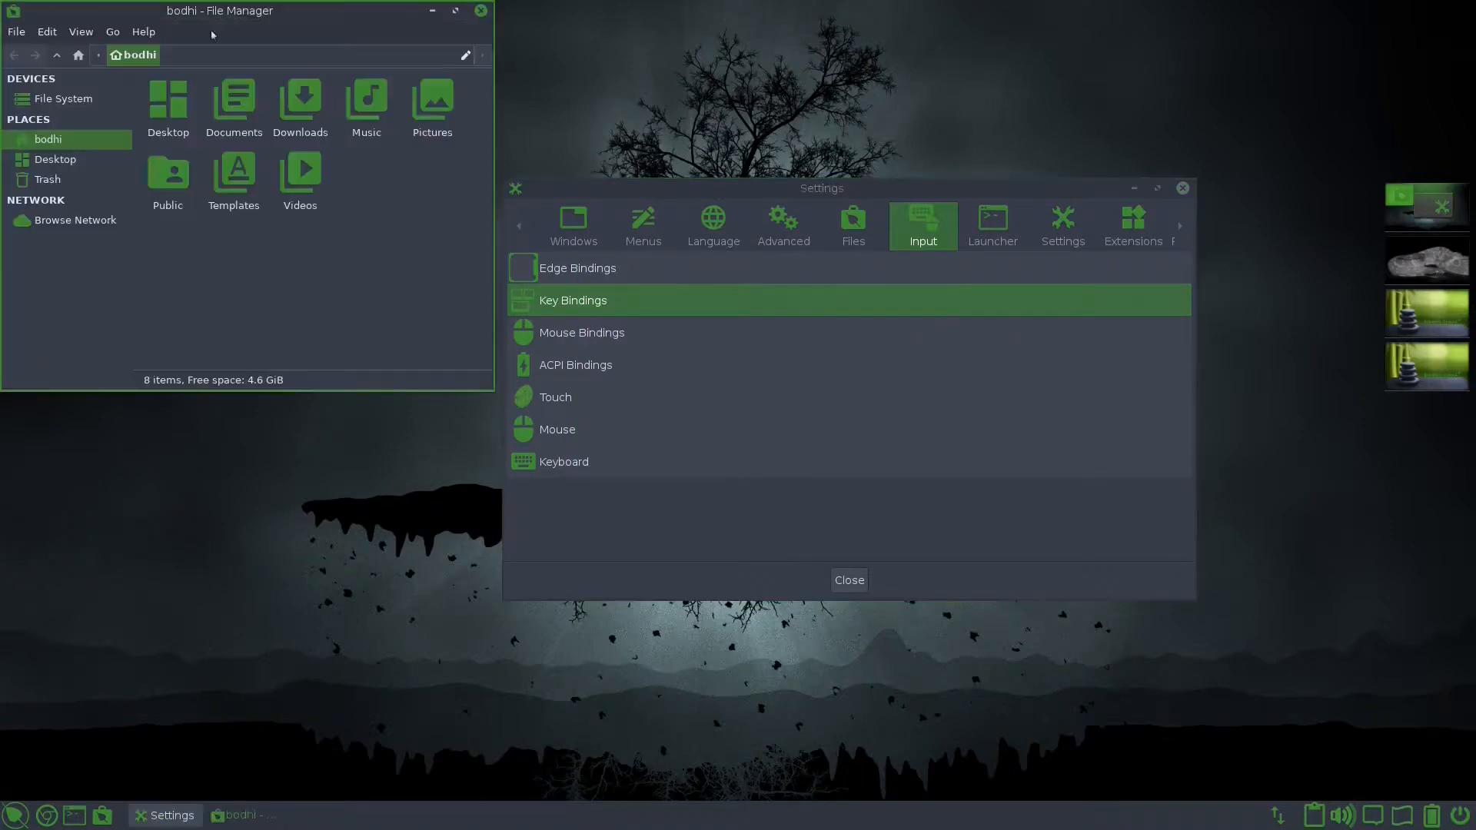
Step: Browse the Mouse Bindings lists and close them without changes
left_click(479, 10)
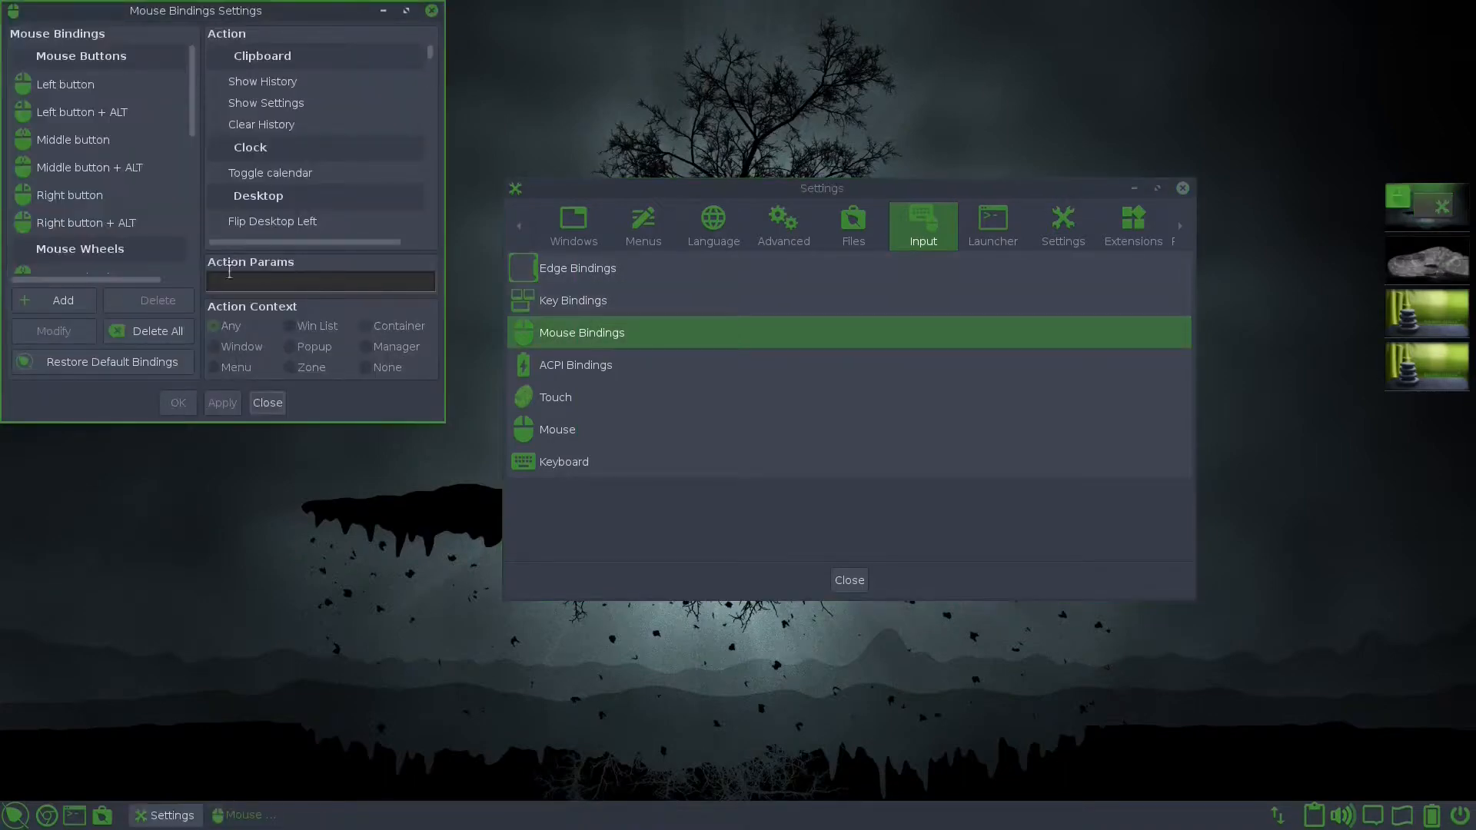
left_click(85, 222)
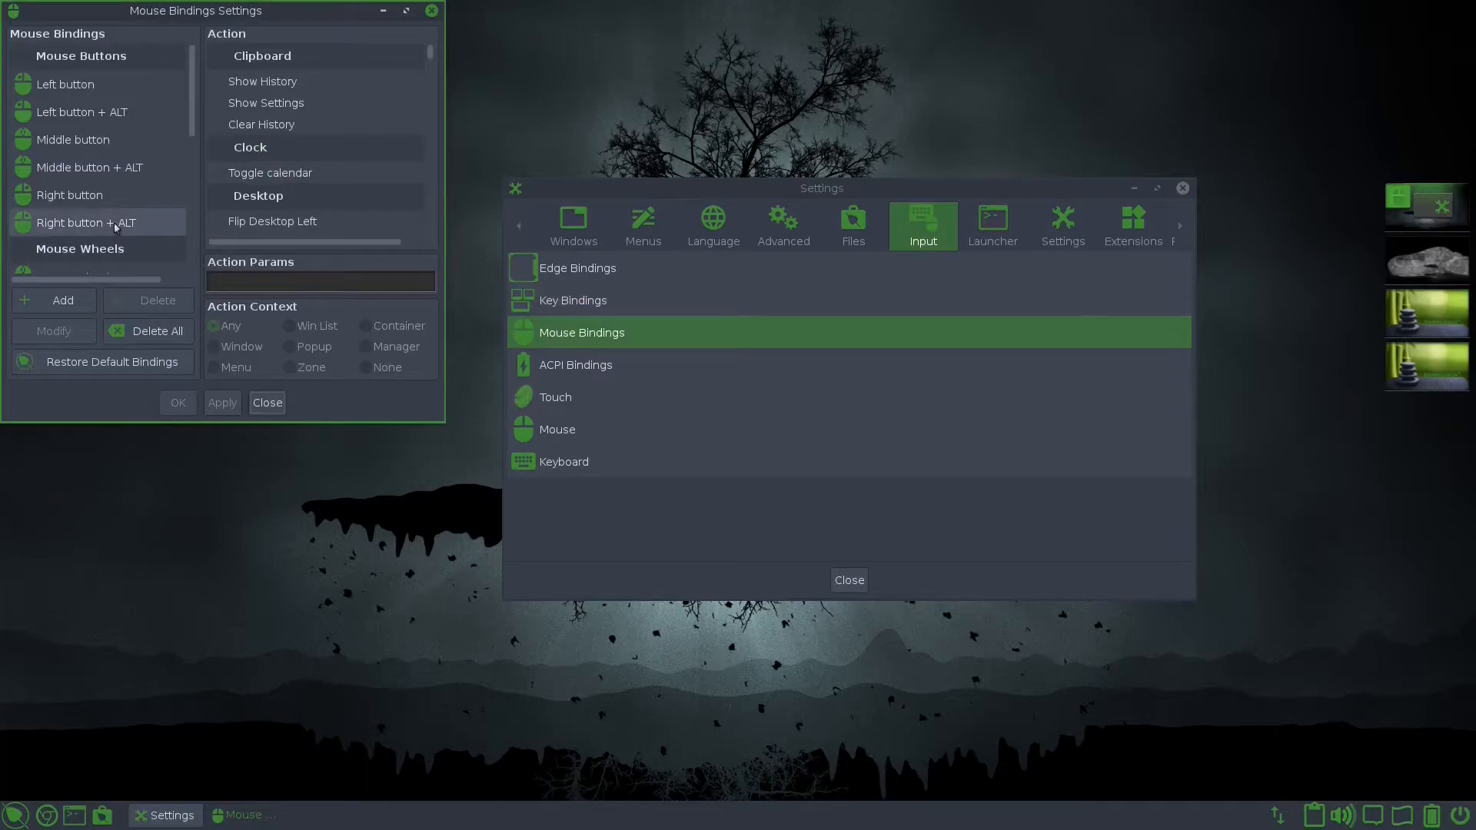
scroll("down", 3)
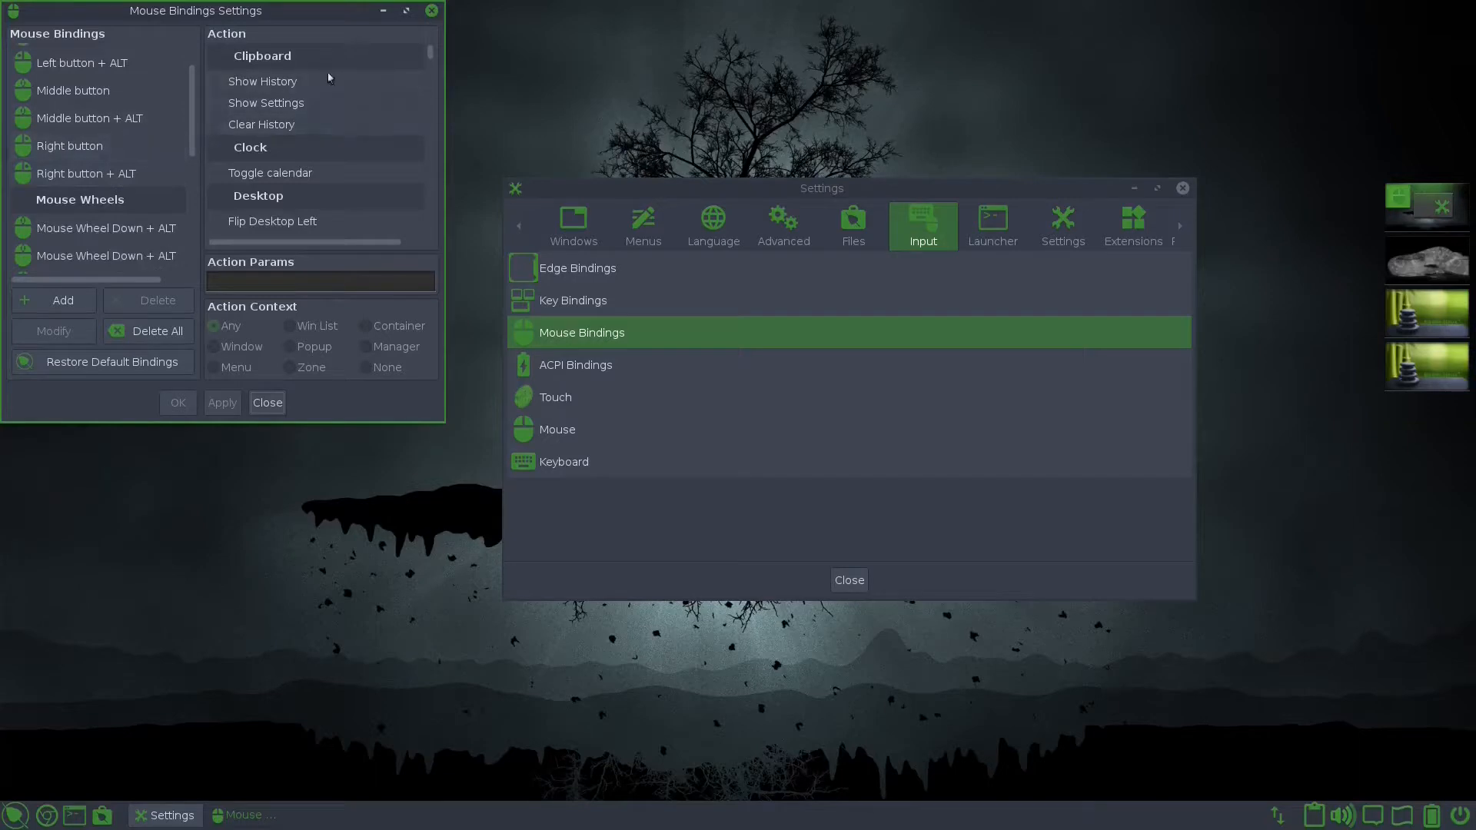
scroll("down", 3)
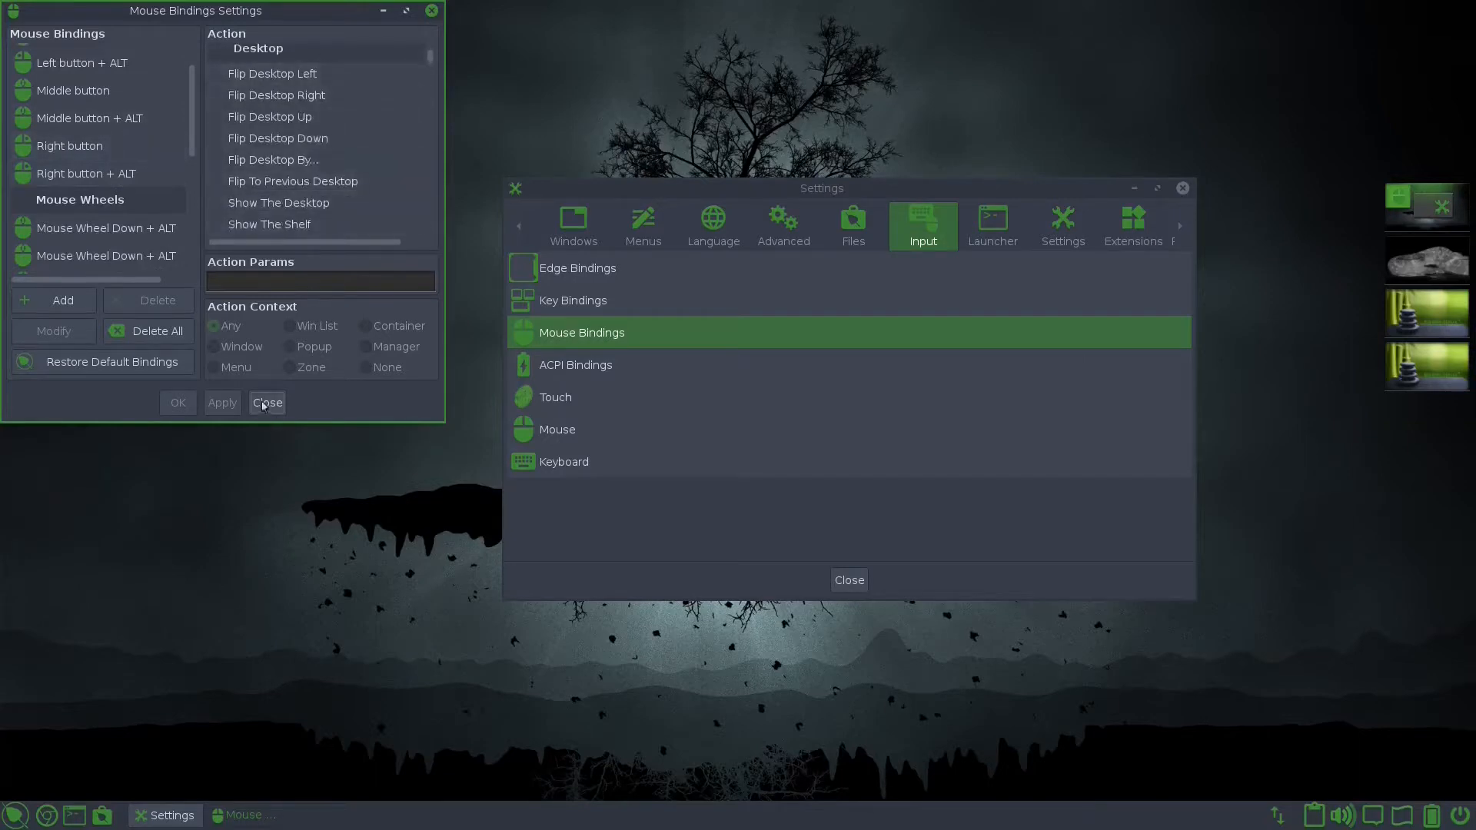
left_click(266, 402)
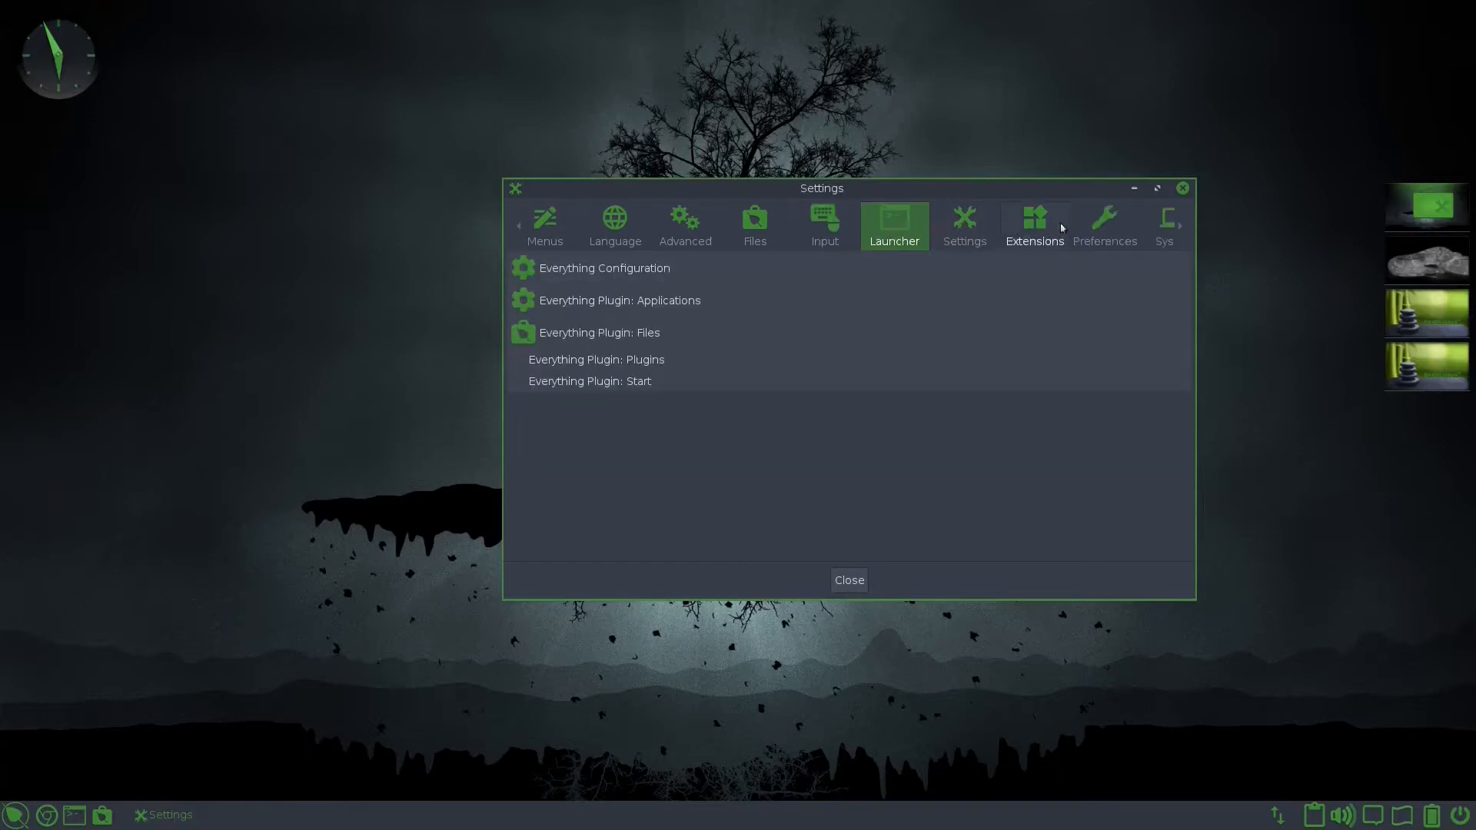
Step: Open the Profile Selector from the Settings category and place it beside the Settings window
left_click(961, 226)
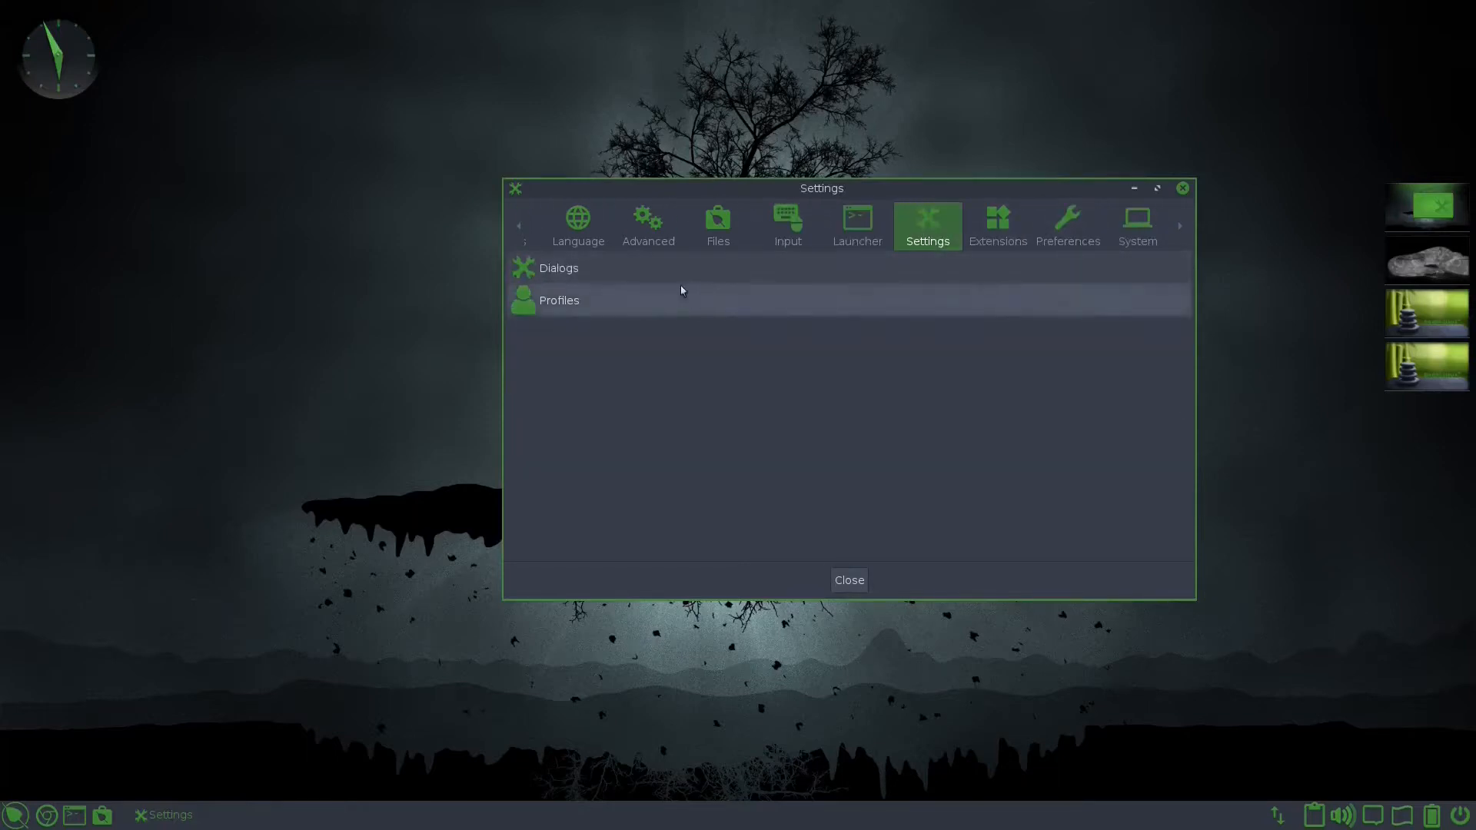
left_click(558, 300)
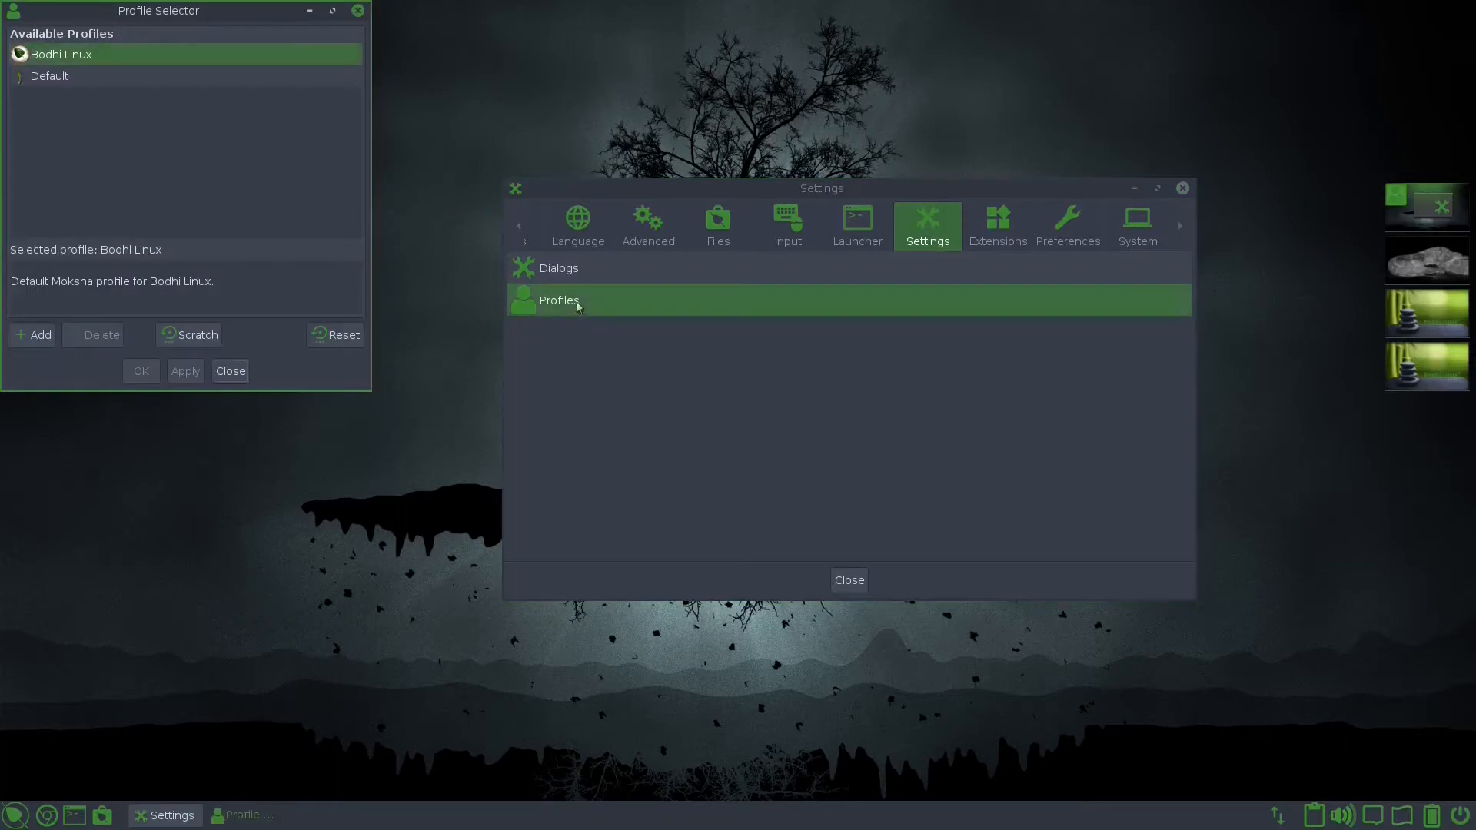
left_click_drag(159, 10, 268, 191)
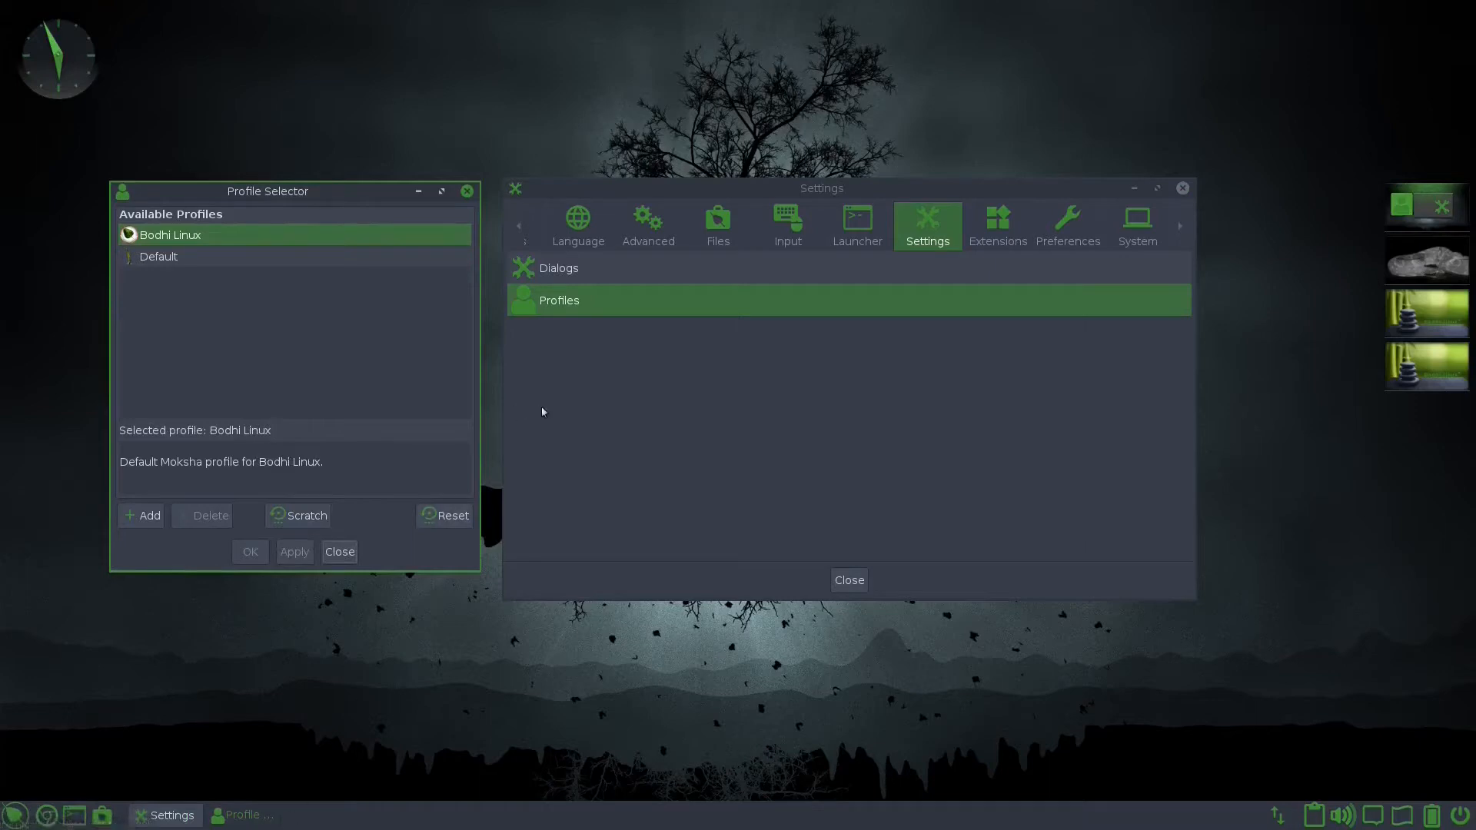
mouse_move(176, 314)
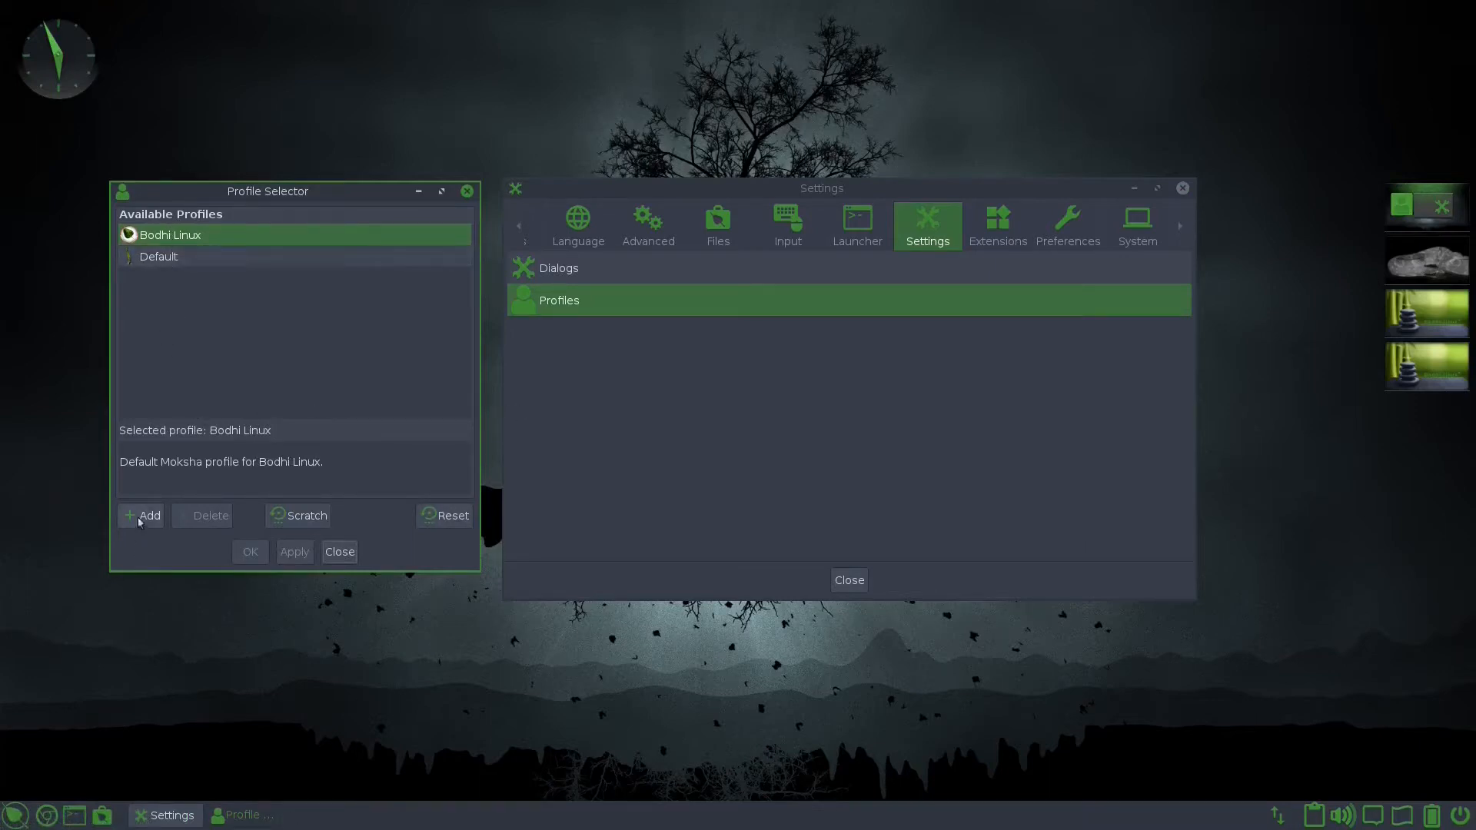
Step: Name the new profile 'bodhiprofile' and confirm it
type("bod")
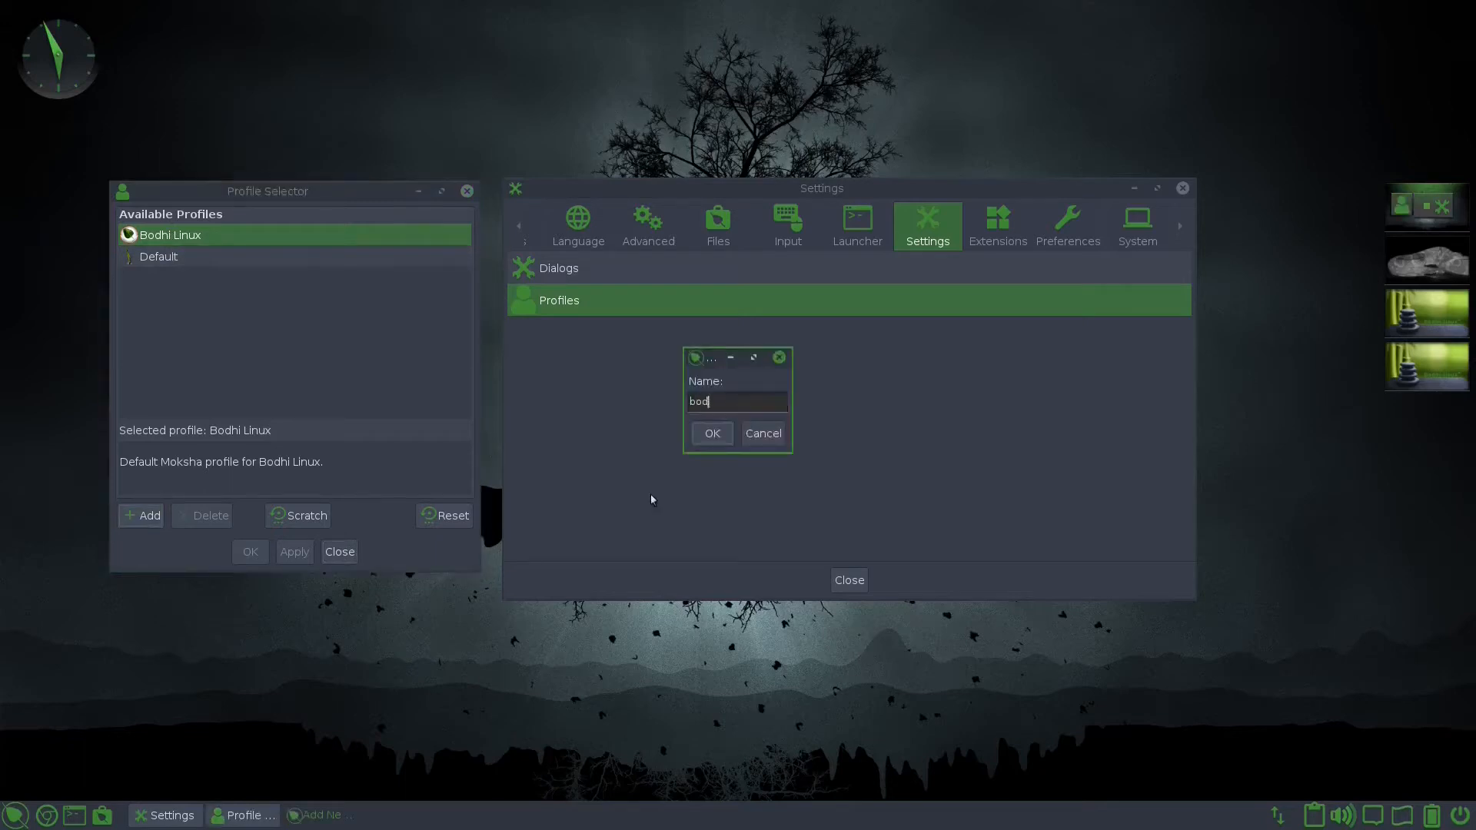
left_click(712, 433)
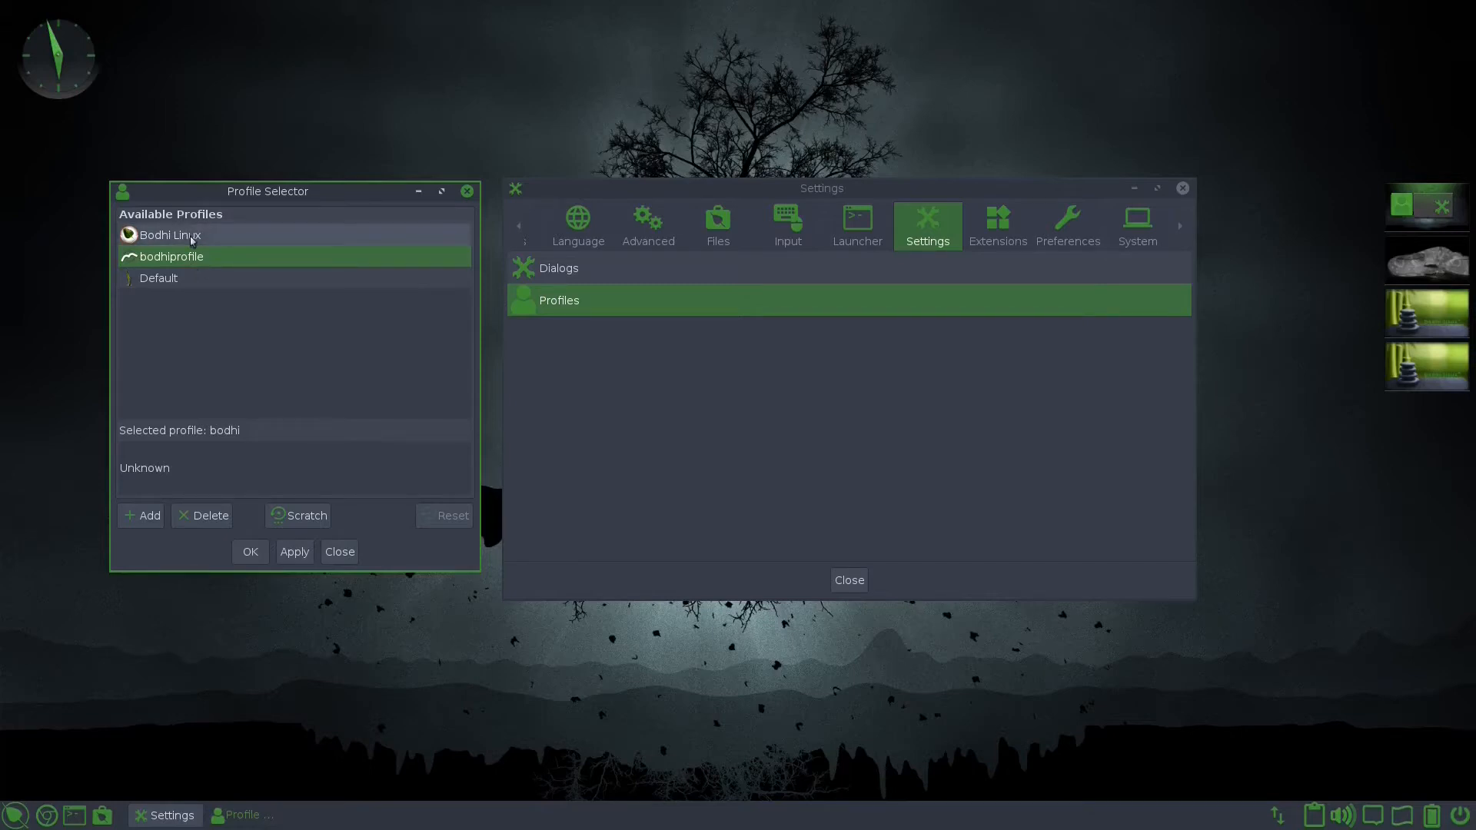
mouse_move(208, 285)
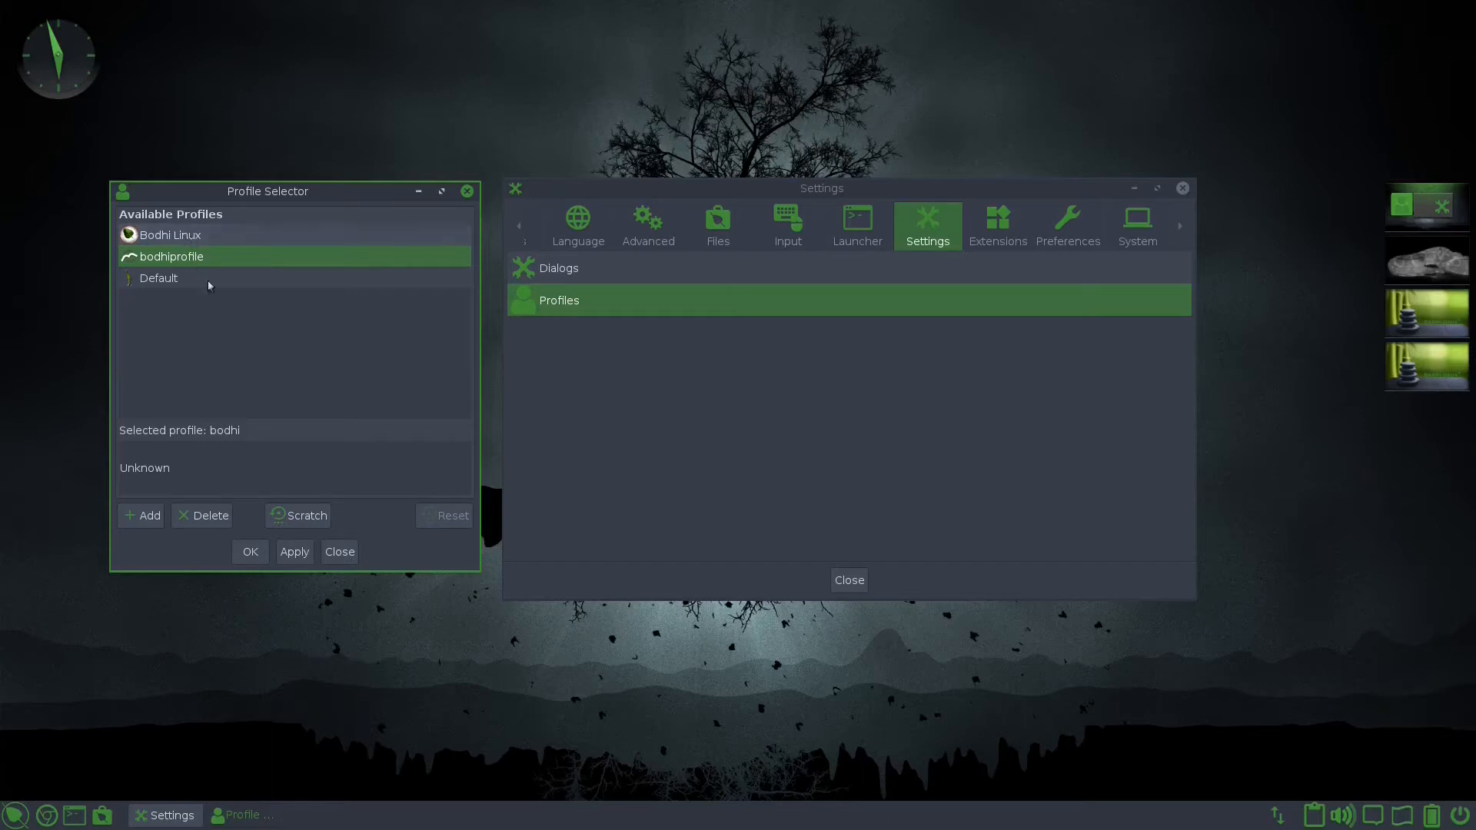
mouse_move(150, 234)
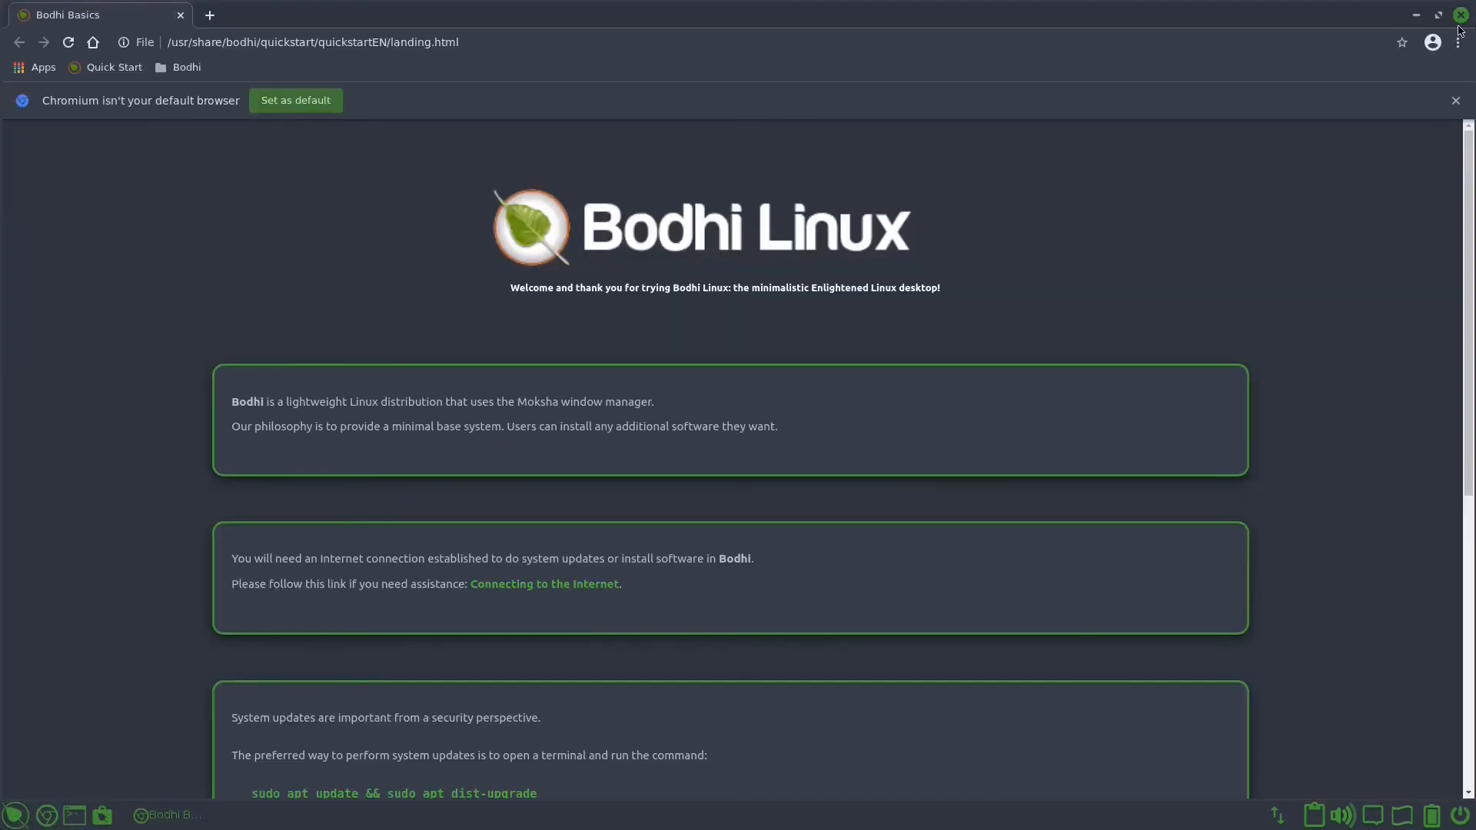
Step: Close the Chromium Bodhi Basics window
left_click(1459, 15)
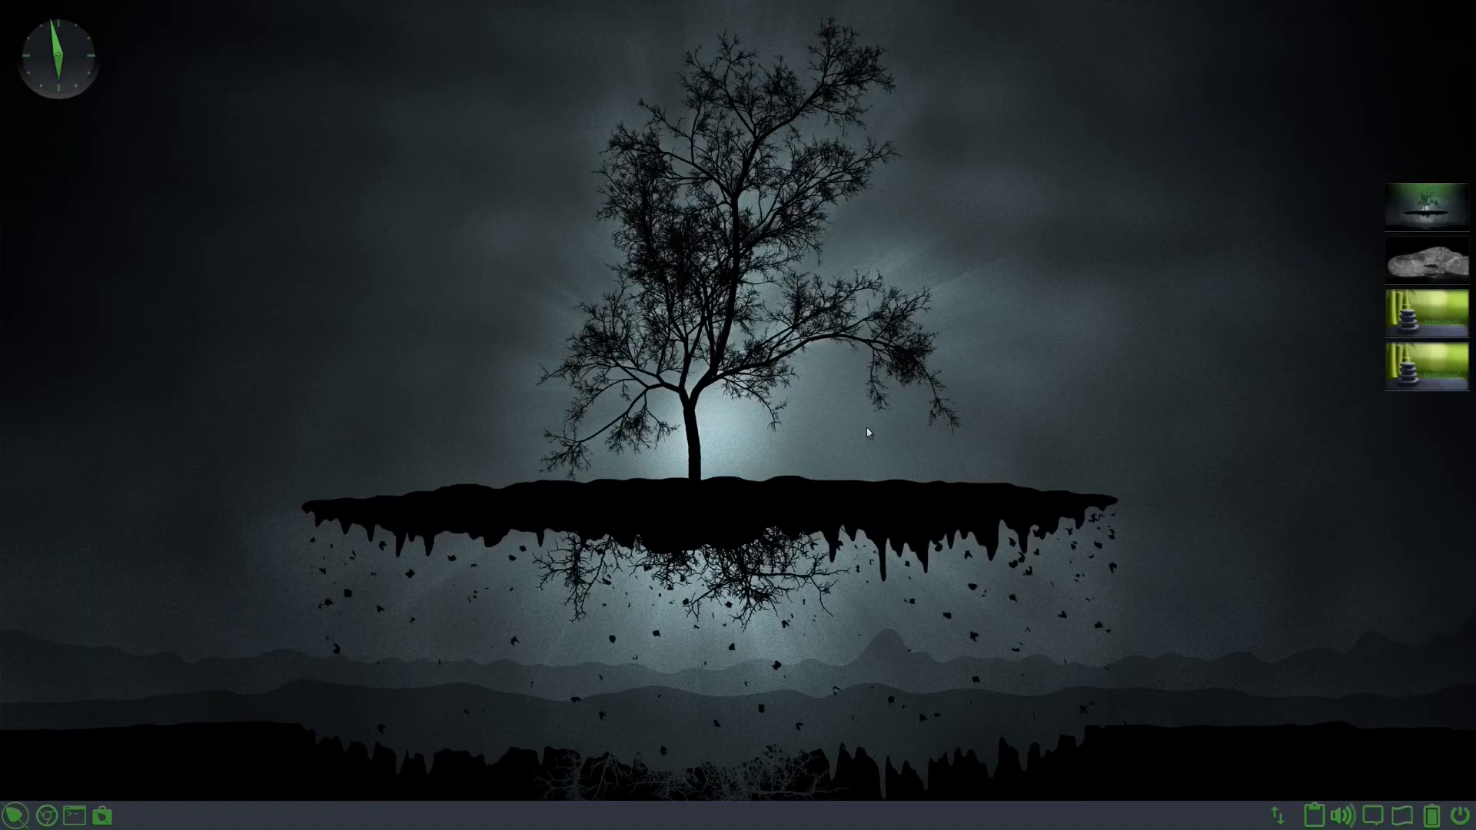